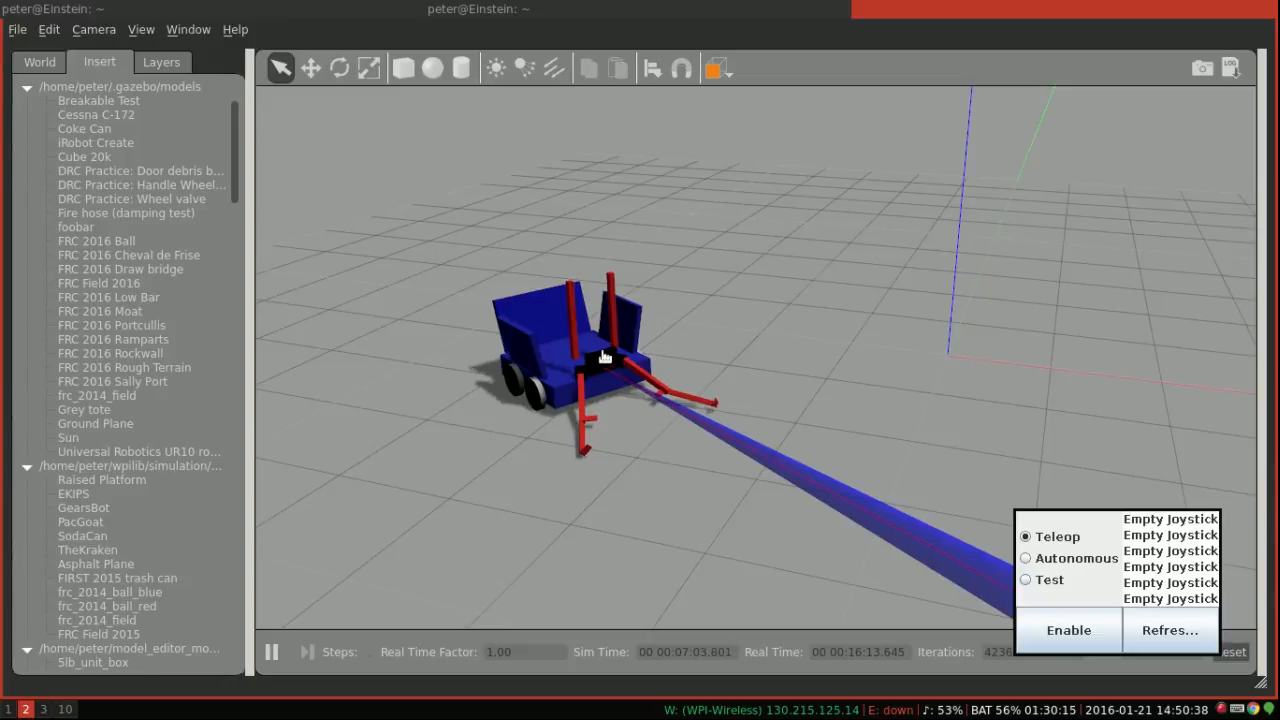
mouse_move(833, 212)
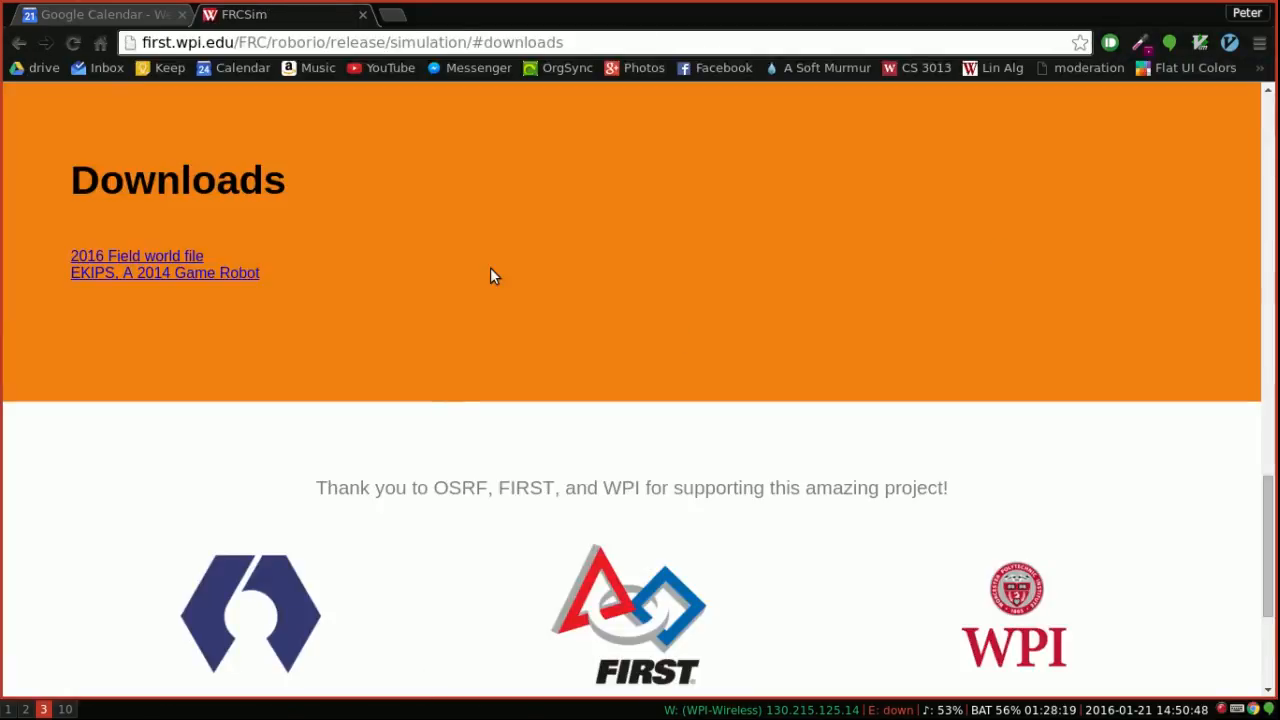
mouse_move(205, 285)
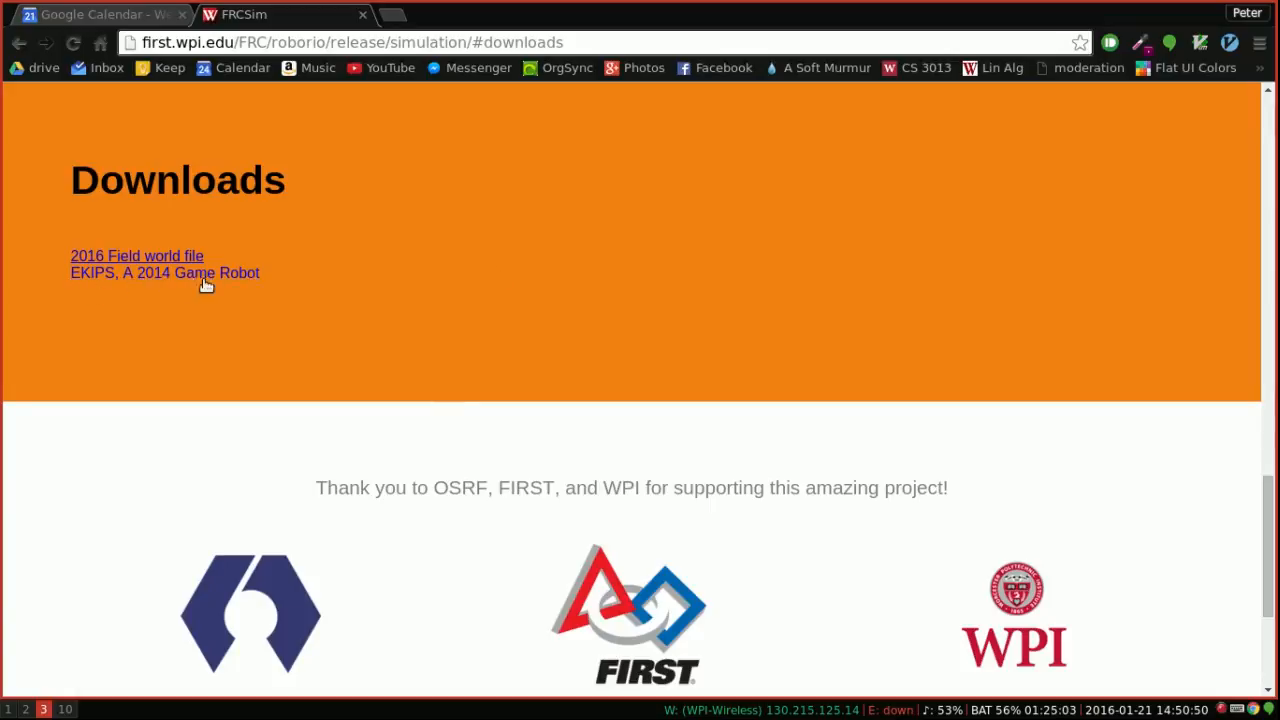
mouse_move(175, 262)
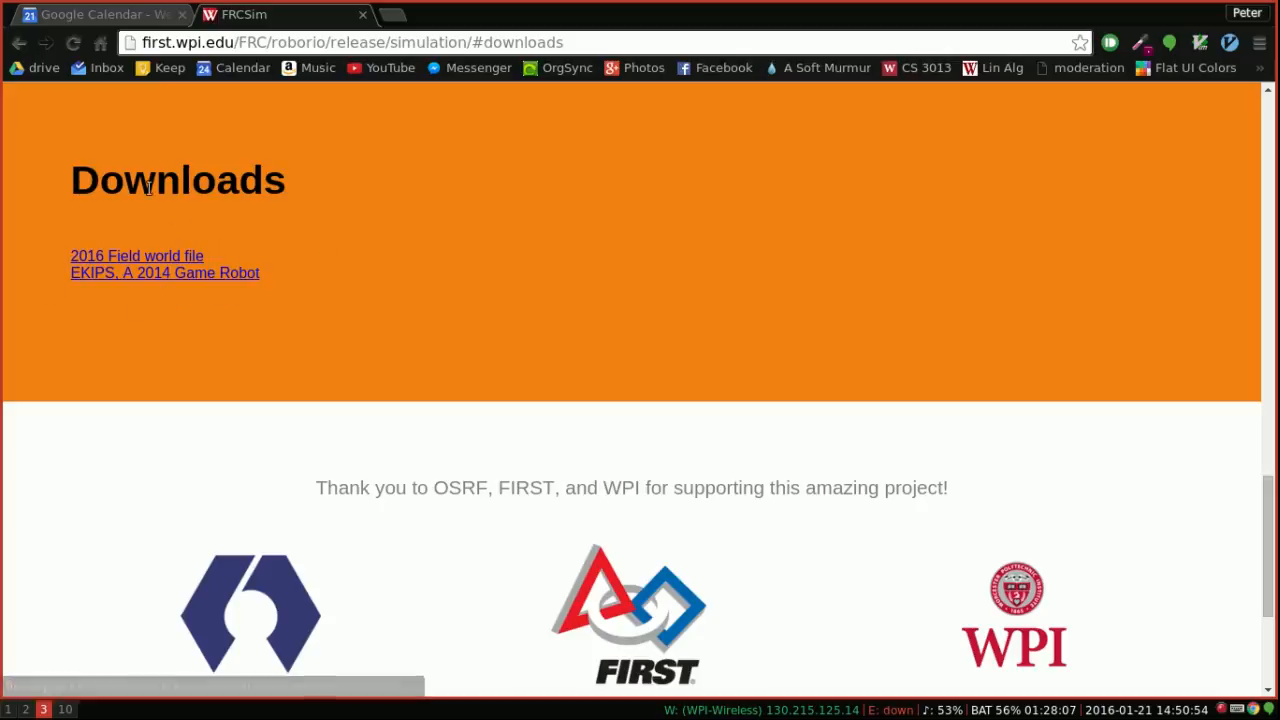
mouse_move(115, 365)
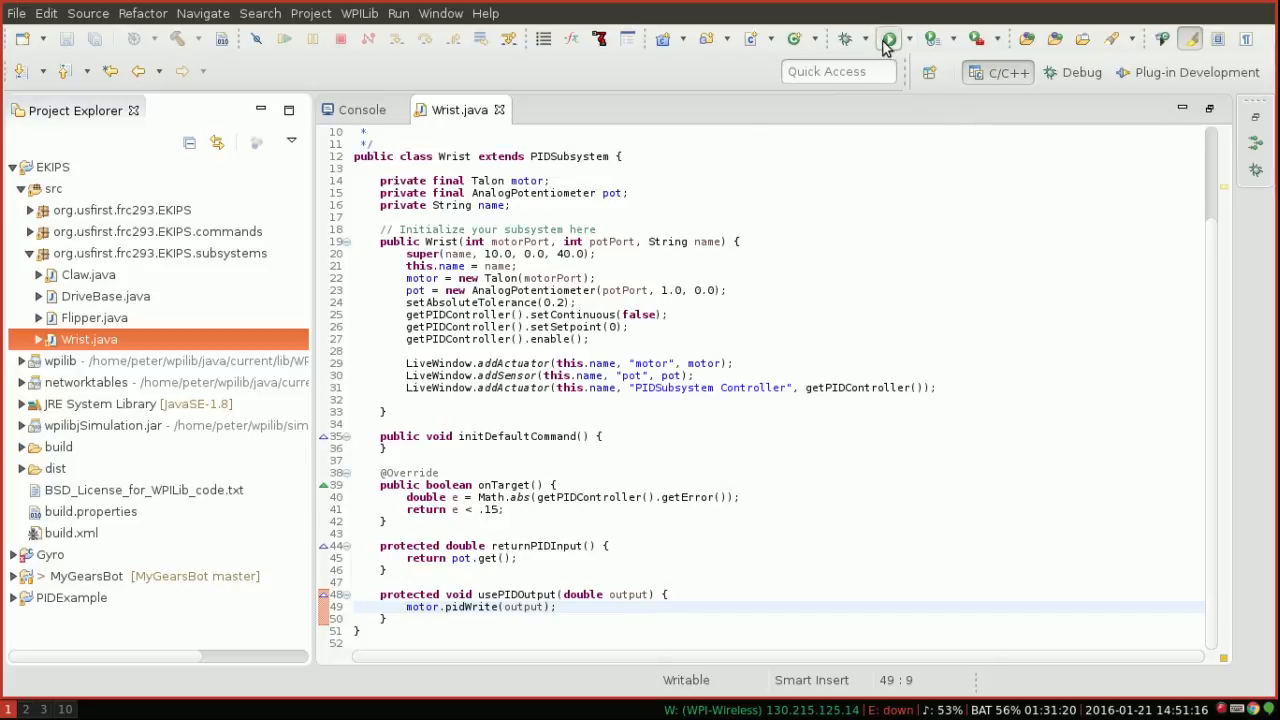
Switch to Eclipse with Wrist.java and trigger the run/debug toolbar button
click(891, 39)
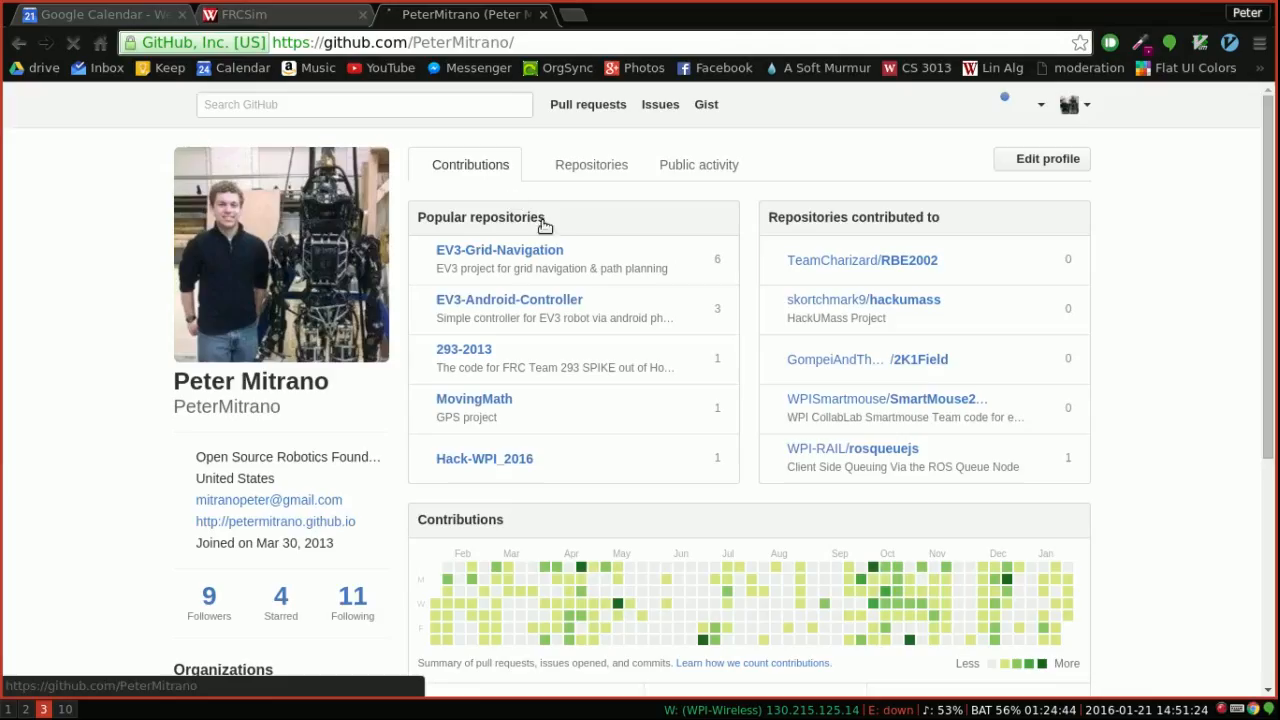
Show the GitHub profile's Repositories tab and scroll down the list
click(591, 164)
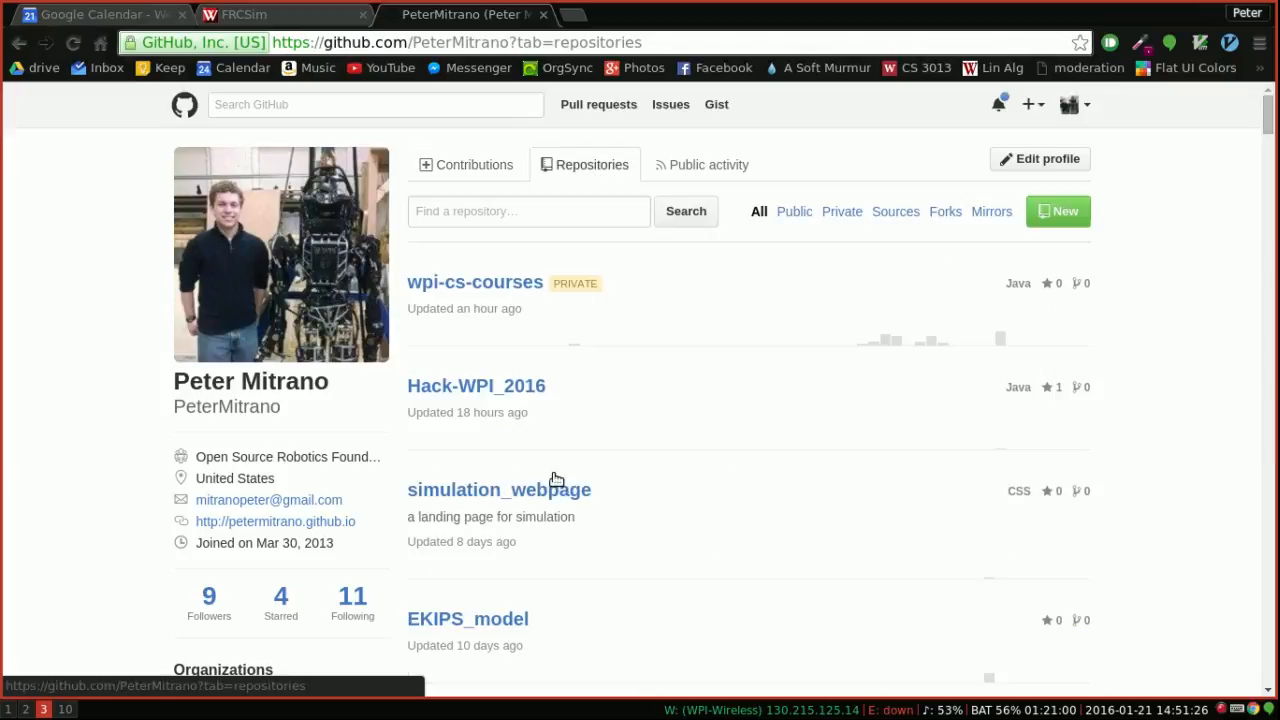
scroll(down, 3)
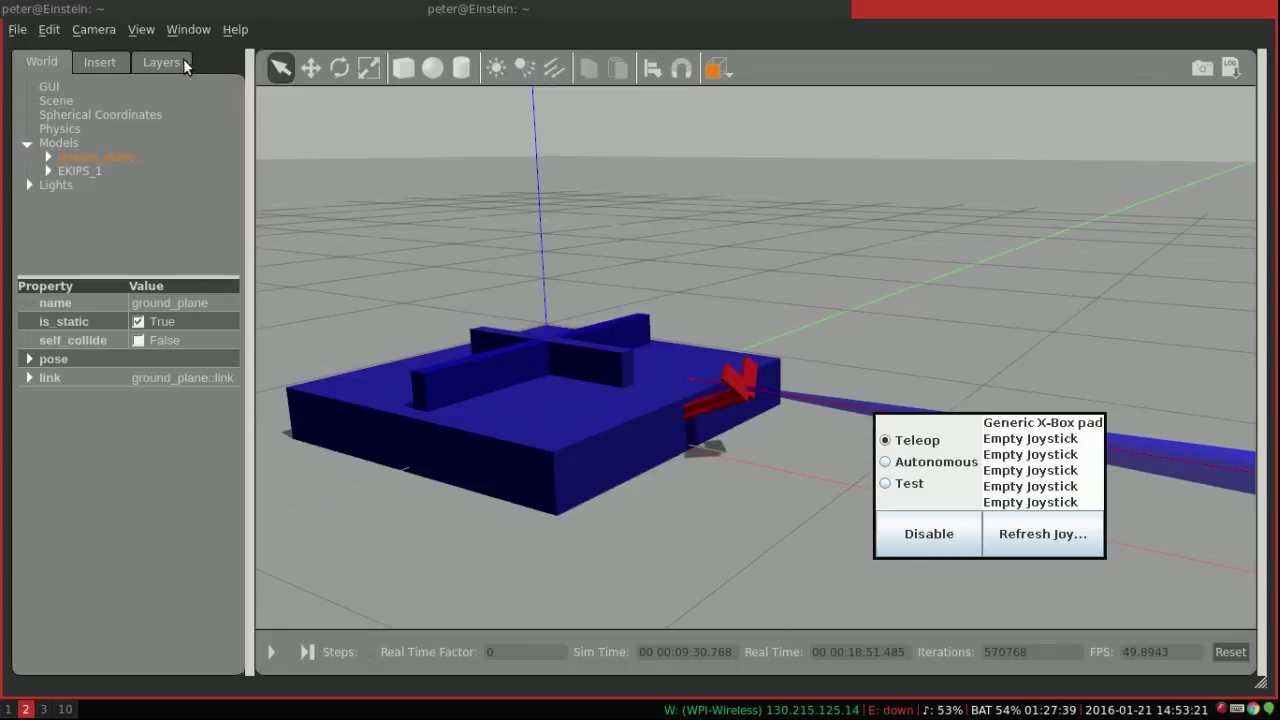
Check Gazebo's View menu display options, then close the menu
click(141, 29)
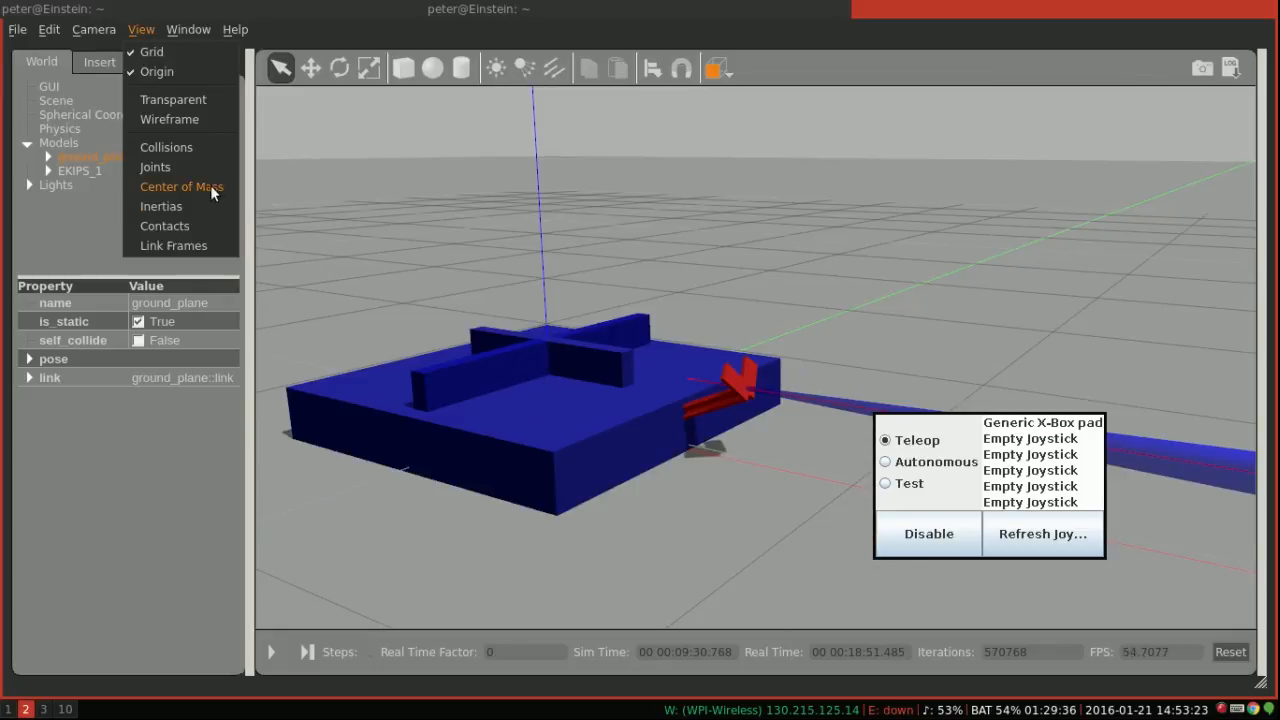
mouse_move(173, 99)
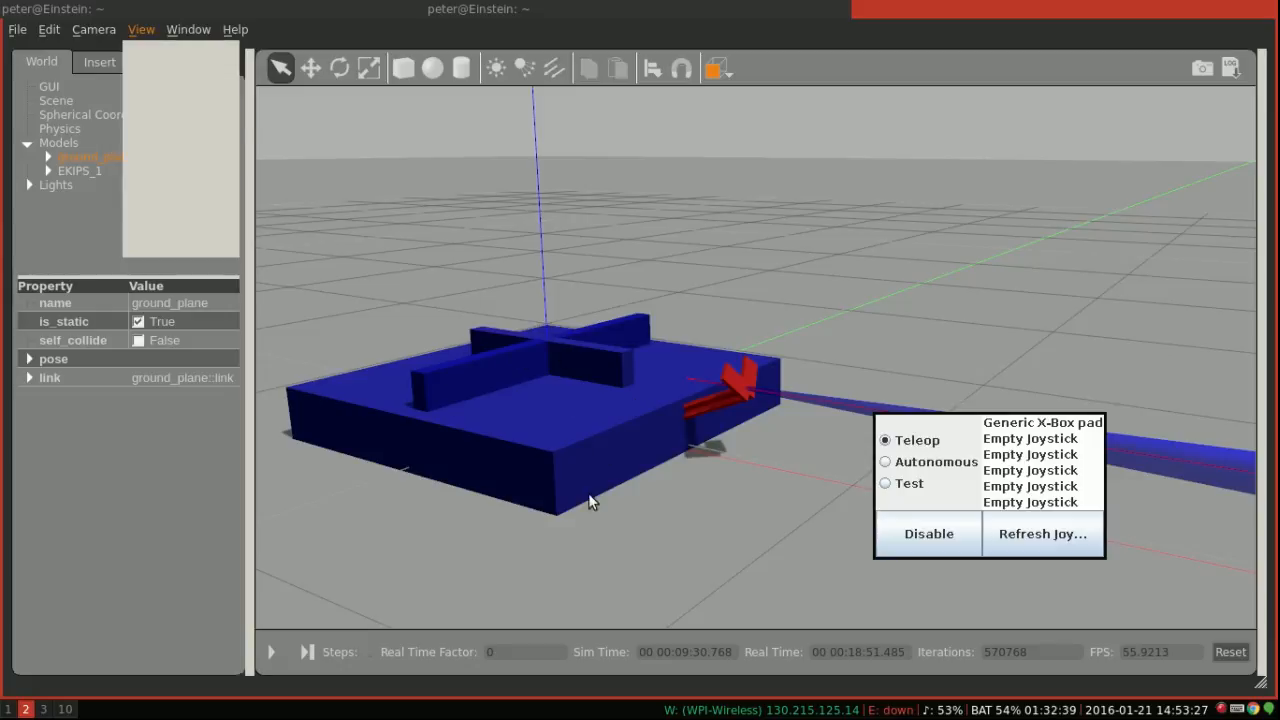
mouse_move(485, 369)
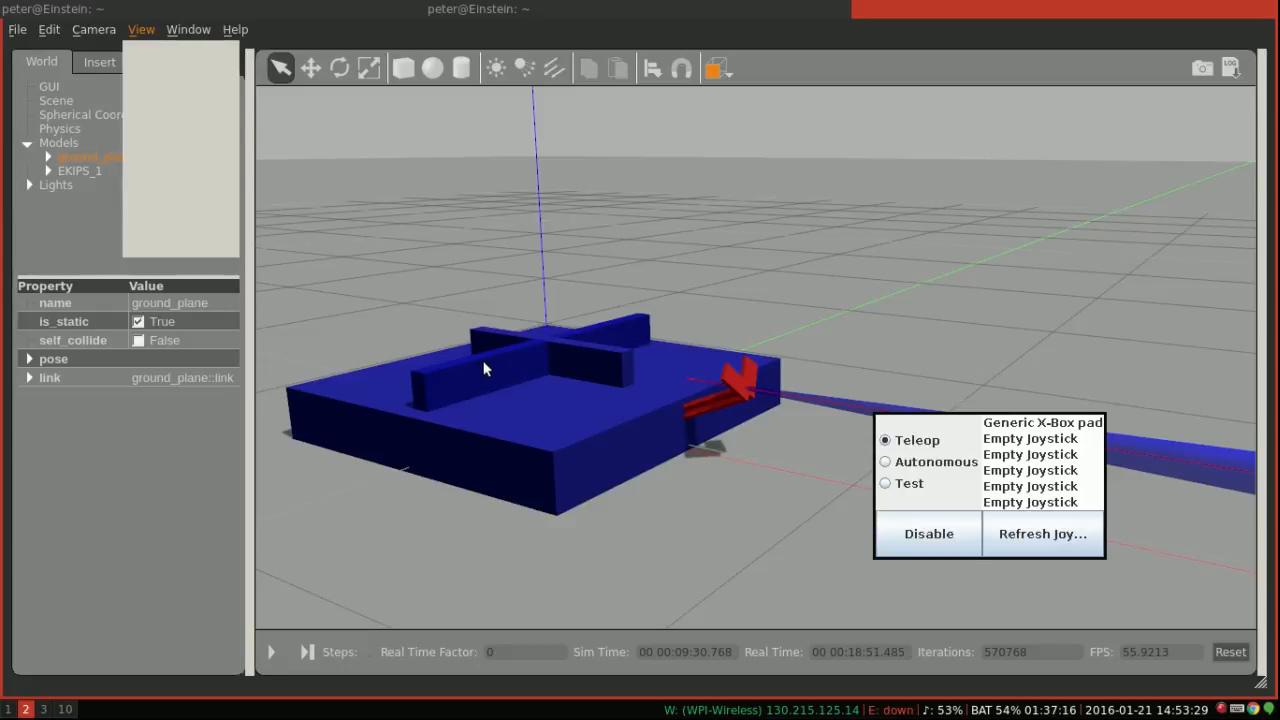
mouse_move(525, 350)
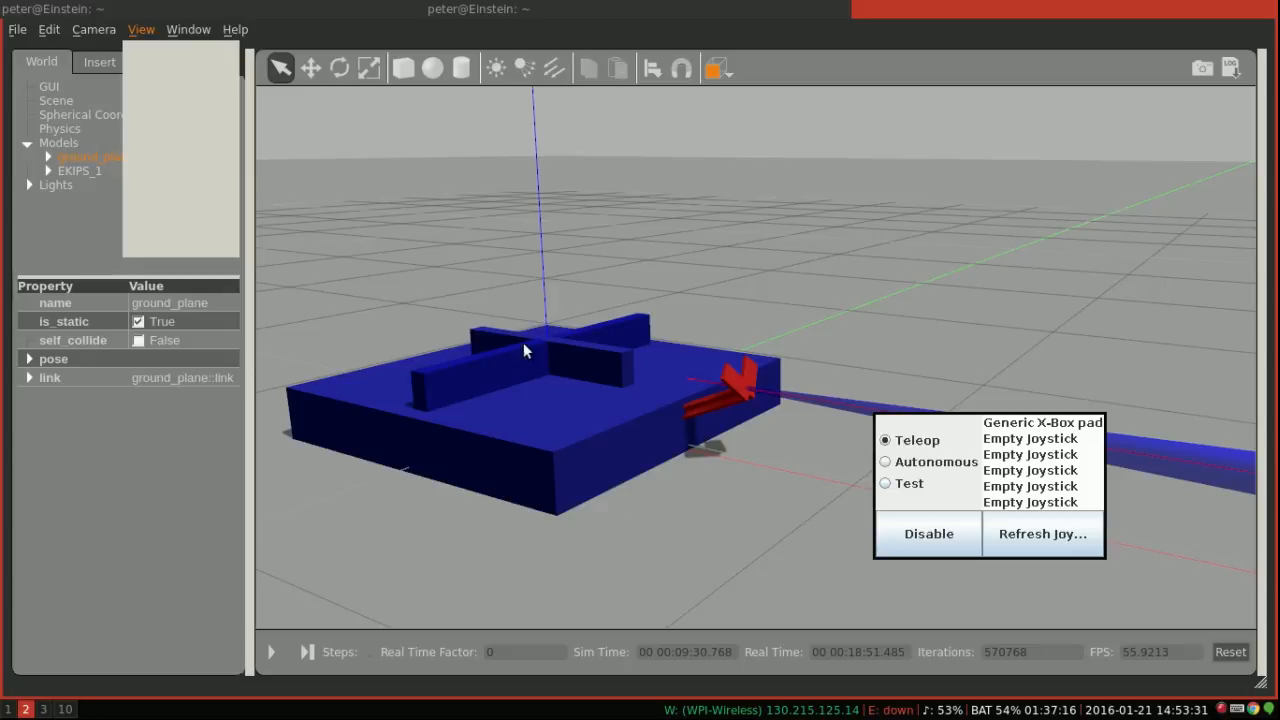
mouse_move(560, 406)
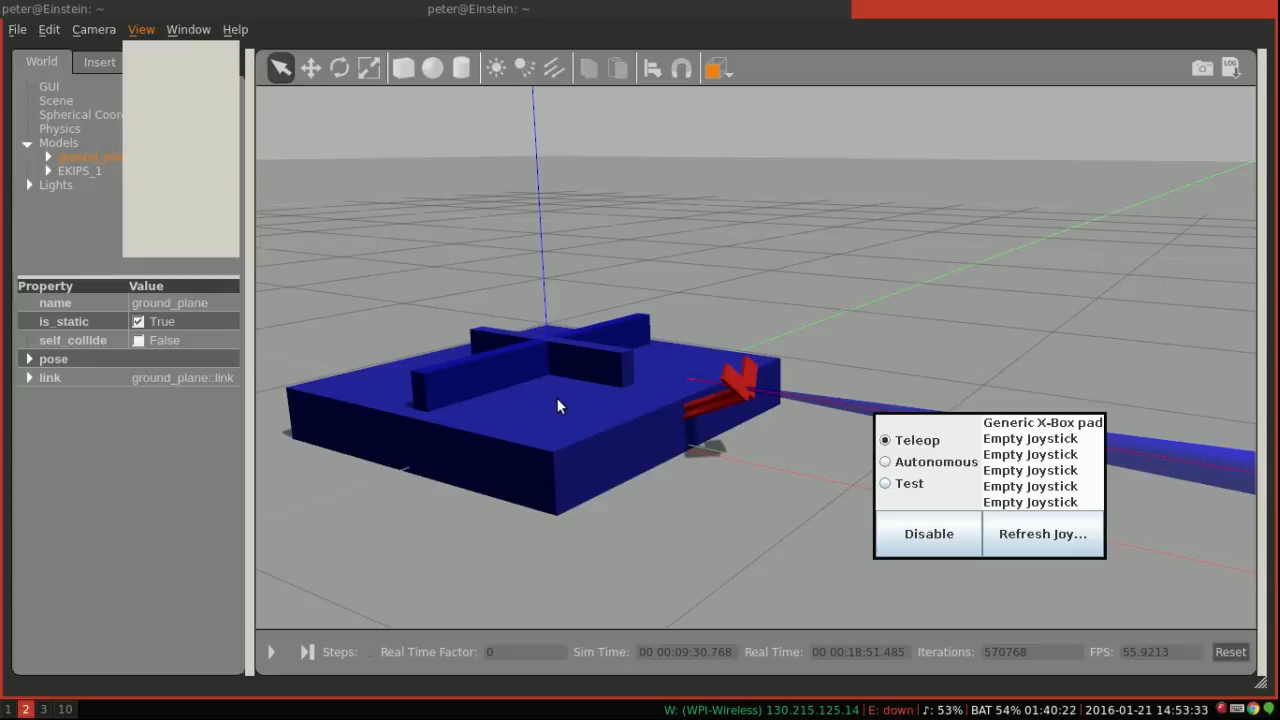
mouse_move(765, 377)
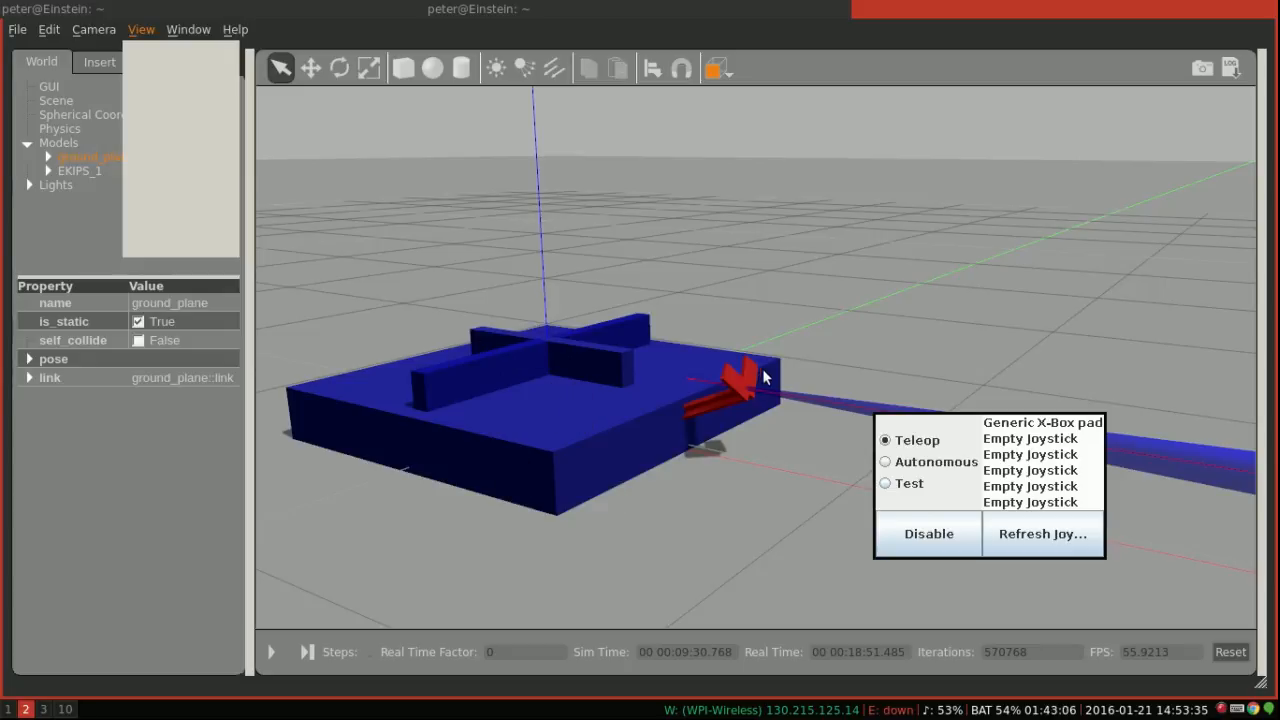
mouse_move(752, 203)
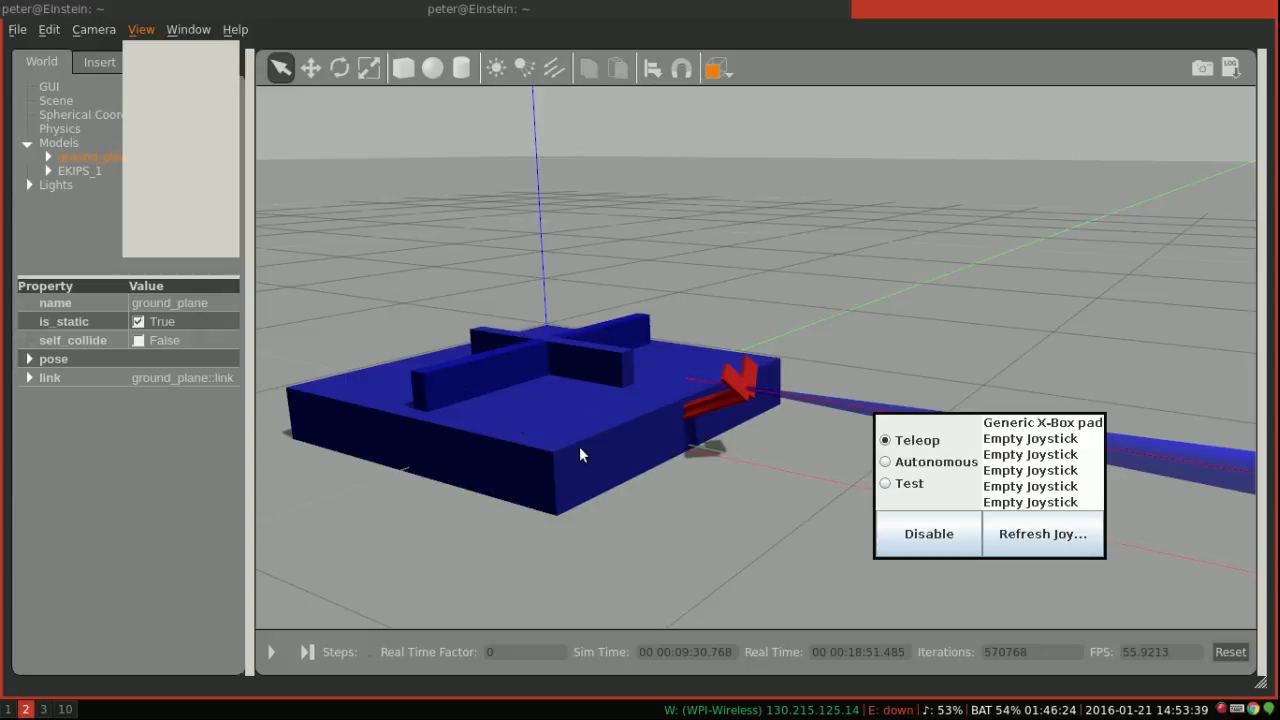
mouse_move(550, 410)
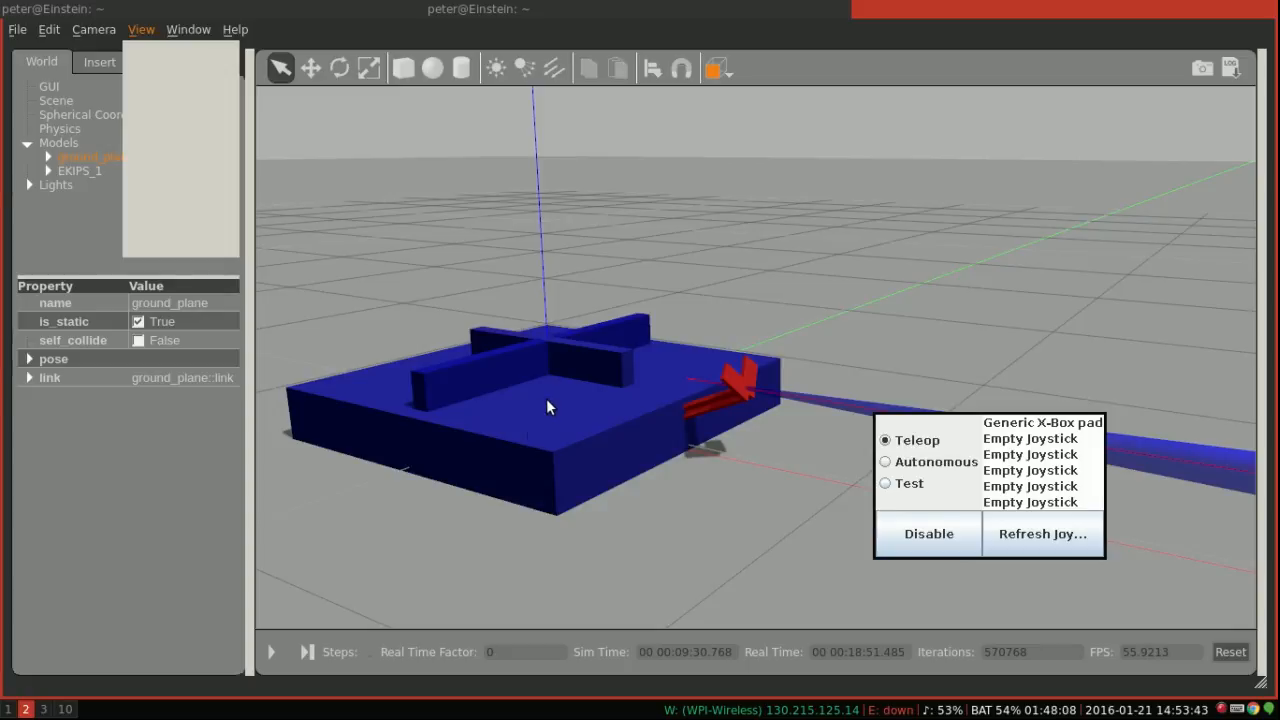
mouse_move(615, 243)
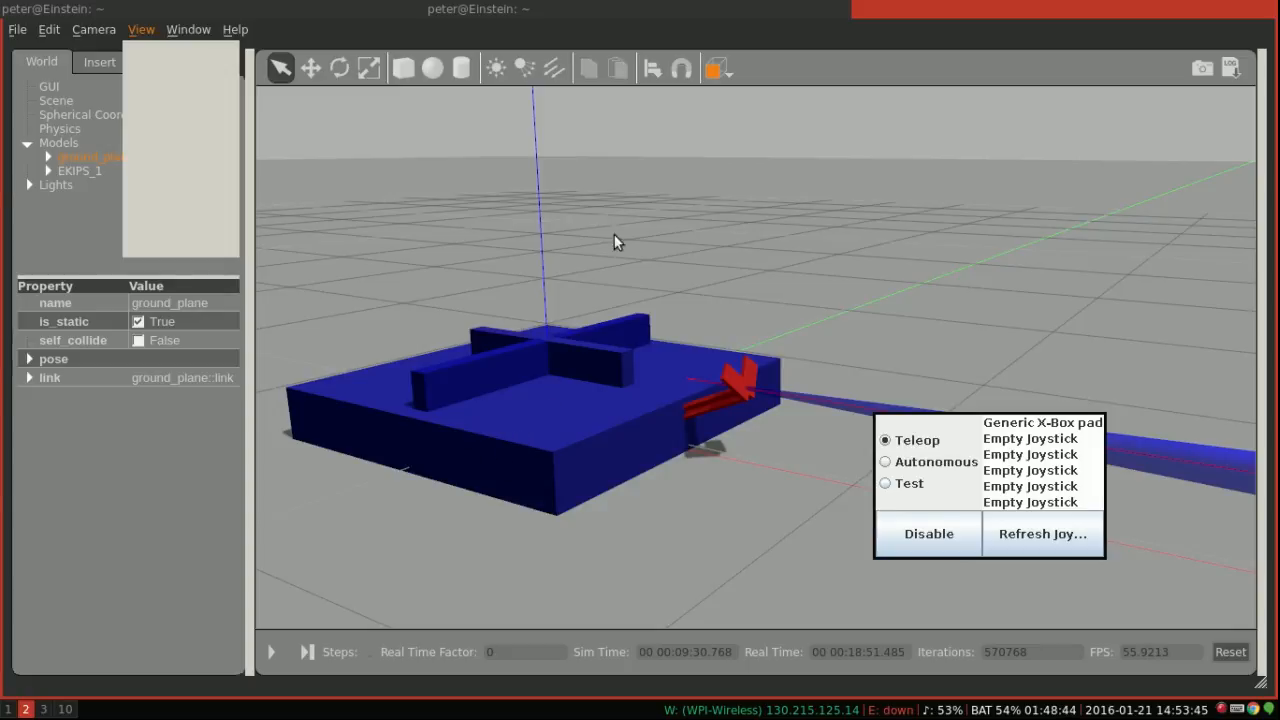
click(99, 61)
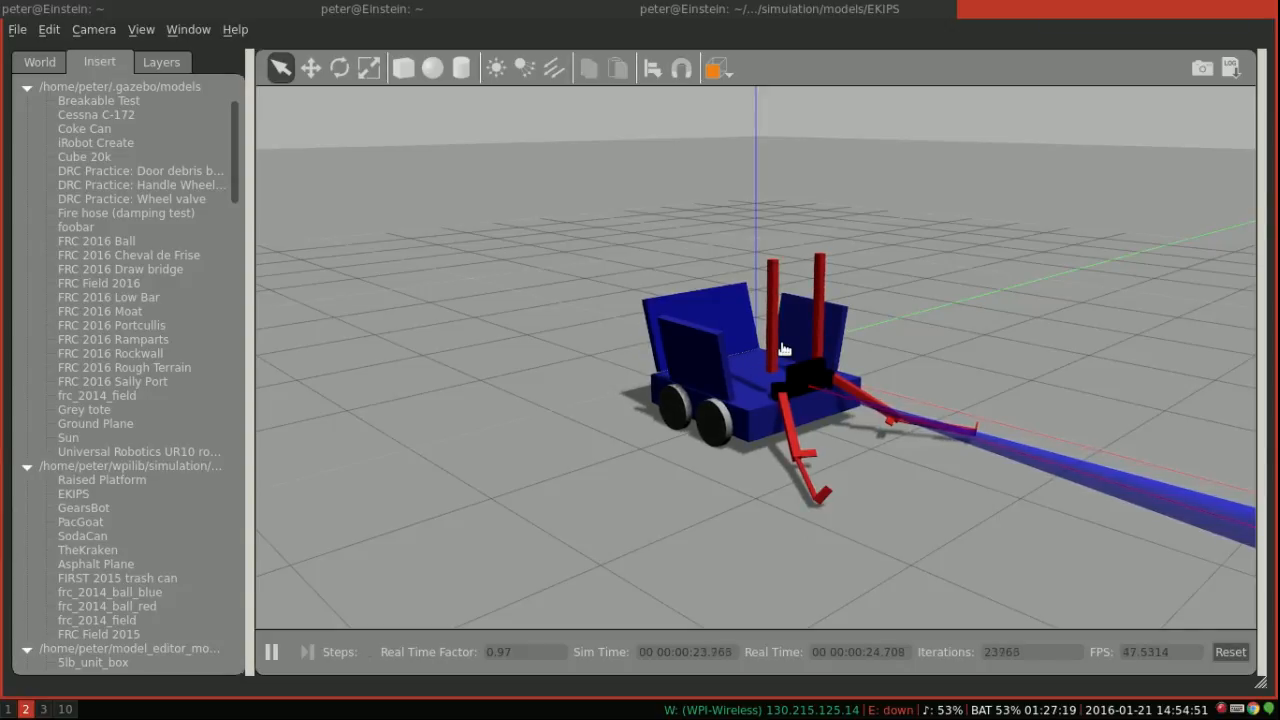
mouse_move(370, 240)
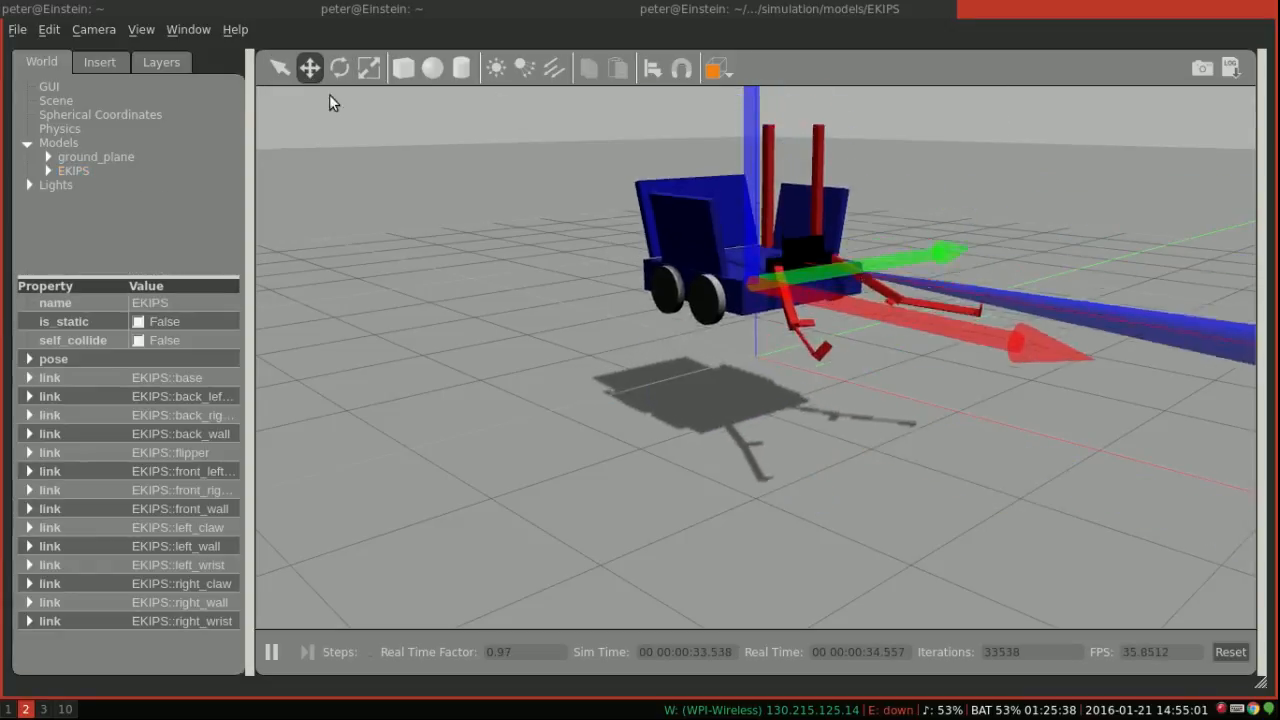
Switch to the Rotate tool for the selected EKIPS model
click(339, 68)
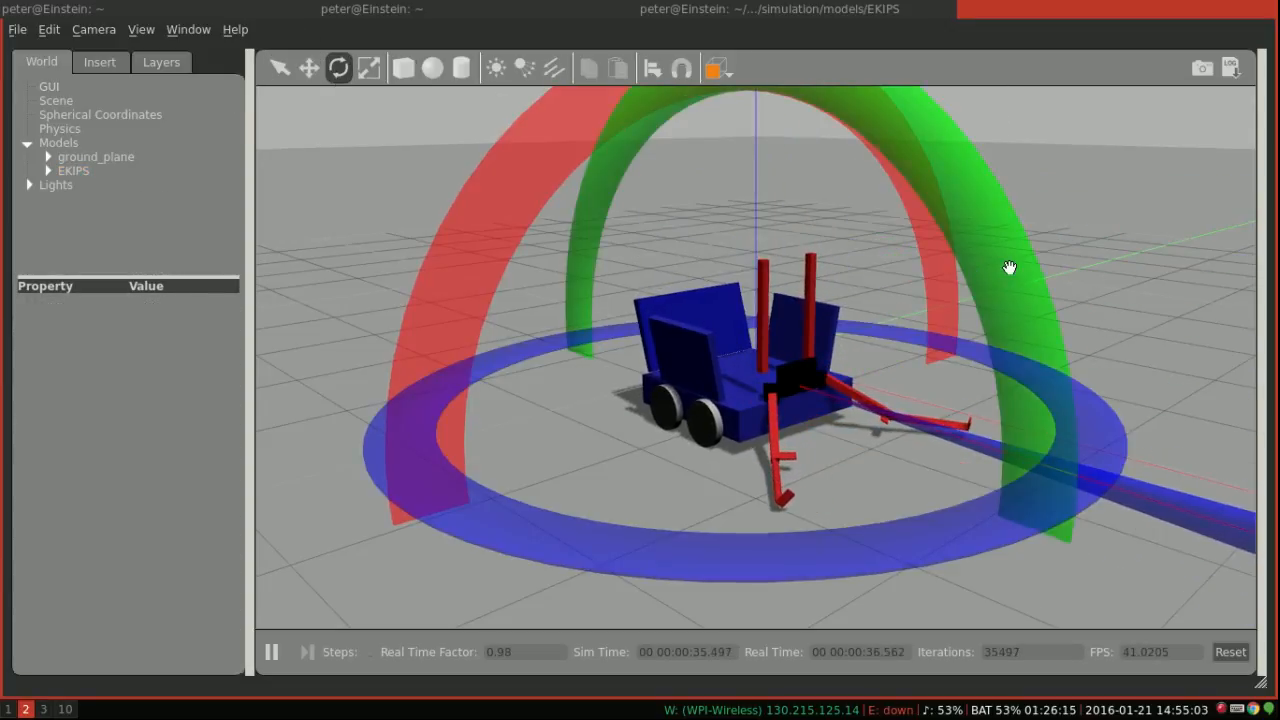
click(47, 170)
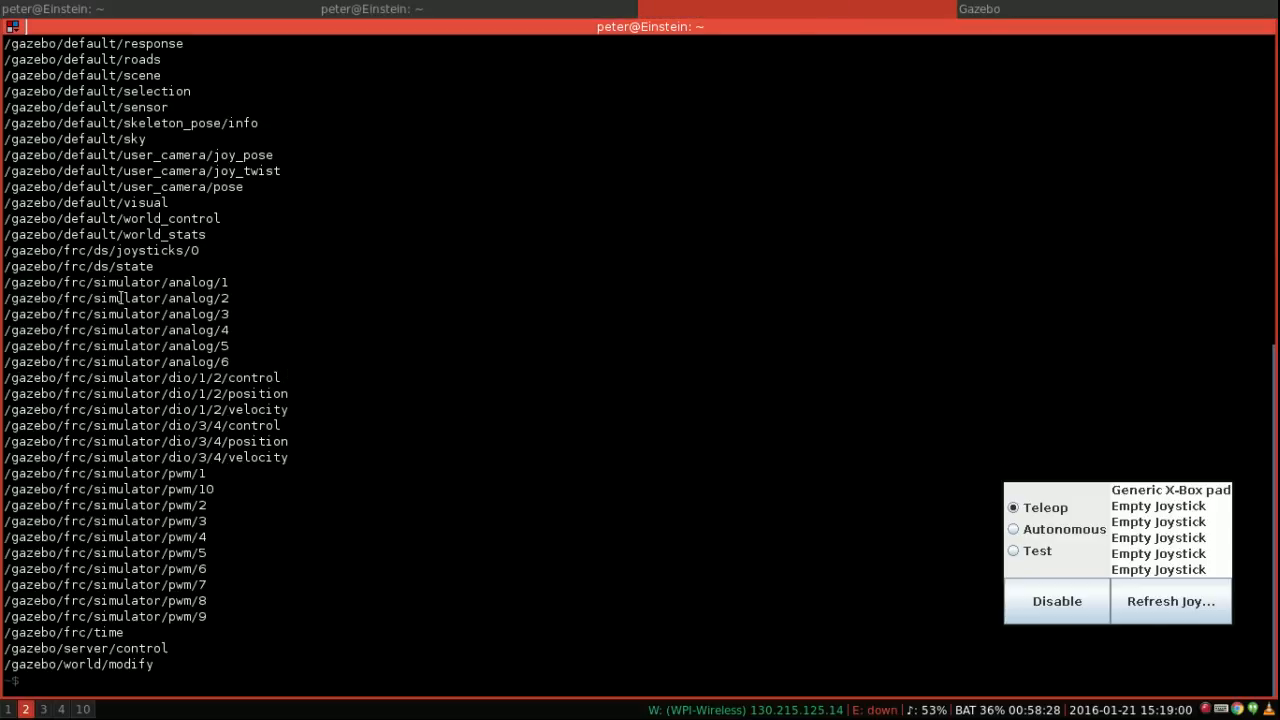
Select the analog simulator topic lines in the gz topic -l output
drag(80, 298, 165, 378)
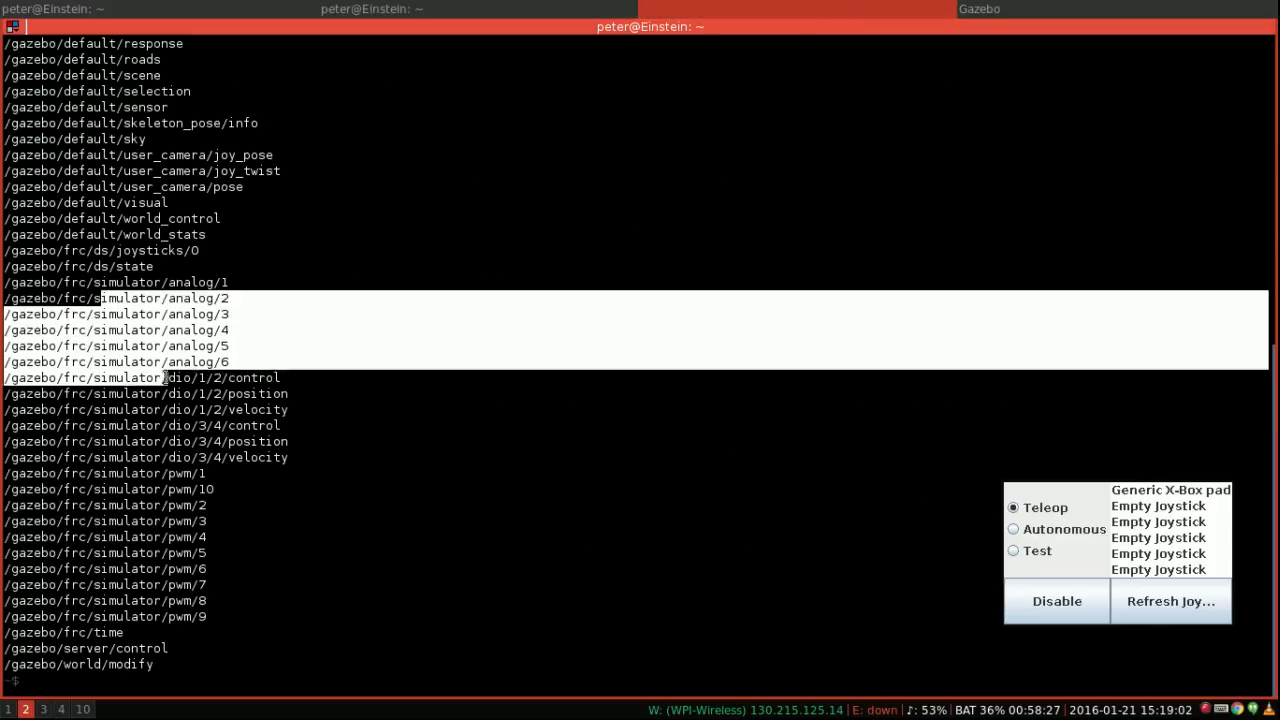
key(Return)
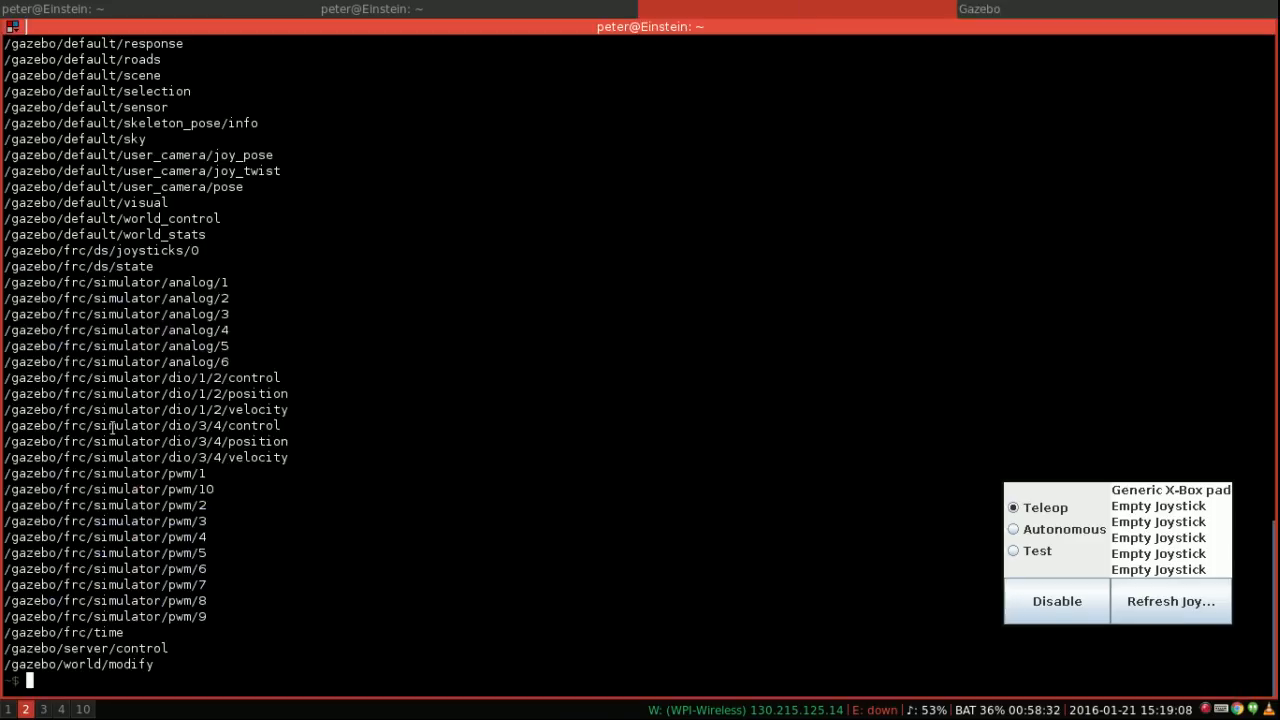
drag(90, 282, 293, 441)
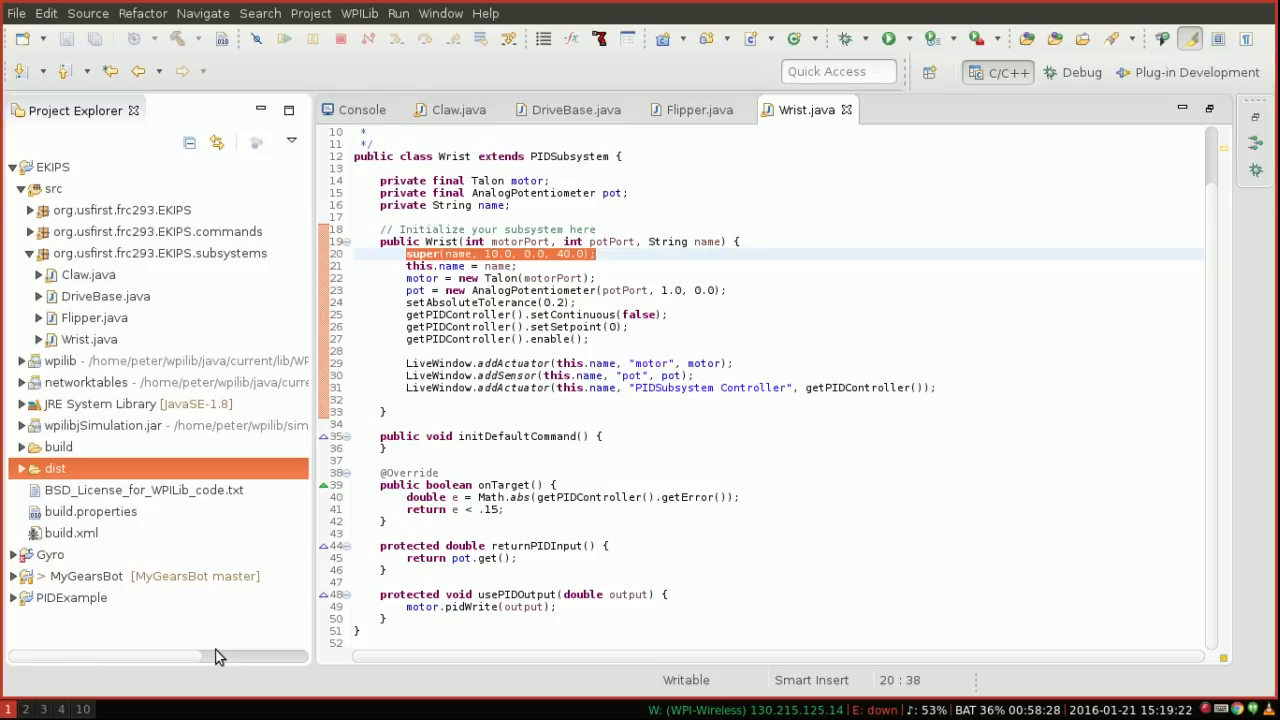
Toggle a breakpoint on line 39, driveBase = new DriveBase(), in Robot.java
click(557, 484)
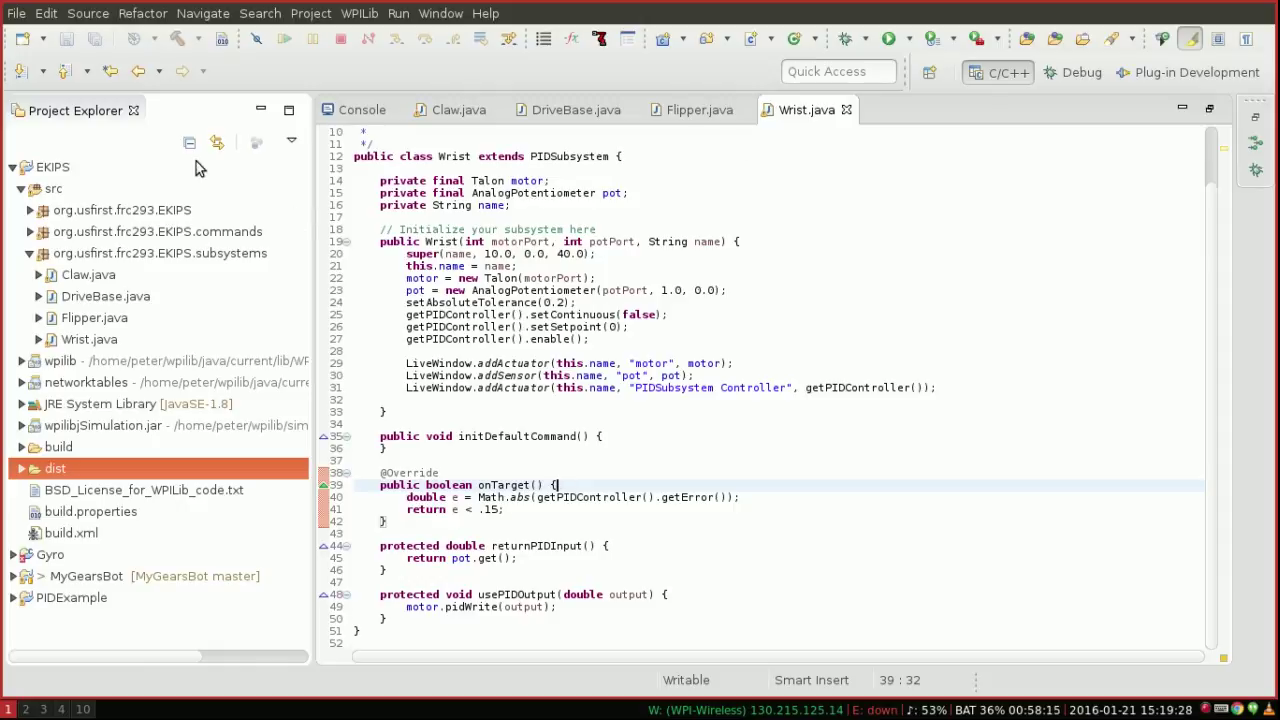
click(89, 339)
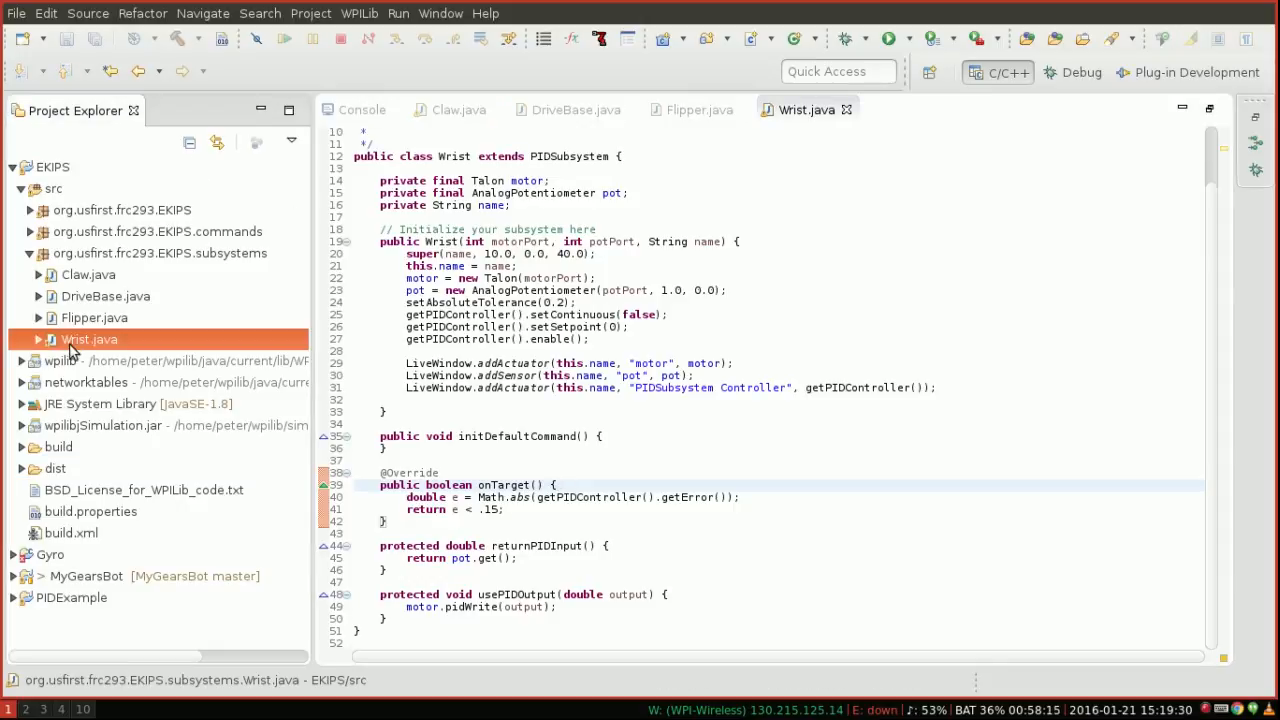
click(88, 274)
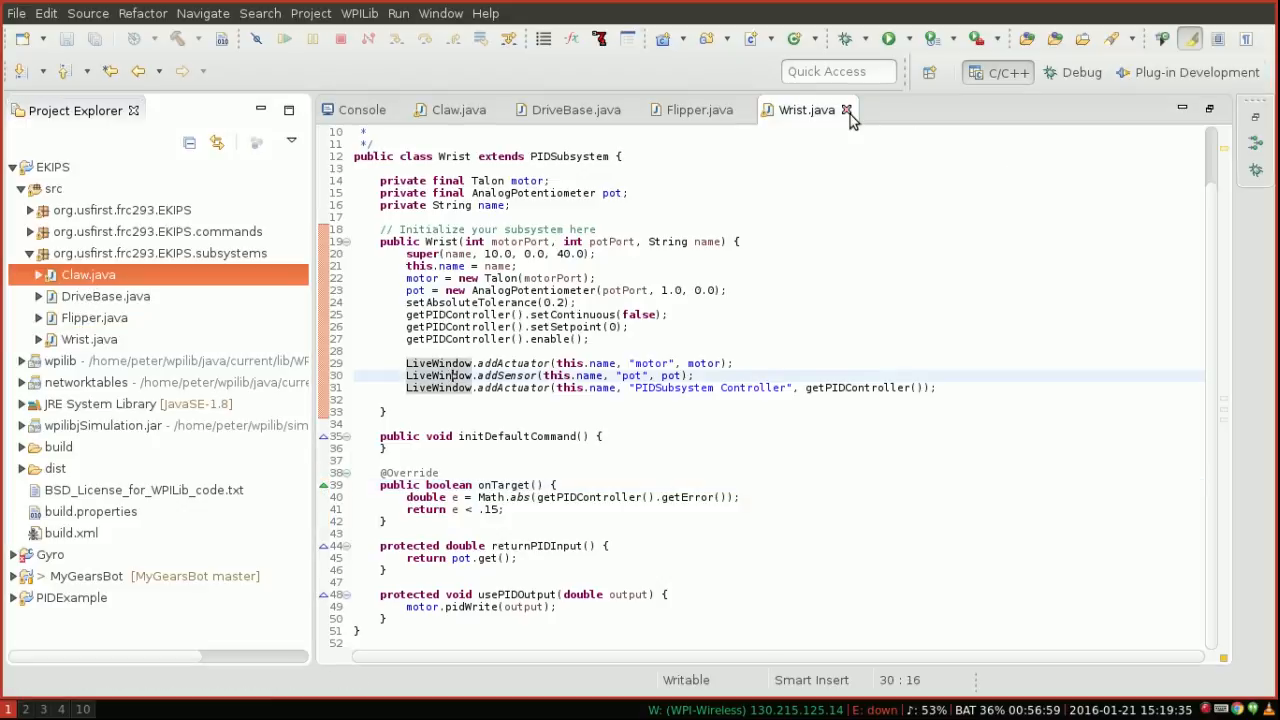
mouse_move(556, 128)
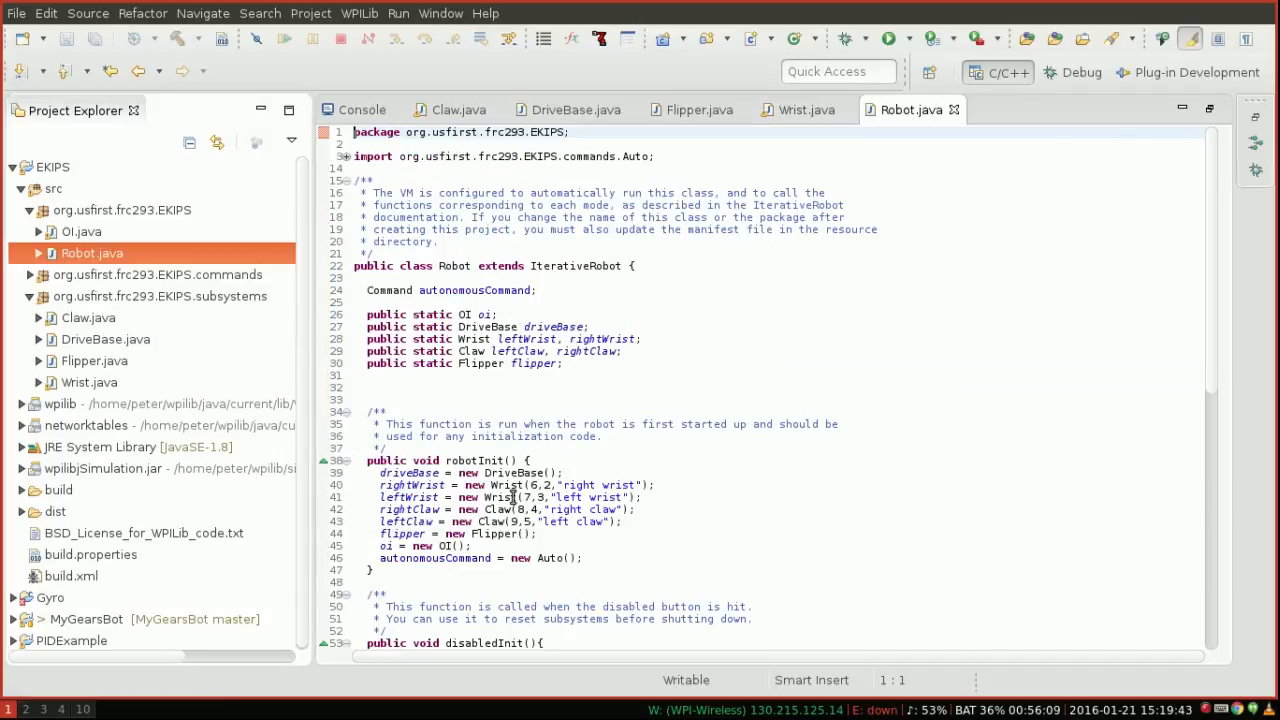
click(556, 472)
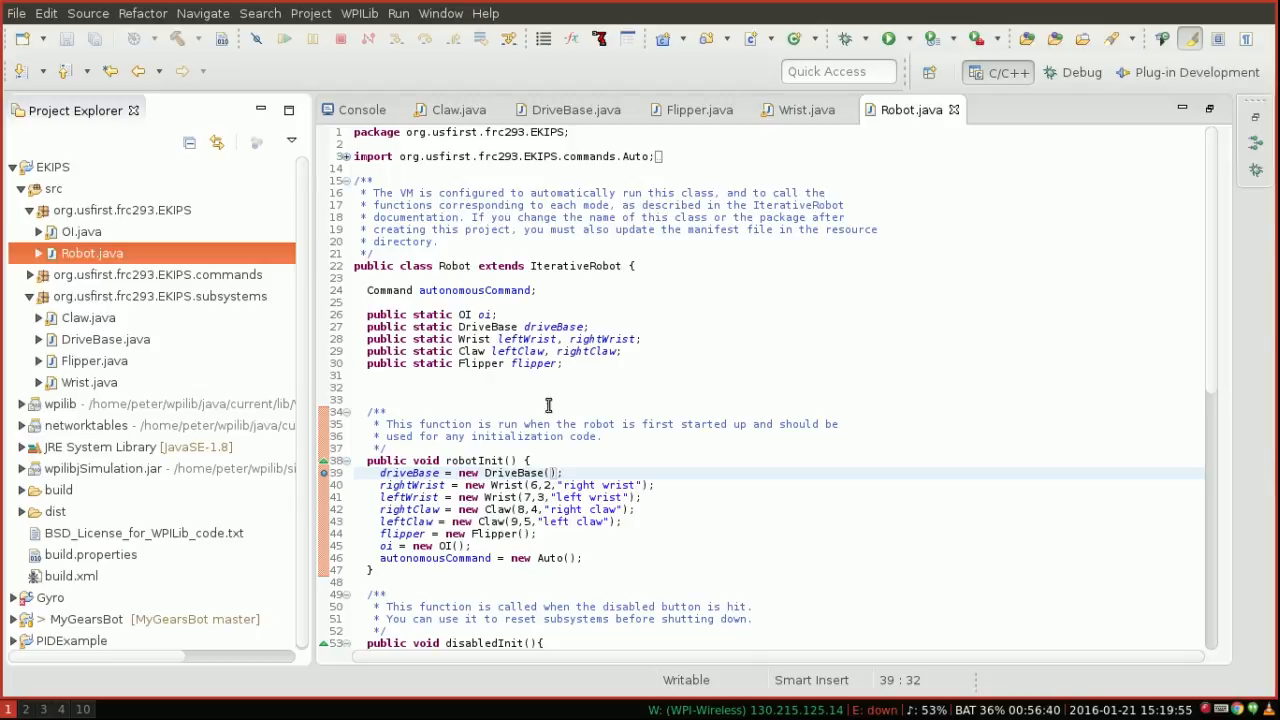
mouse_move(587, 534)
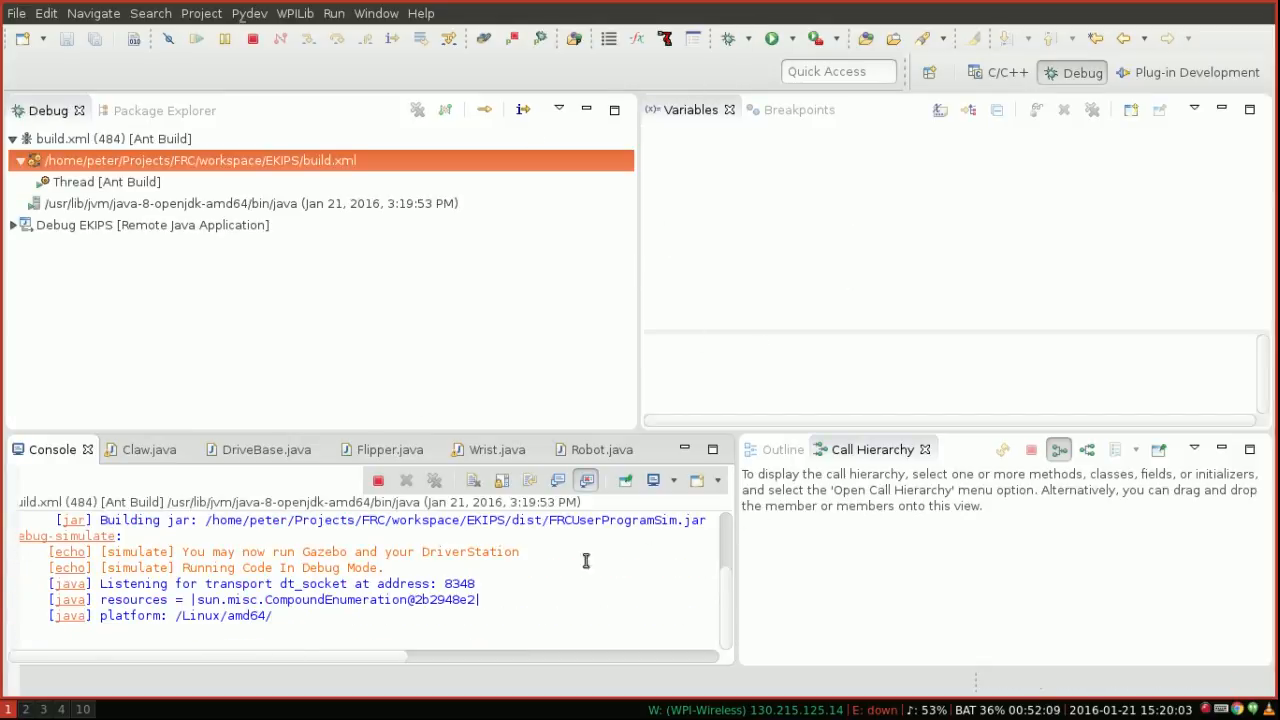
mouse_move(768, 261)
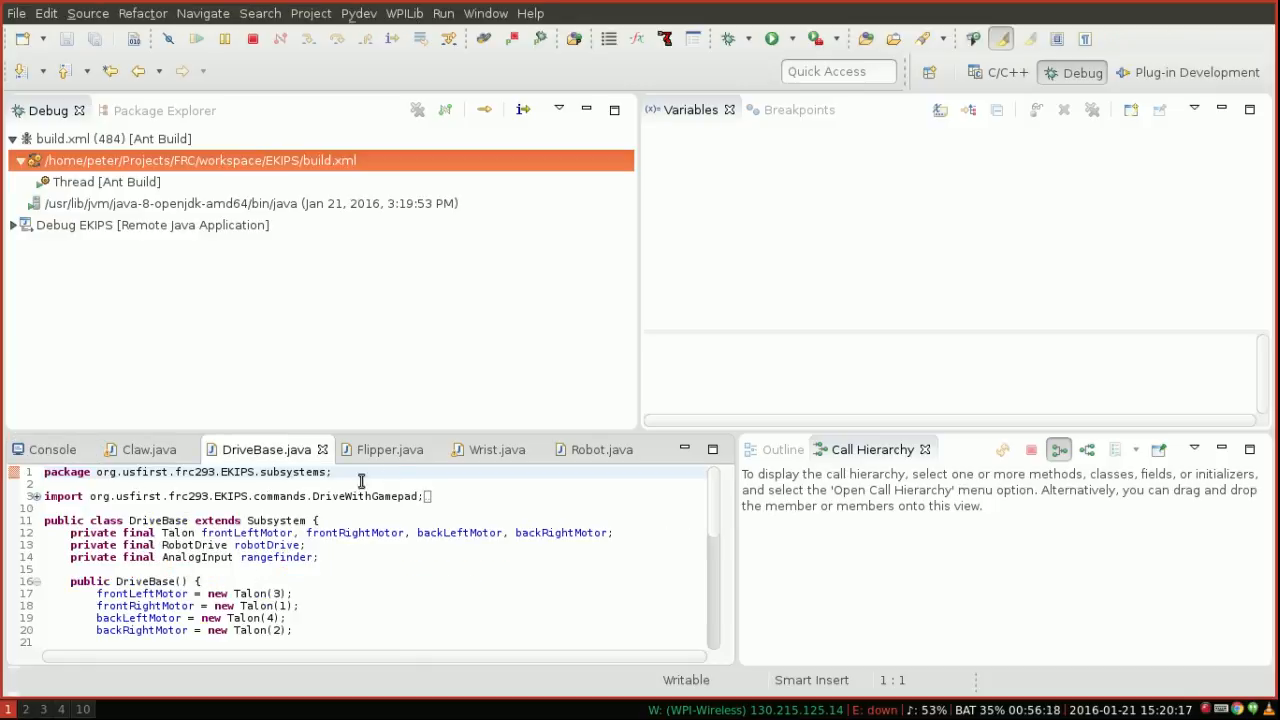
Launch the remote Java debug configuration to attach to the robot program
click(602, 449)
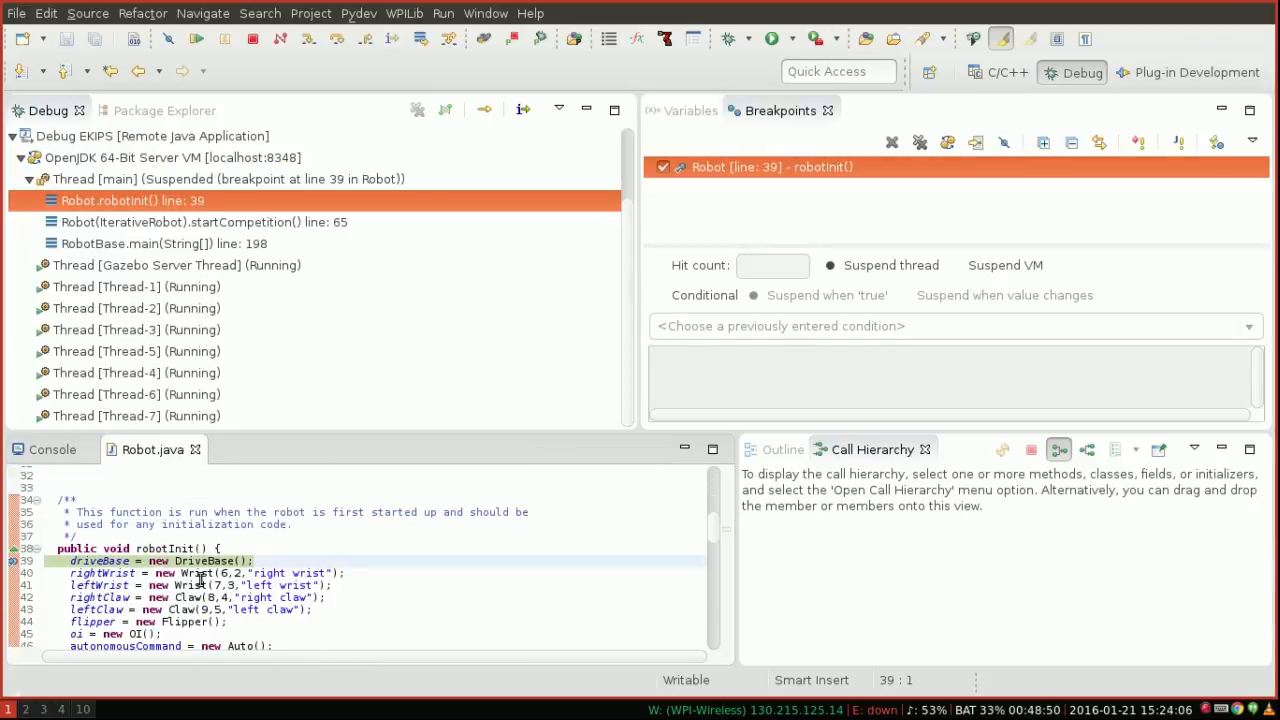
mouse_move(848, 597)
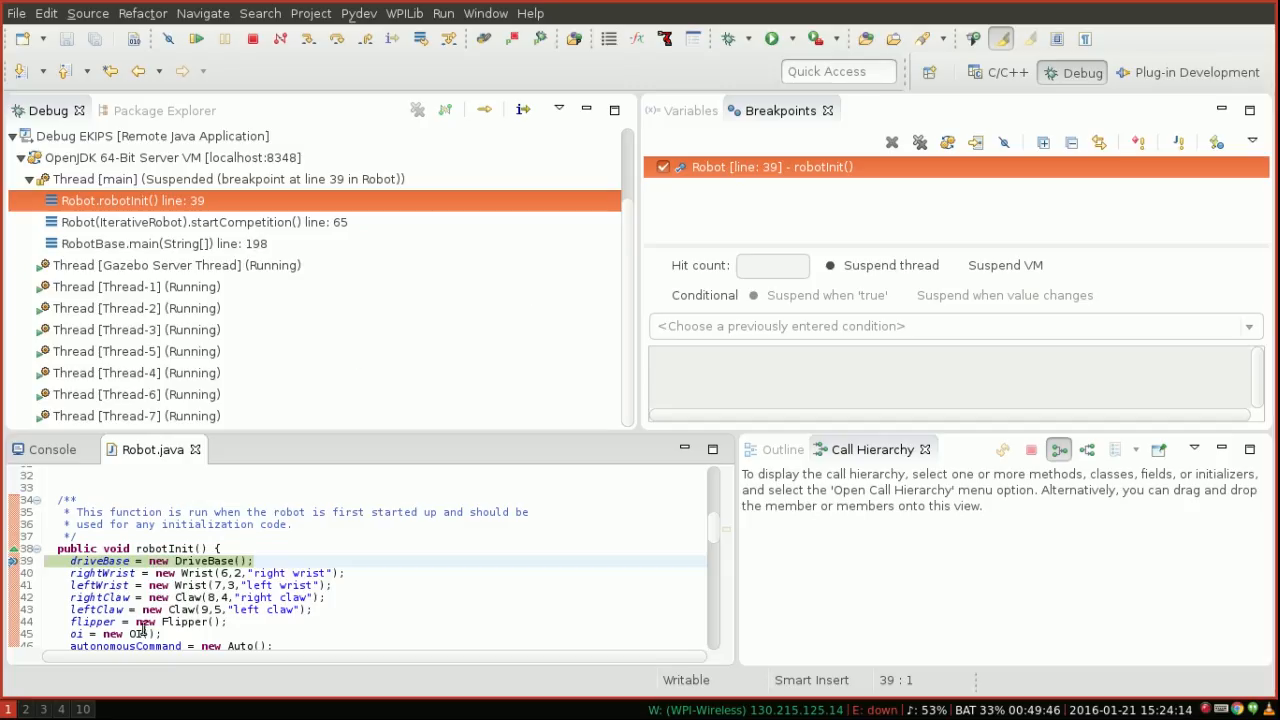
mouse_move(157, 196)
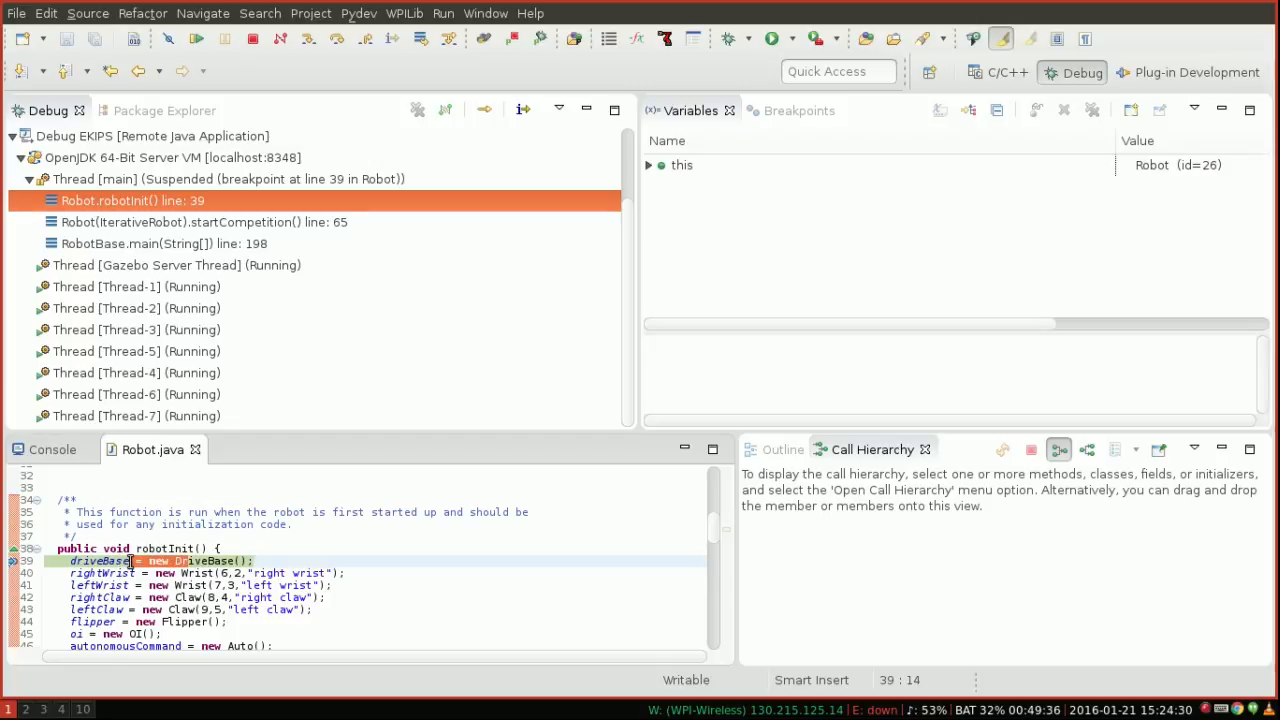
mouse_move(240, 560)
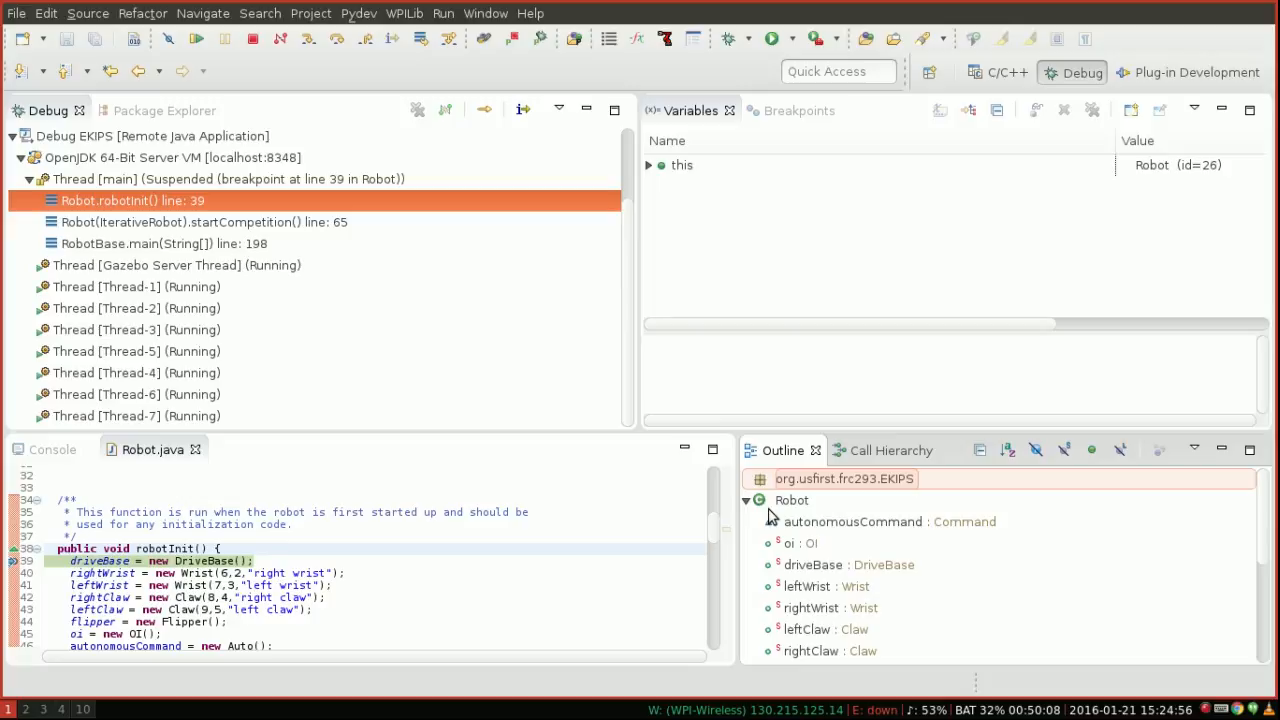
Scroll the Outline and jump to the Robot class declaration
scroll(down, 3)
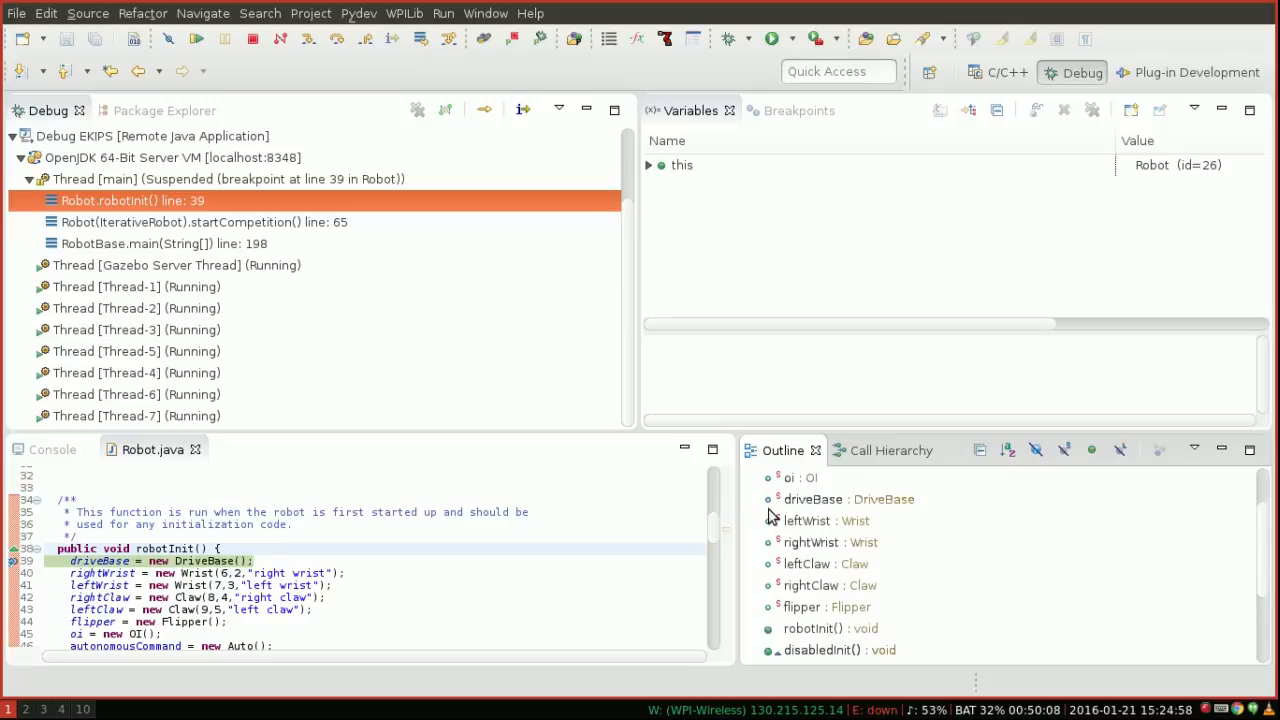
scroll(down, 3)
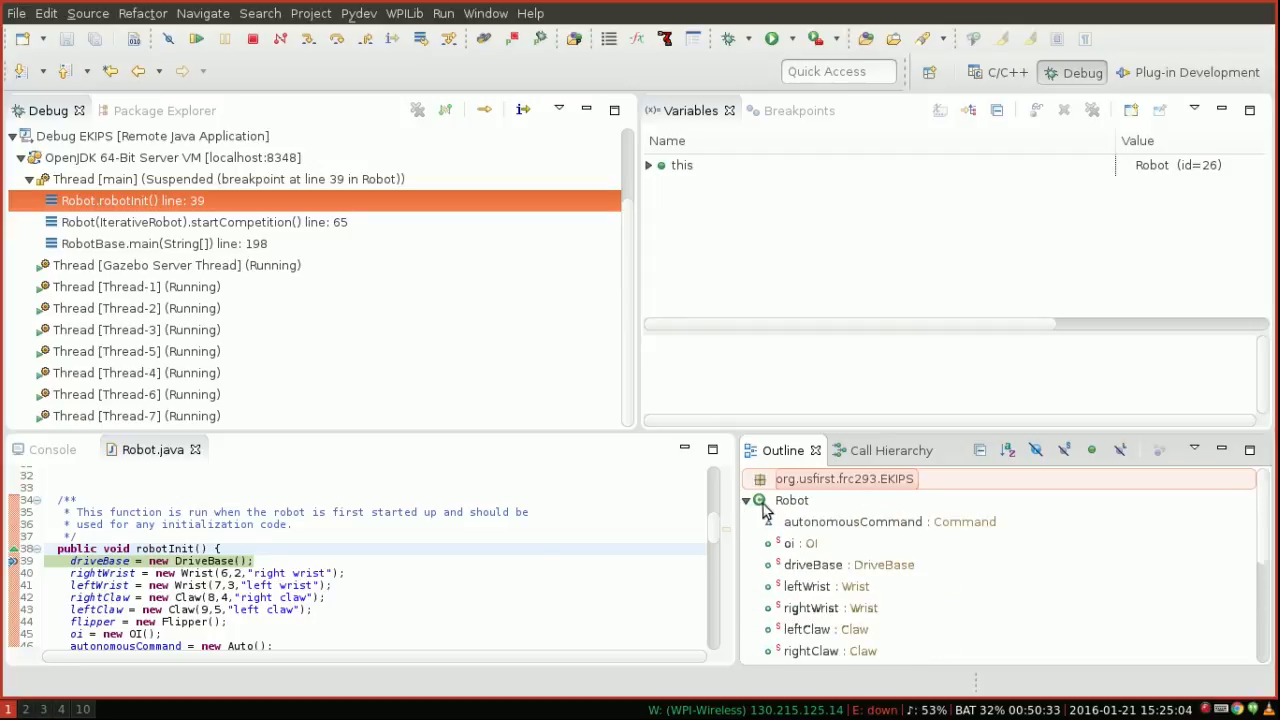
click(791, 500)
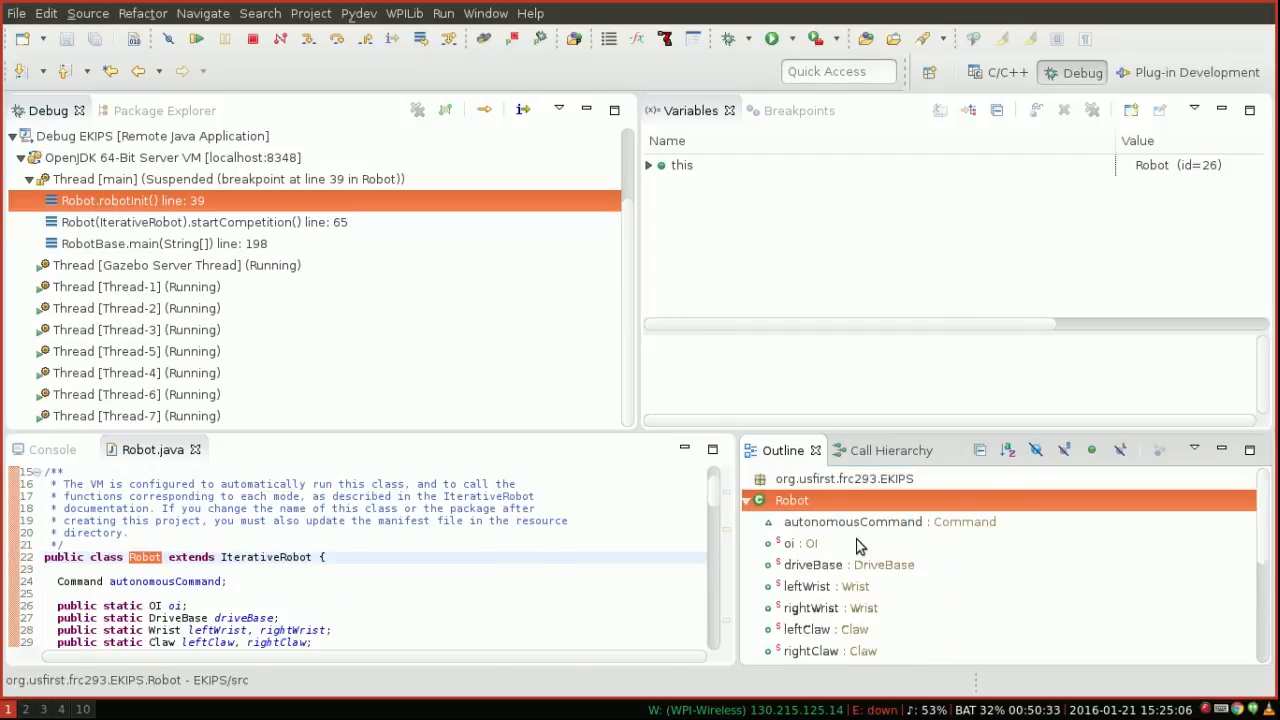
Expand the EKIPS project in the Package Explorer
scroll(down, 3)
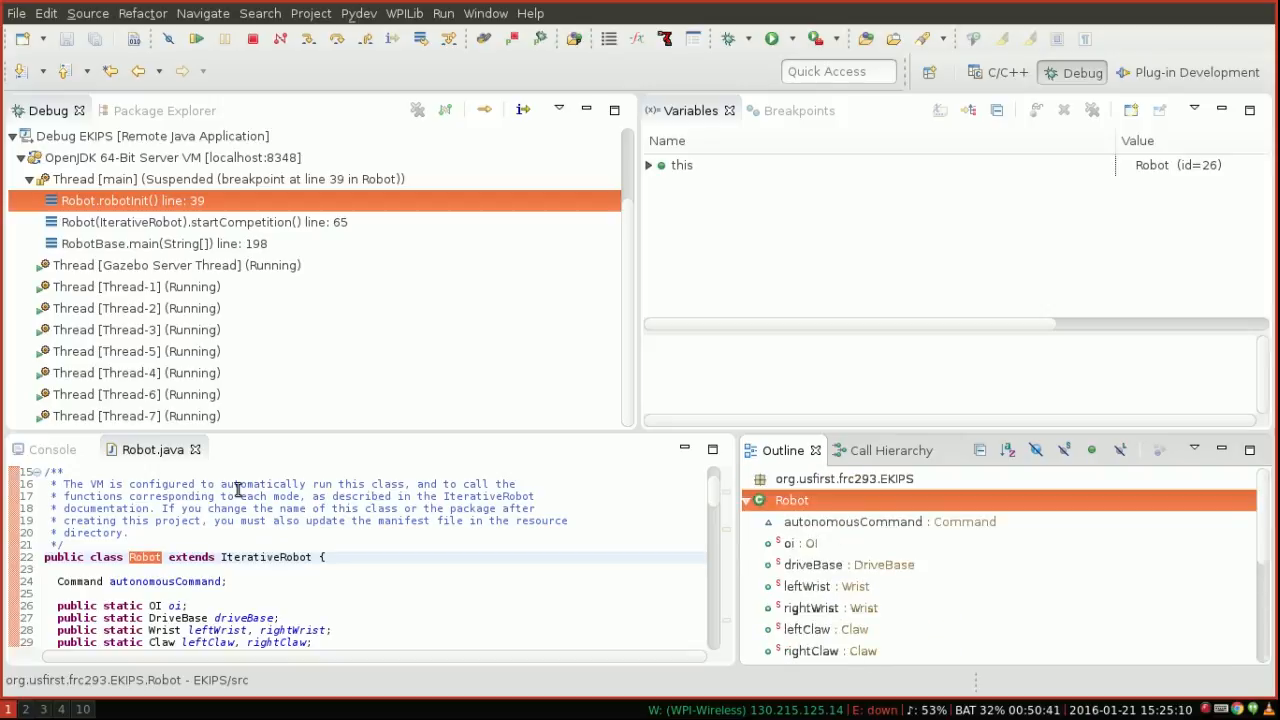
click(145, 110)
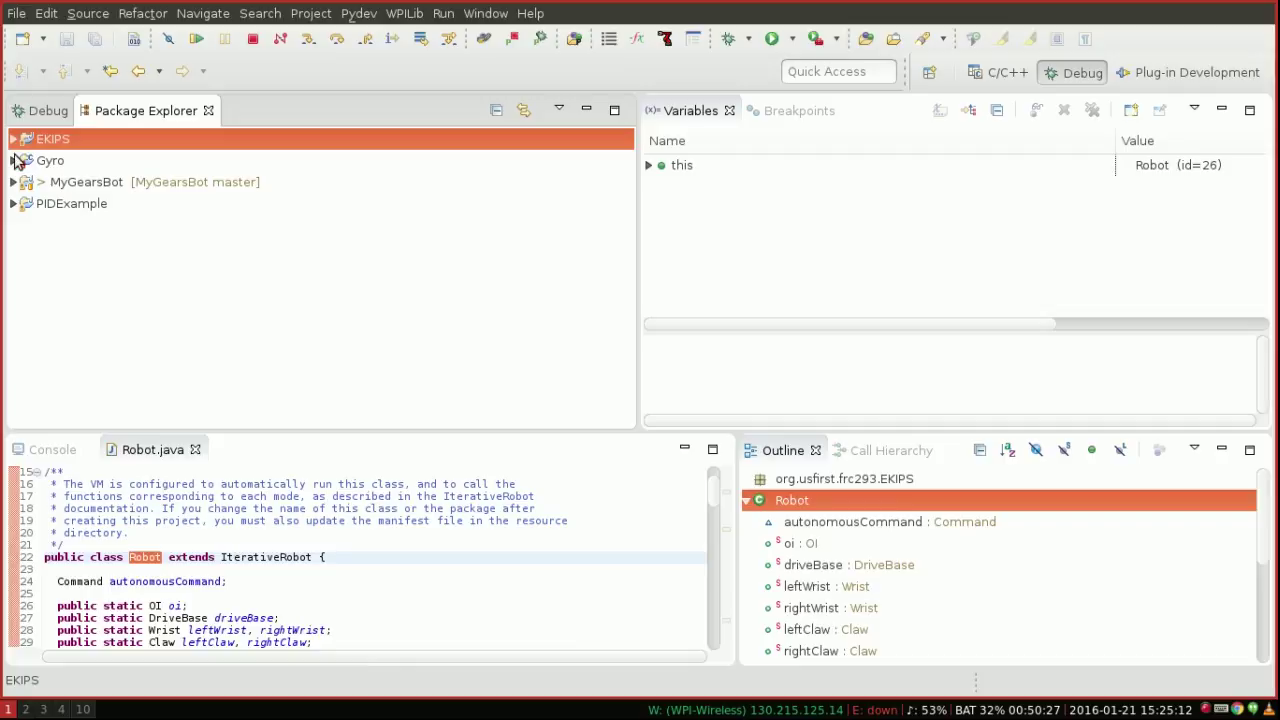
click(13, 138)
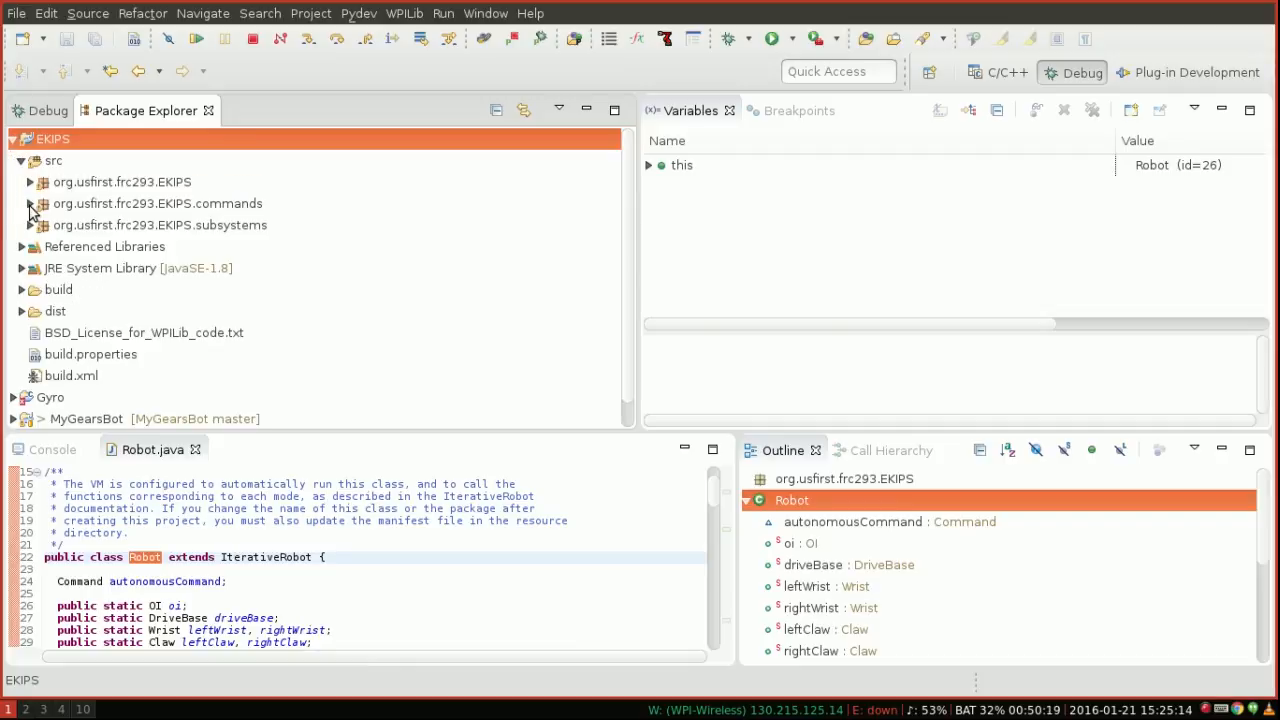
Open Flipper.java from subsystems and select Talon on its motor field
click(30, 224)
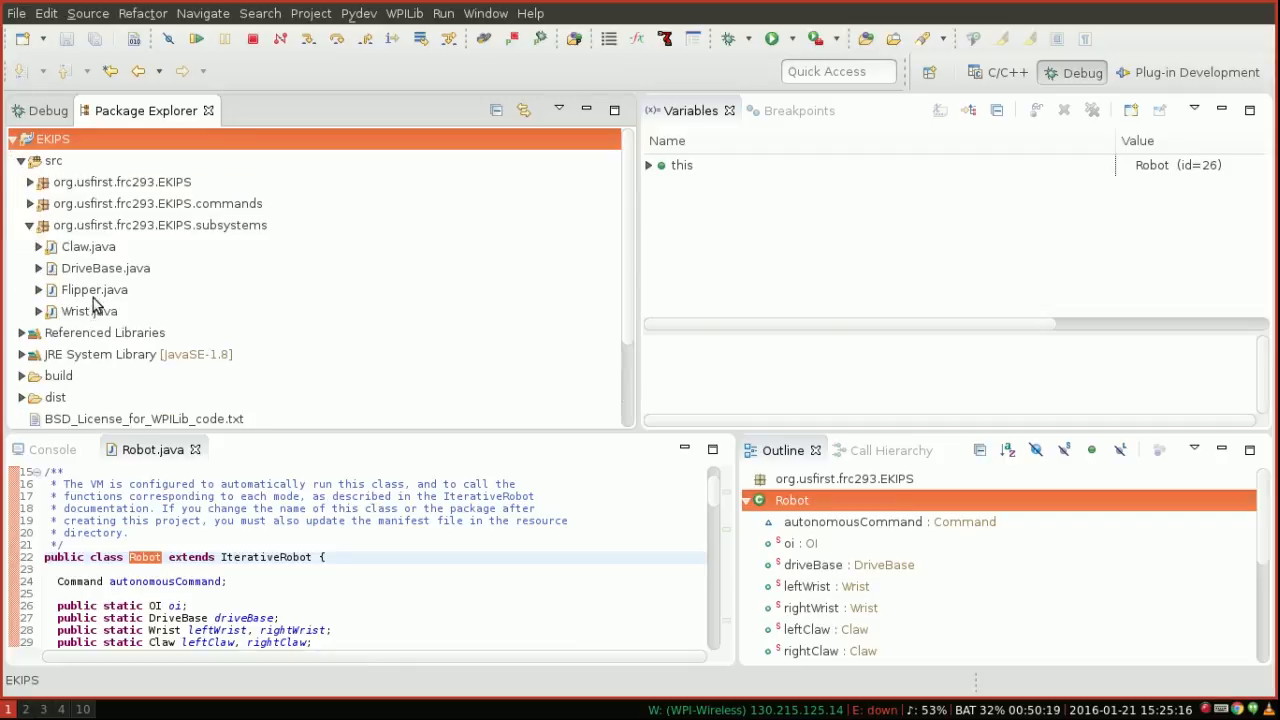
double_click(93, 289)
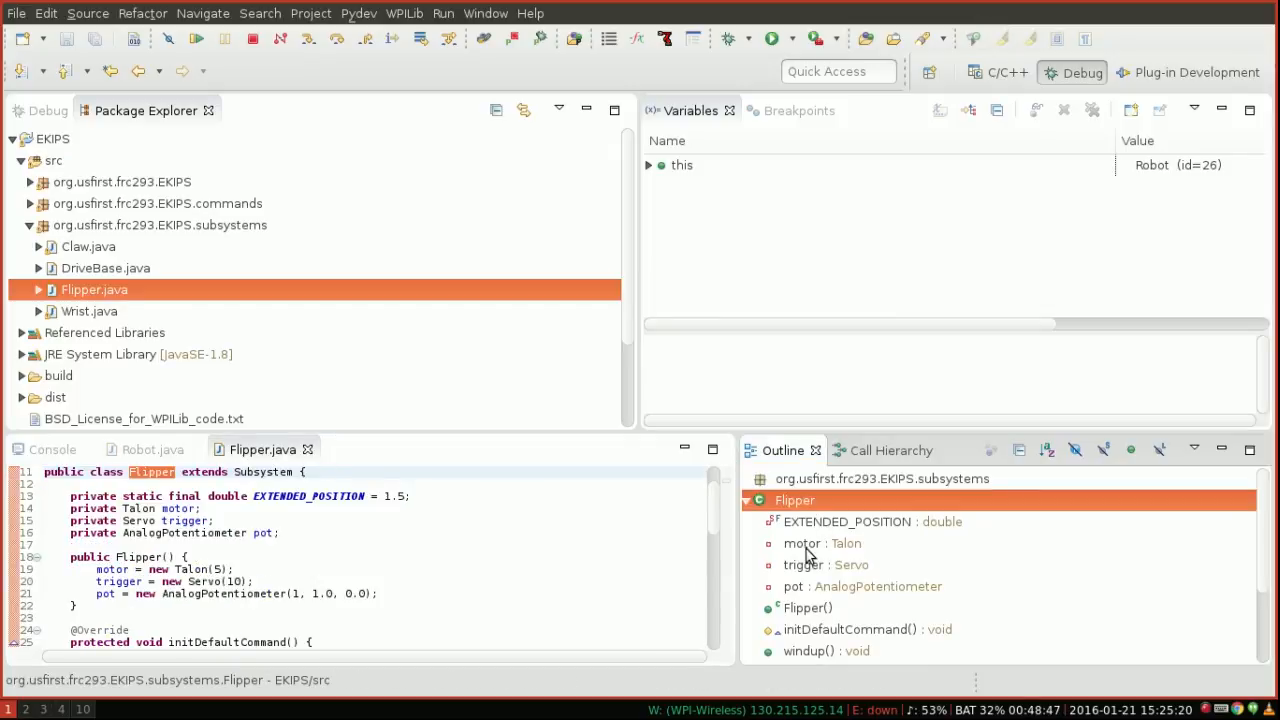
click(811, 543)
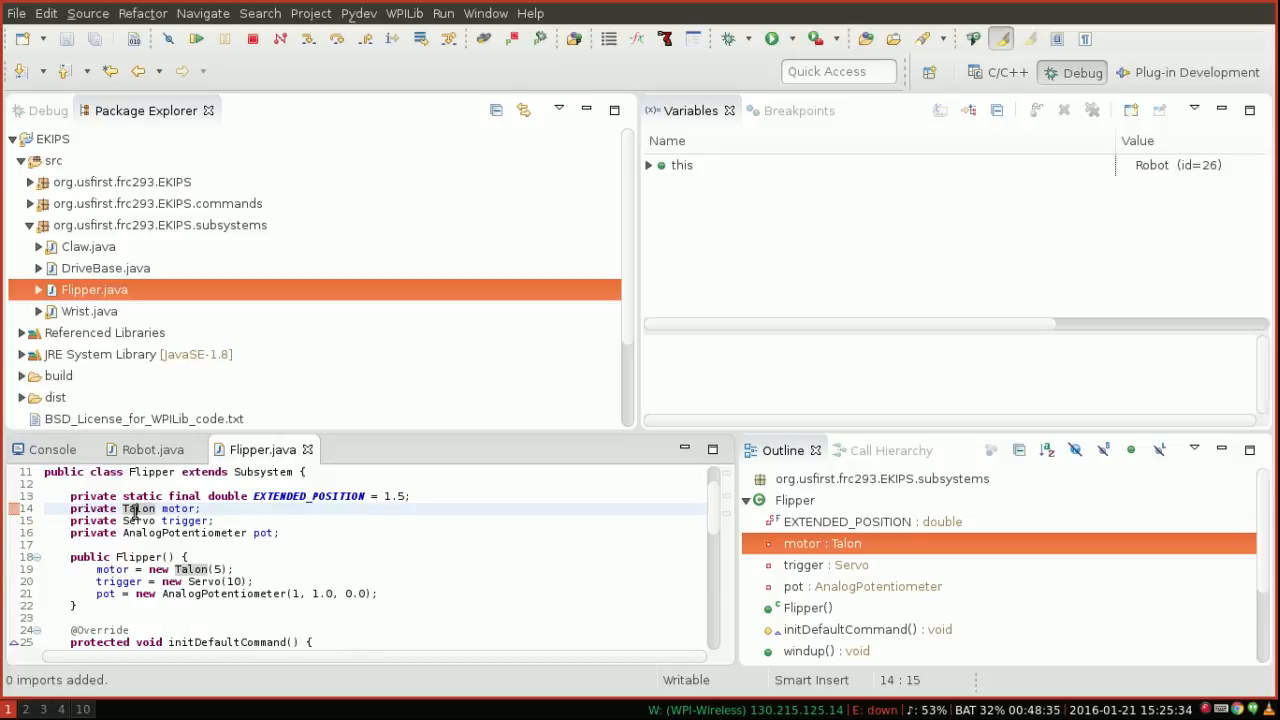
double_click(138, 509)
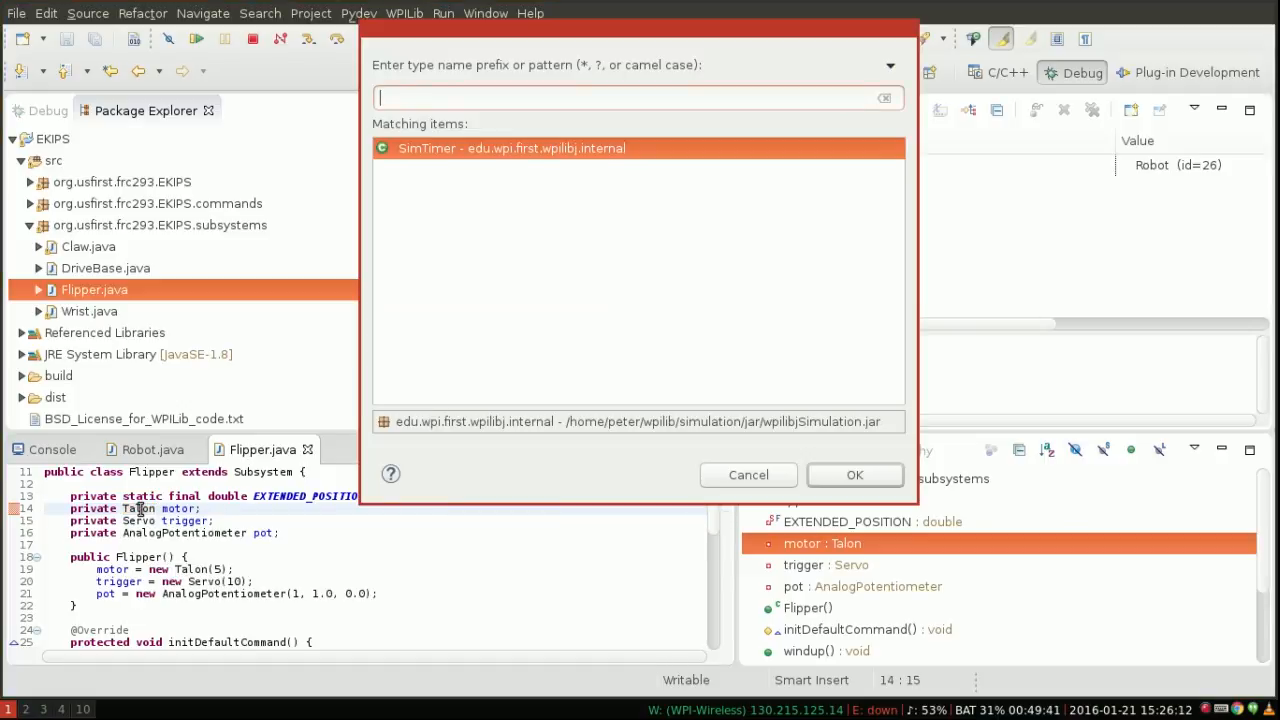
Search Open Type for 'Talon' and open the Talon class from WPILib.jar
text(Talon)
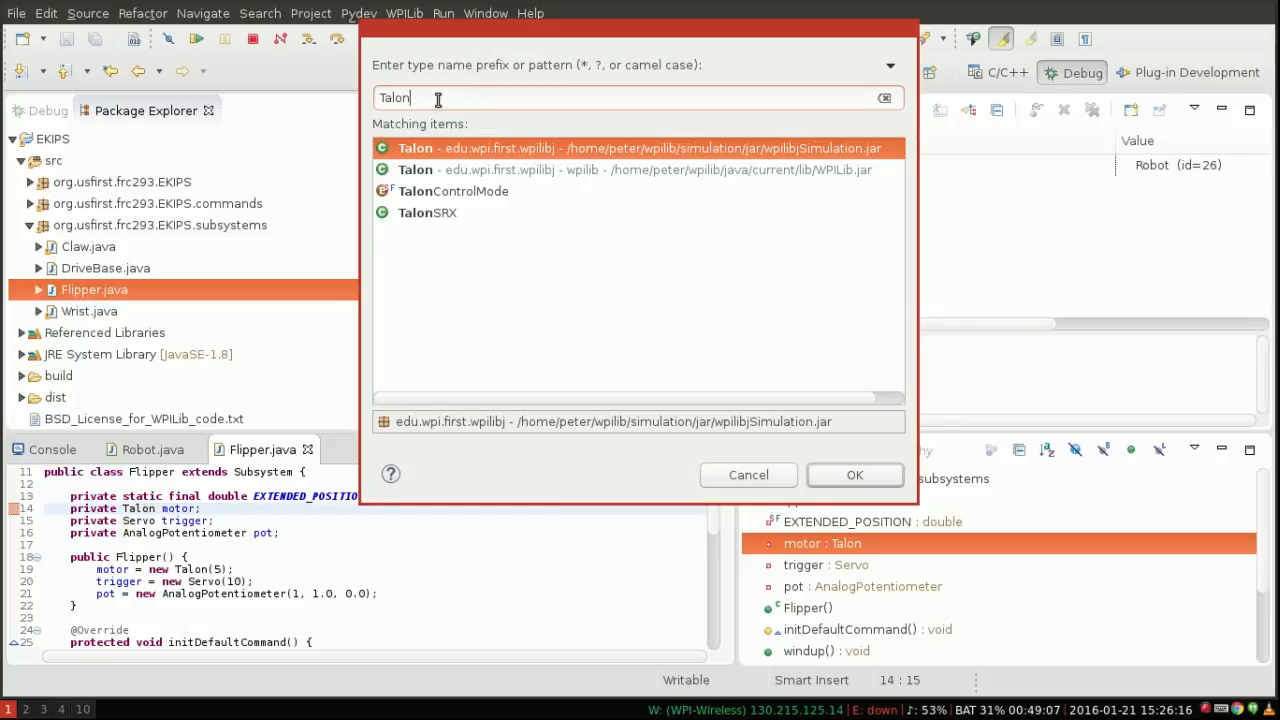
mouse_move(483, 189)
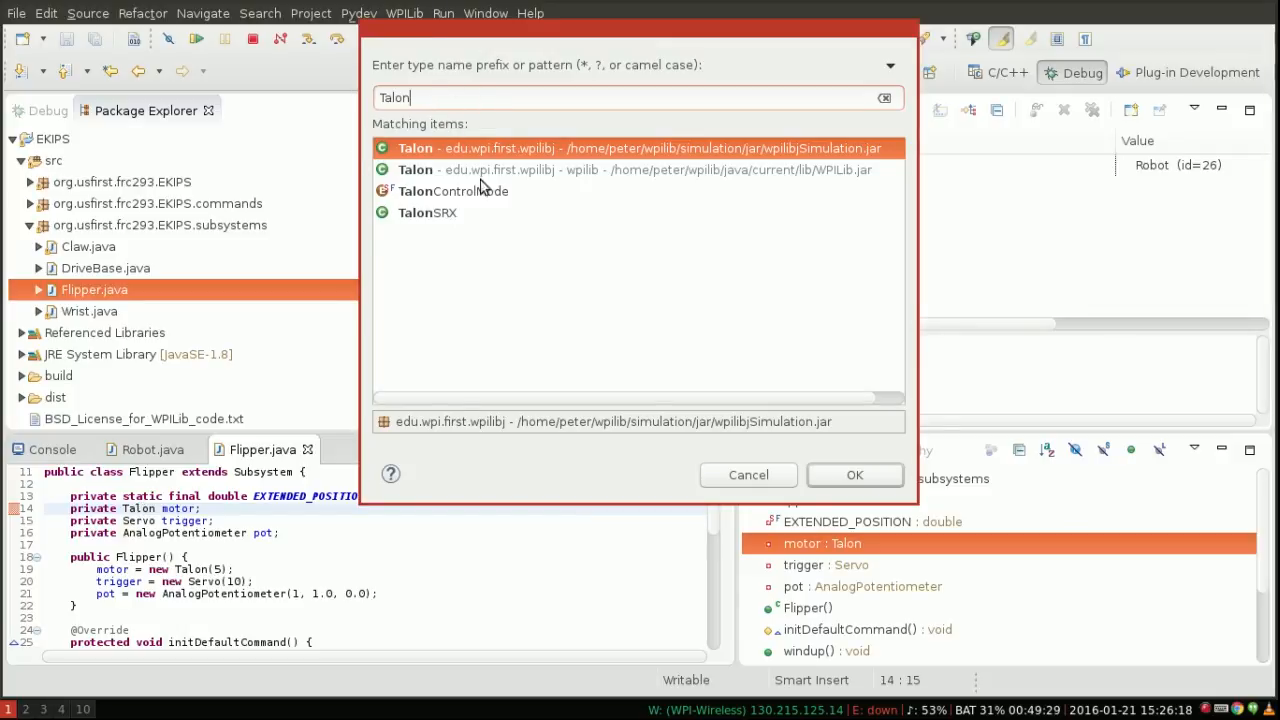
mouse_move(410, 240)
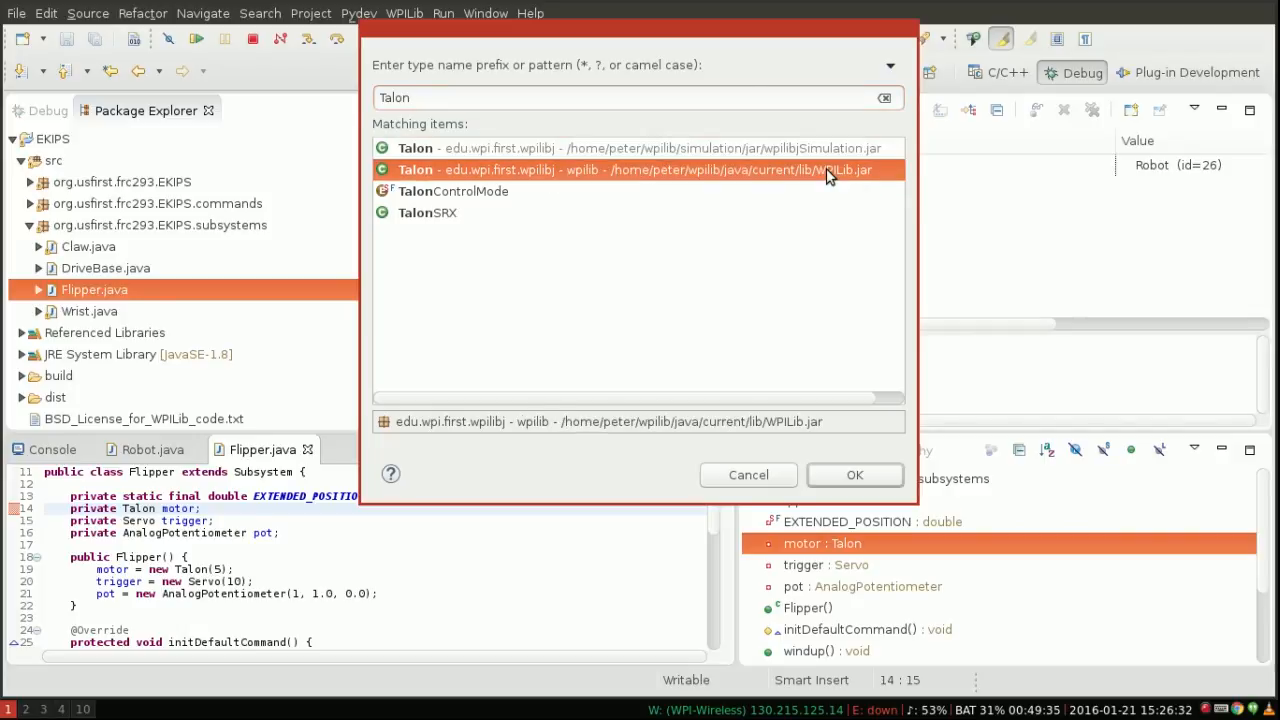
click(855, 475)
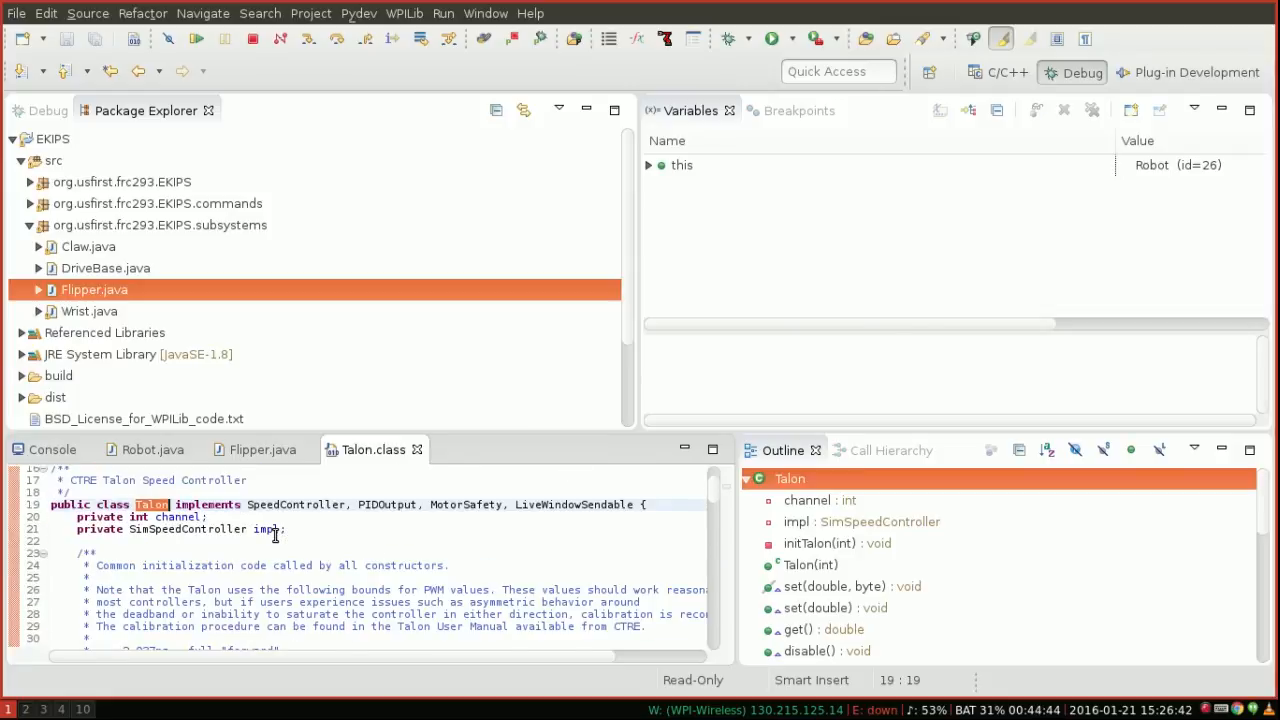
Scroll to Talon's set(double) and follow its impl field to SimSpeedController
scroll(down, 3)
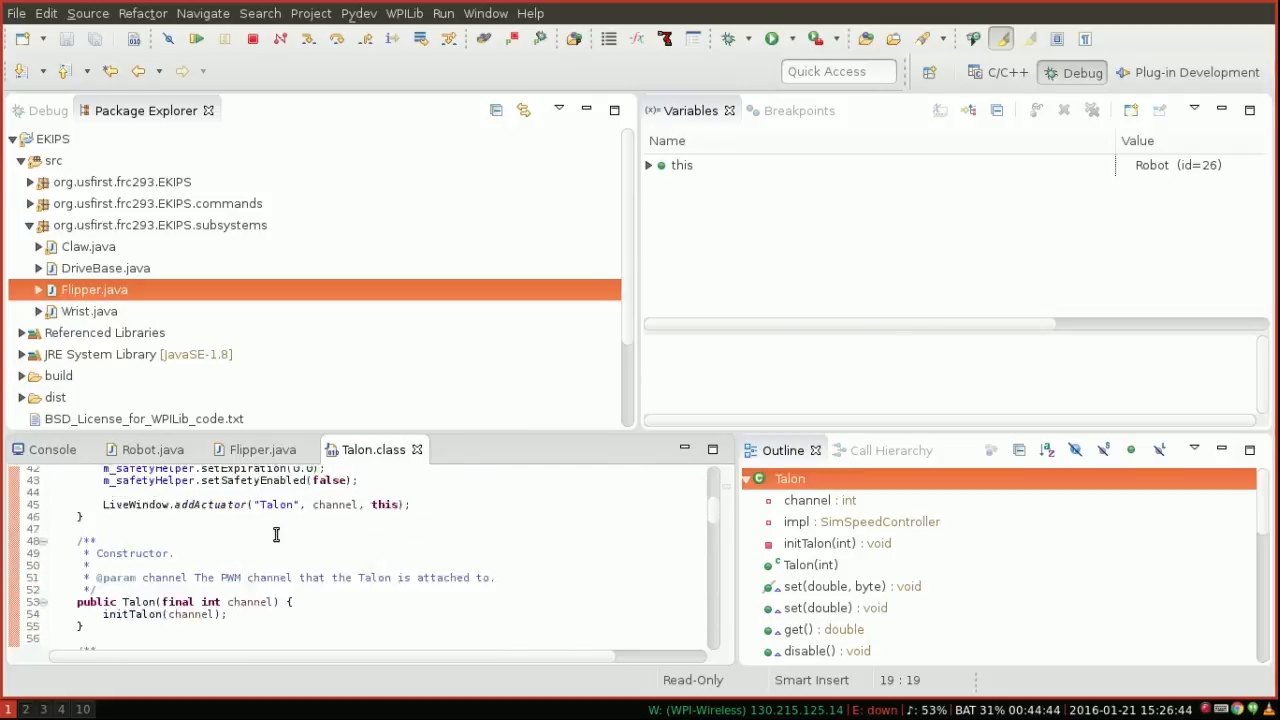
scroll(down, 3)
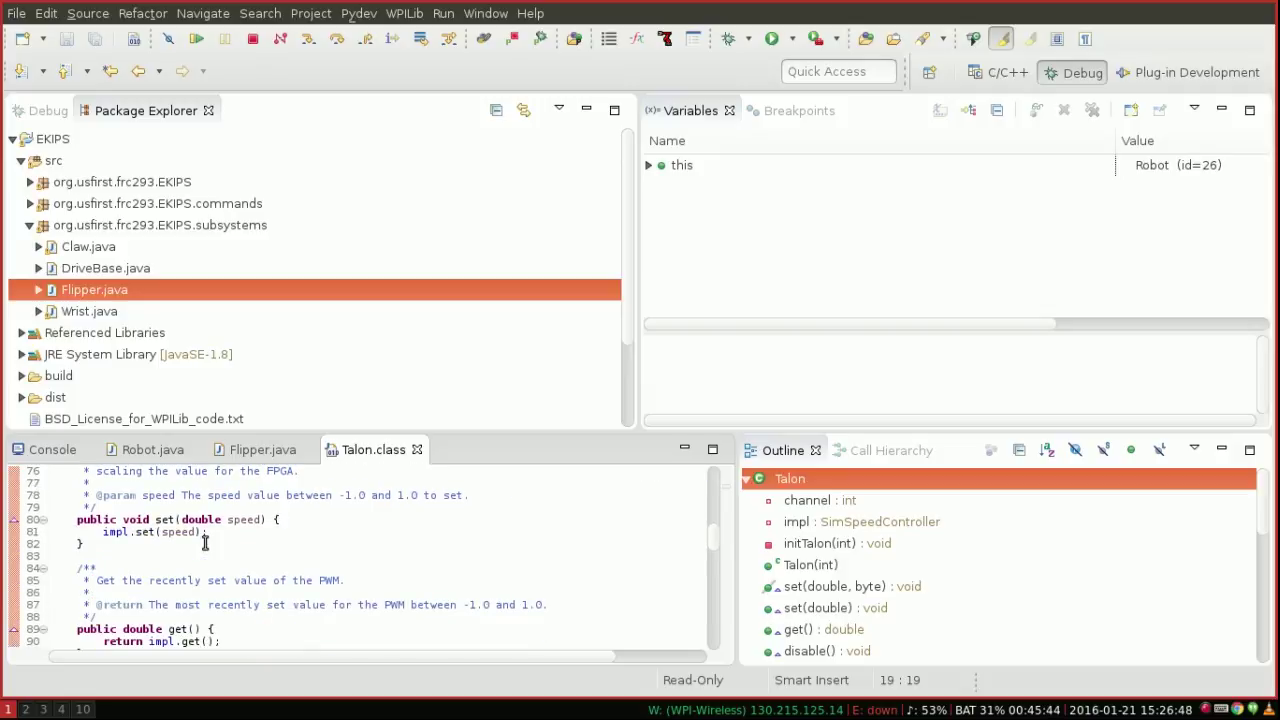
mouse_move(155, 519)
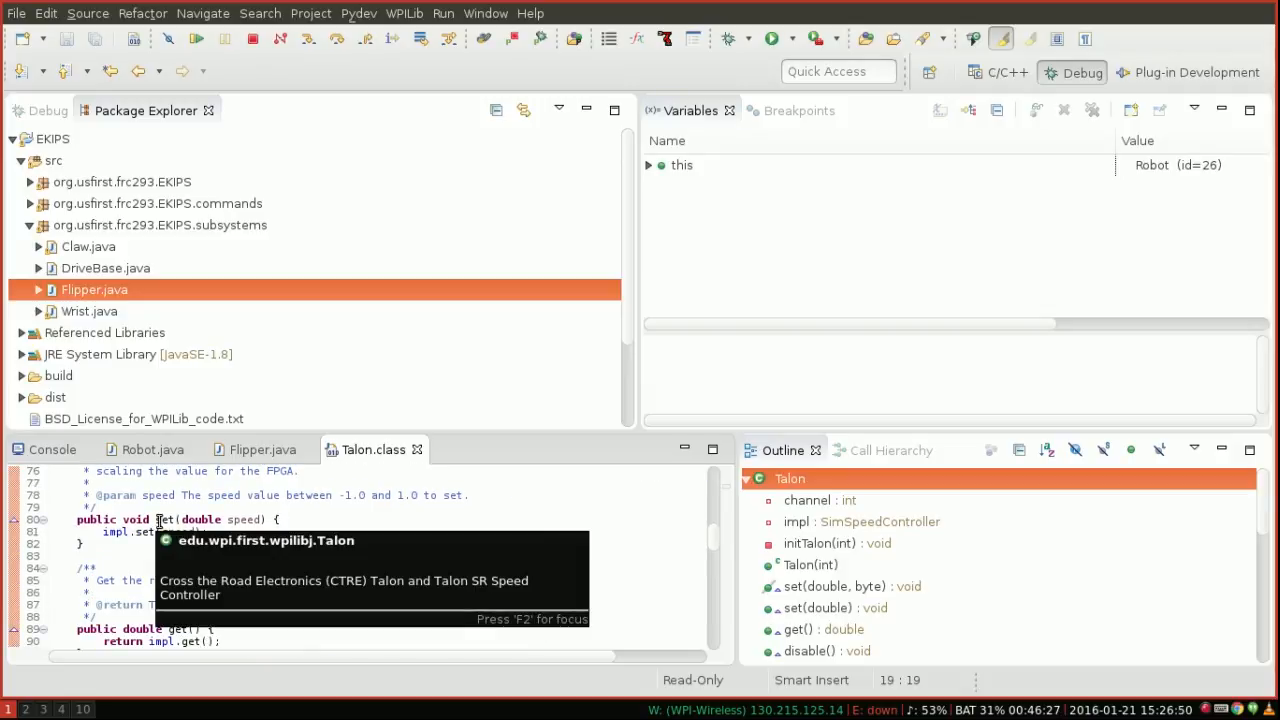
mouse_move(118, 532)
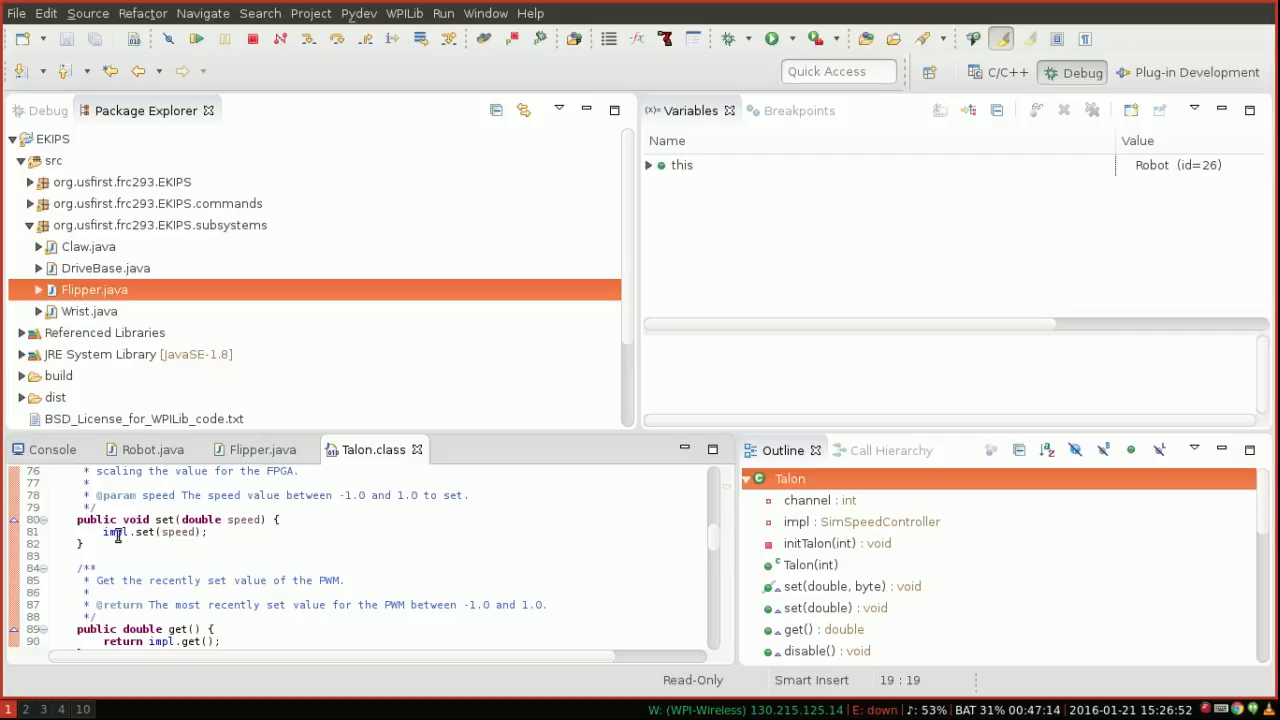
click(826, 607)
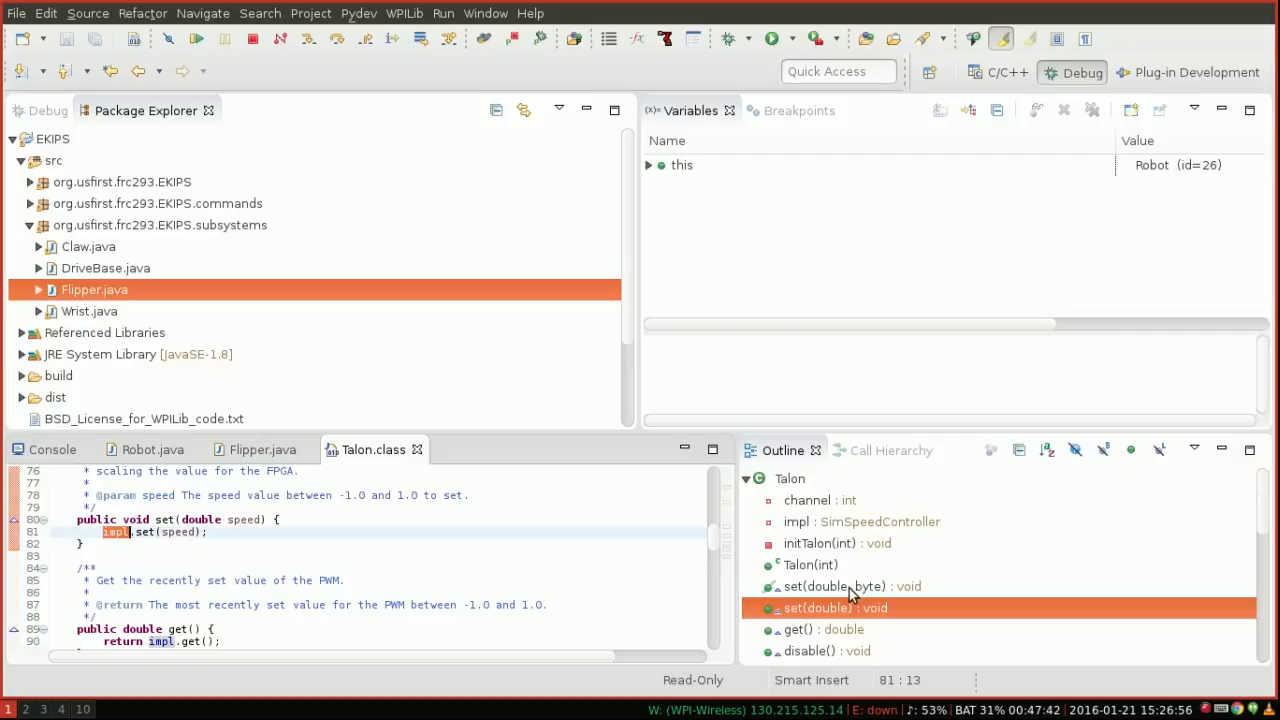
click(860, 521)
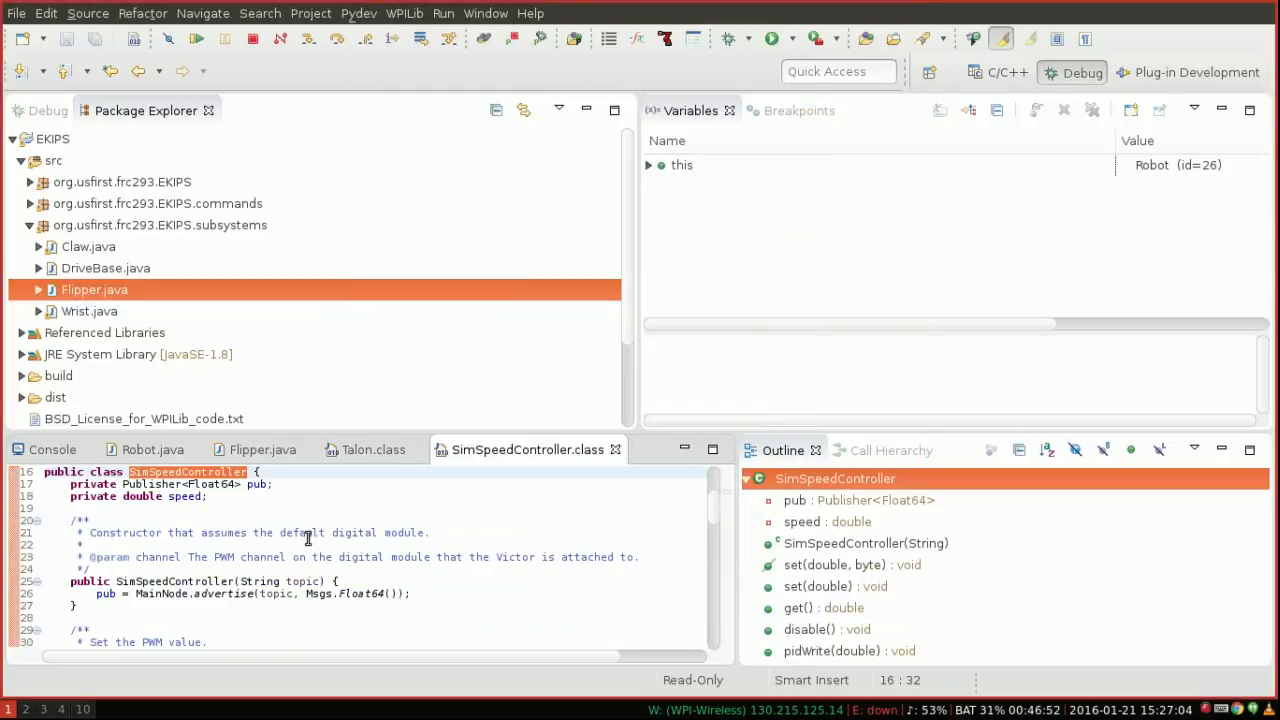
Add a line breakpoint at SimSpeedController line 53, on pub.publish
scroll(down, 3)
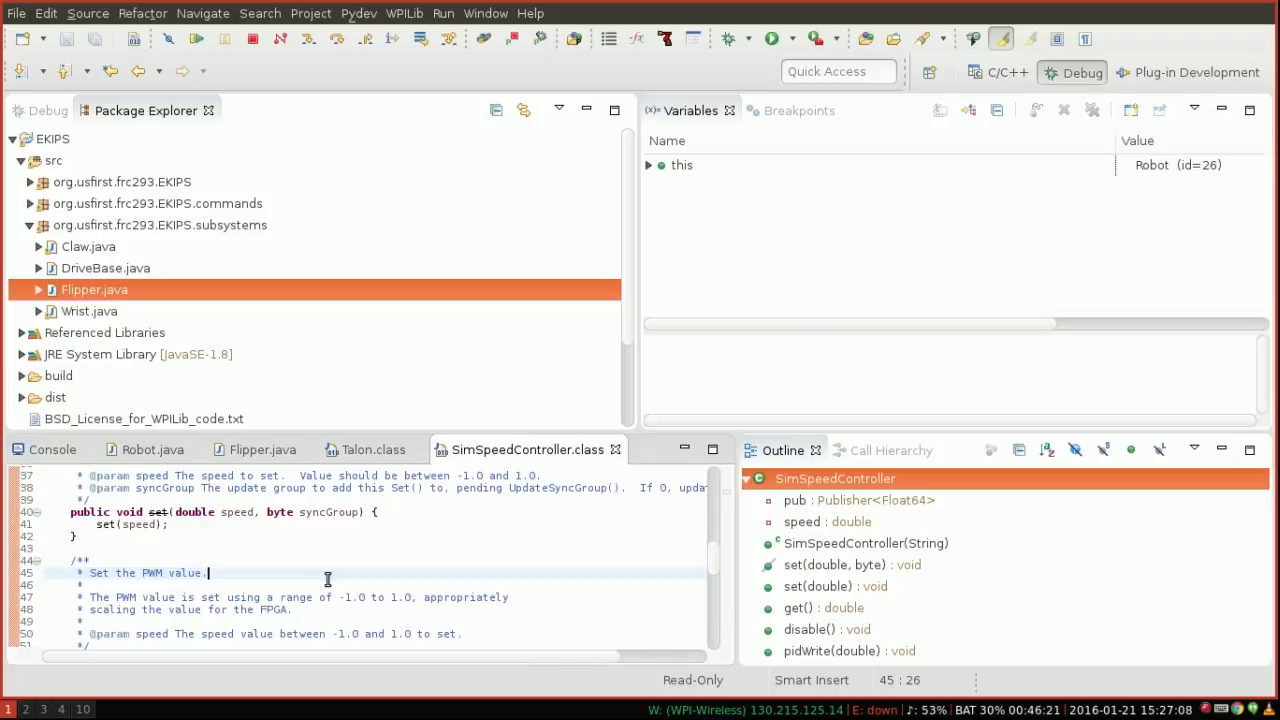
click(833, 586)
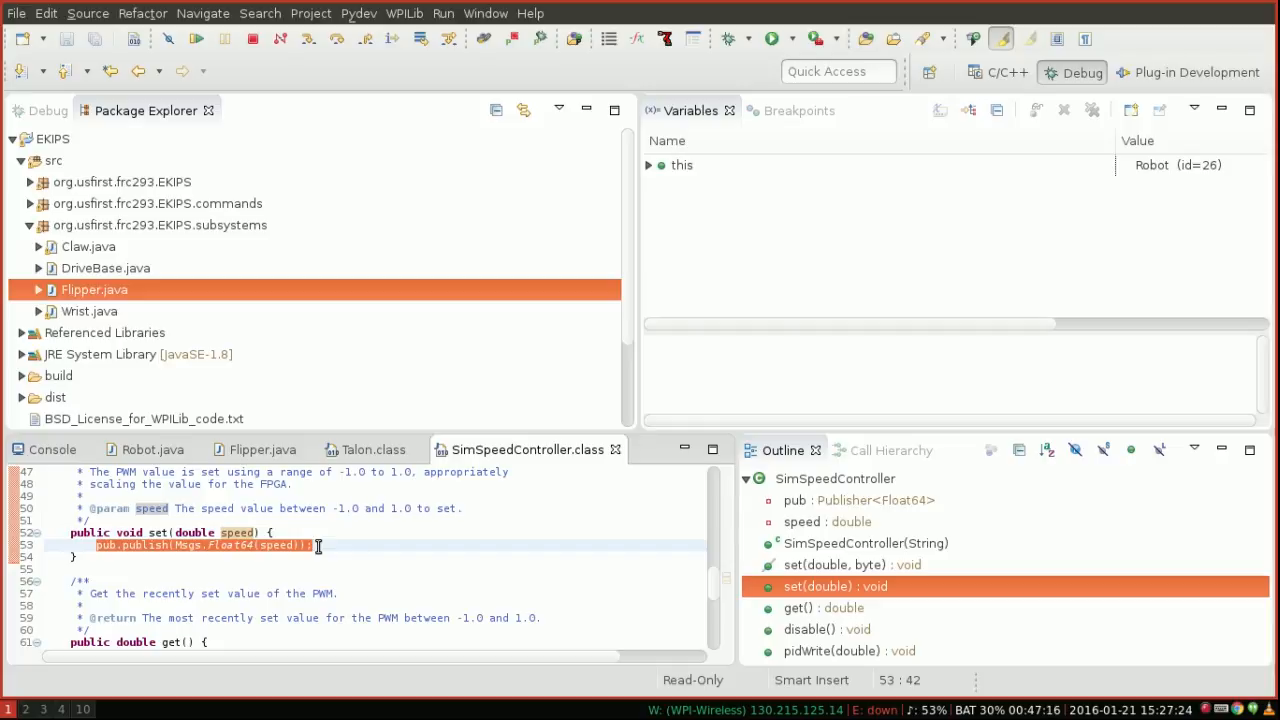
click(782, 110)
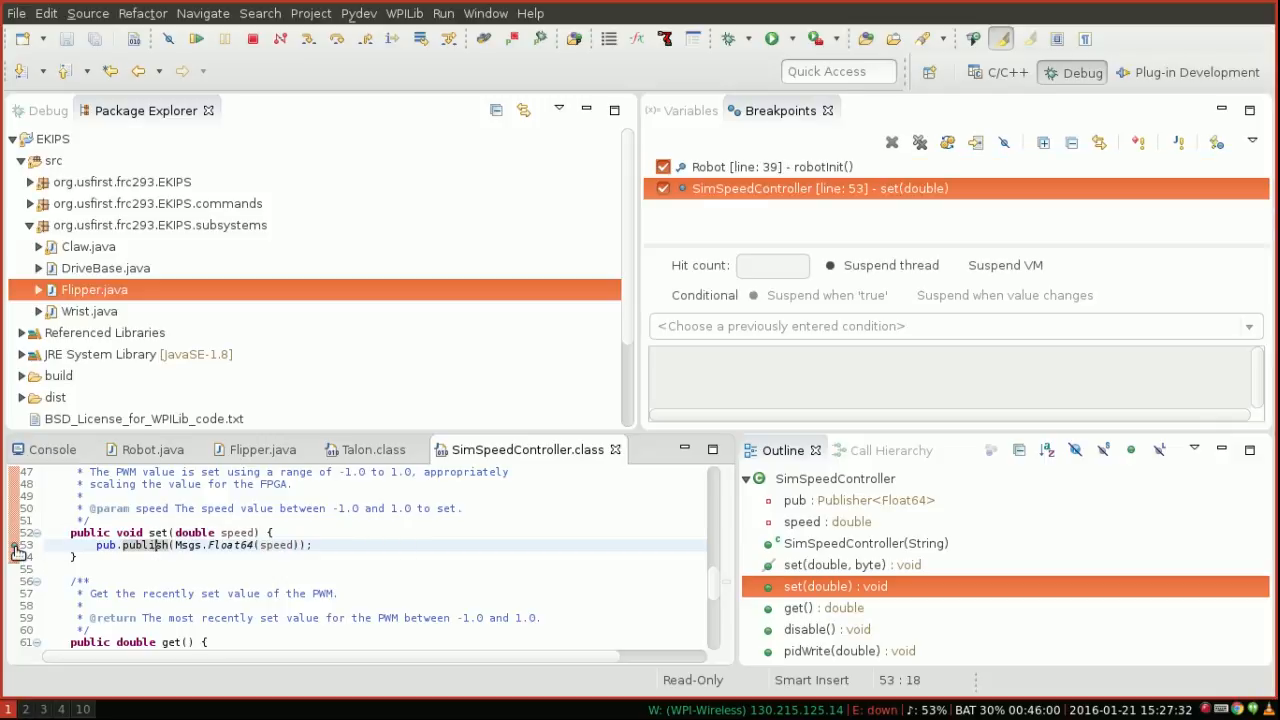
mouse_move(923, 140)
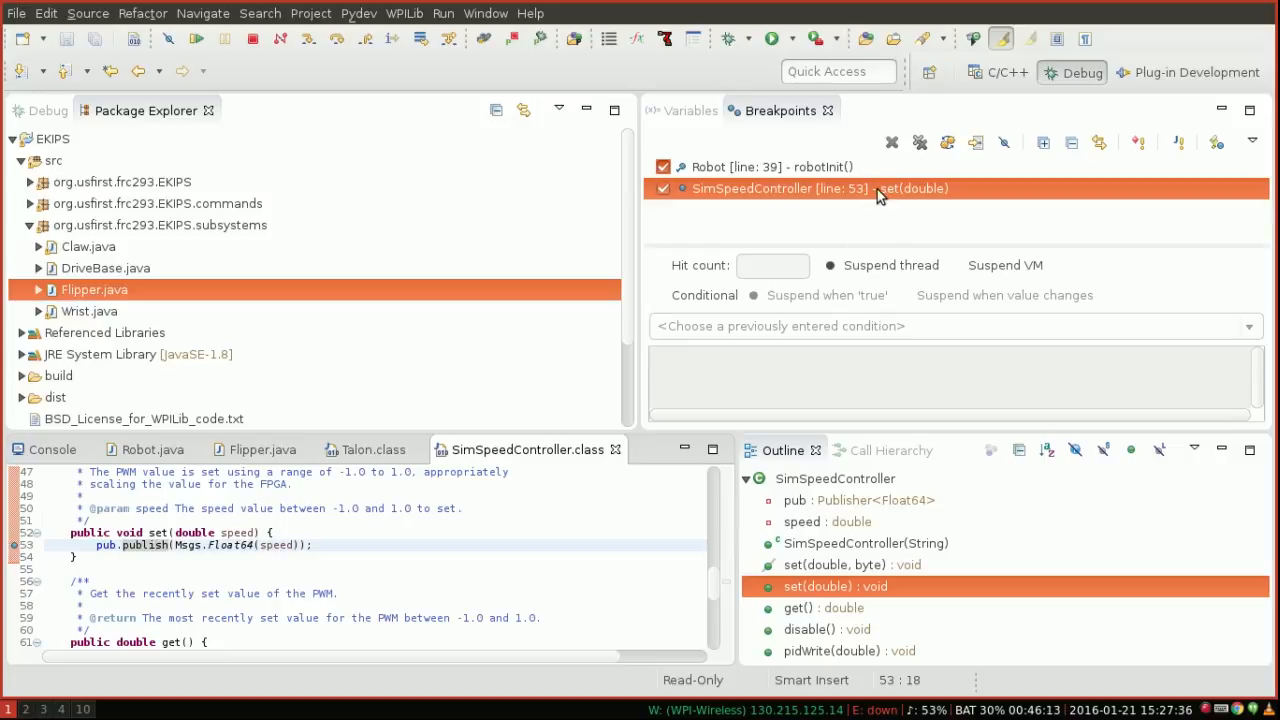
mouse_move(930, 196)
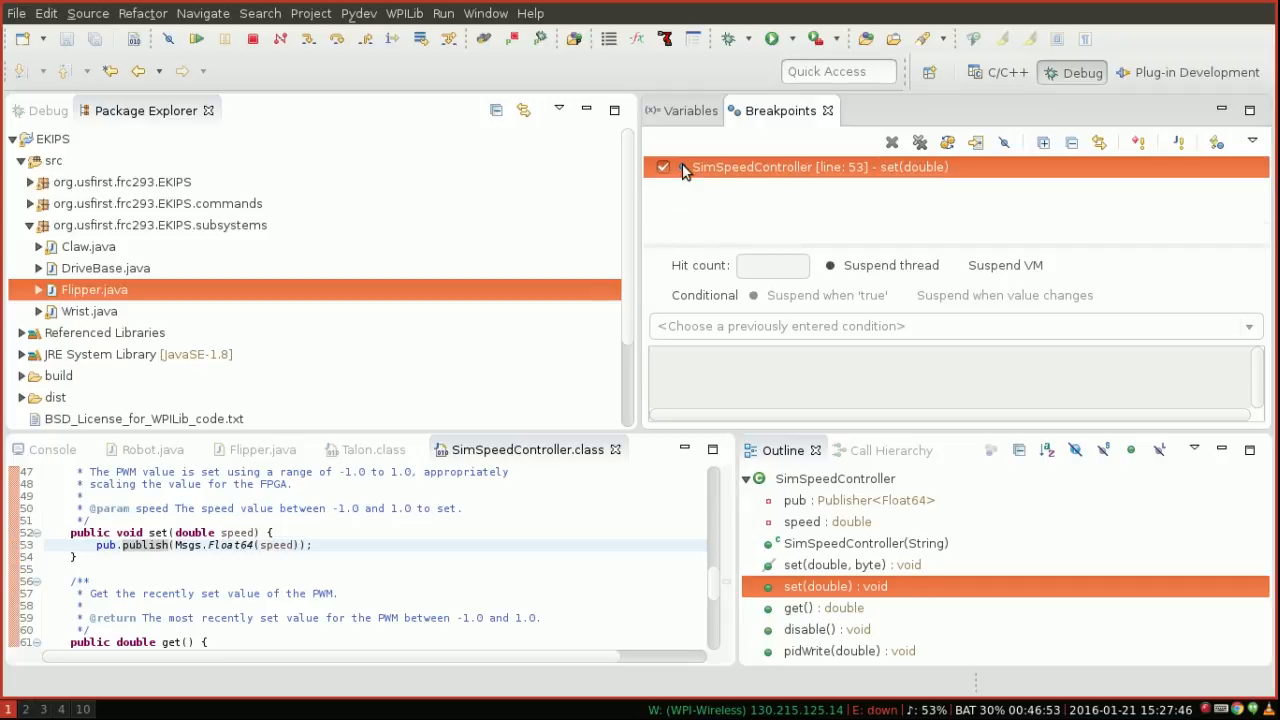
mouse_move(195, 46)
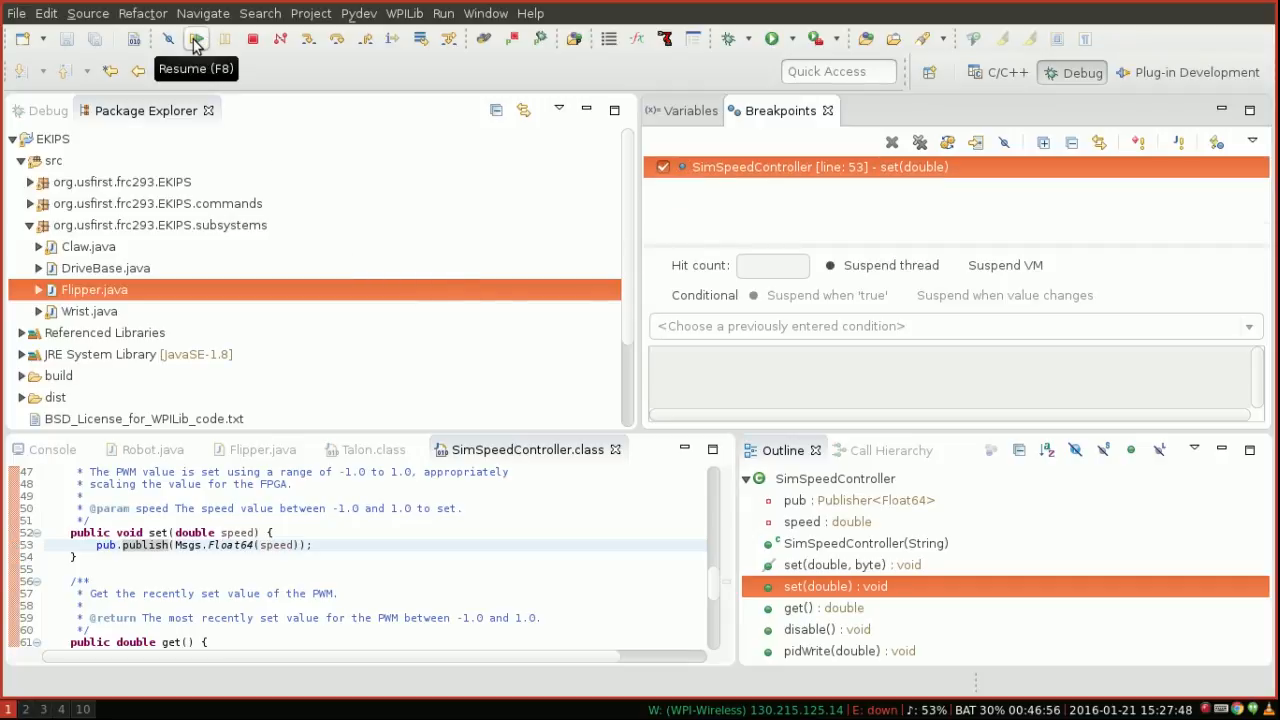
Resume the suspended debug session
click(195, 45)
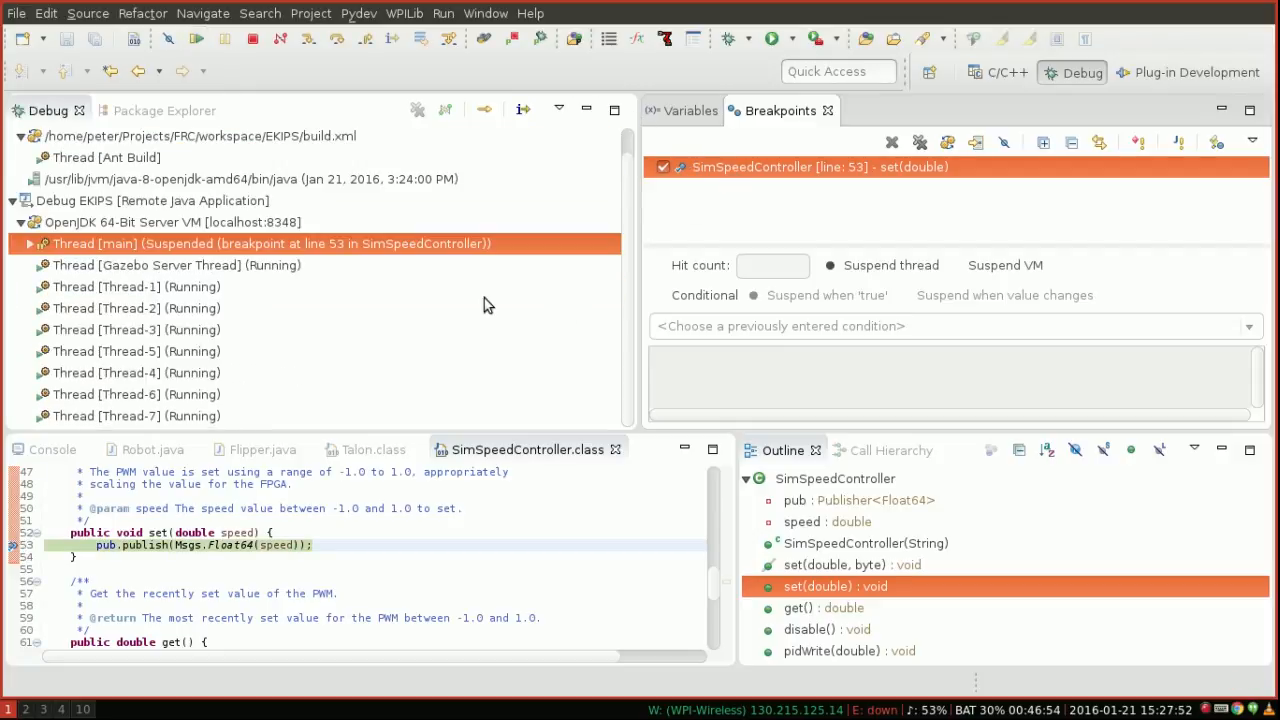
mouse_move(119, 547)
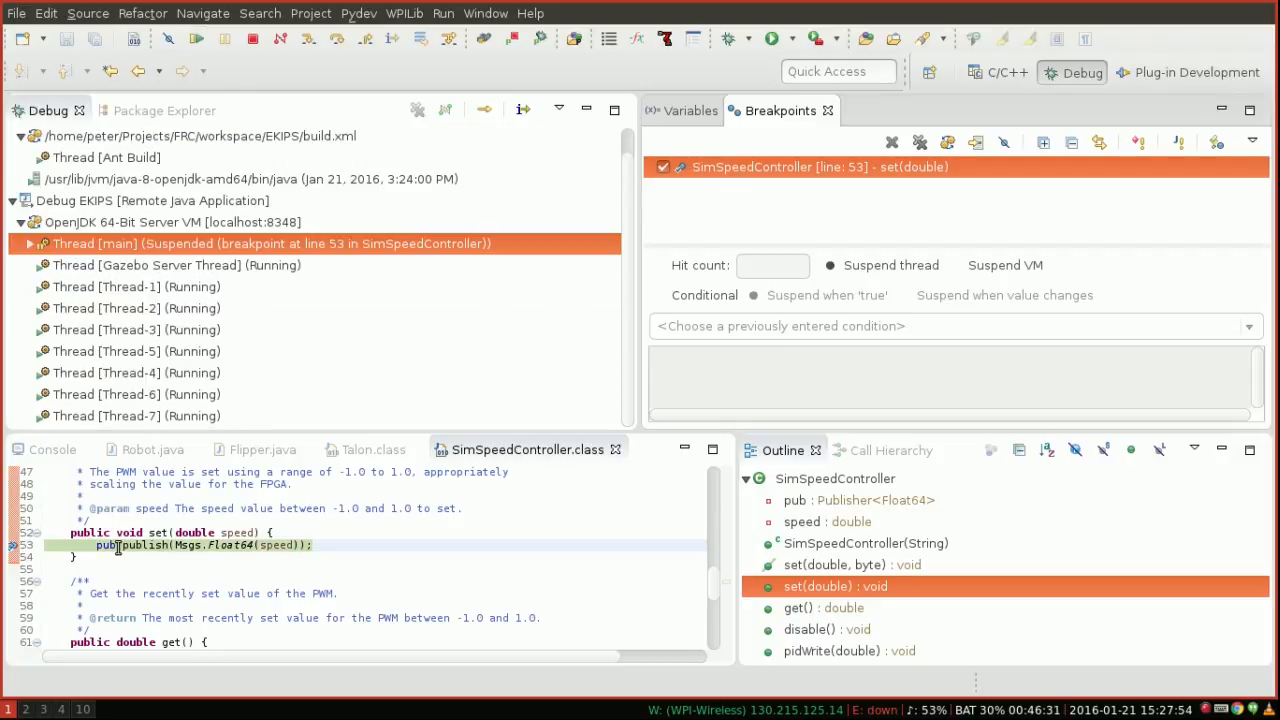
Inspect the 'pub' publisher on the line 53 breakpoint
click(688, 110)
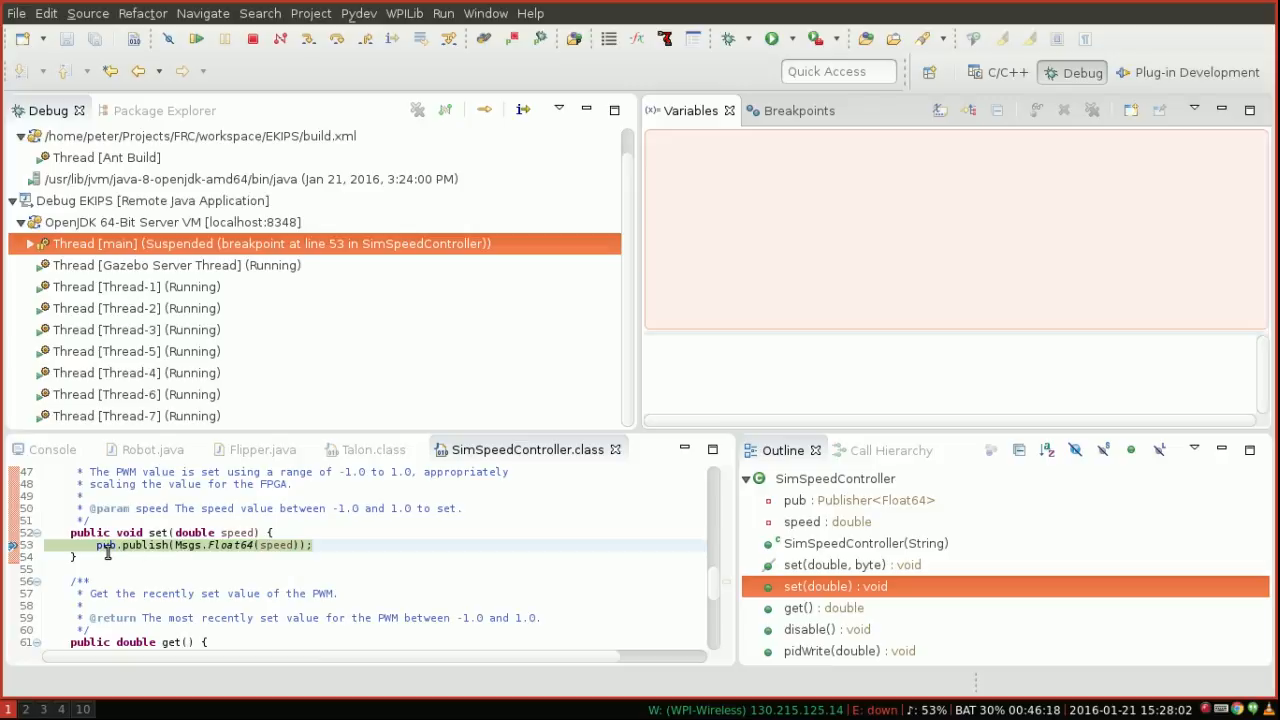
mouse_move(103, 545)
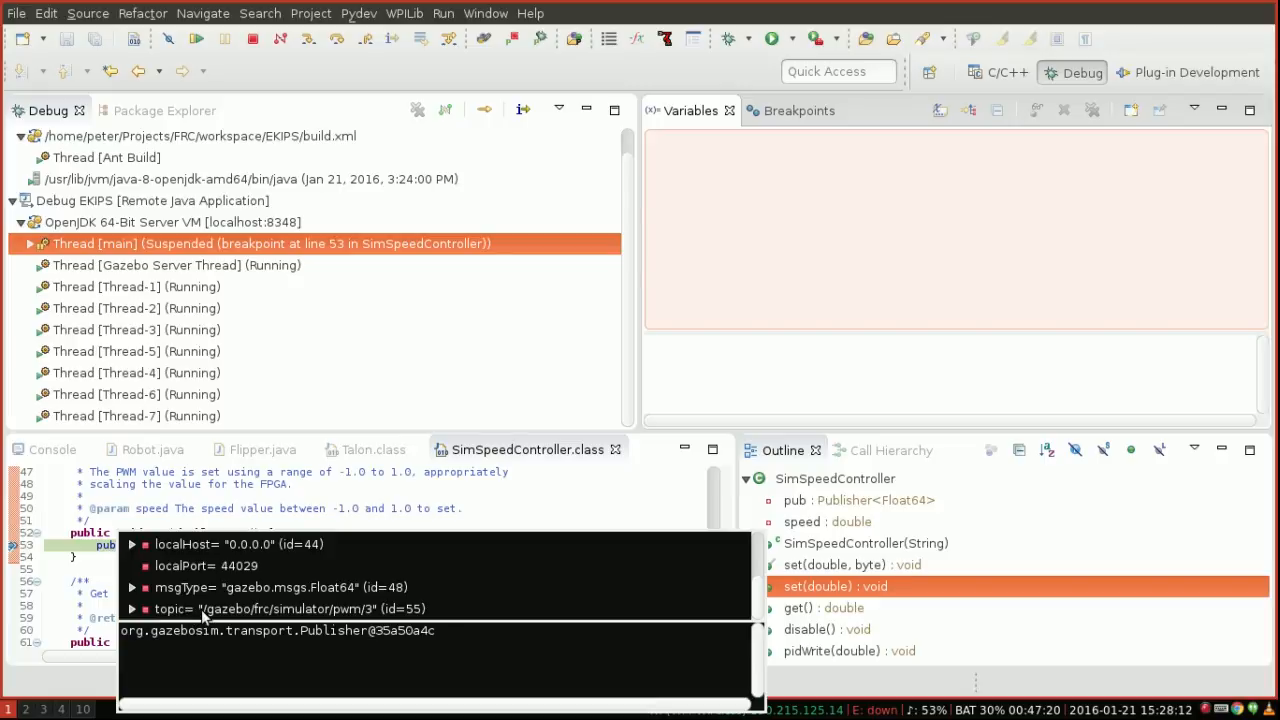
mouse_move(317, 608)
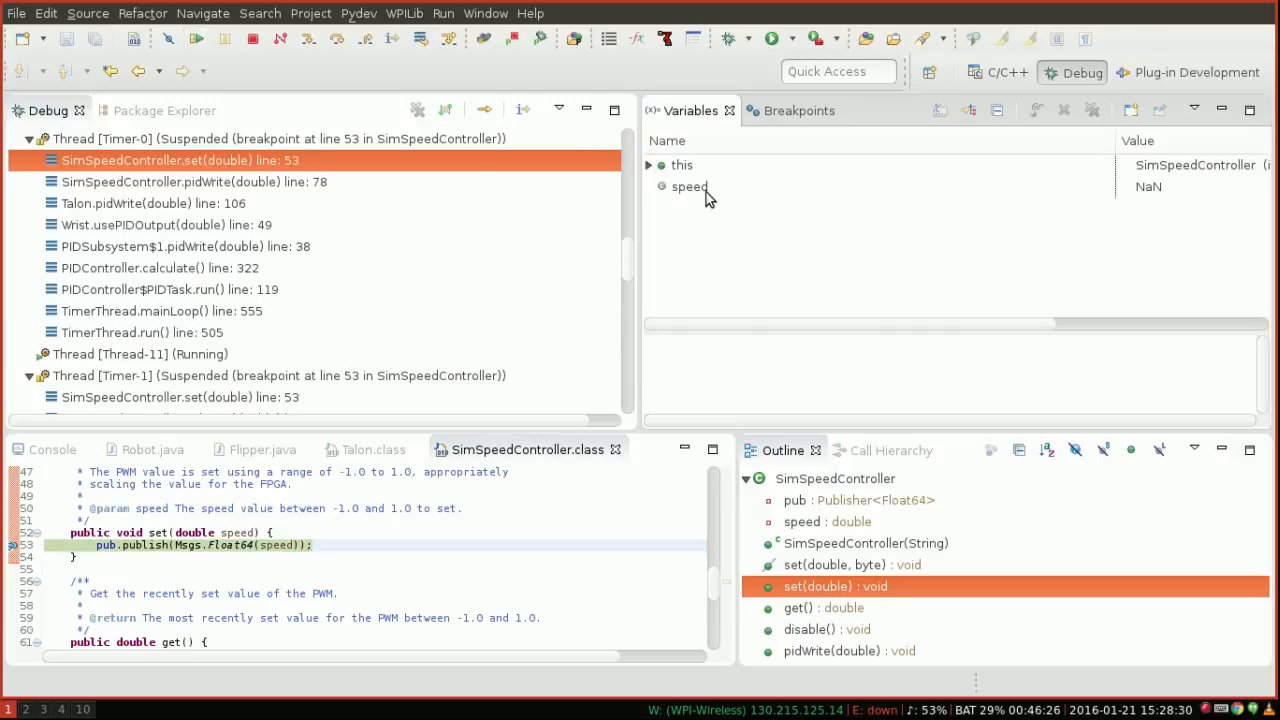
Show the speed argument's value, which reads NaN
click(689, 186)
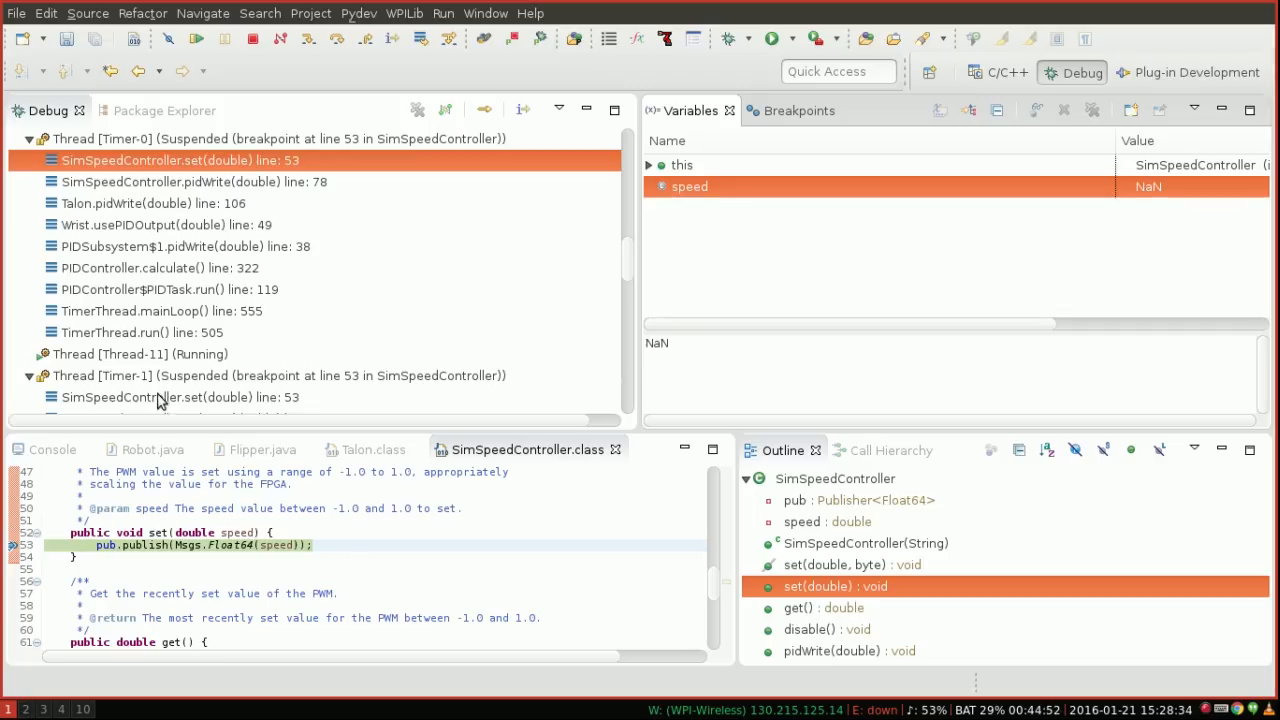
mouse_move(884, 184)
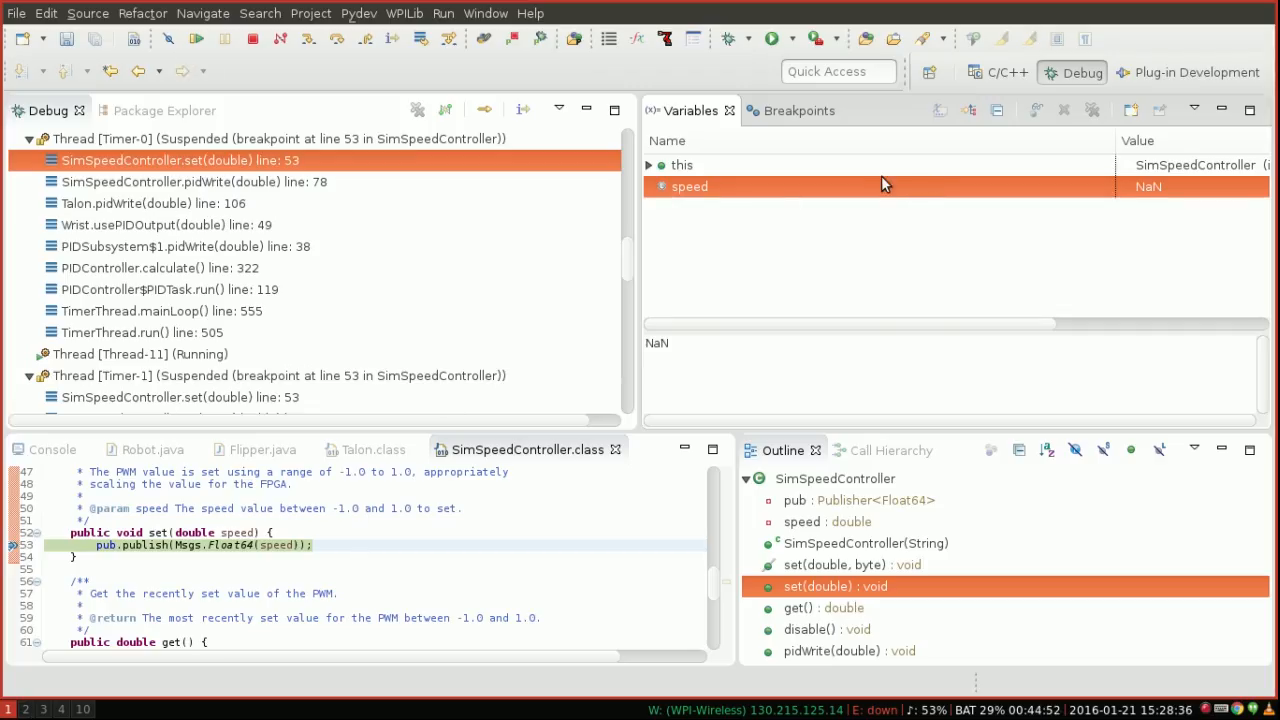
mouse_move(1165, 192)
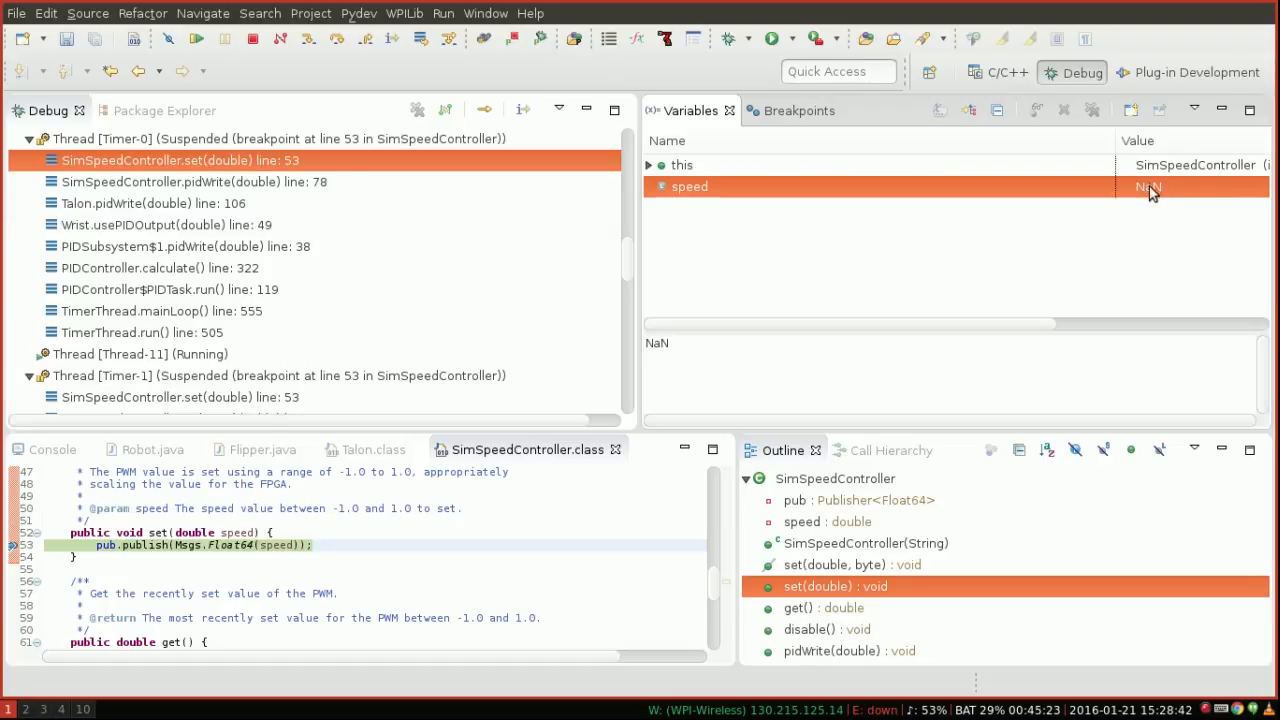
mouse_move(698, 199)
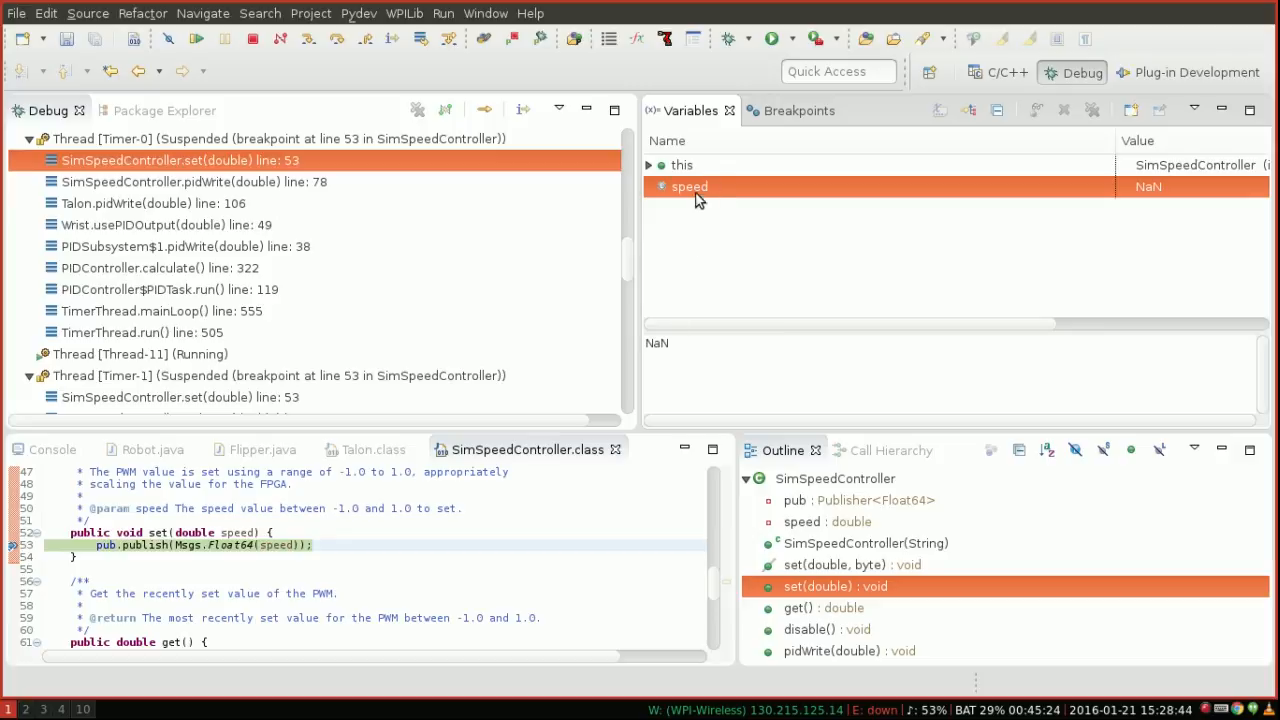
mouse_move(437, 422)
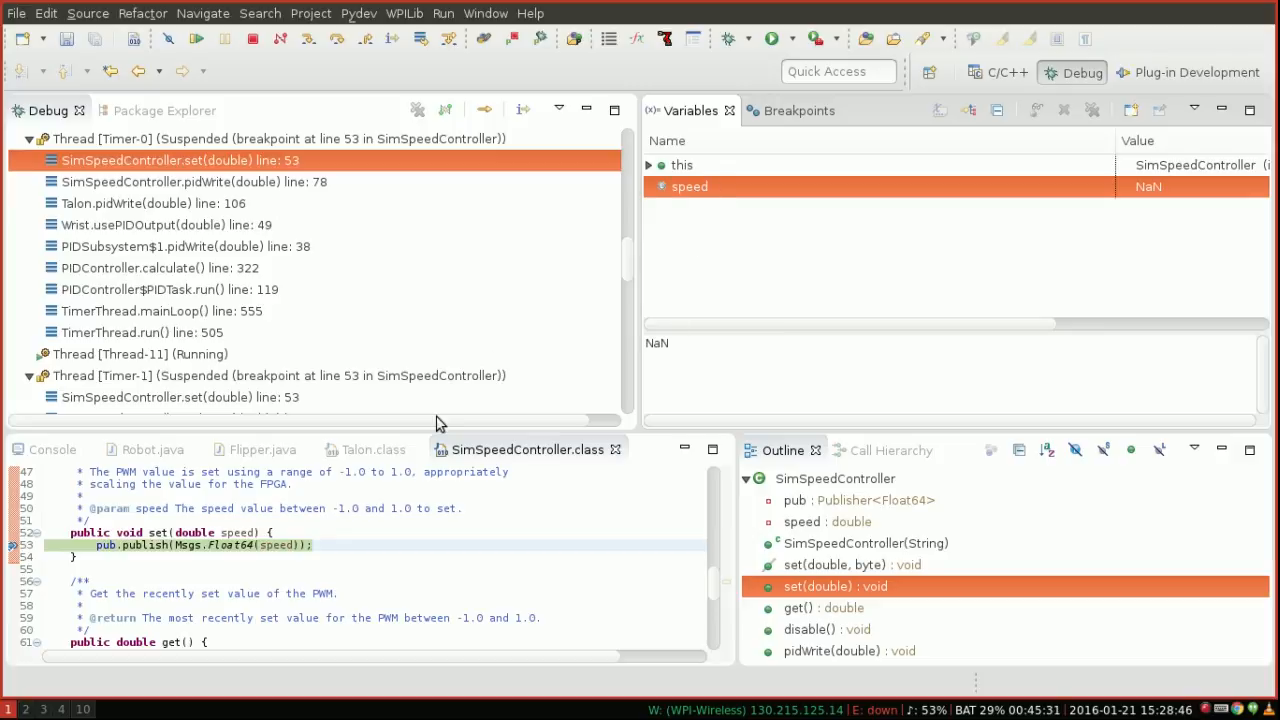
mouse_move(1151, 196)
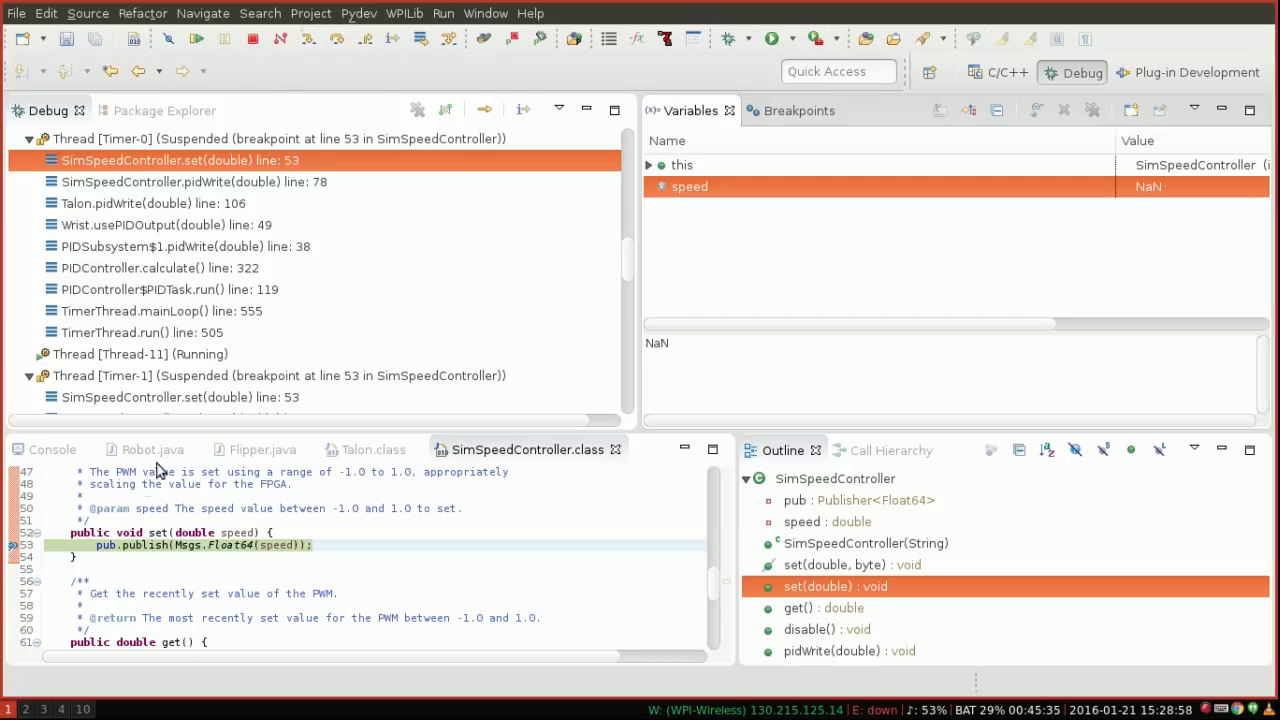
mouse_move(88, 546)
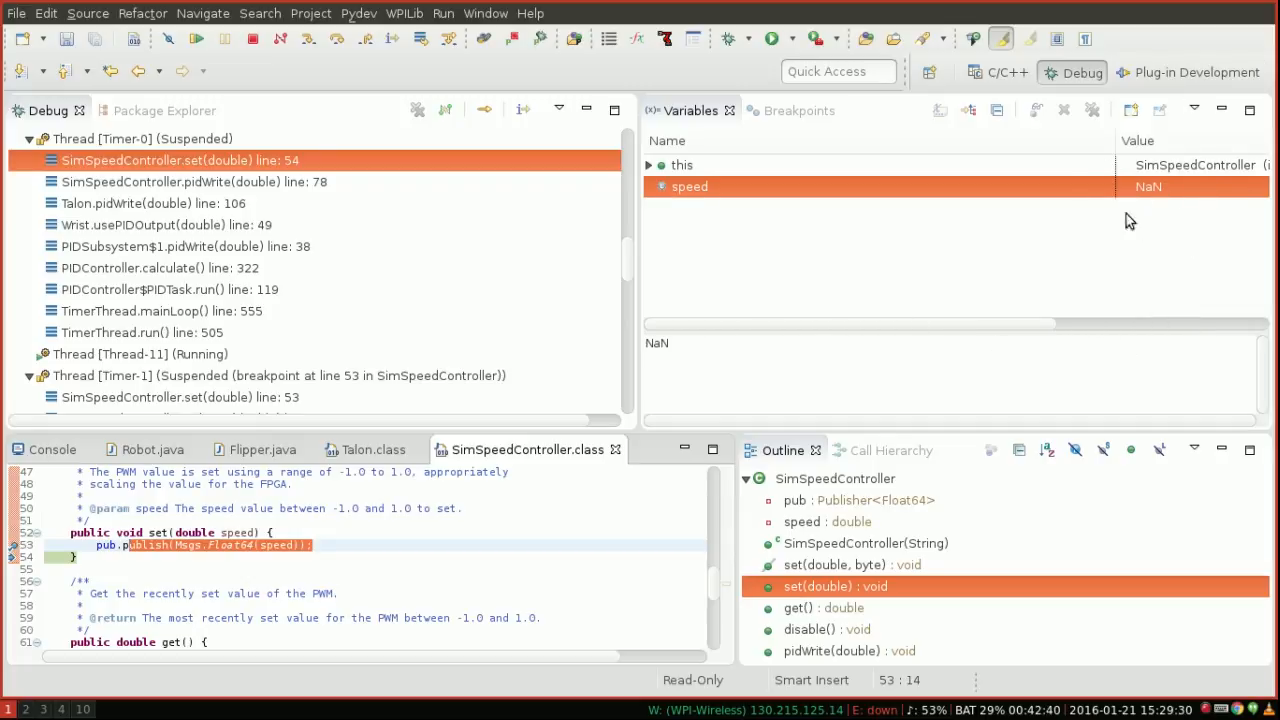
mouse_move(1162, 160)
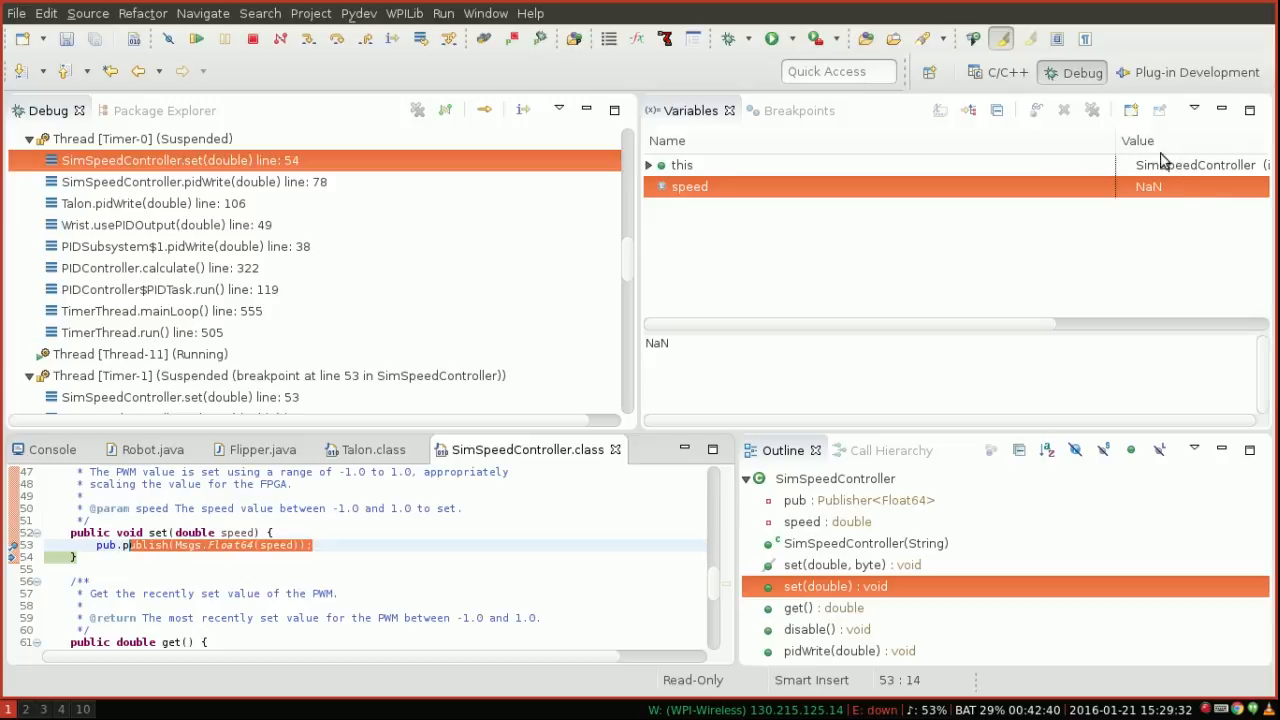
mouse_move(1156, 263)
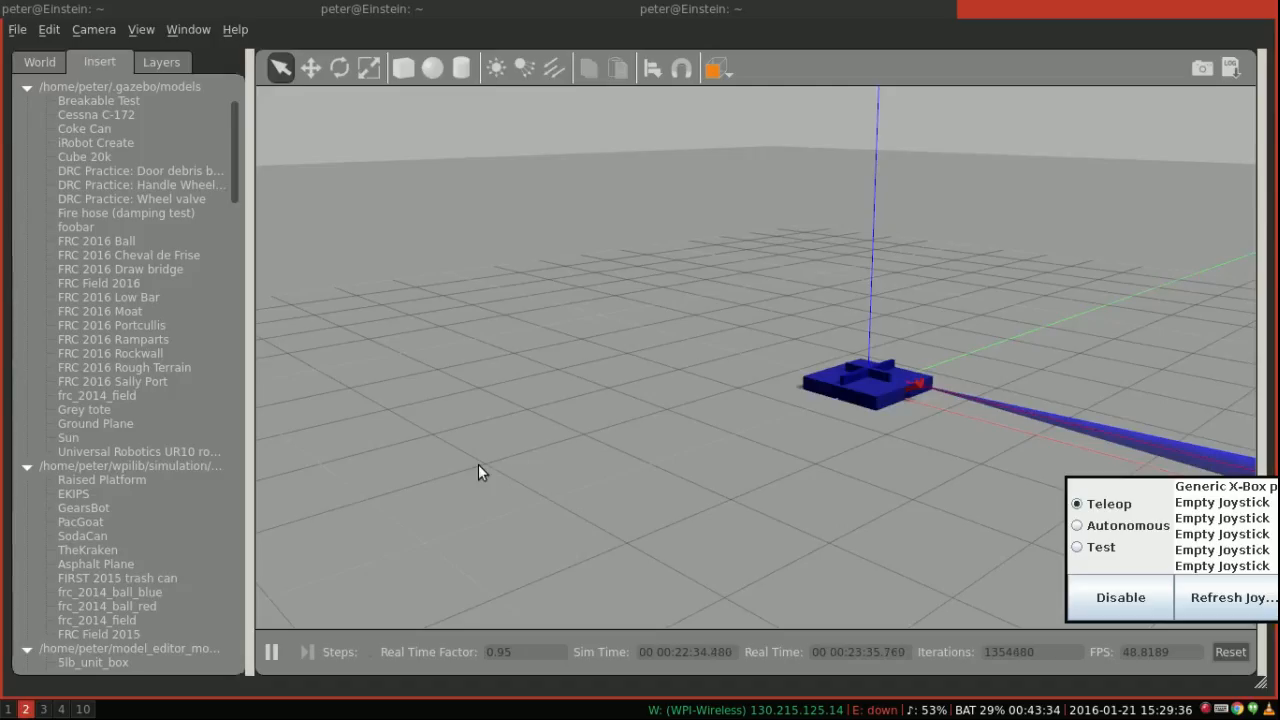
mouse_move(1043, 440)
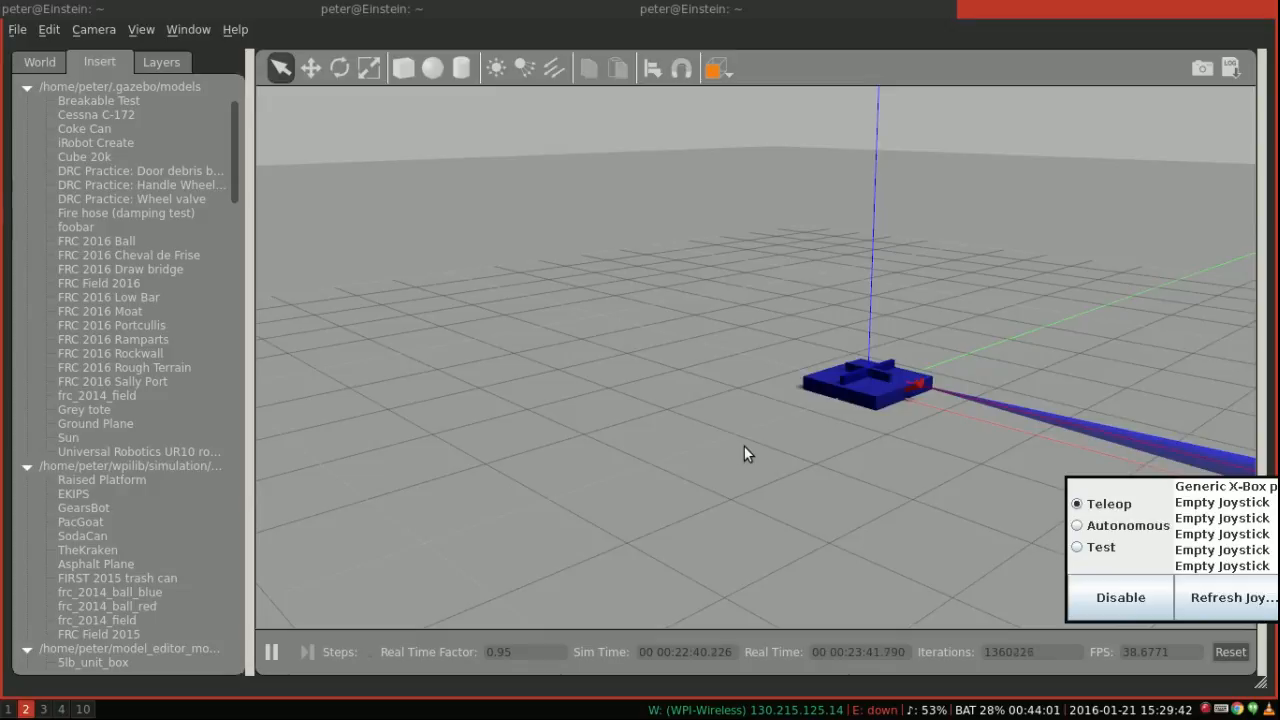
mouse_move(573, 598)
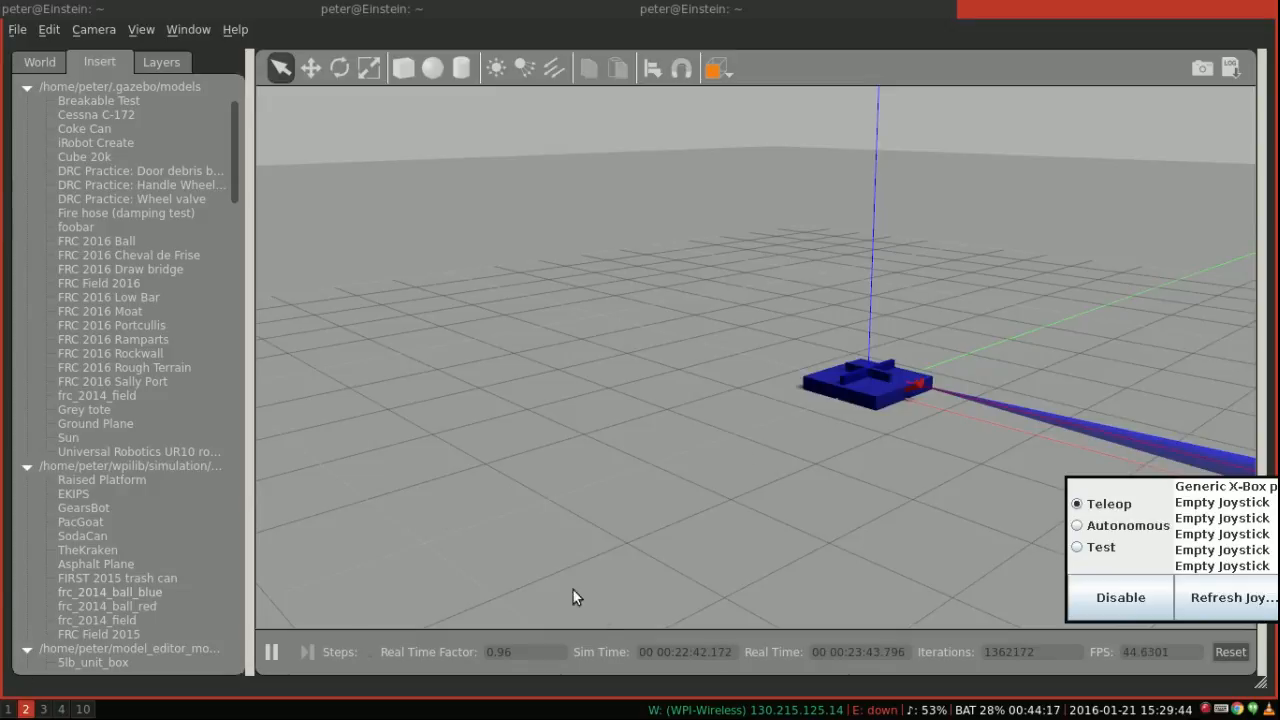
mouse_move(740, 391)
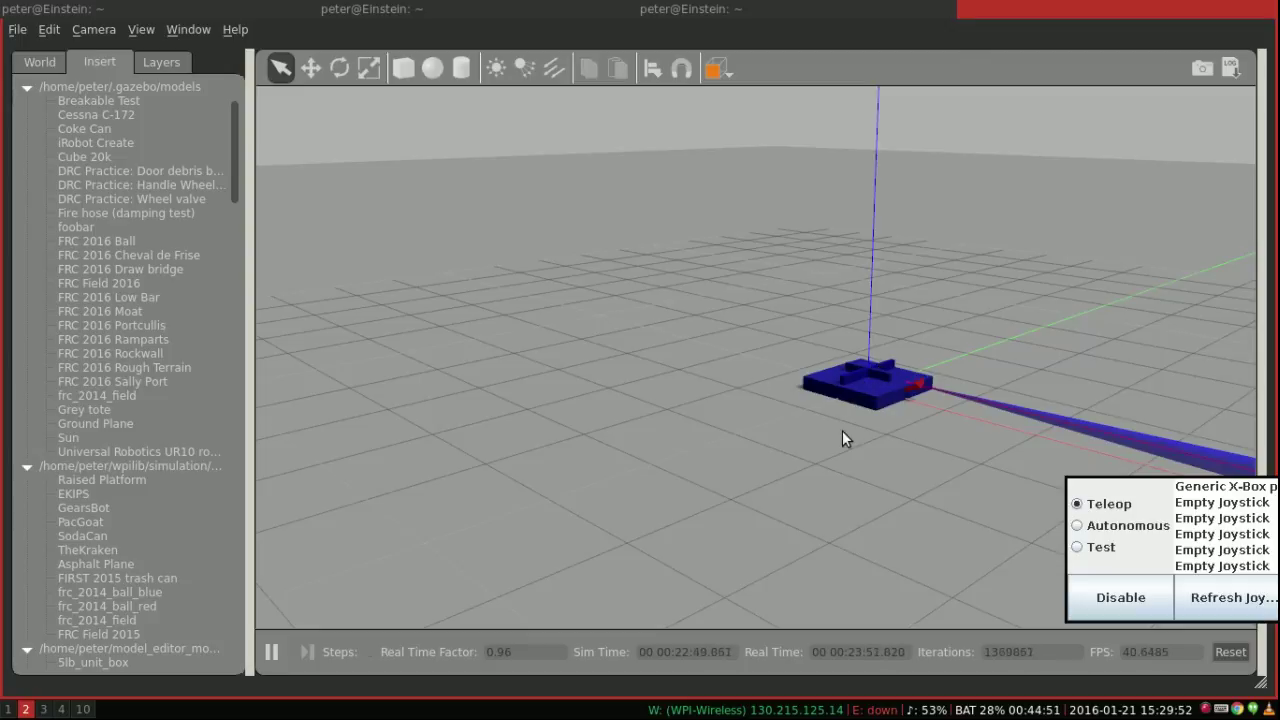
mouse_move(765, 424)
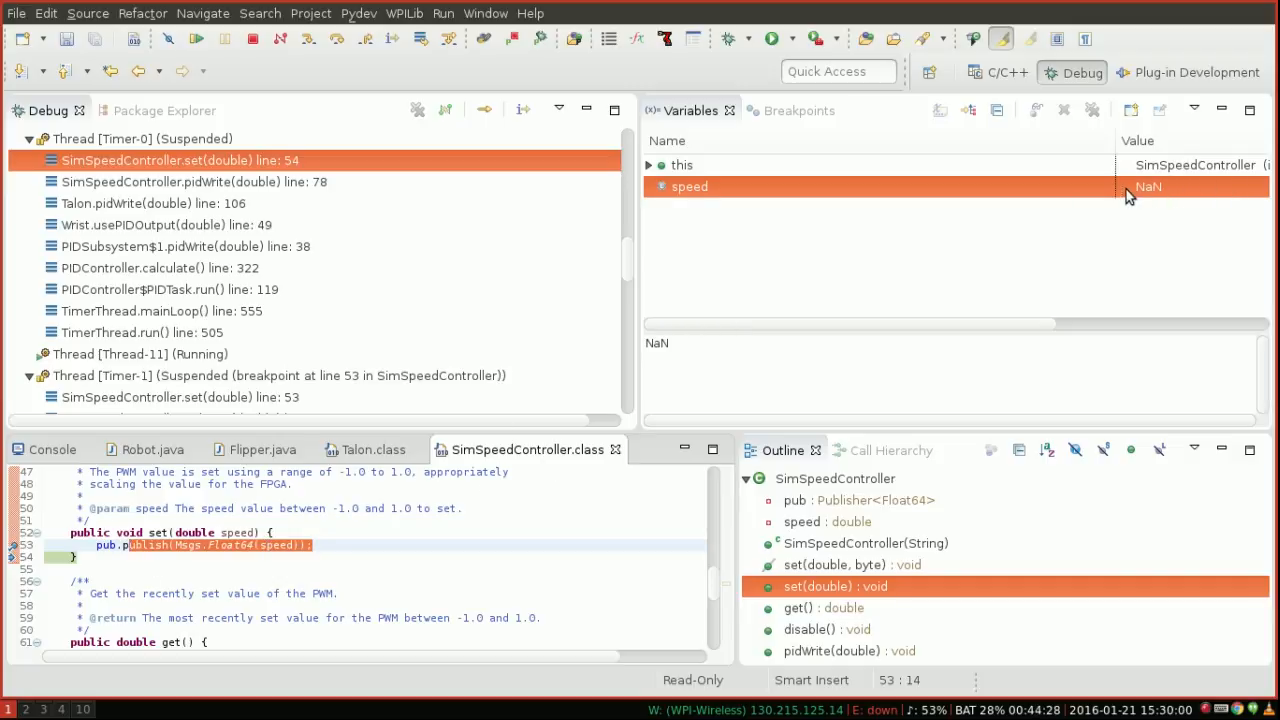
mouse_move(765, 300)
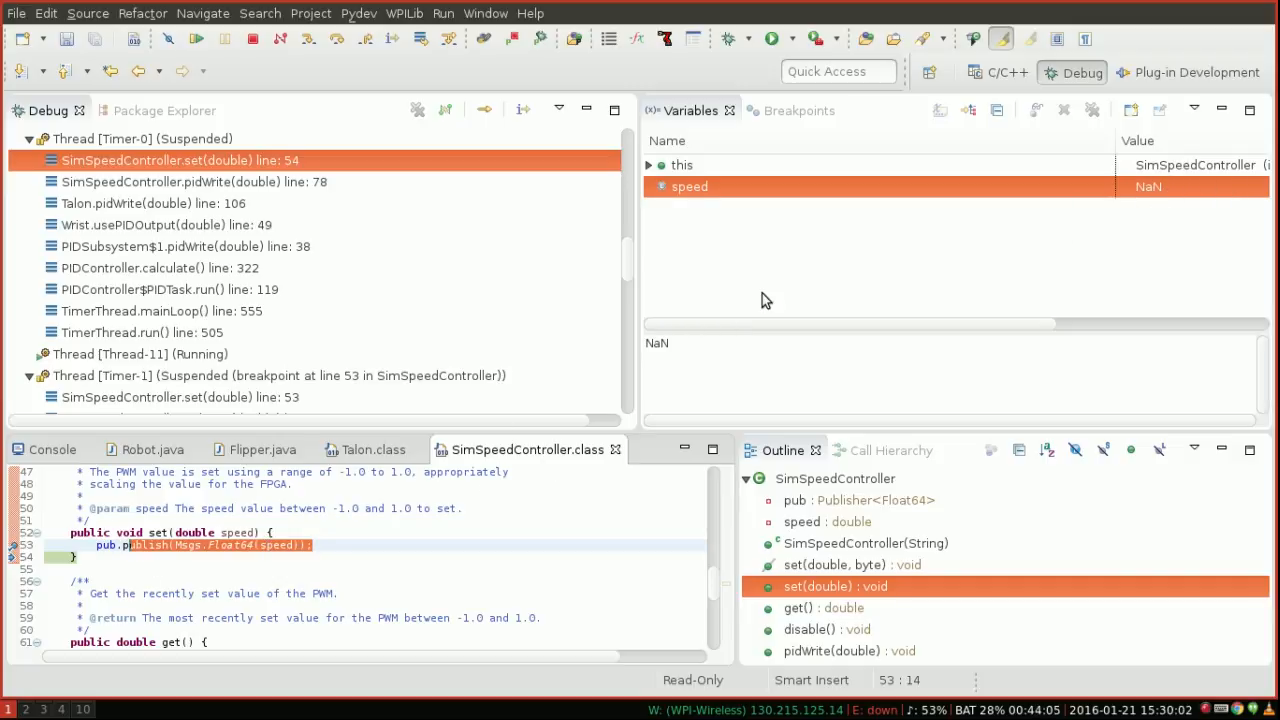
mouse_move(205, 531)
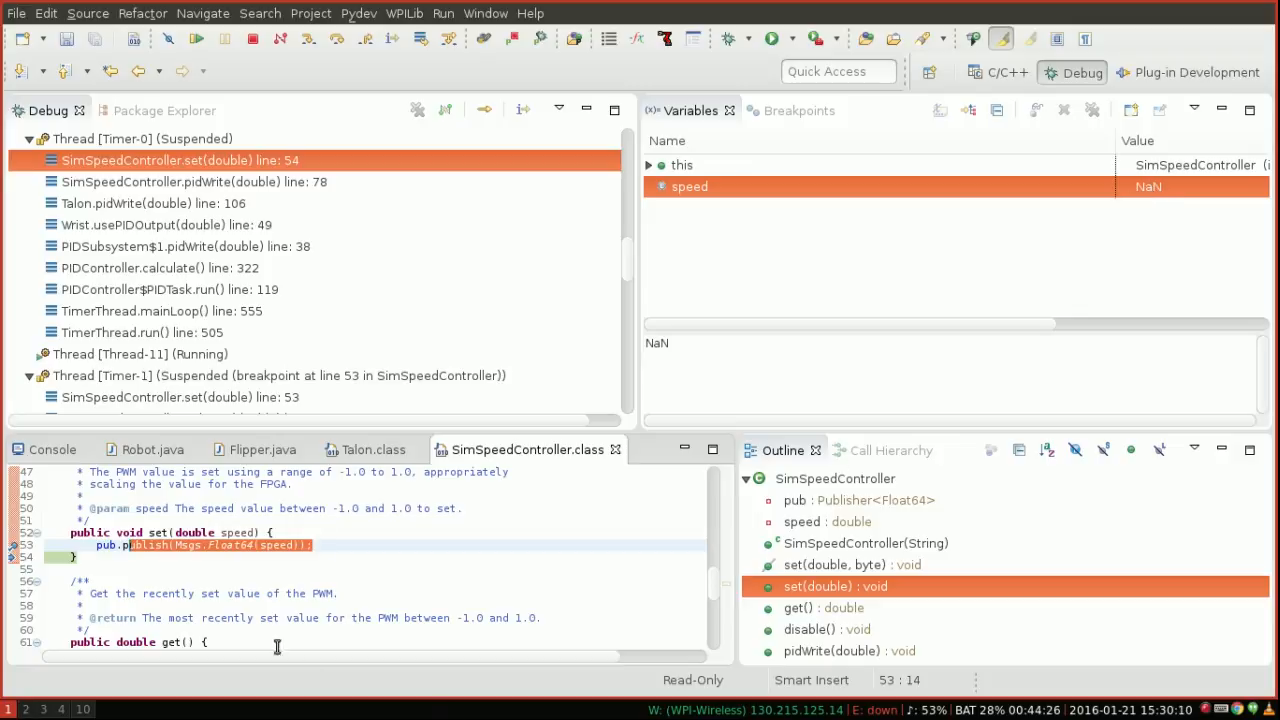
mouse_move(1020, 292)
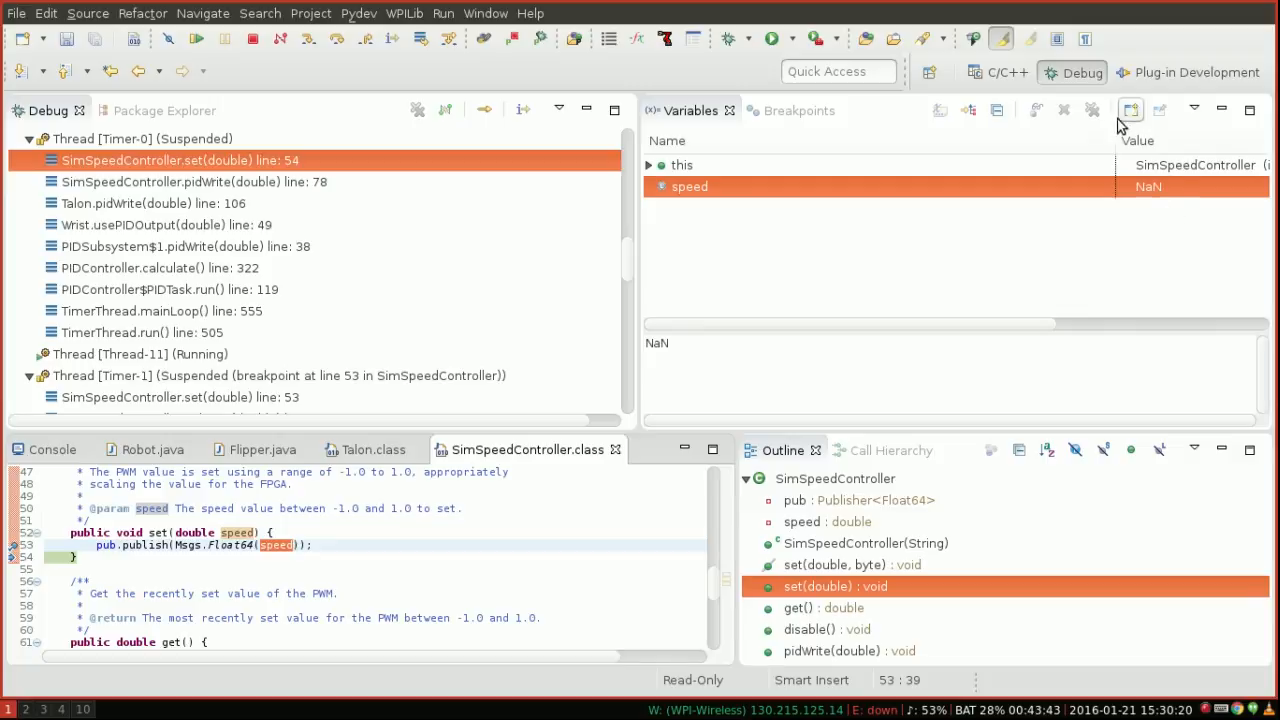
mouse_move(1082, 147)
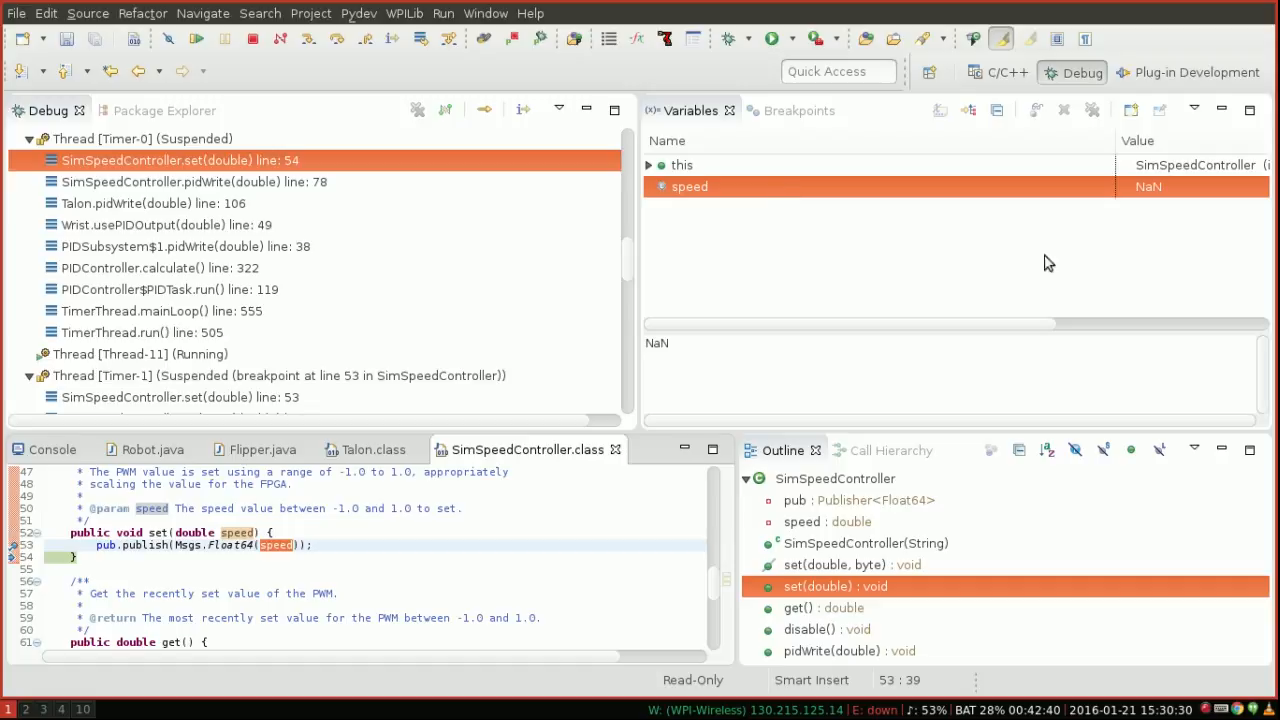
mouse_move(371, 556)
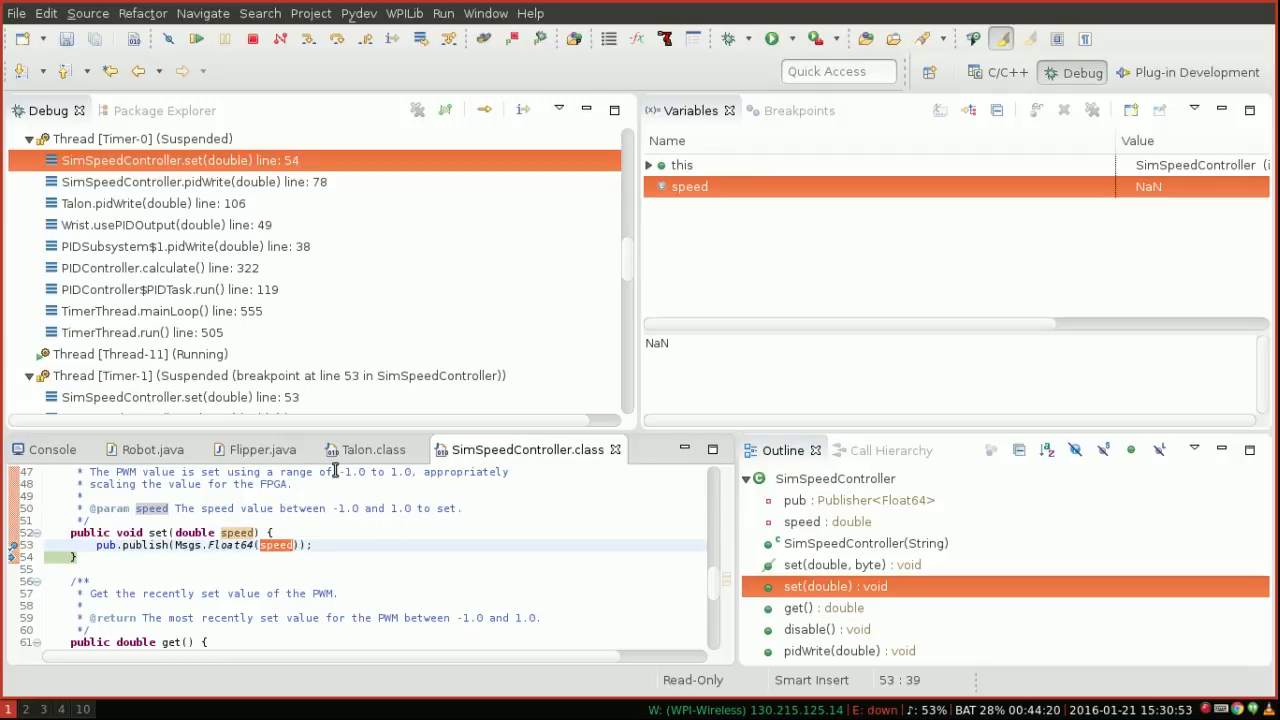
mouse_move(160, 532)
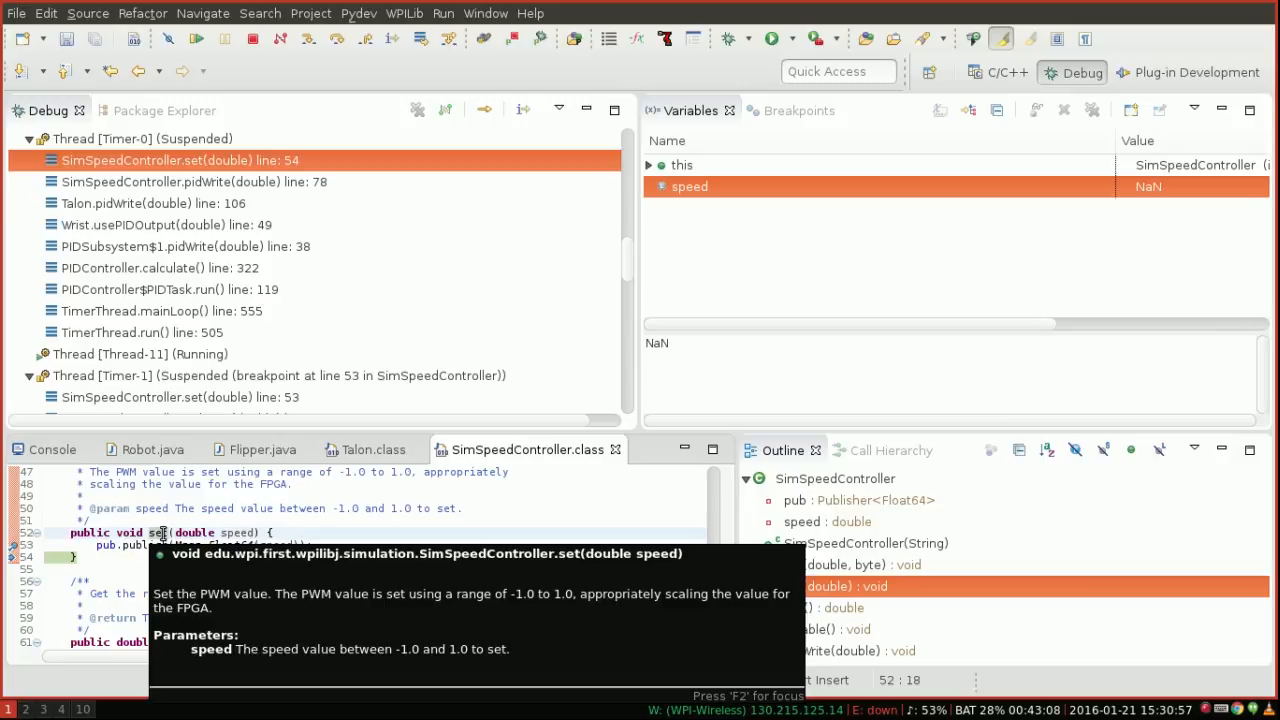
mouse_move(162, 533)
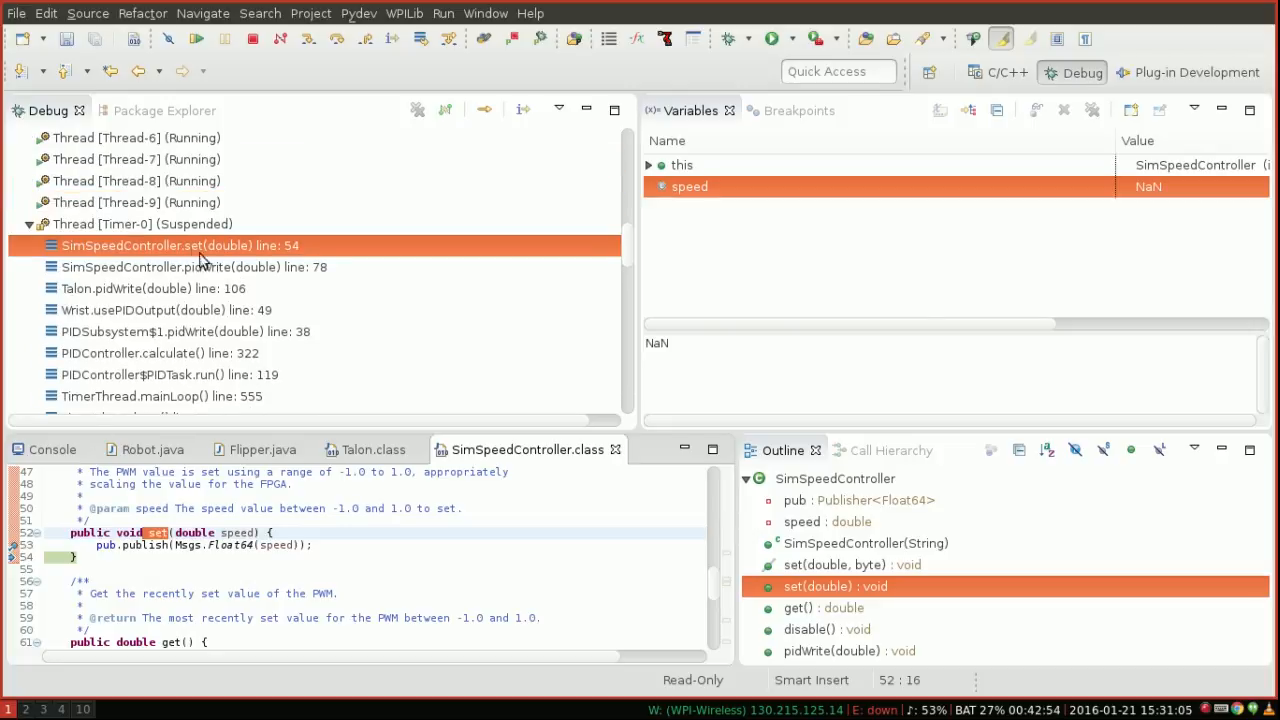
mouse_move(203, 257)
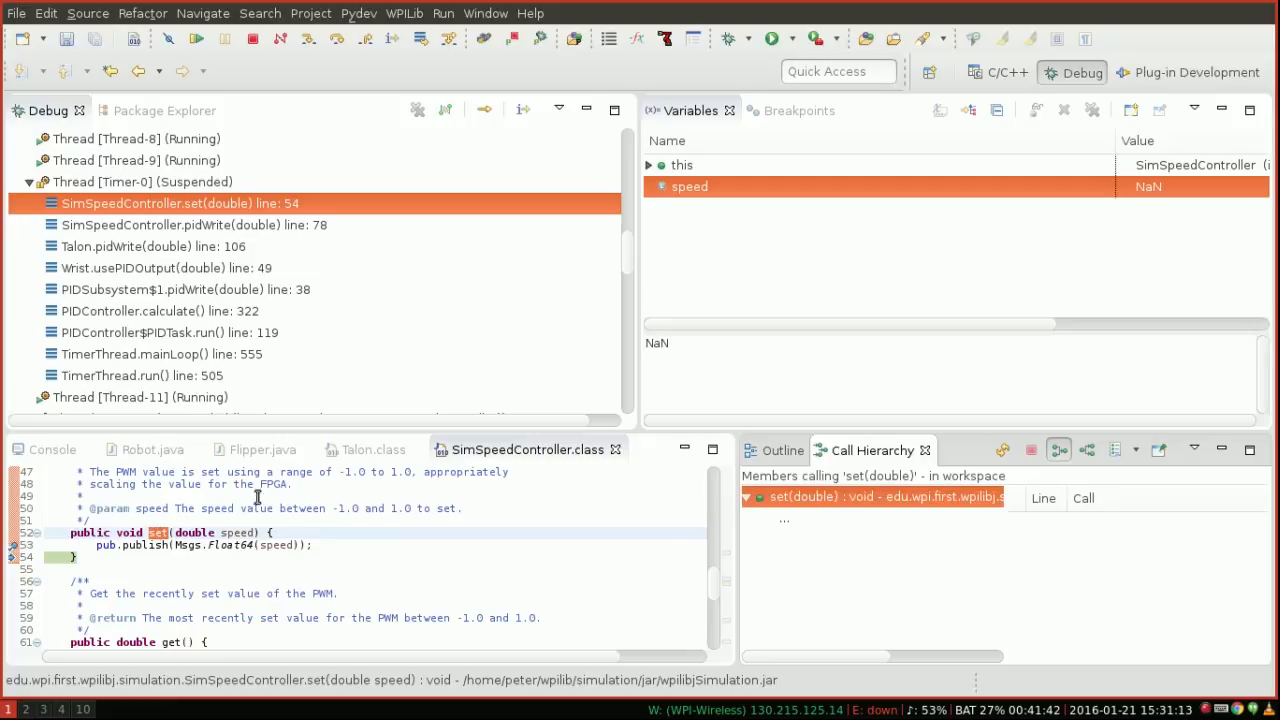
Select the pidWrite caller frame in Timer-0's stack
click(748, 496)
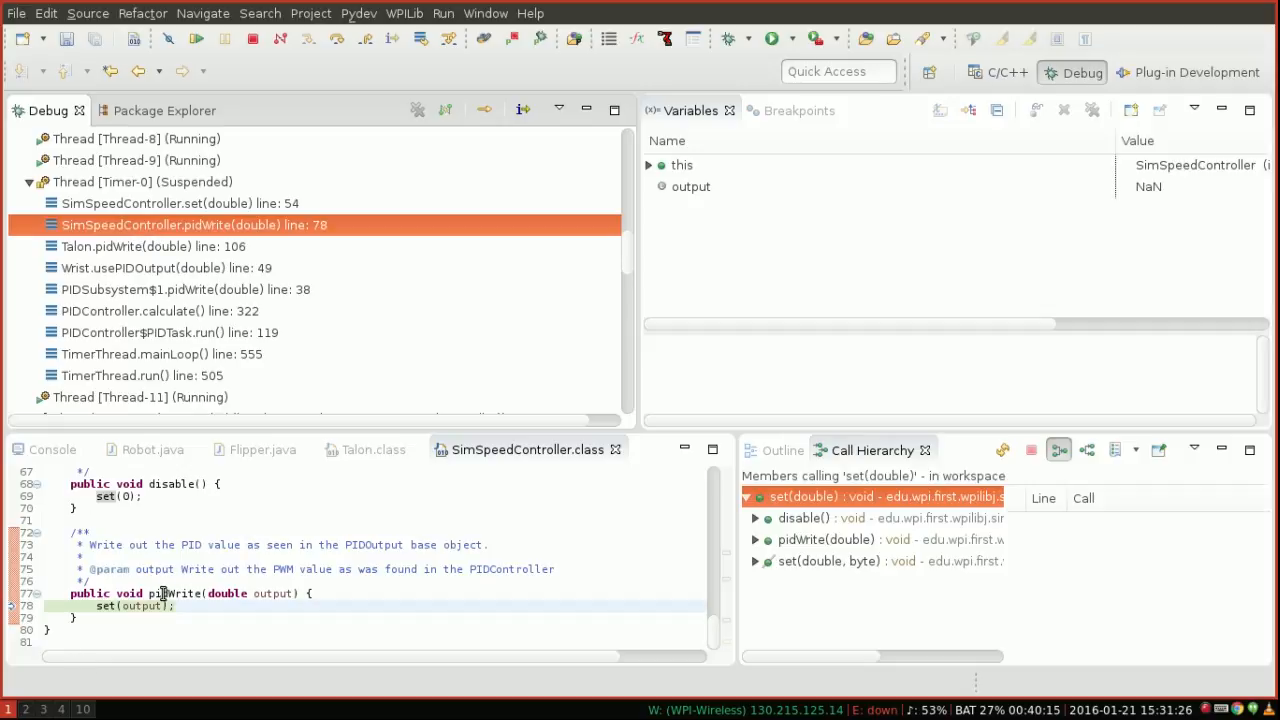
mouse_move(168, 310)
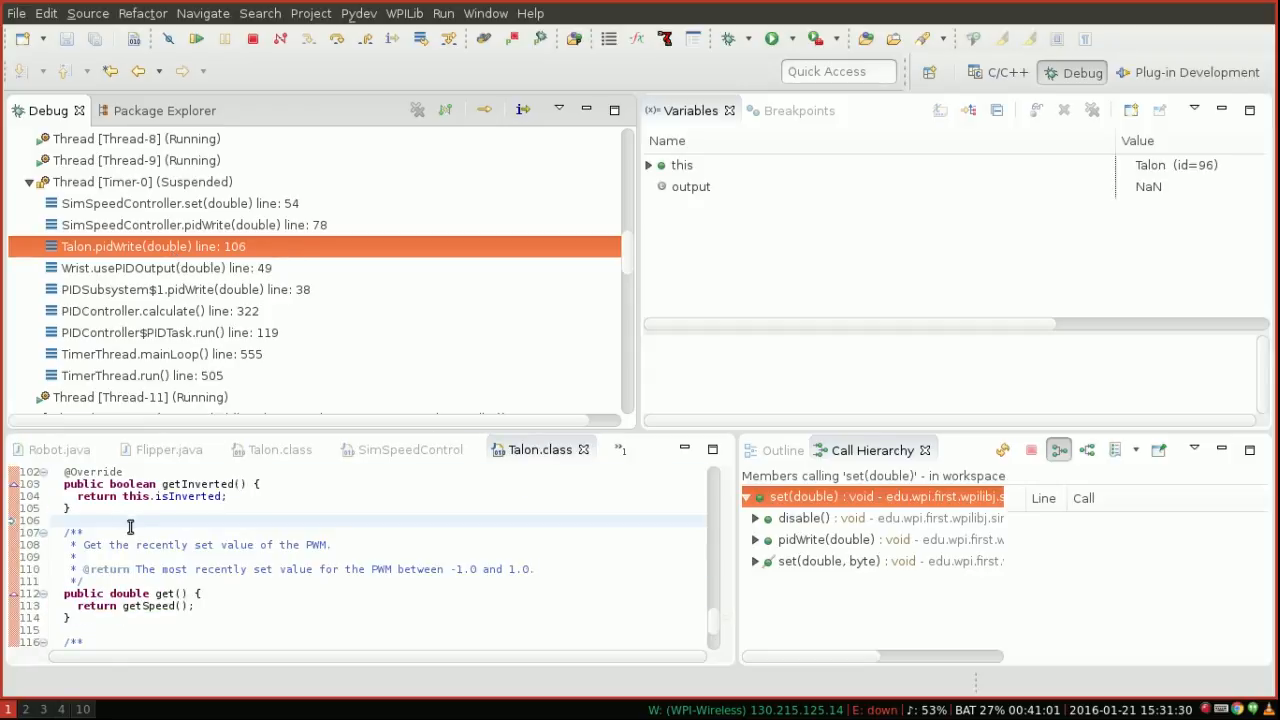
mouse_move(153, 253)
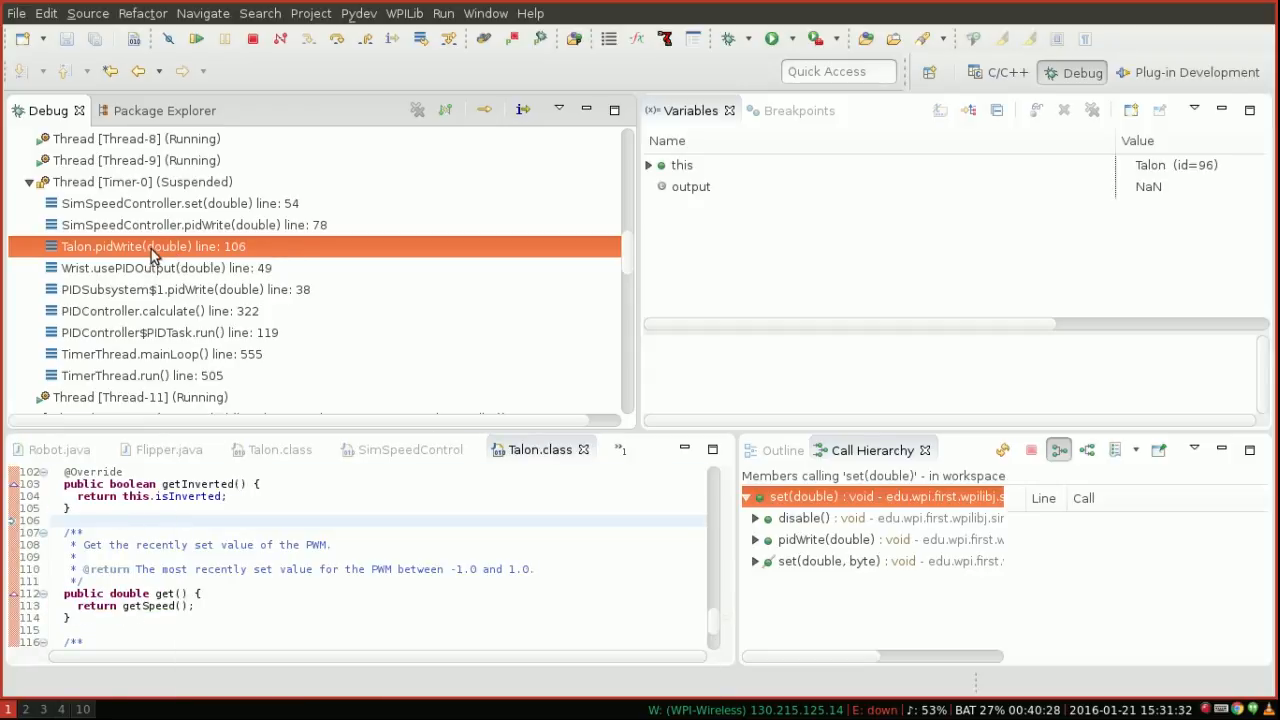
mouse_move(155, 268)
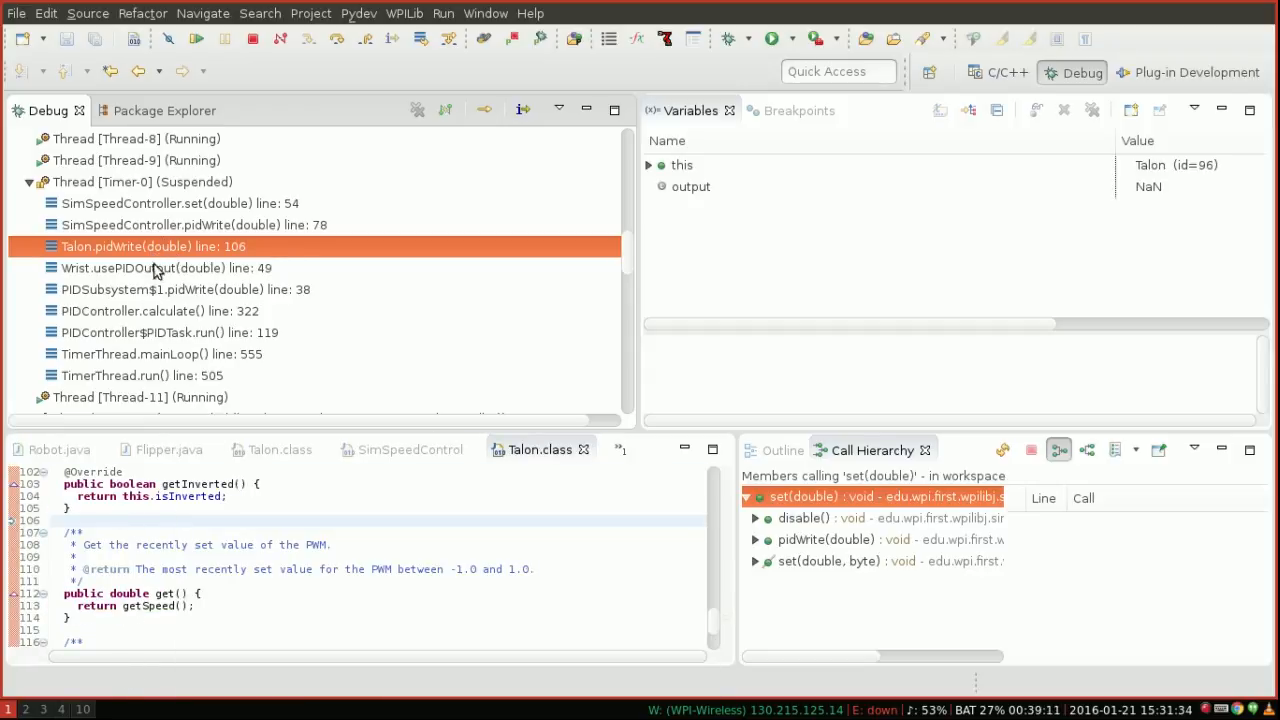
Walk Timer-0's stack from Wrist.usePIDOutput up to PIDController.calculate, where result is NaN
scroll(down, 3)
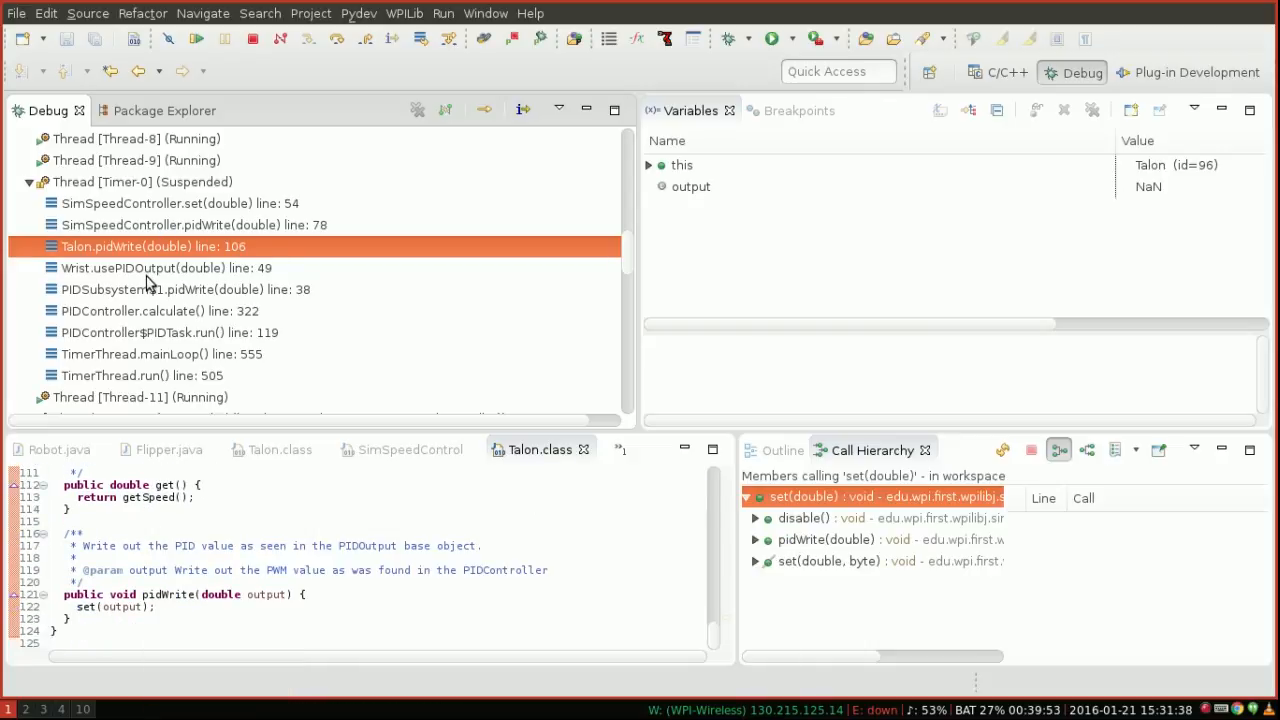
click(165, 267)
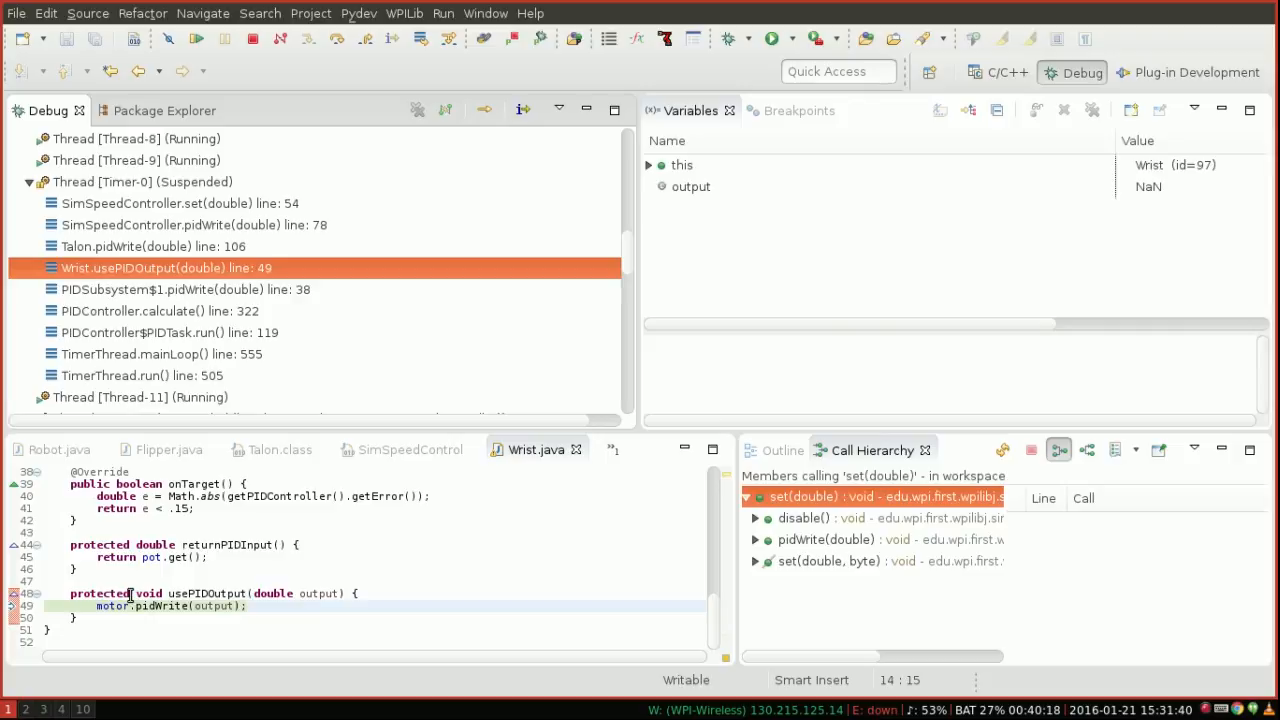
mouse_move(210, 607)
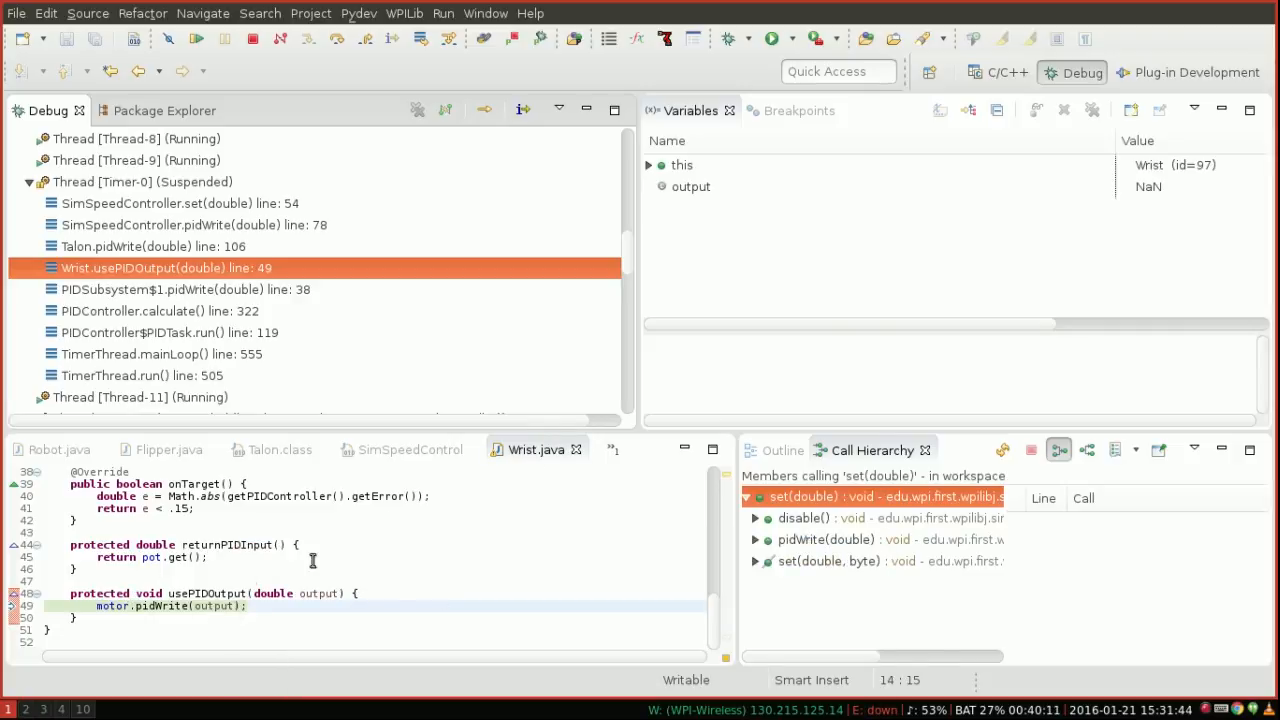
mouse_move(228, 606)
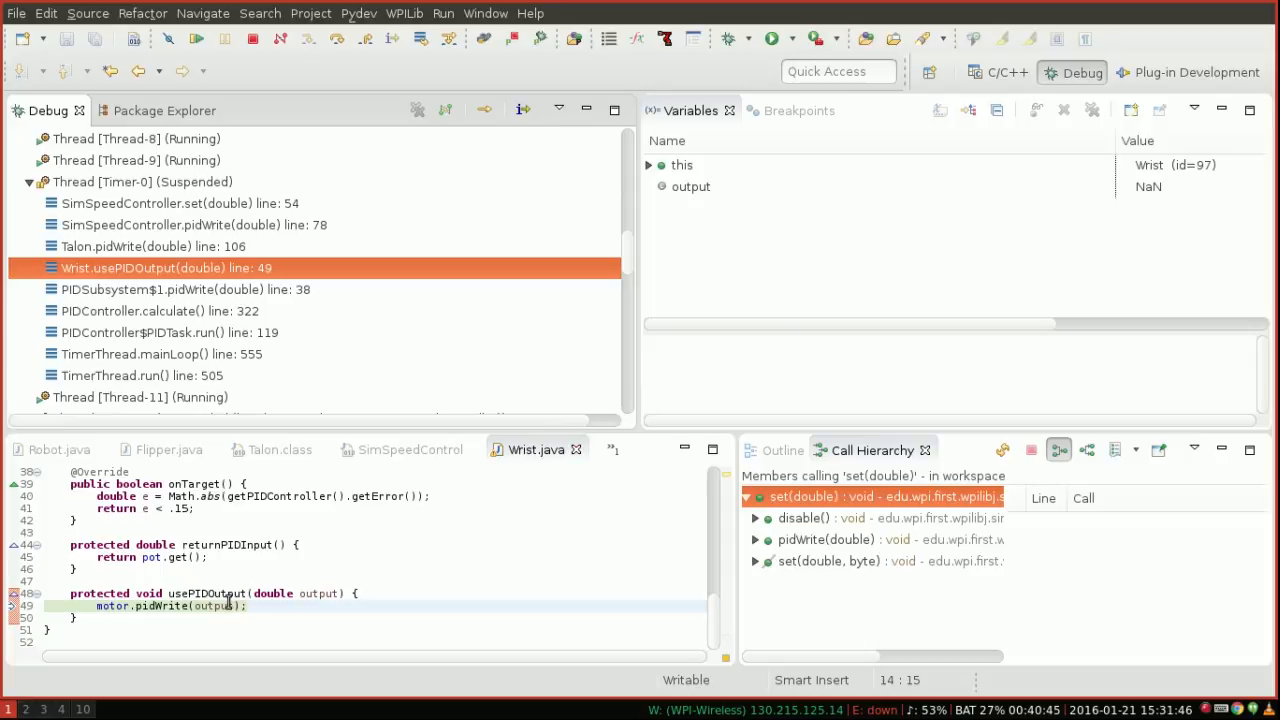
click(186, 289)
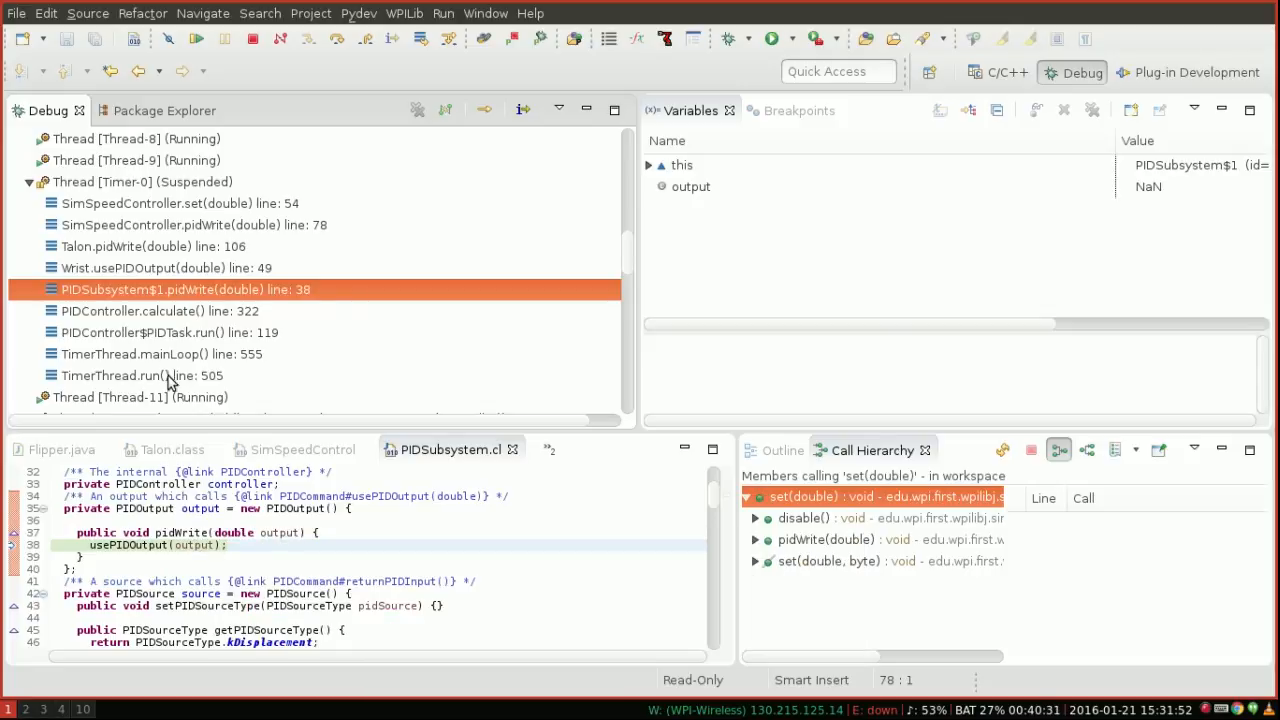
click(168, 332)
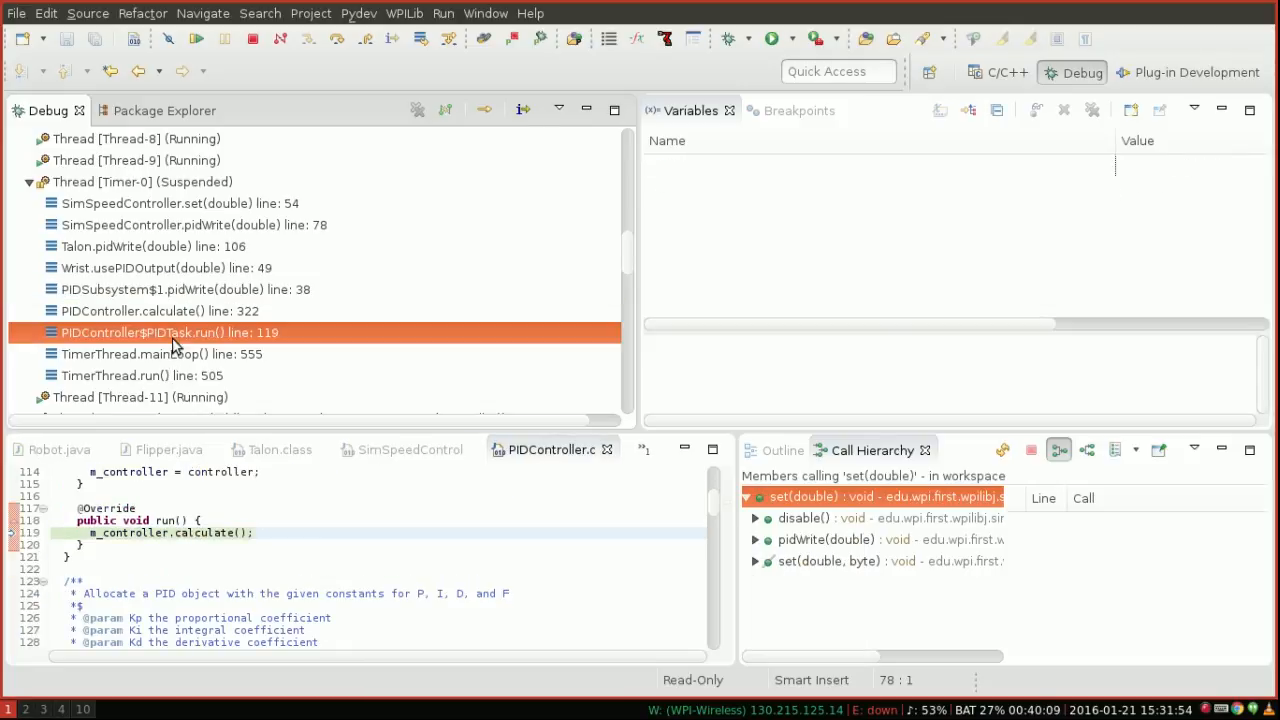
click(157, 311)
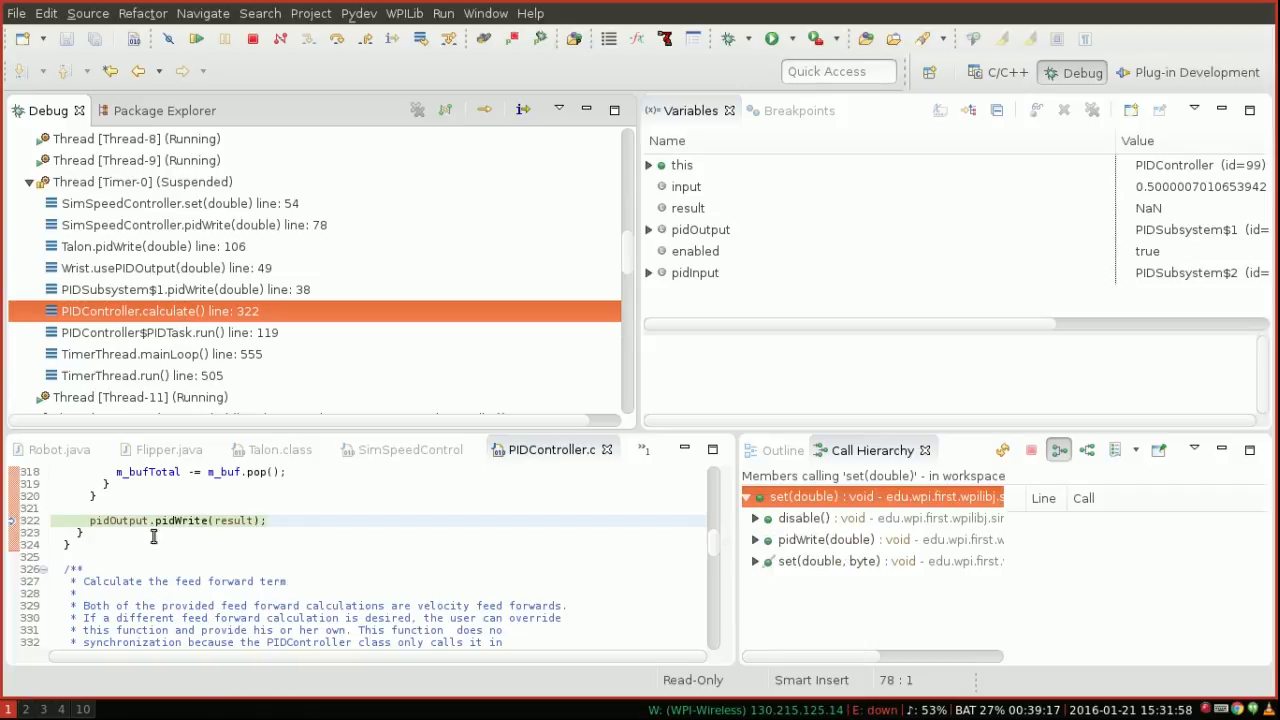
Highlight pidOutput, then calculateFeedForward() in the m_result formula at line 301
double_click(117, 520)
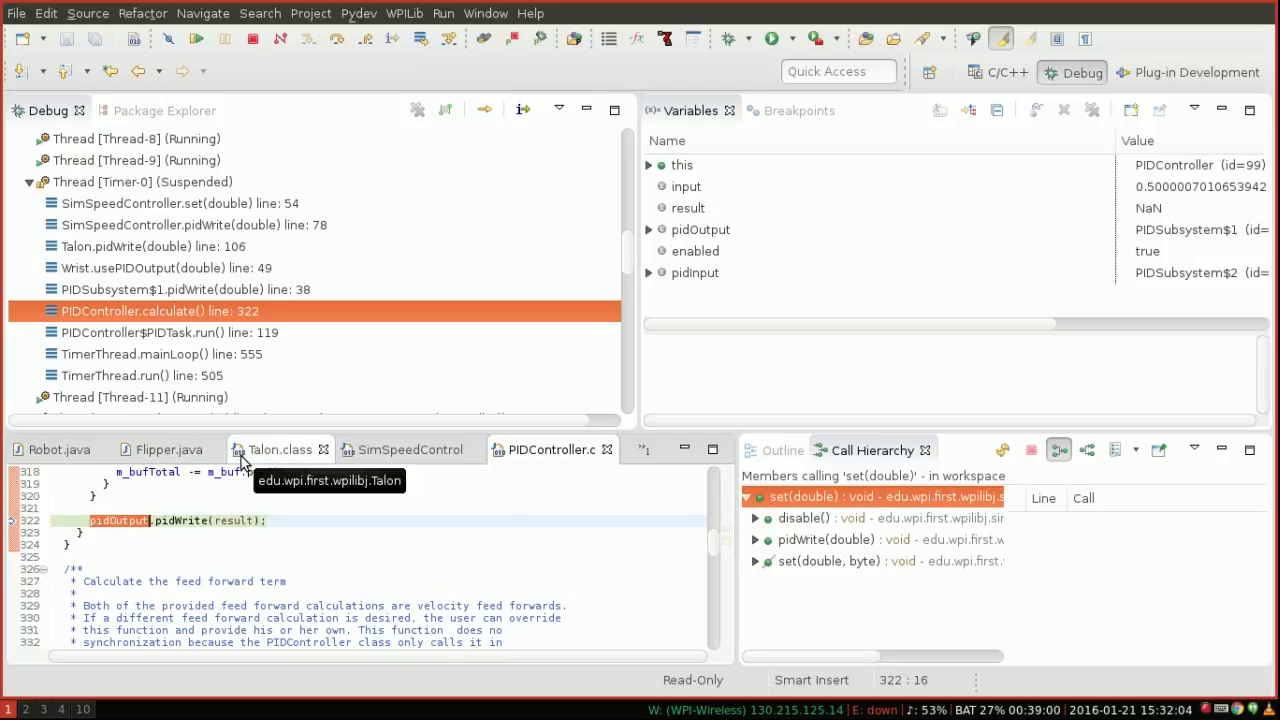
mouse_move(218, 528)
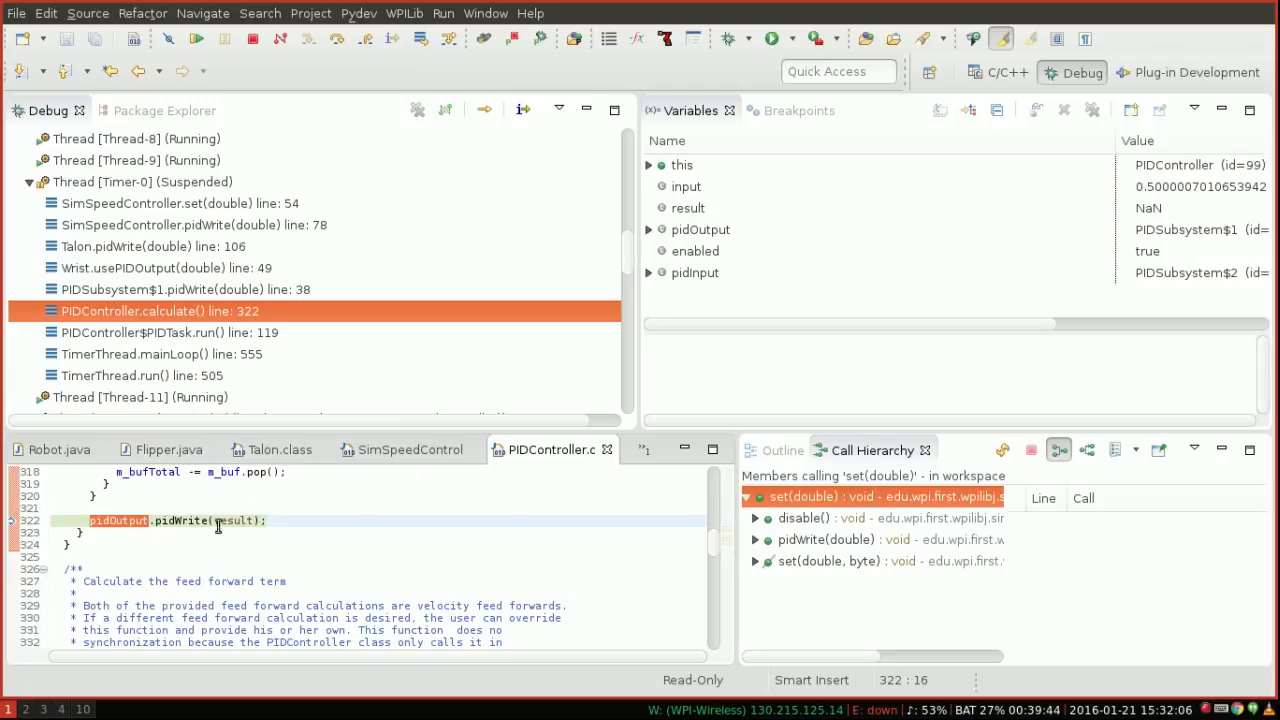
mouse_move(343, 498)
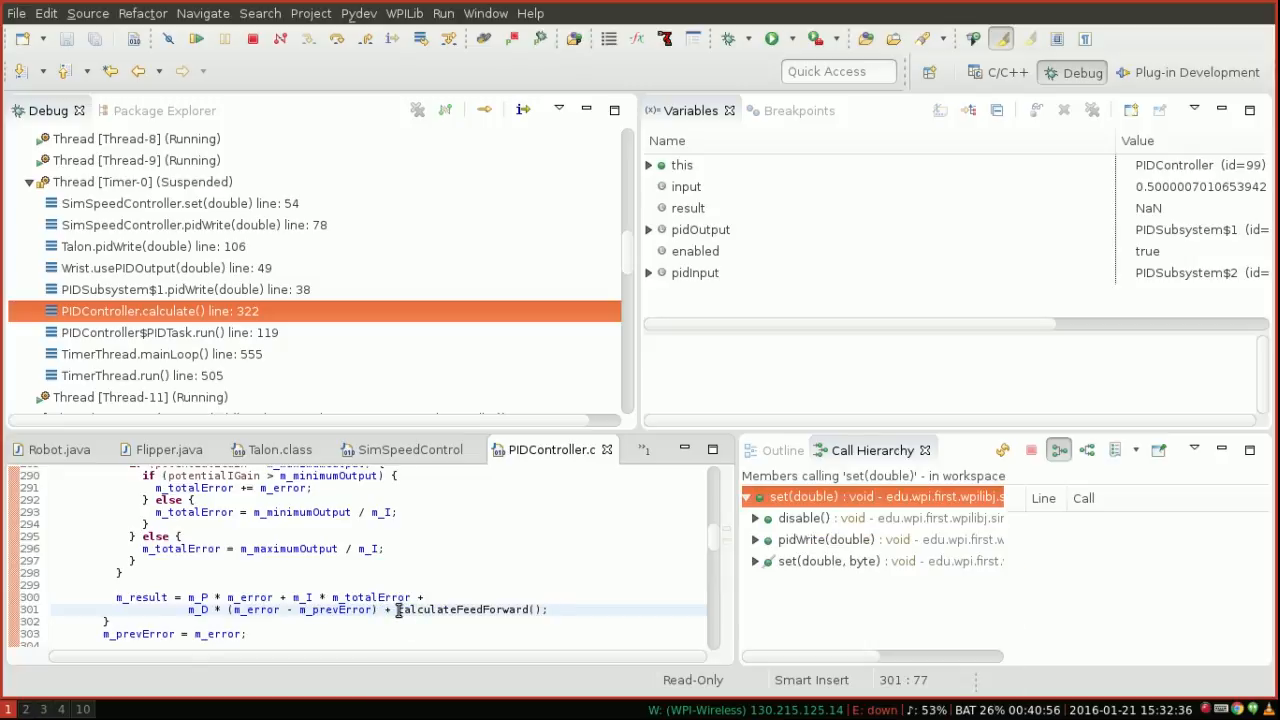
double_click(465, 610)
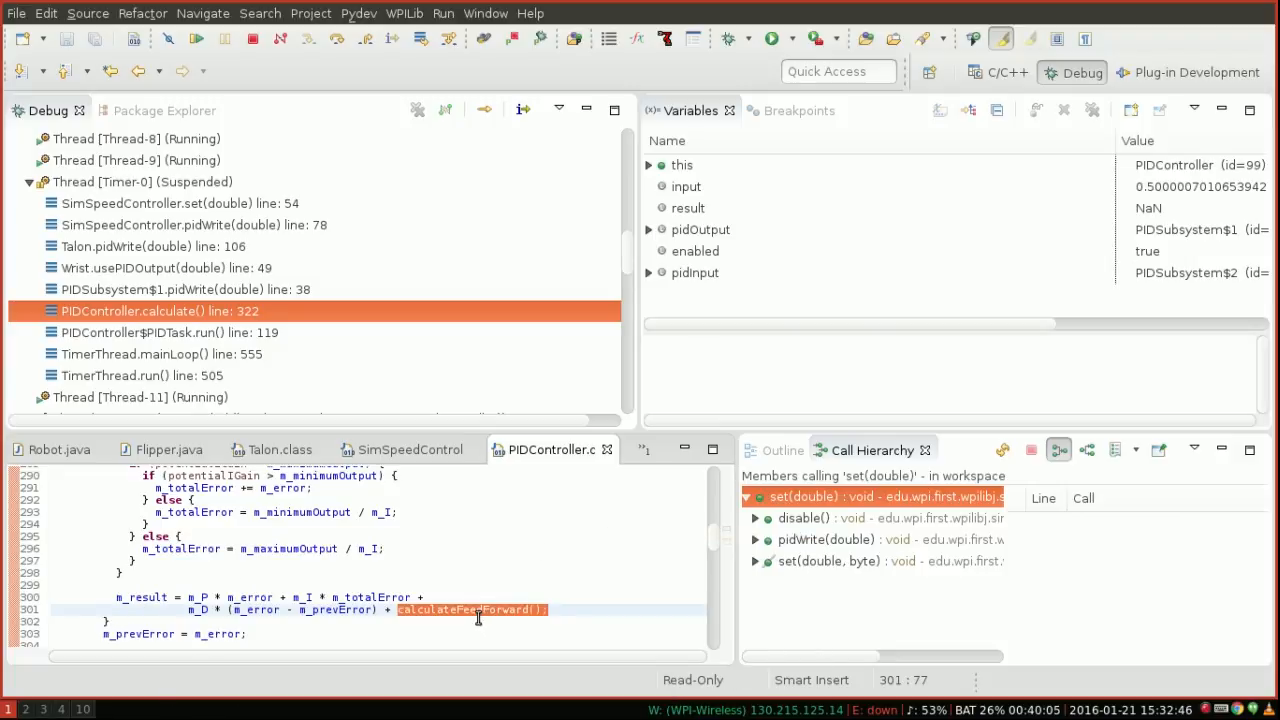
Scroll to calculateFeedForward() and select m_setpointTimer in it
scroll(down, 3)
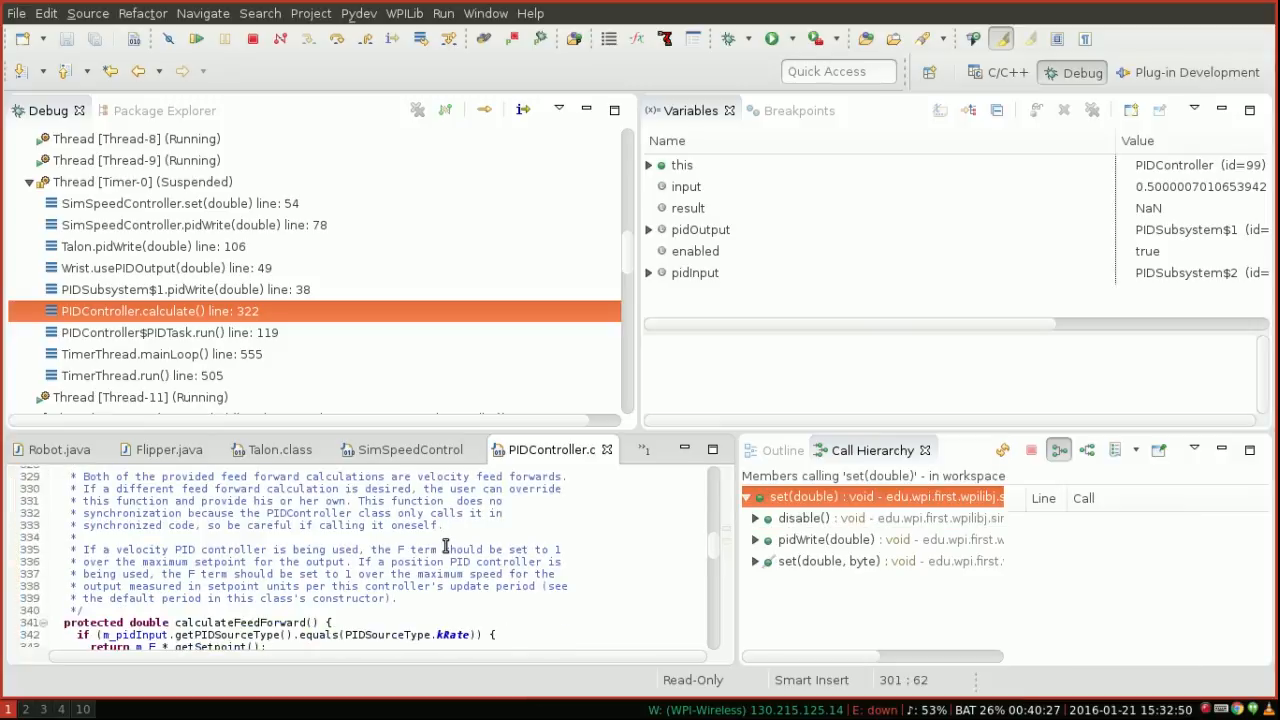
scroll(down, 3)
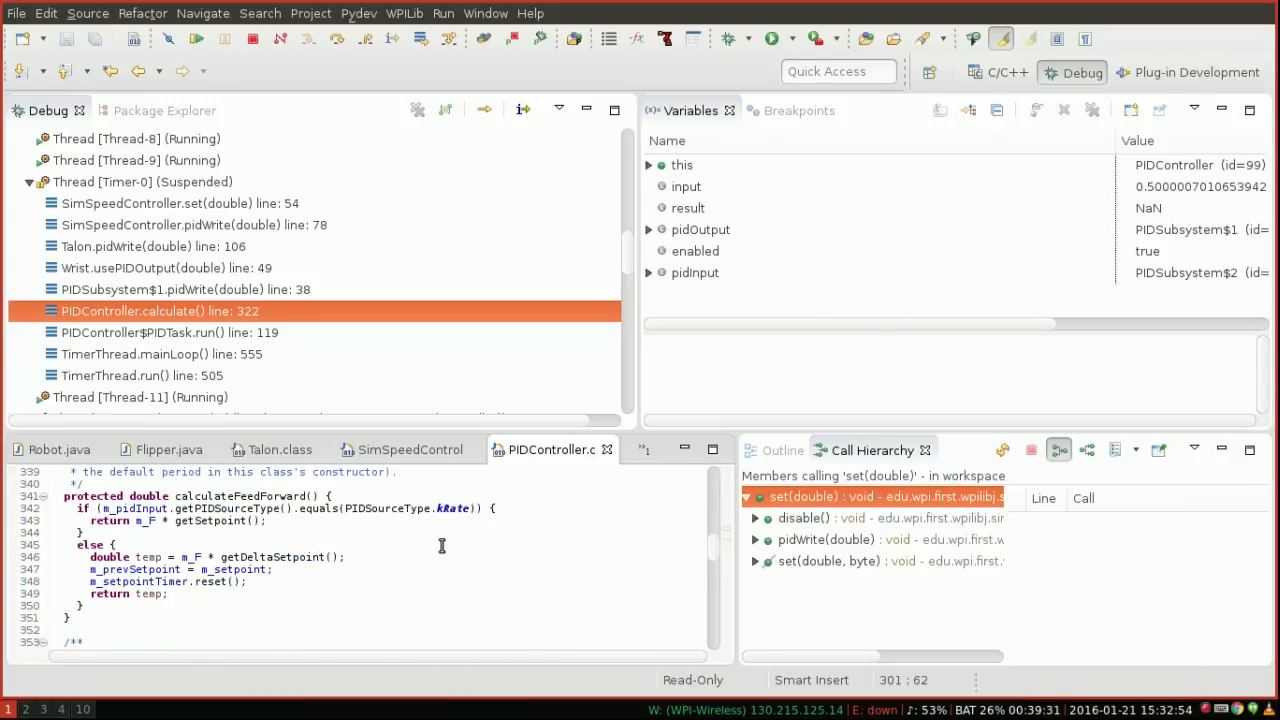
mouse_move(95, 520)
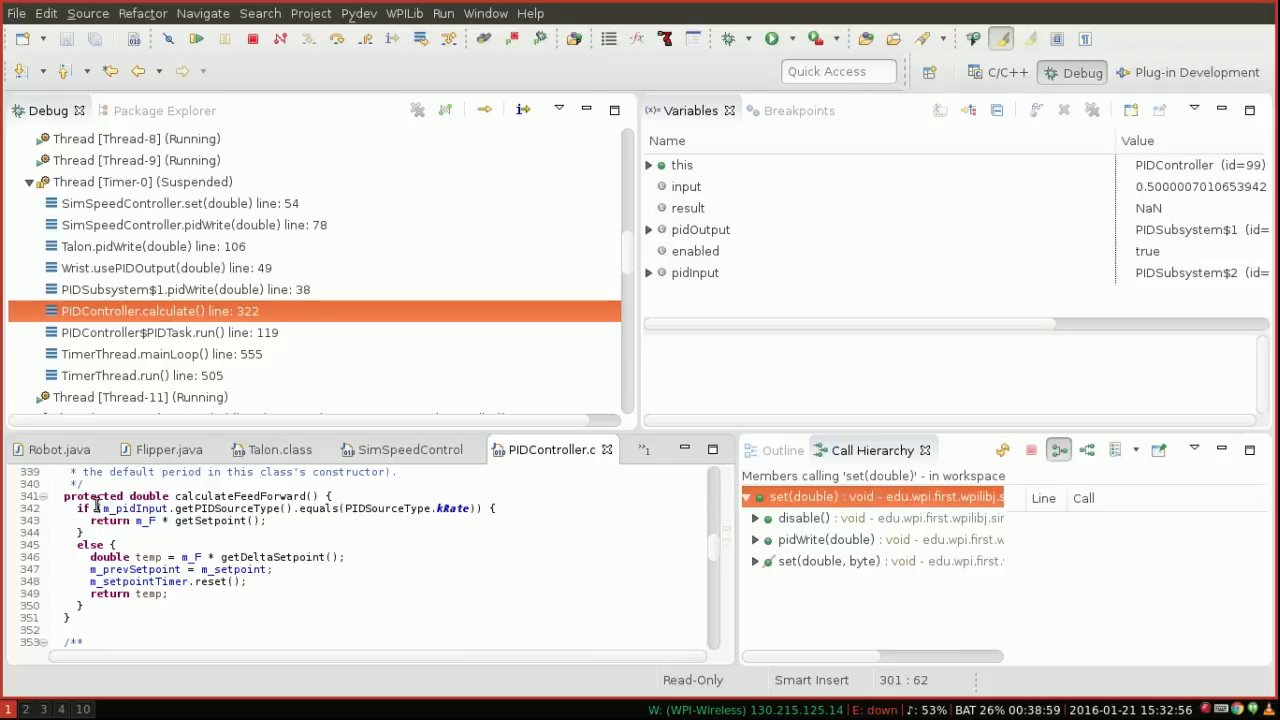
mouse_move(216, 582)
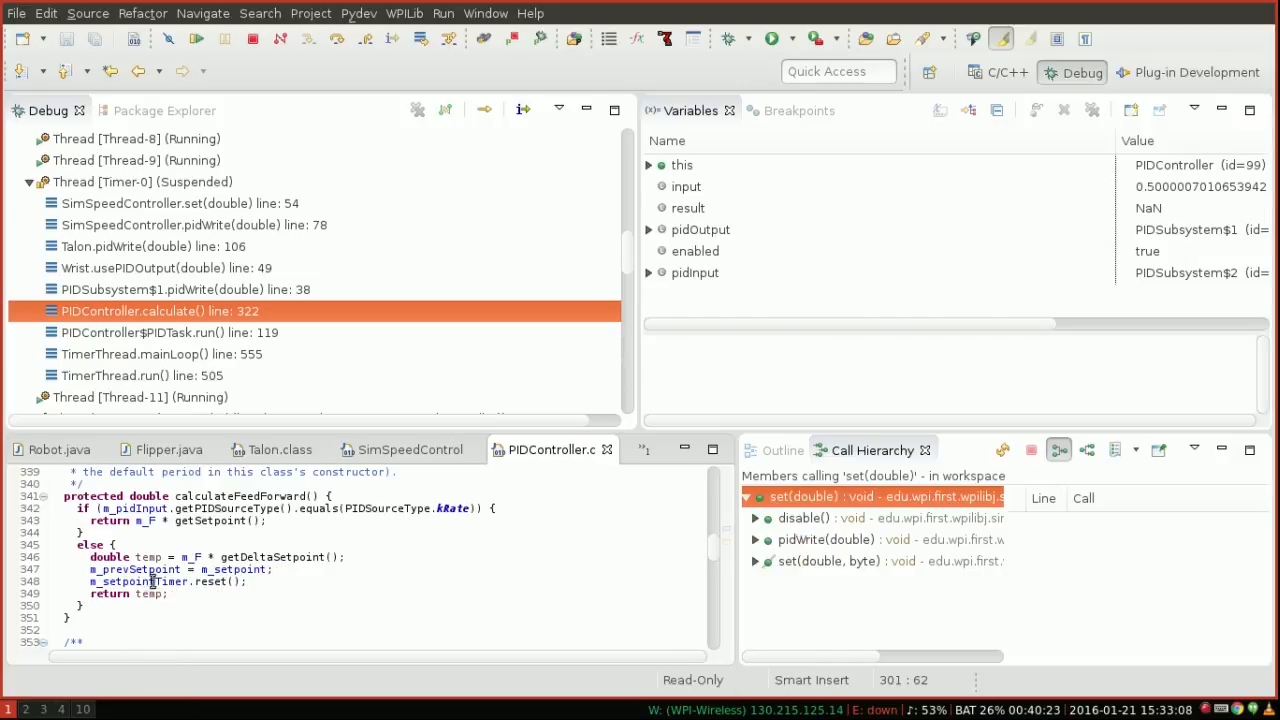
mouse_move(150, 557)
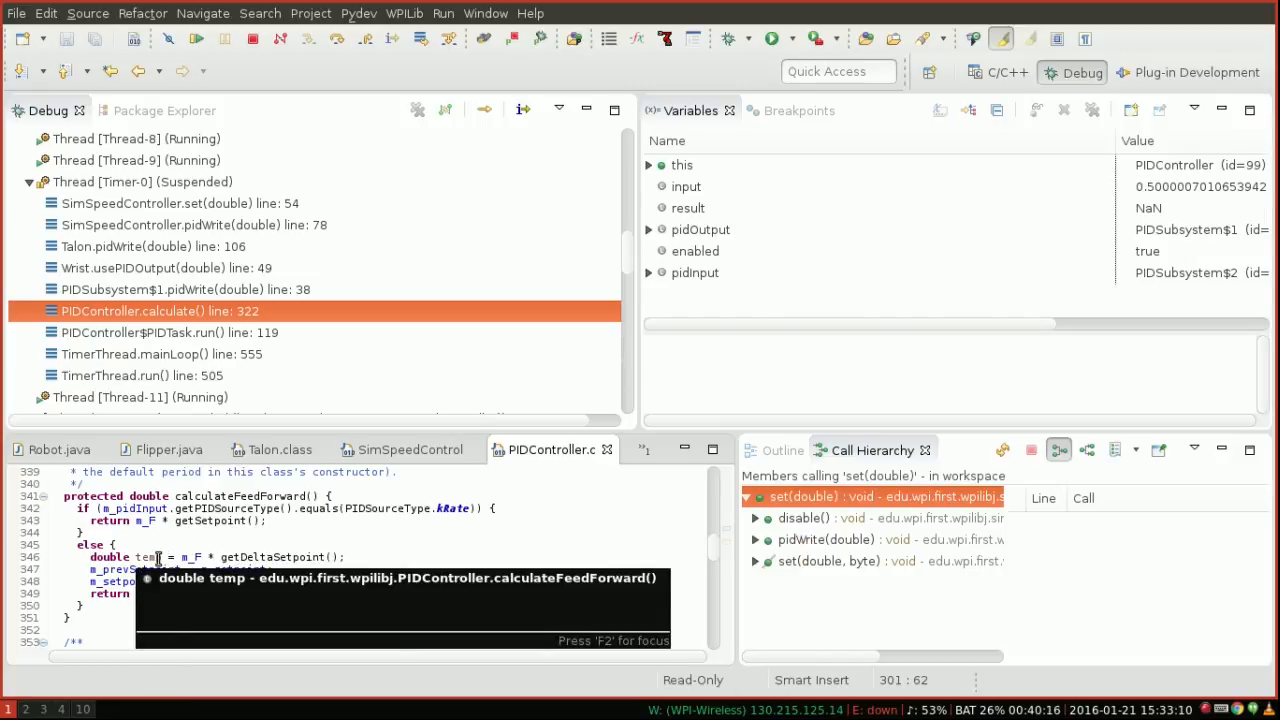
mouse_move(491, 495)
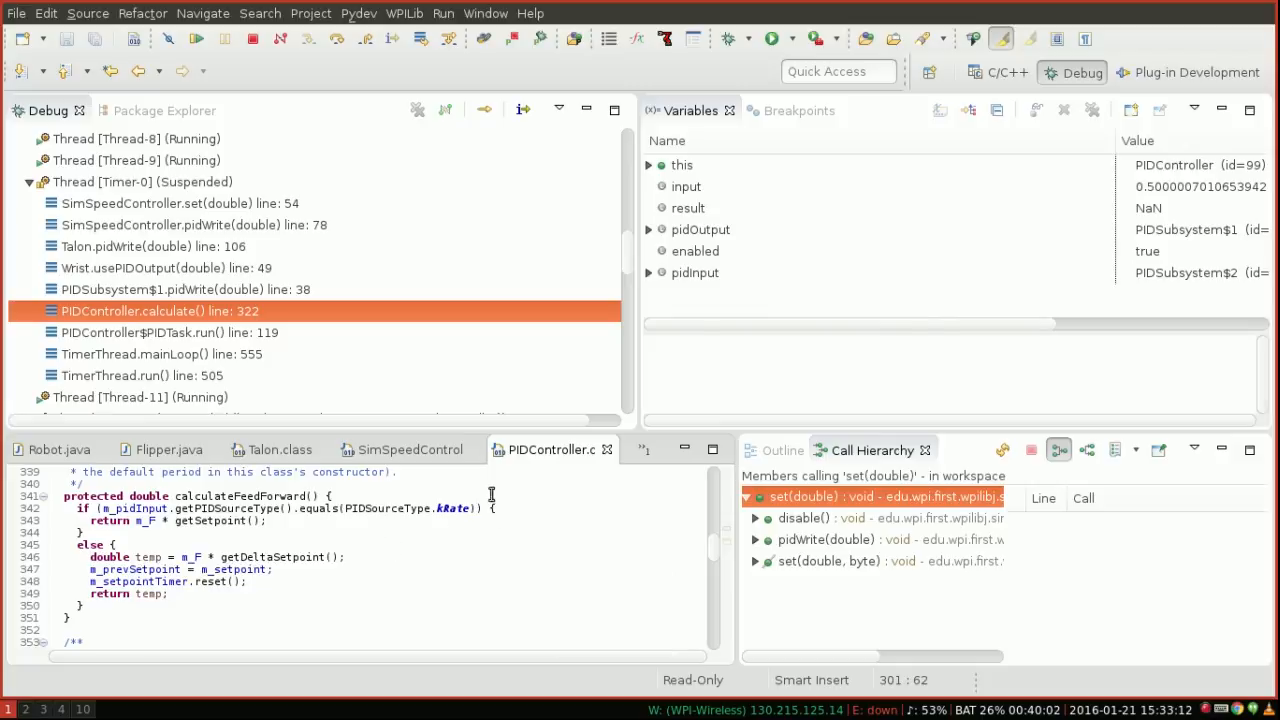
drag(200, 508, 490, 520)
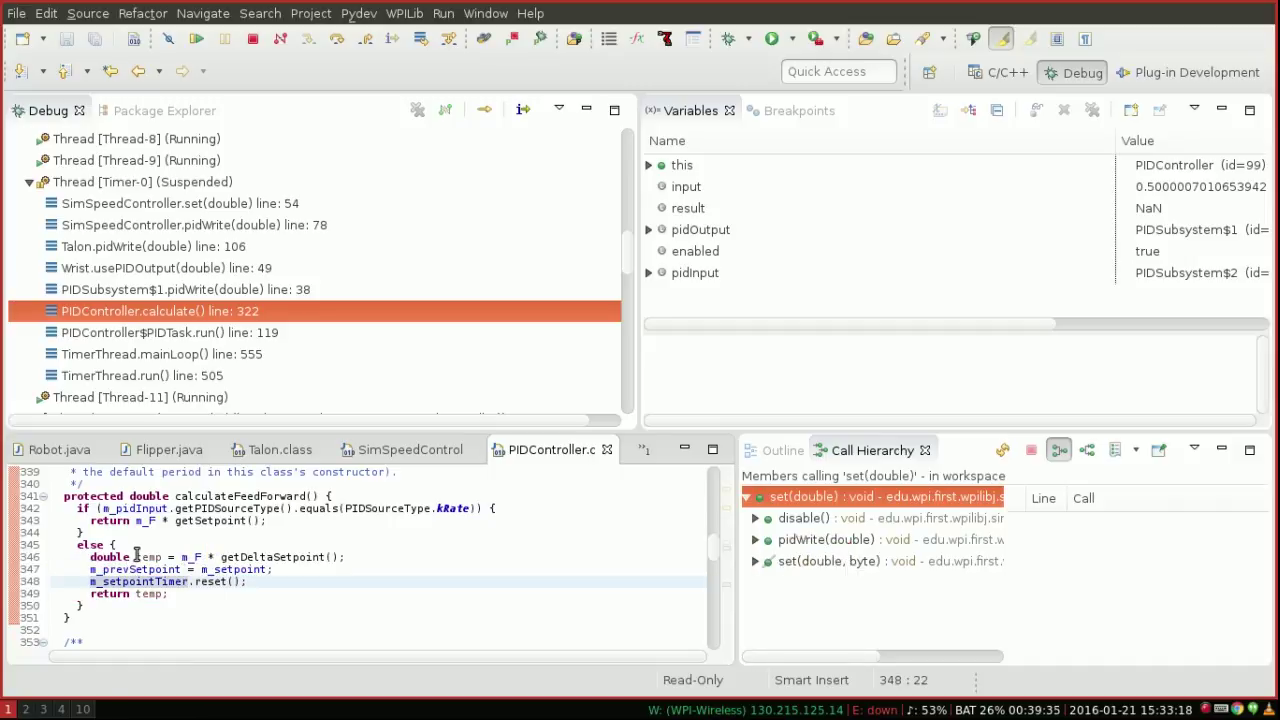
mouse_move(152, 557)
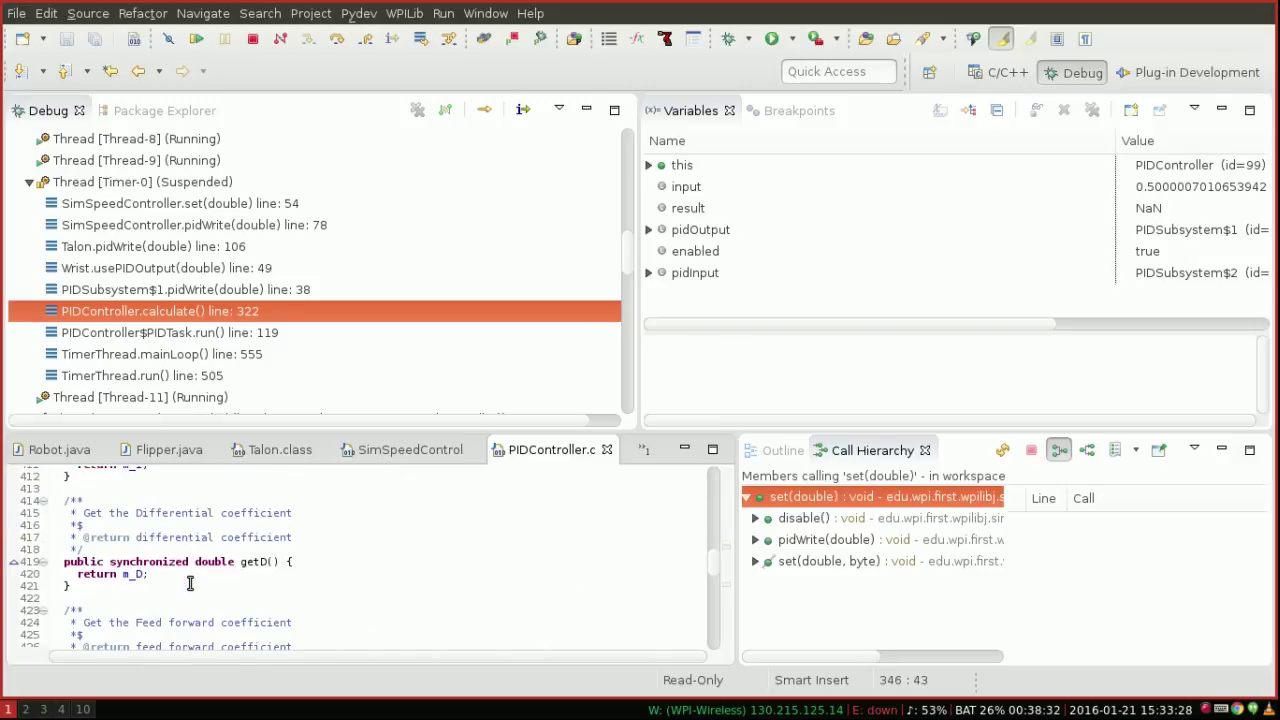
Scroll to getDeltaSetpoint and mark m_setpointTimer in its return line
scroll(down, 3)
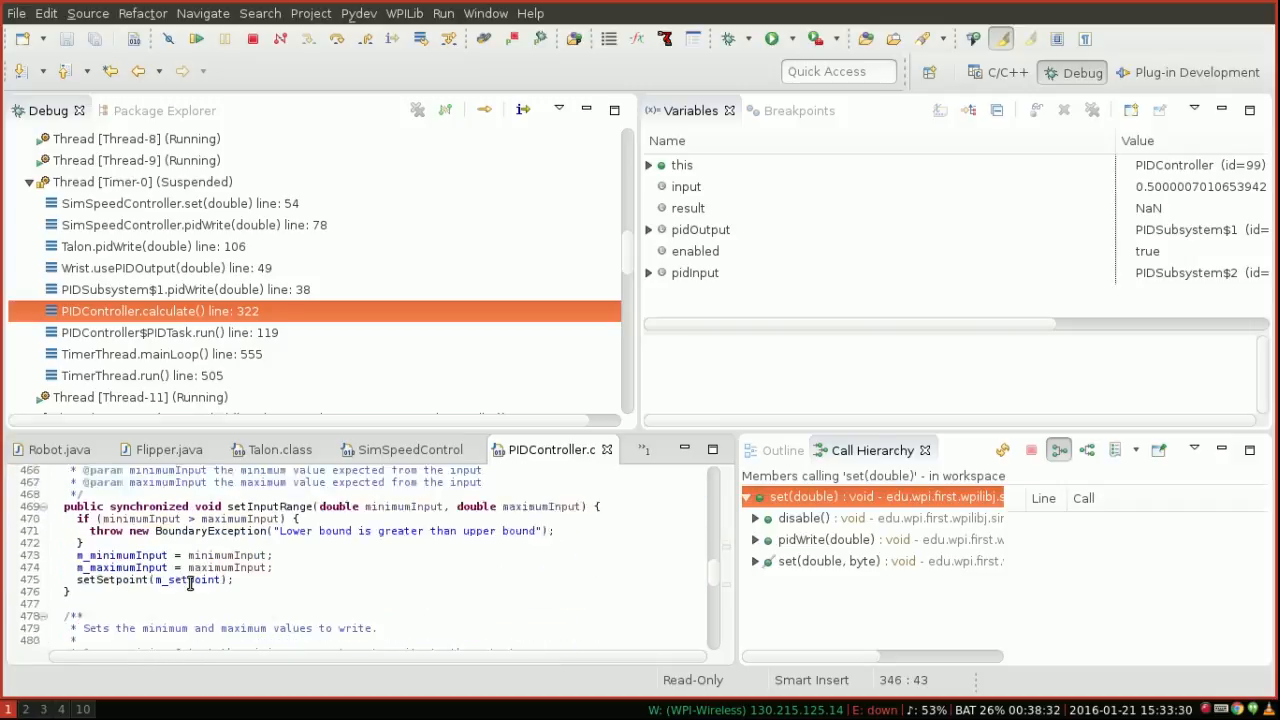
scroll(down, 3)
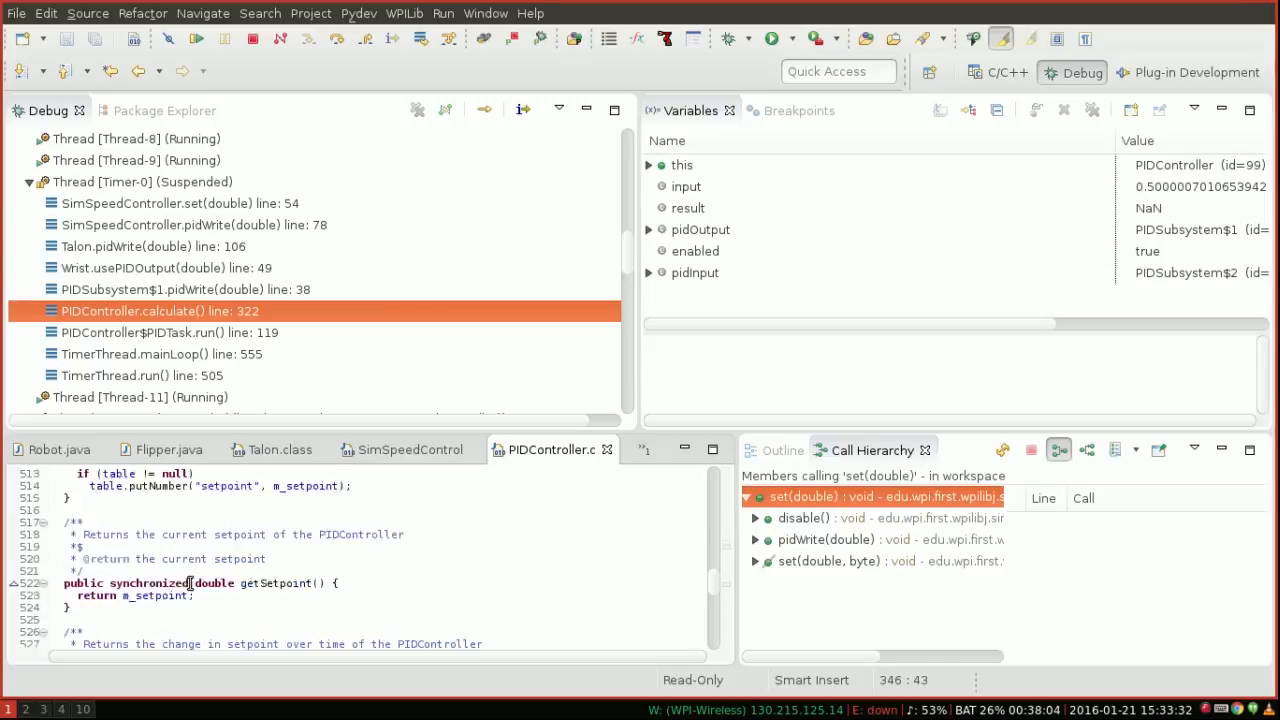
scroll(down, 3)
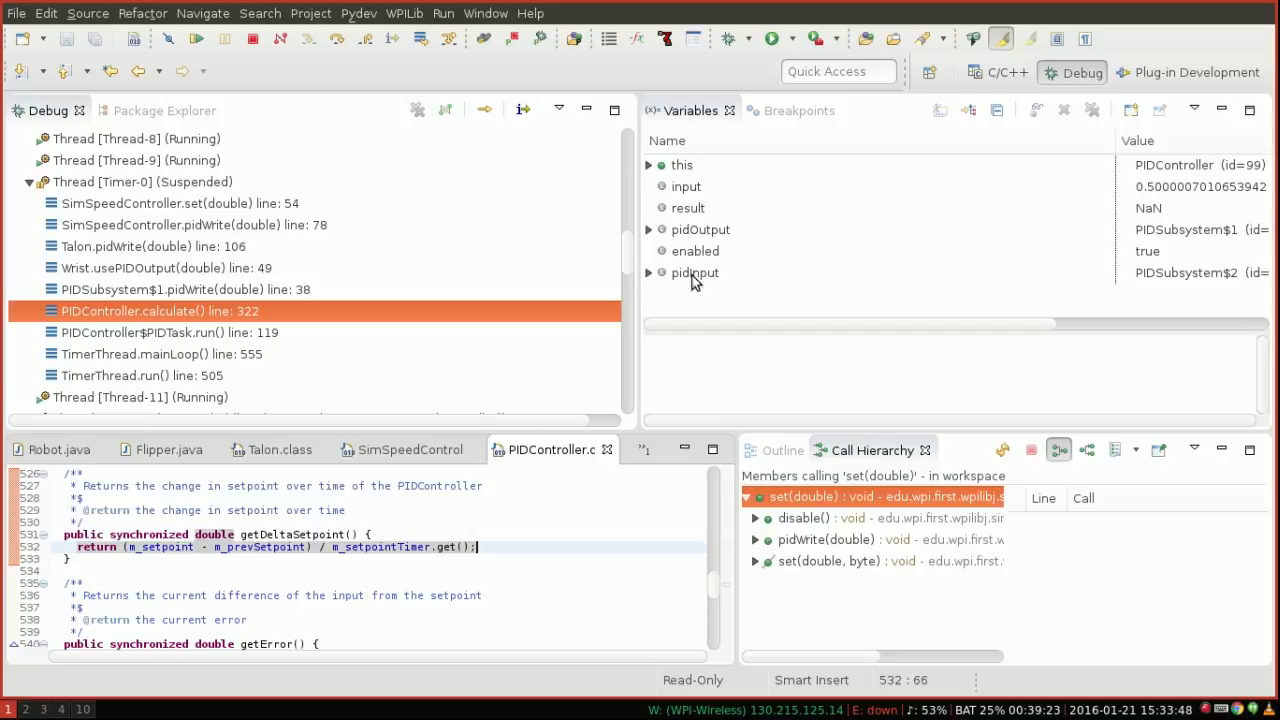
double_click(395, 547)
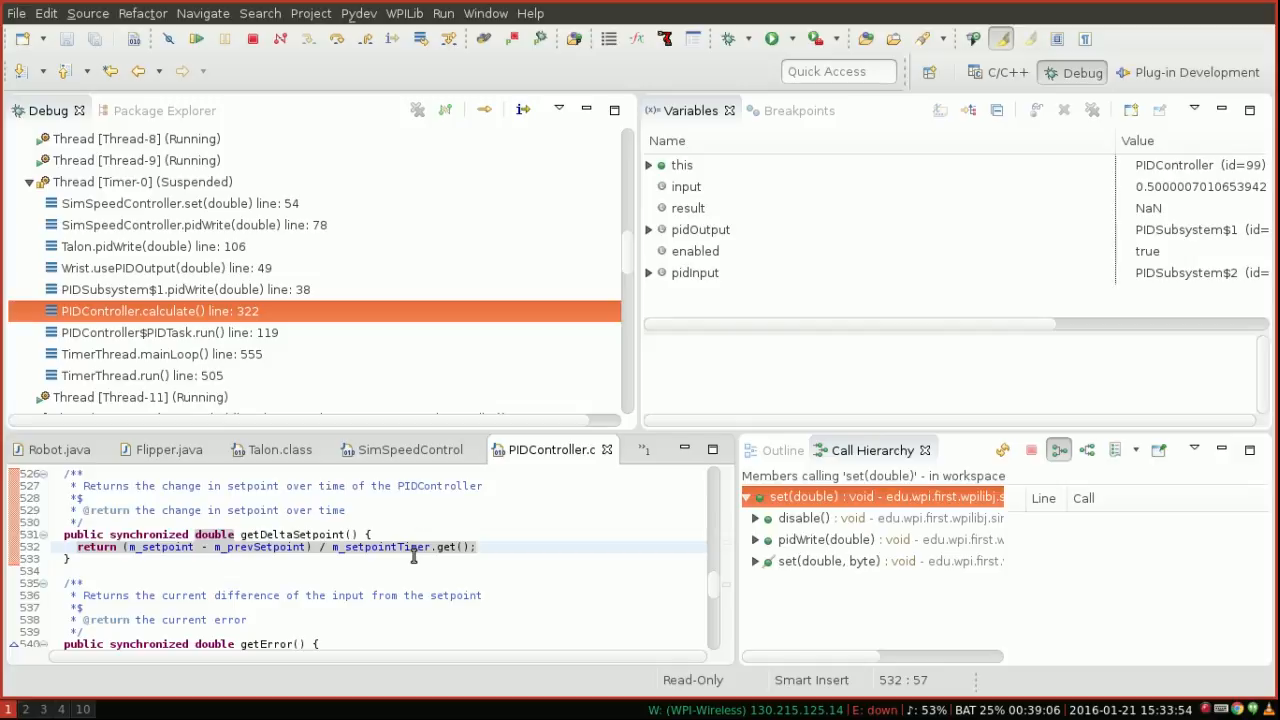
mouse_move(405, 547)
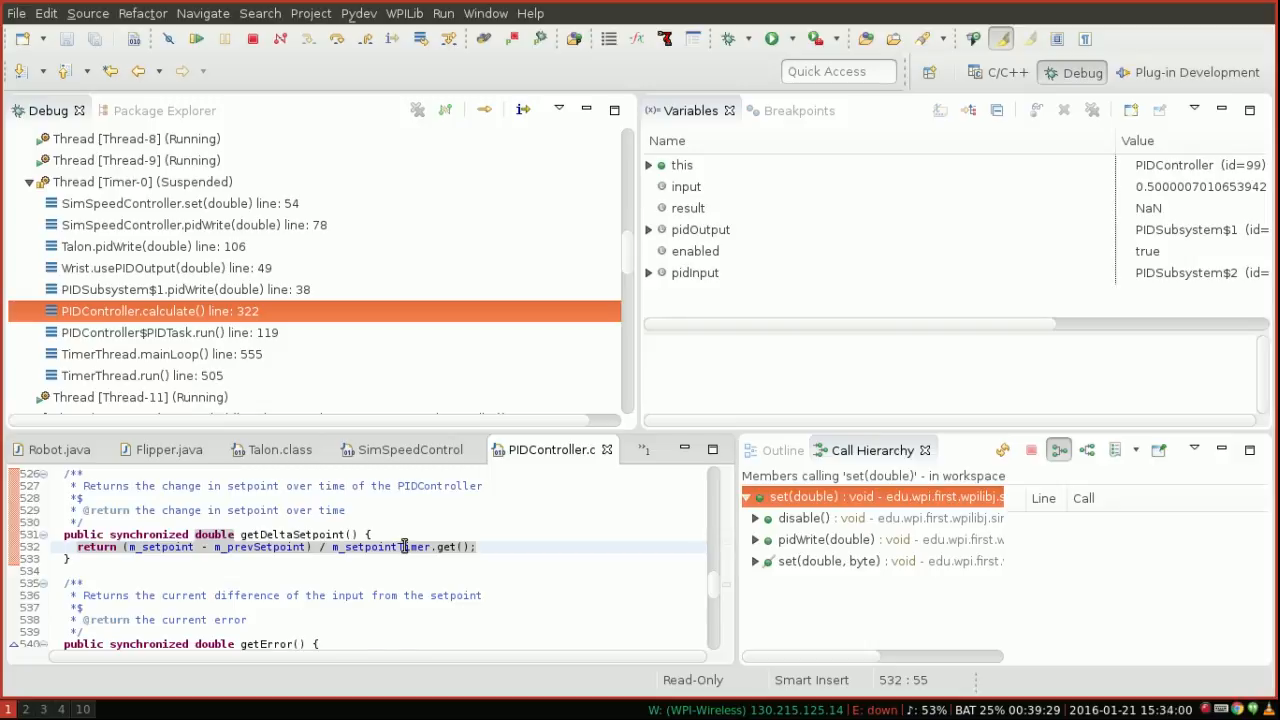
click(782, 450)
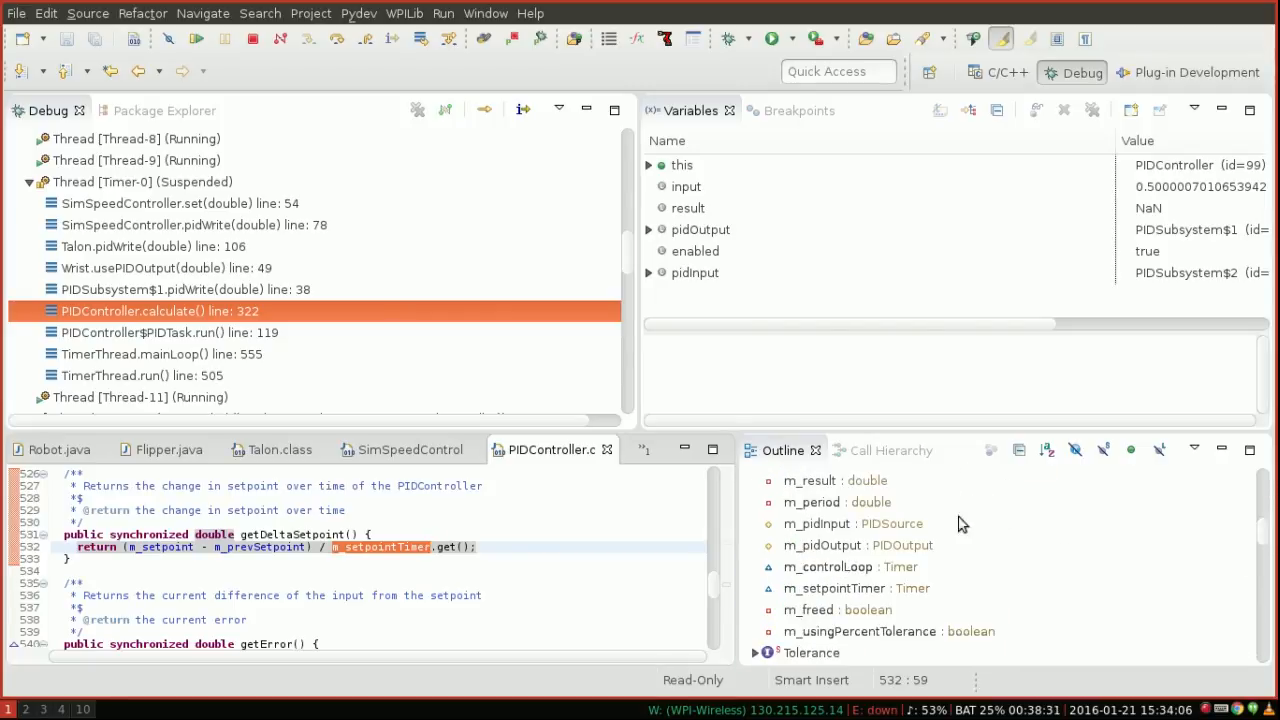
Open the simulation jar's Timer class and scroll to its get() method returning timer.get()
click(845, 588)
text(Timer)
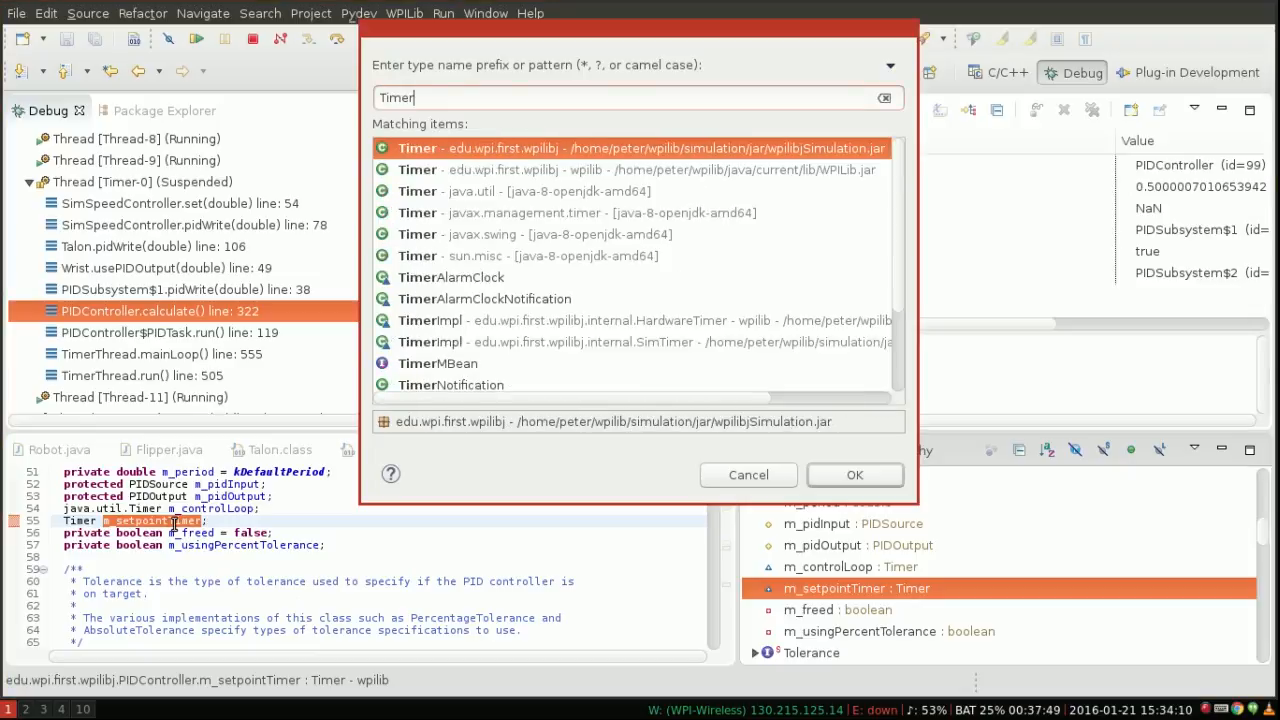
mouse_move(645, 148)
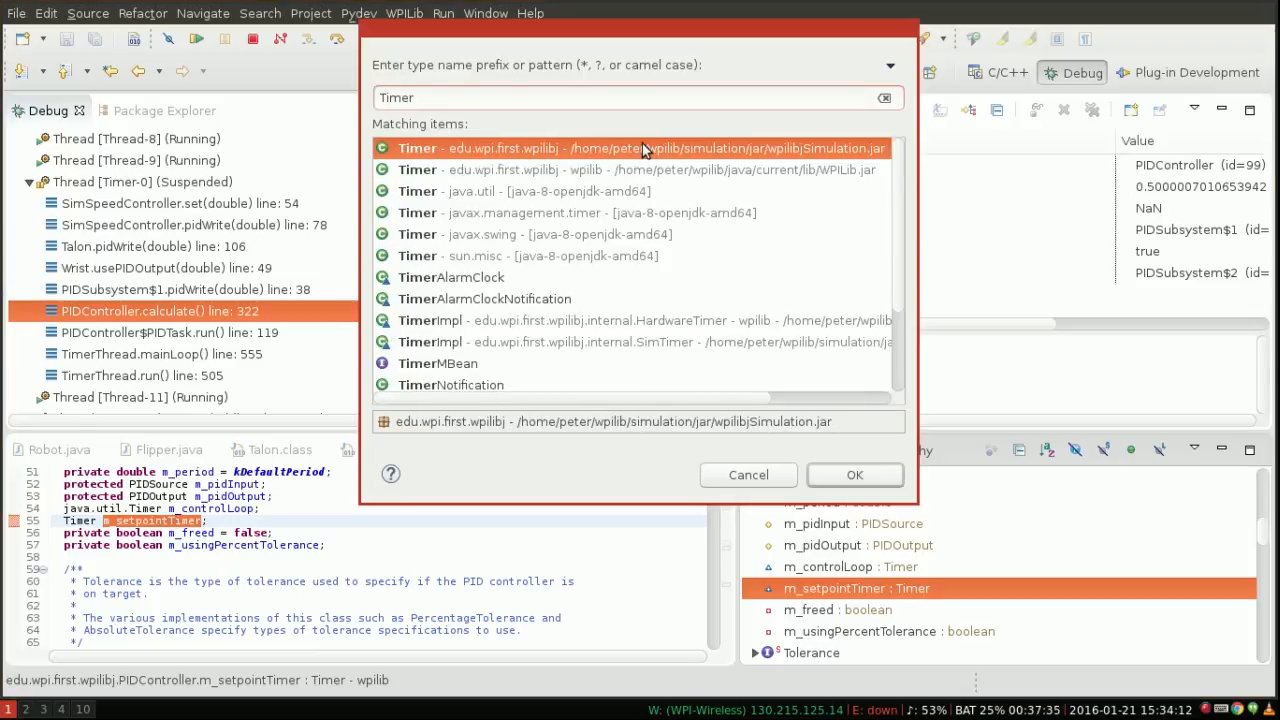
click(855, 475)
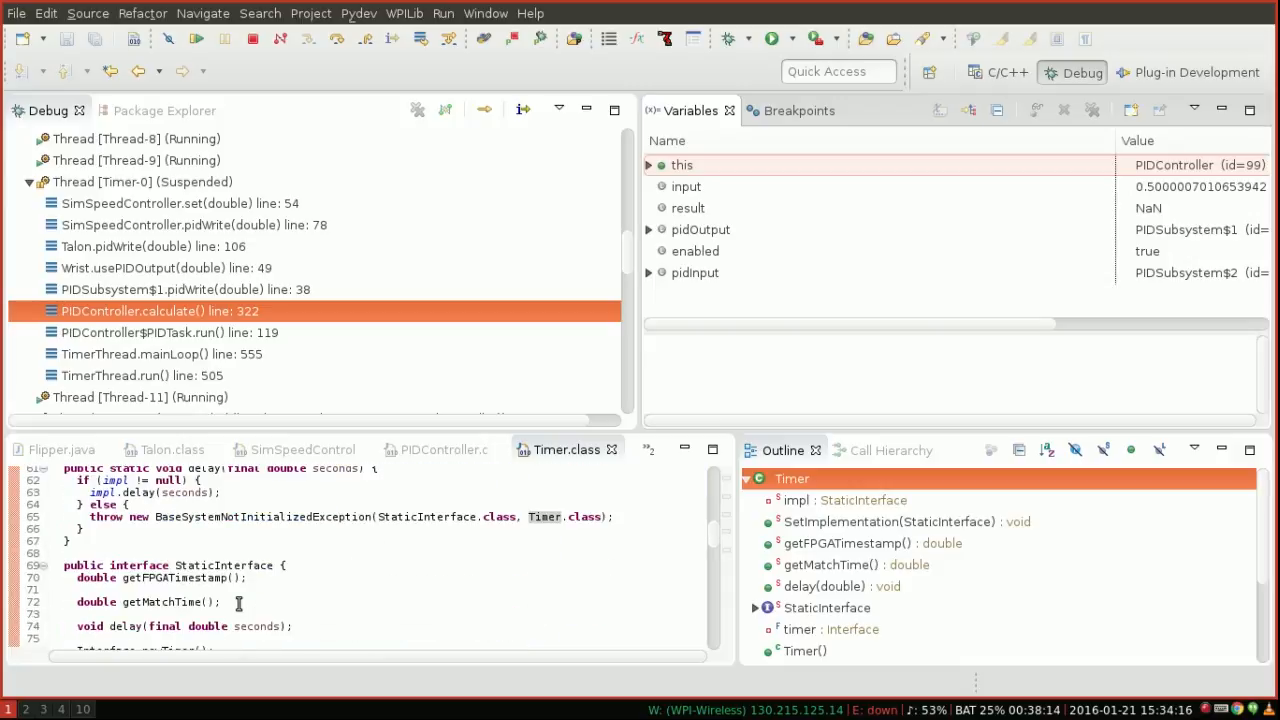
scroll(down, 3)
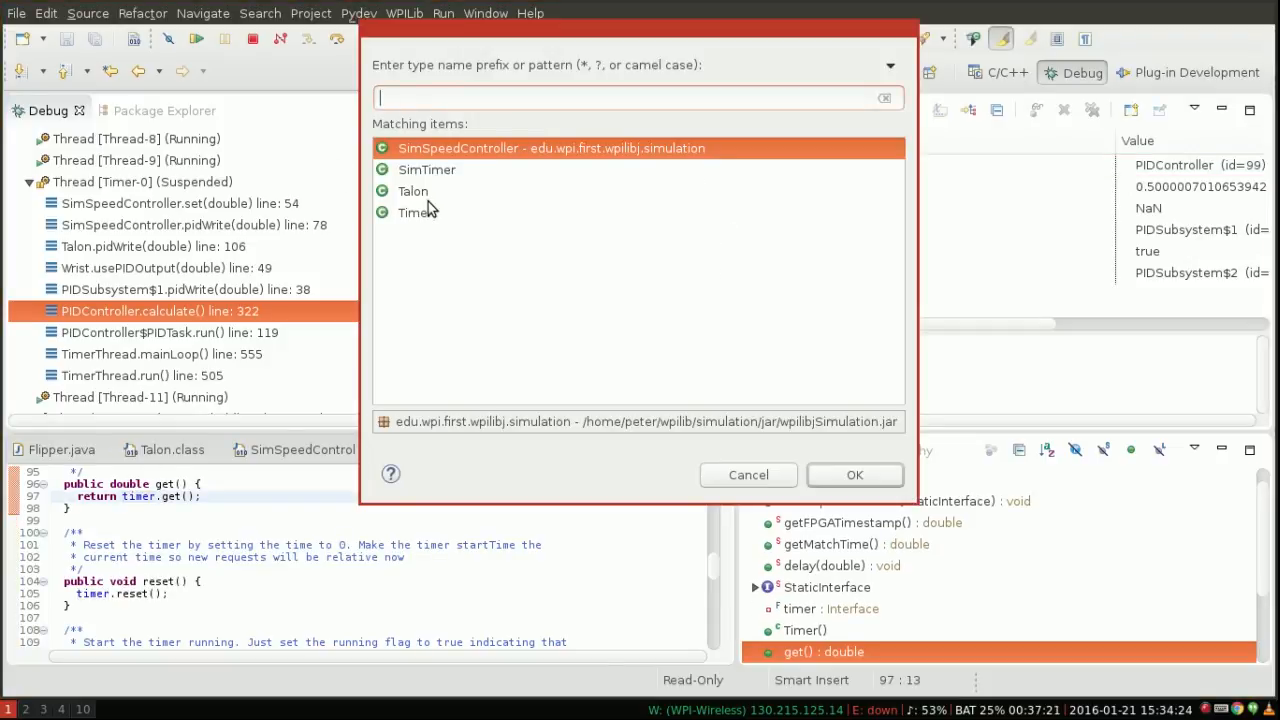
Open SimTimer and set a breakpoint on line 116, the running-time computation in get()
double_click(428, 169)
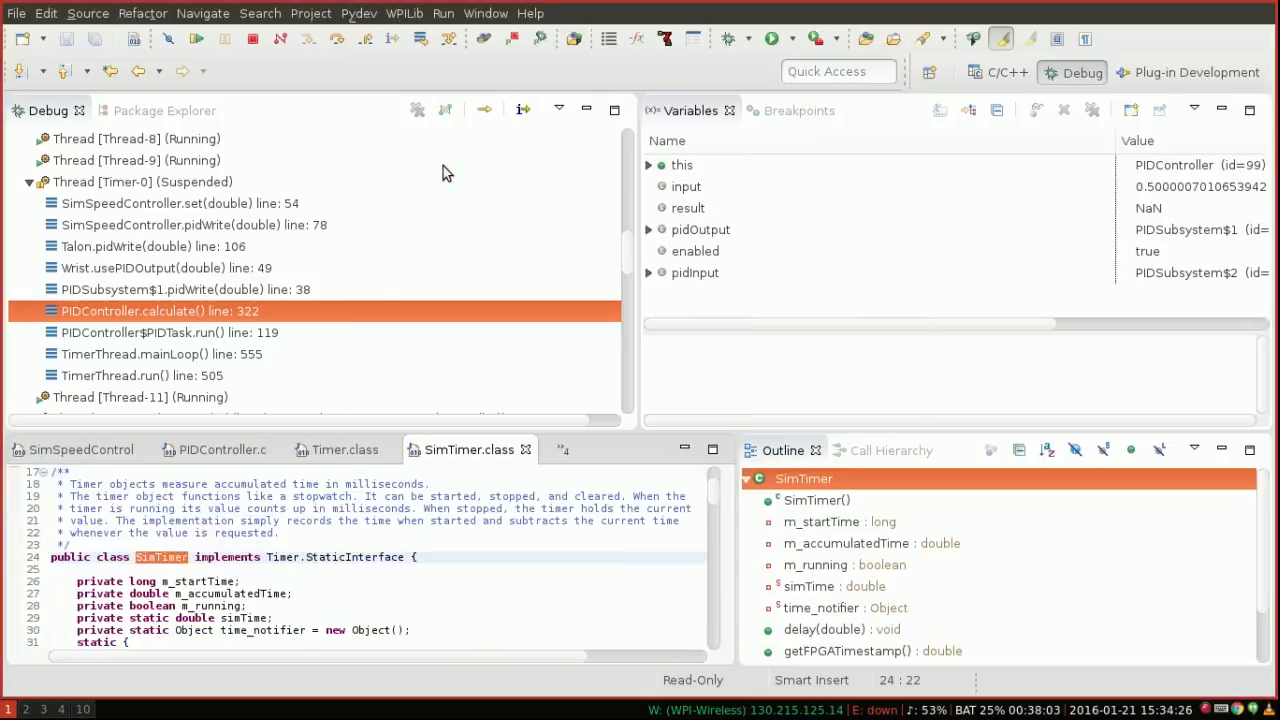
scroll(down, 3)
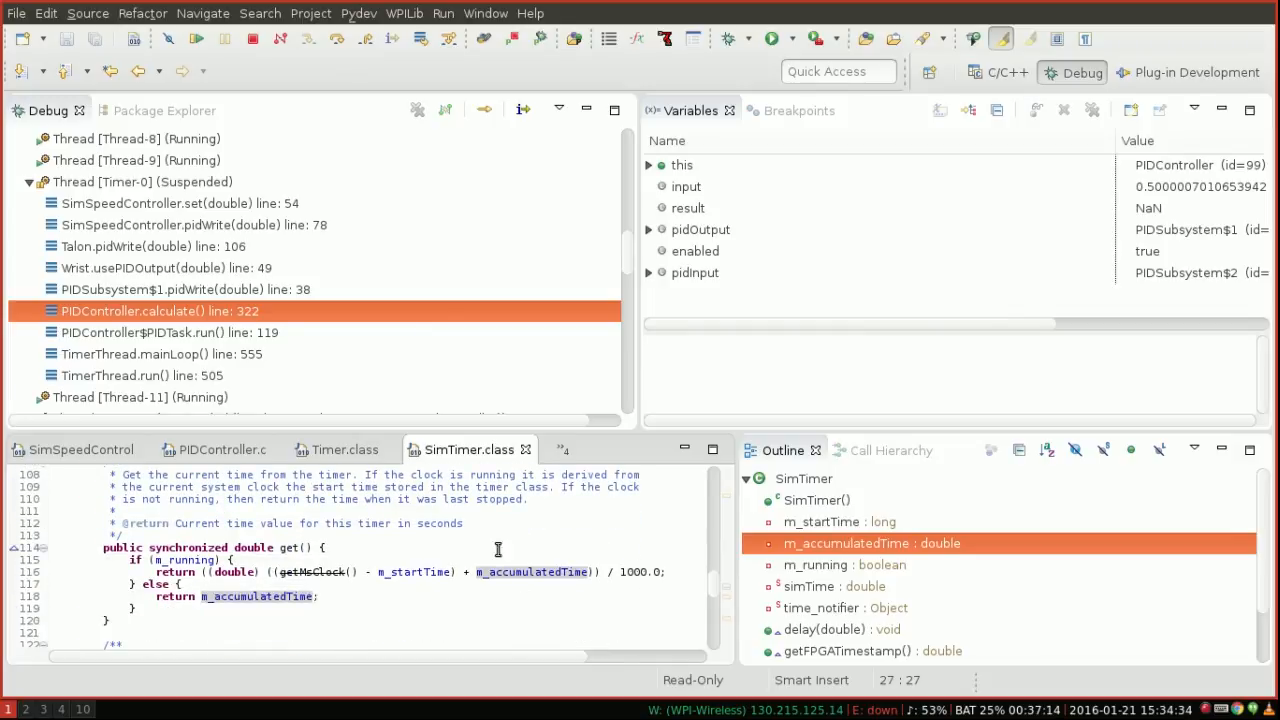
mouse_move(310, 584)
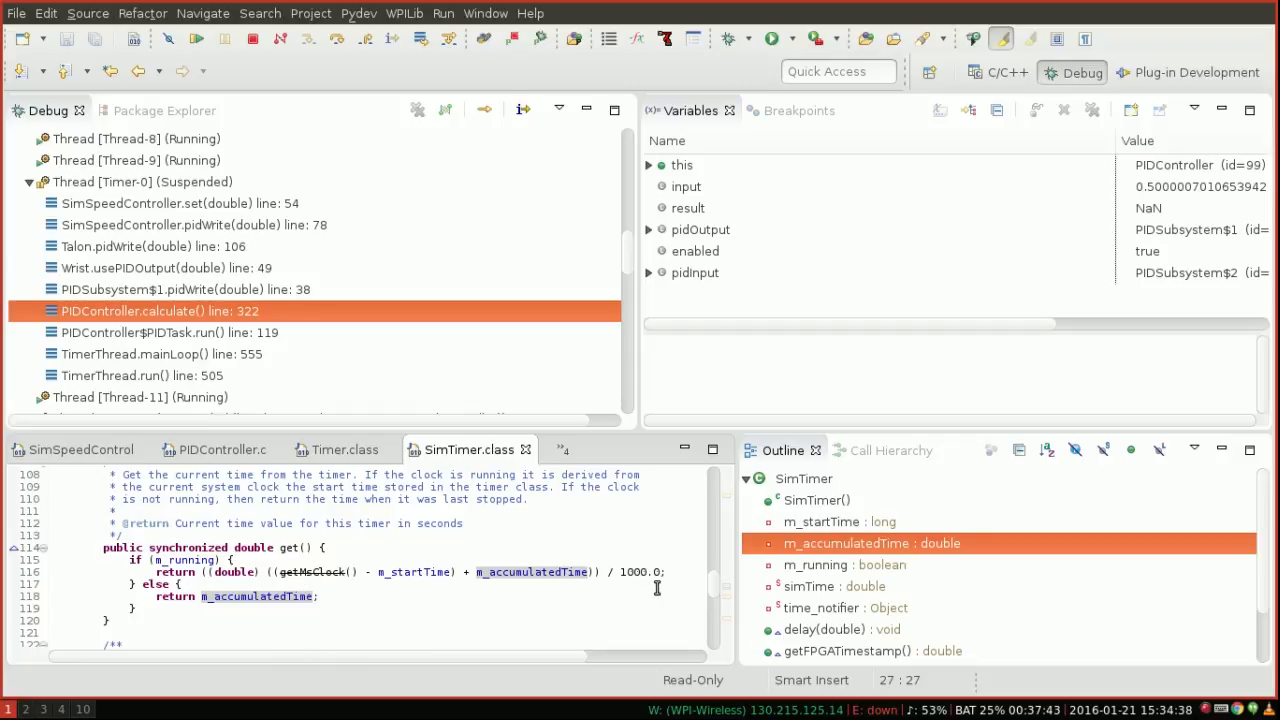
mouse_move(399, 572)
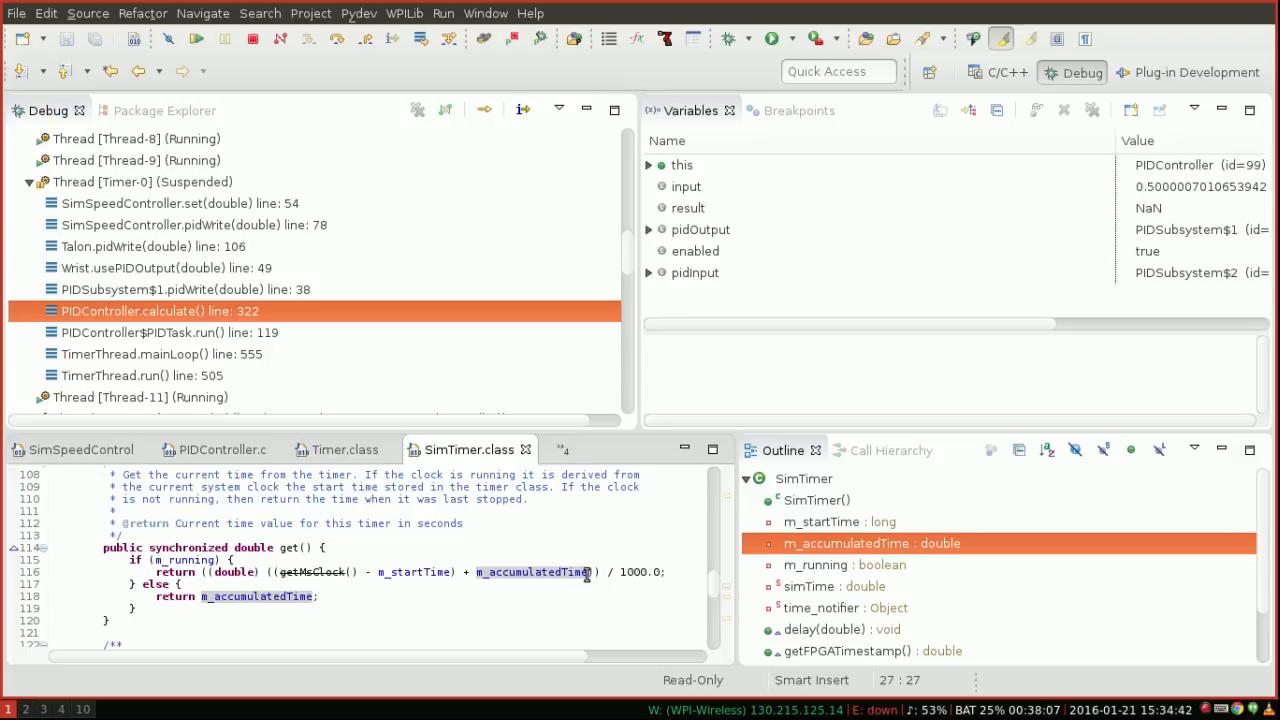
drag(445, 571, 545, 571)
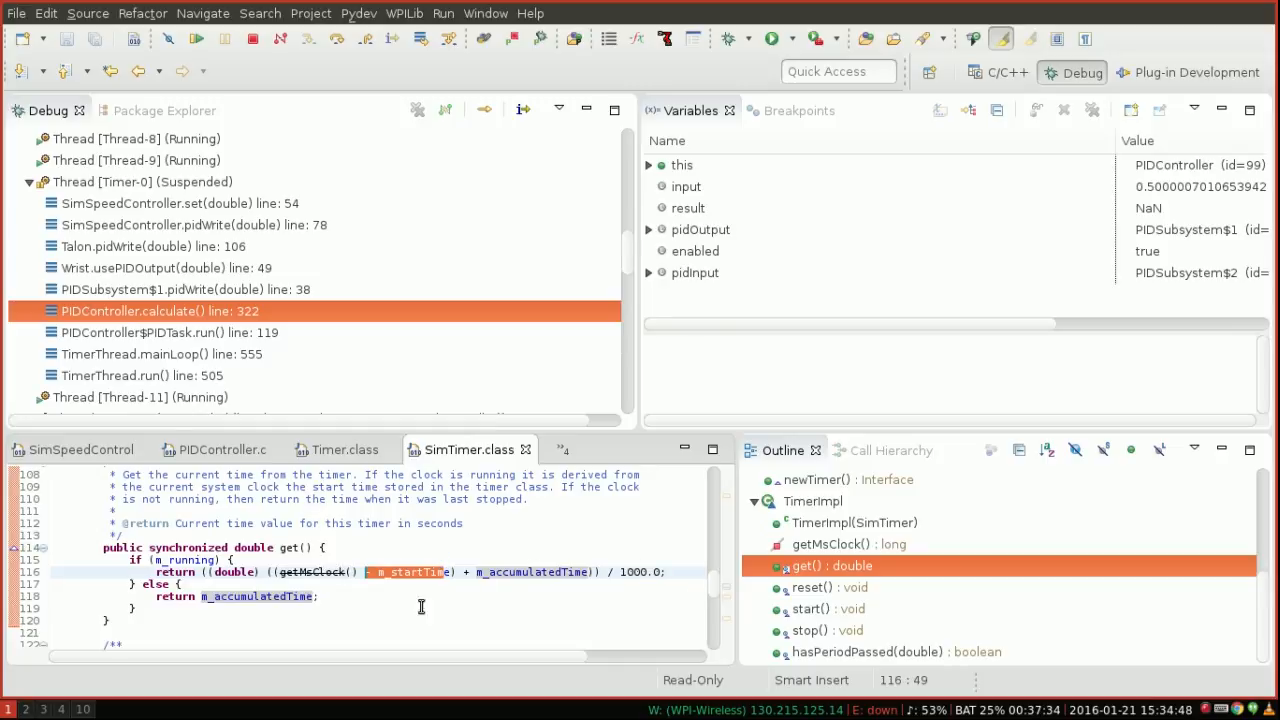
mouse_move(623, 624)
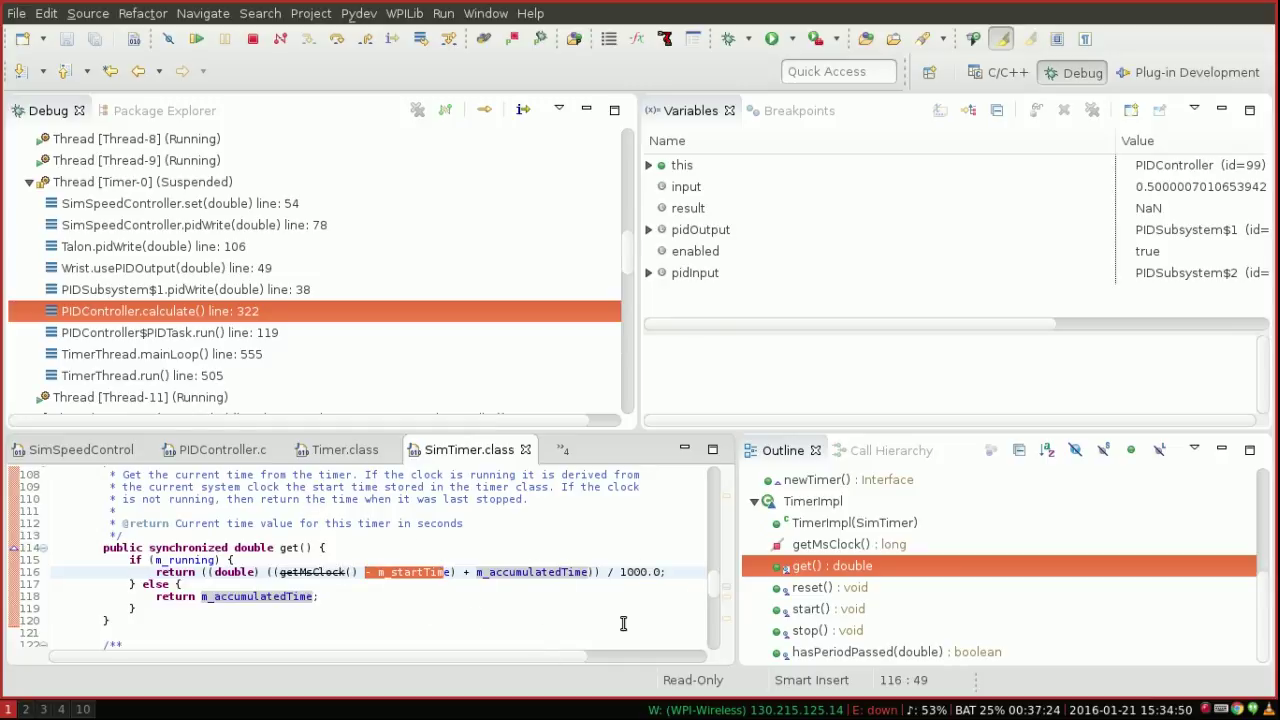
click(290, 572)
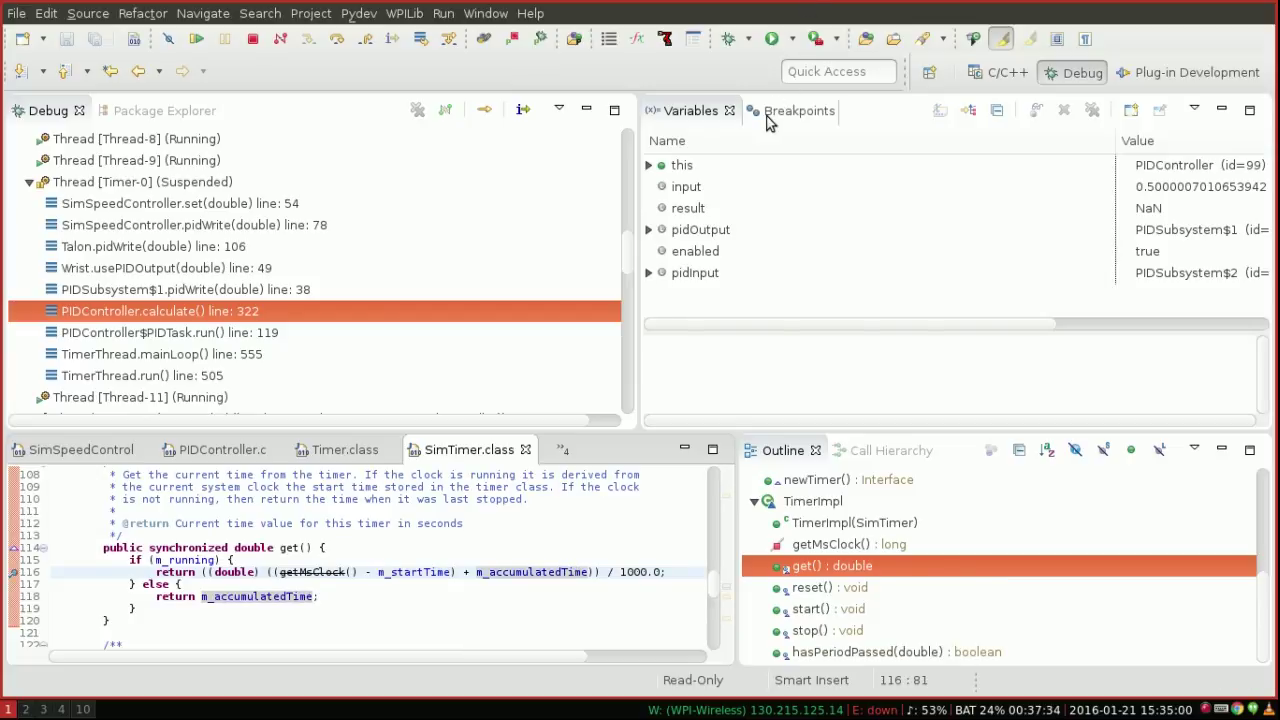
Disable the SimSpeedController breakpoint and enable a condition on the SimTimer breakpoint
click(799, 110)
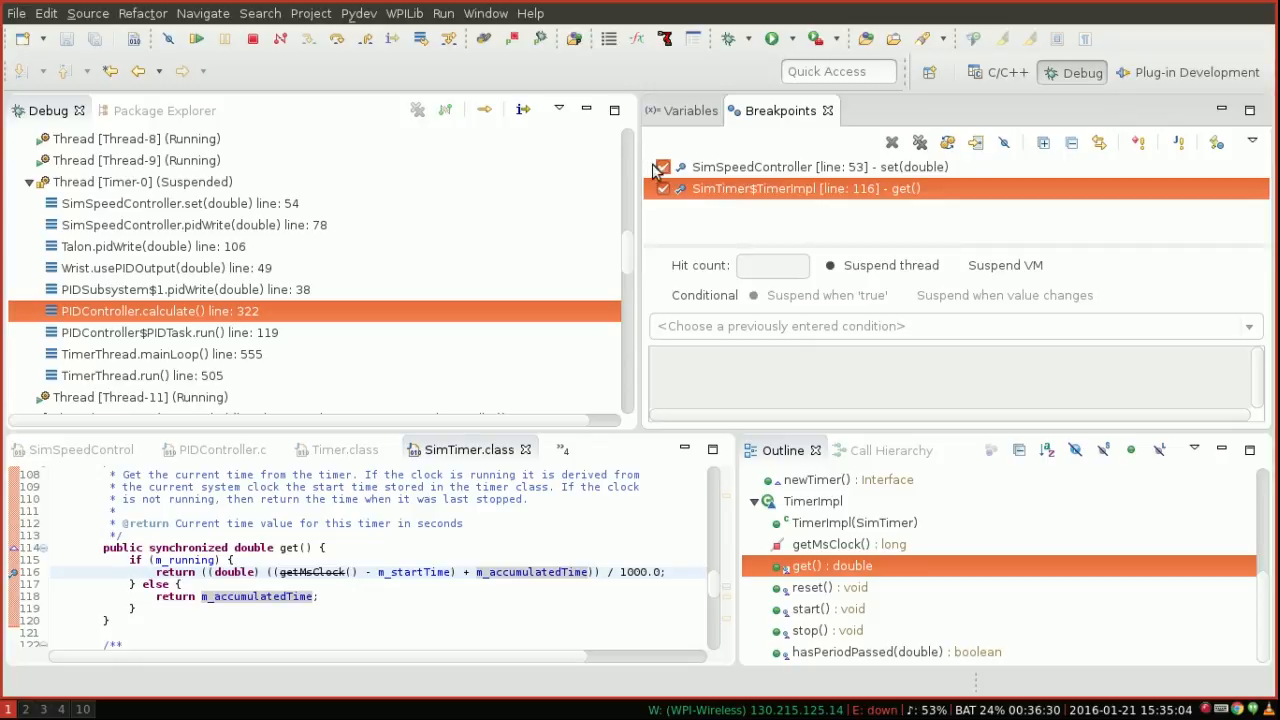
click(663, 167)
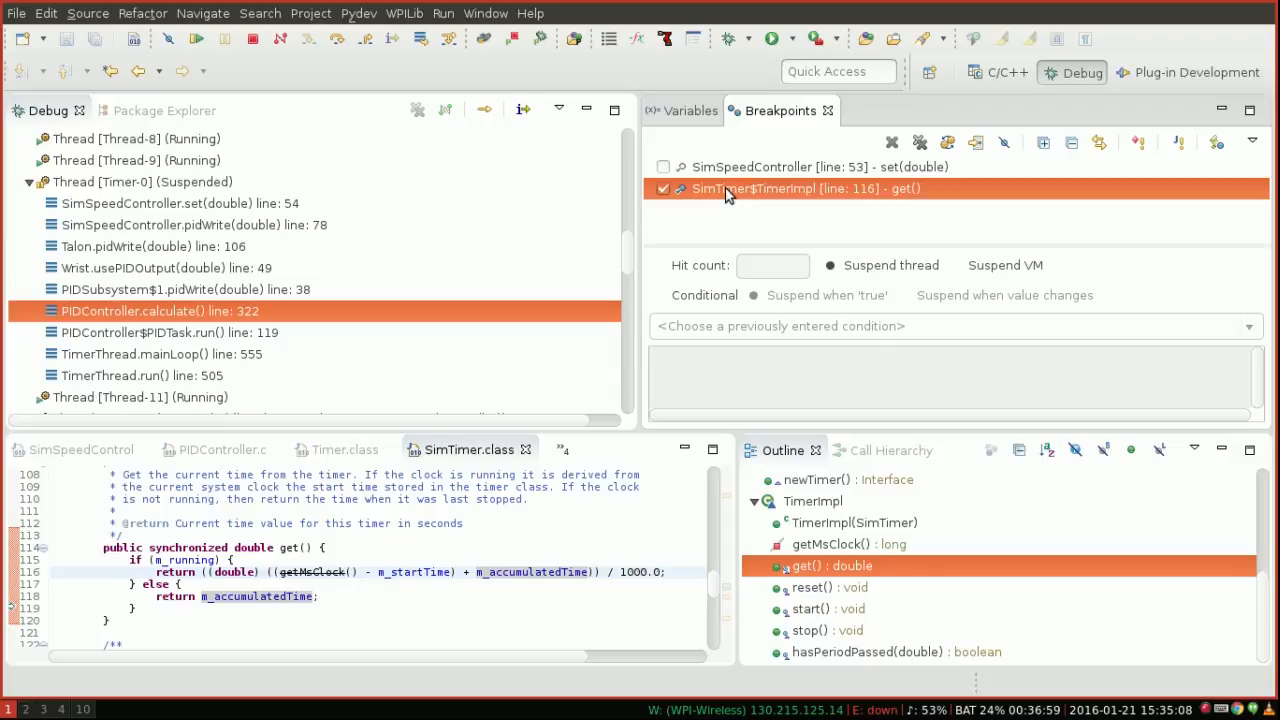
click(657, 295)
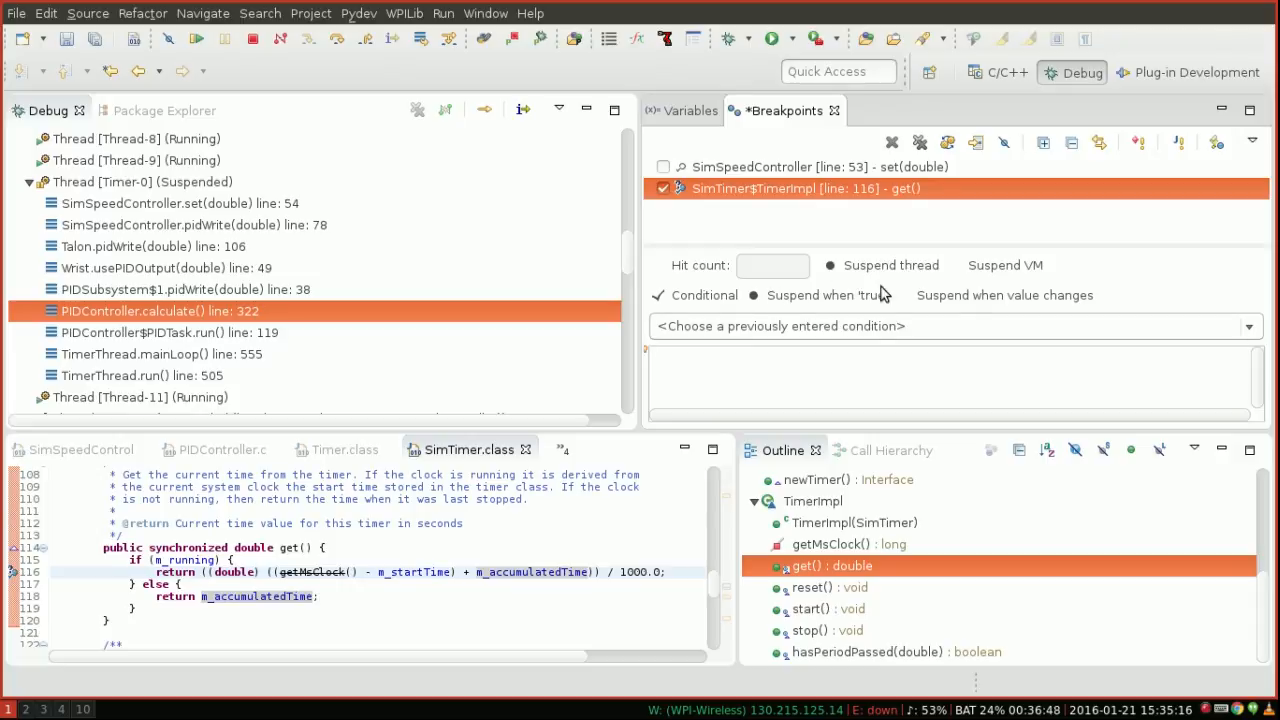
click(729, 365)
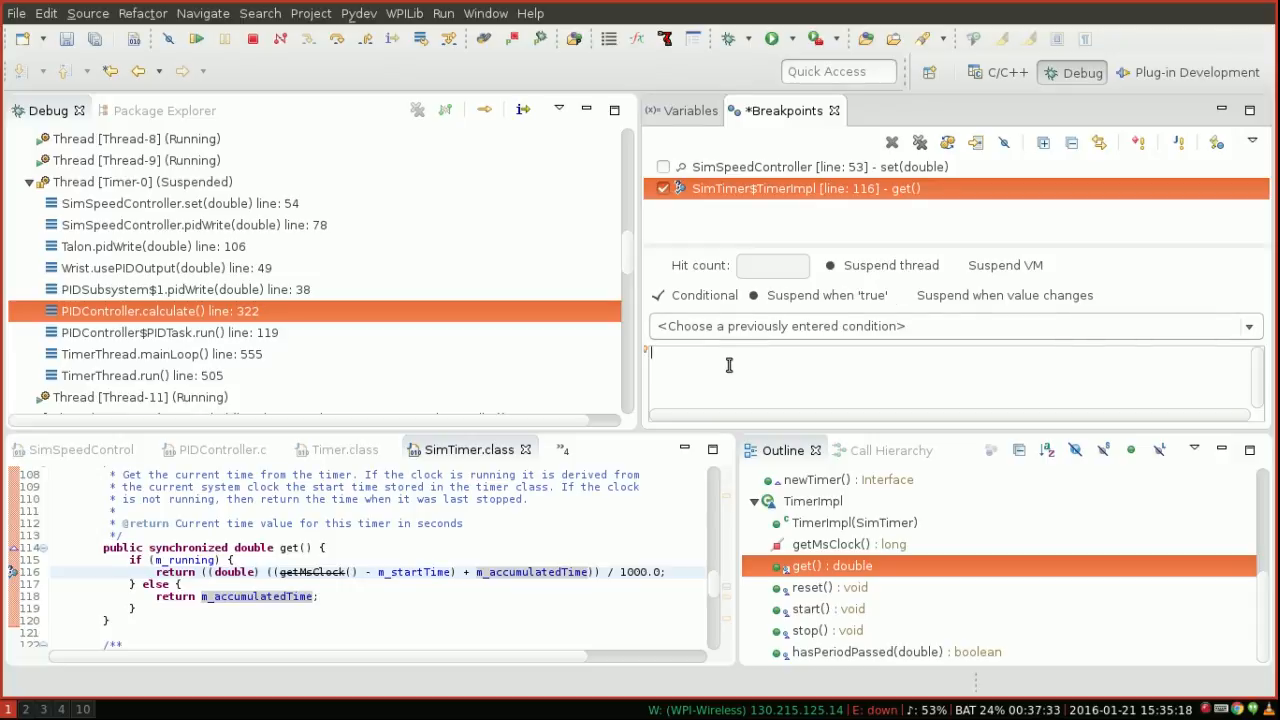
Enter the breakpoint condition getMsClock() - m_startTime) + m_accumulatedTime == 0
text(ig)
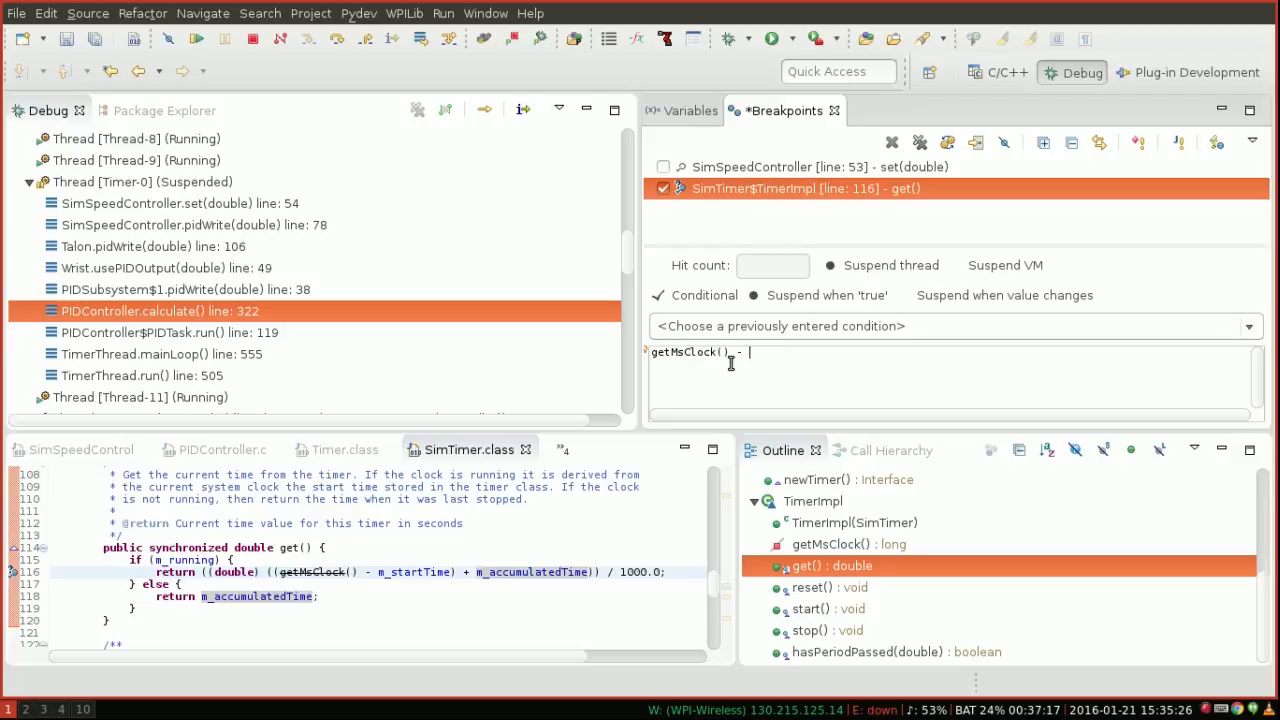
text(m_s)
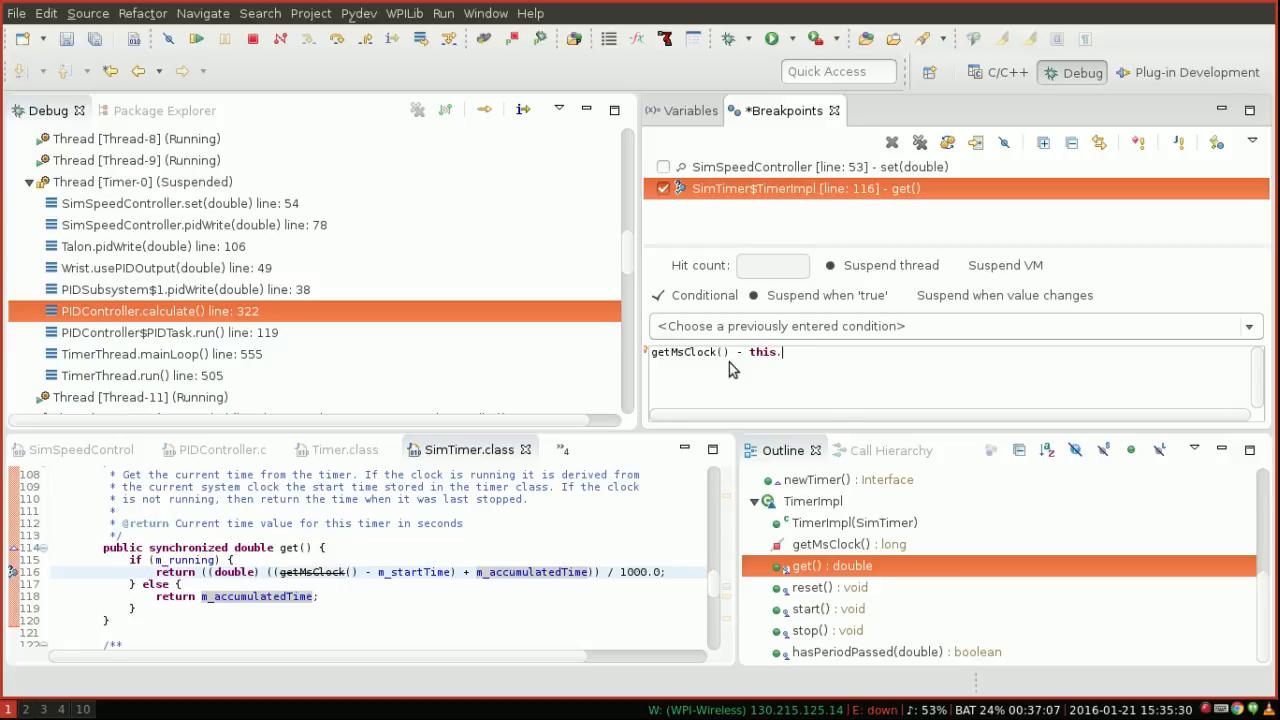
text(m)
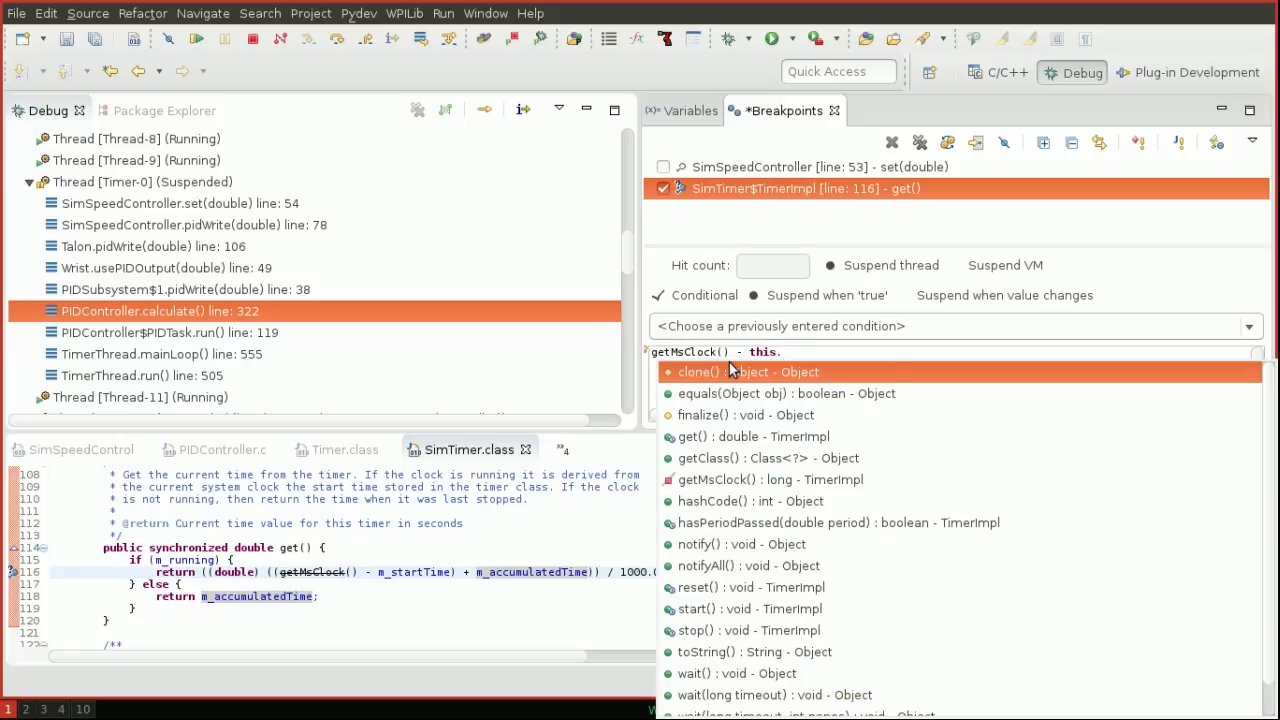
scroll(down, 3)
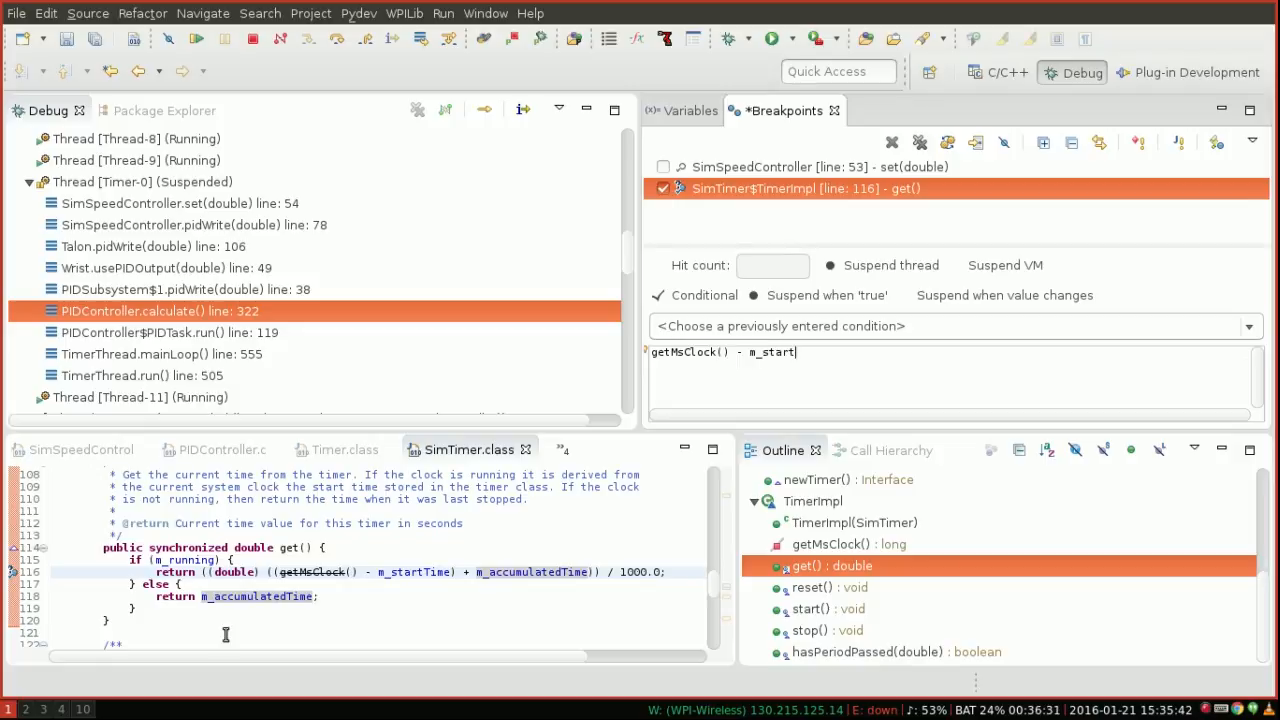
drag(280, 572, 593, 572)
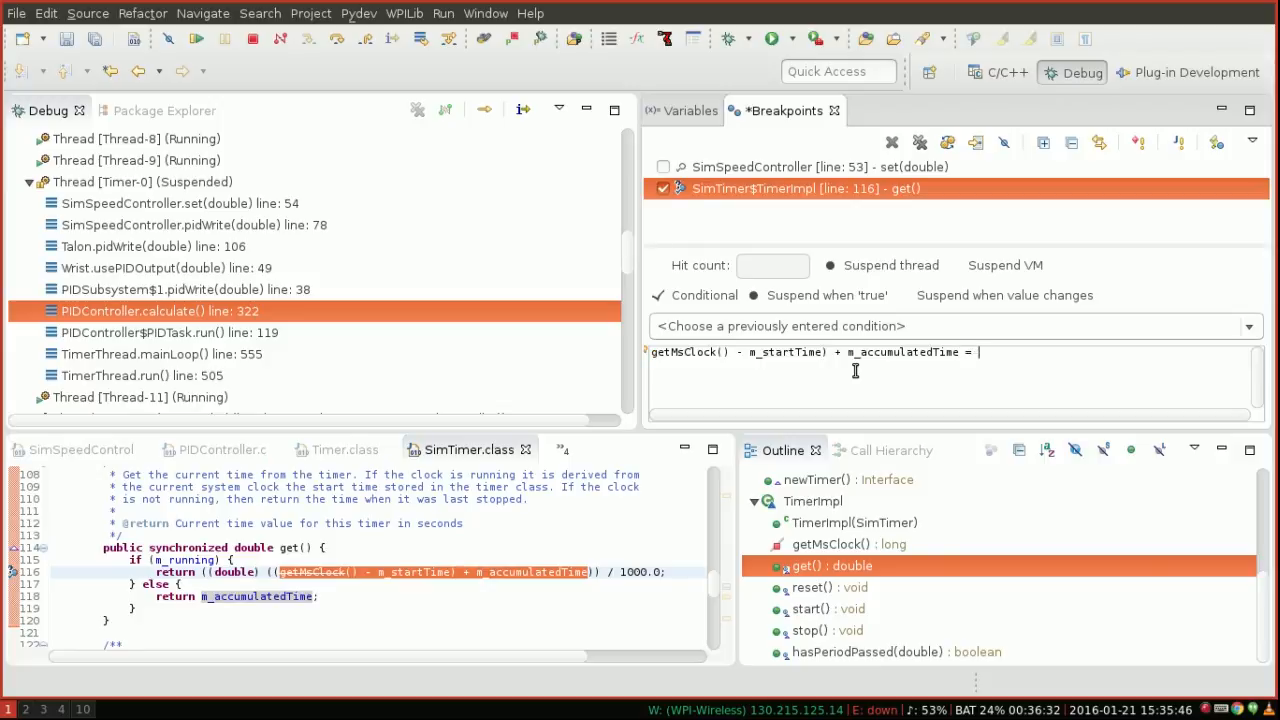
text(= 0)
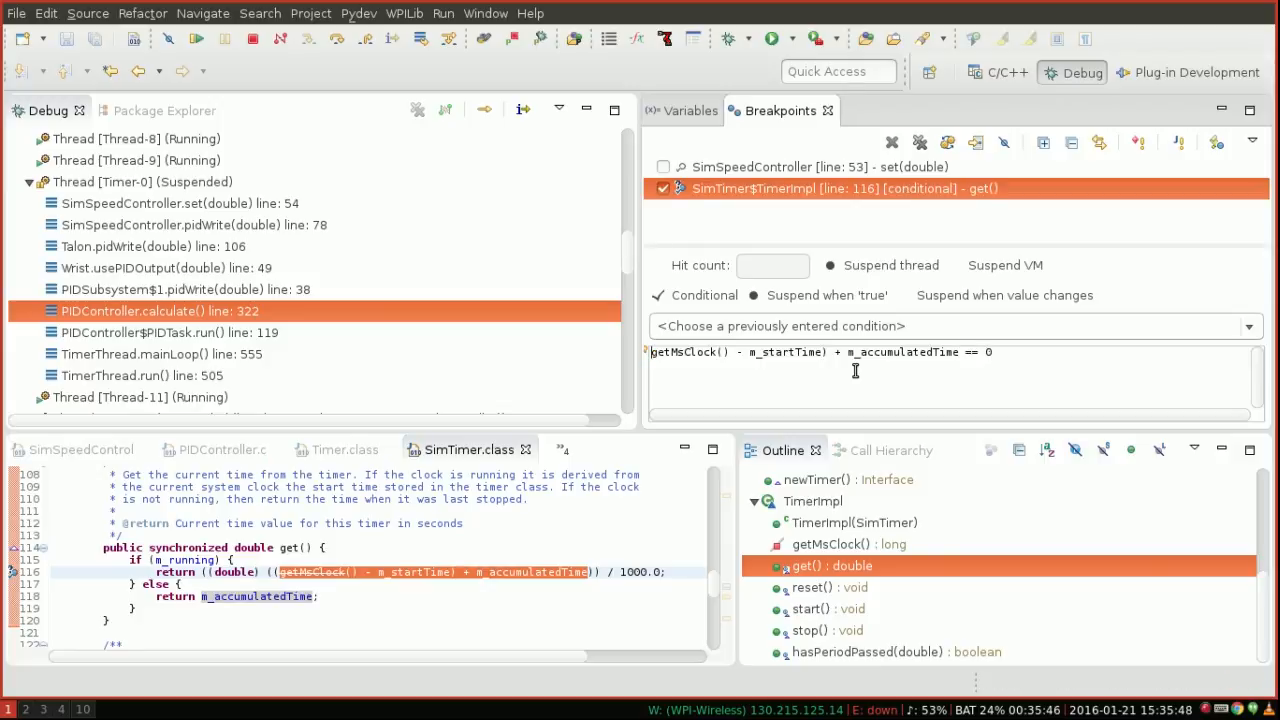
mouse_move(888, 357)
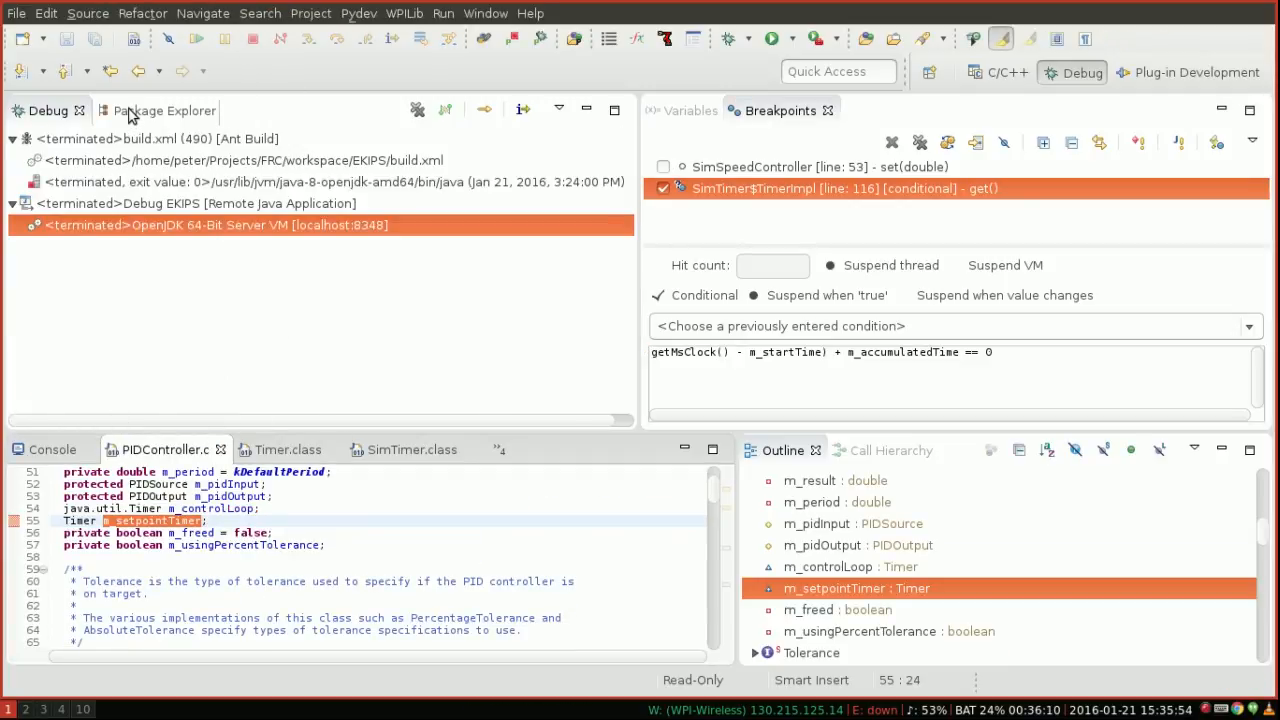
Debug the robot in WPILib simulation, confirm the == 0 breakpoint condition, and show Package Explorer
right_click(80, 289)
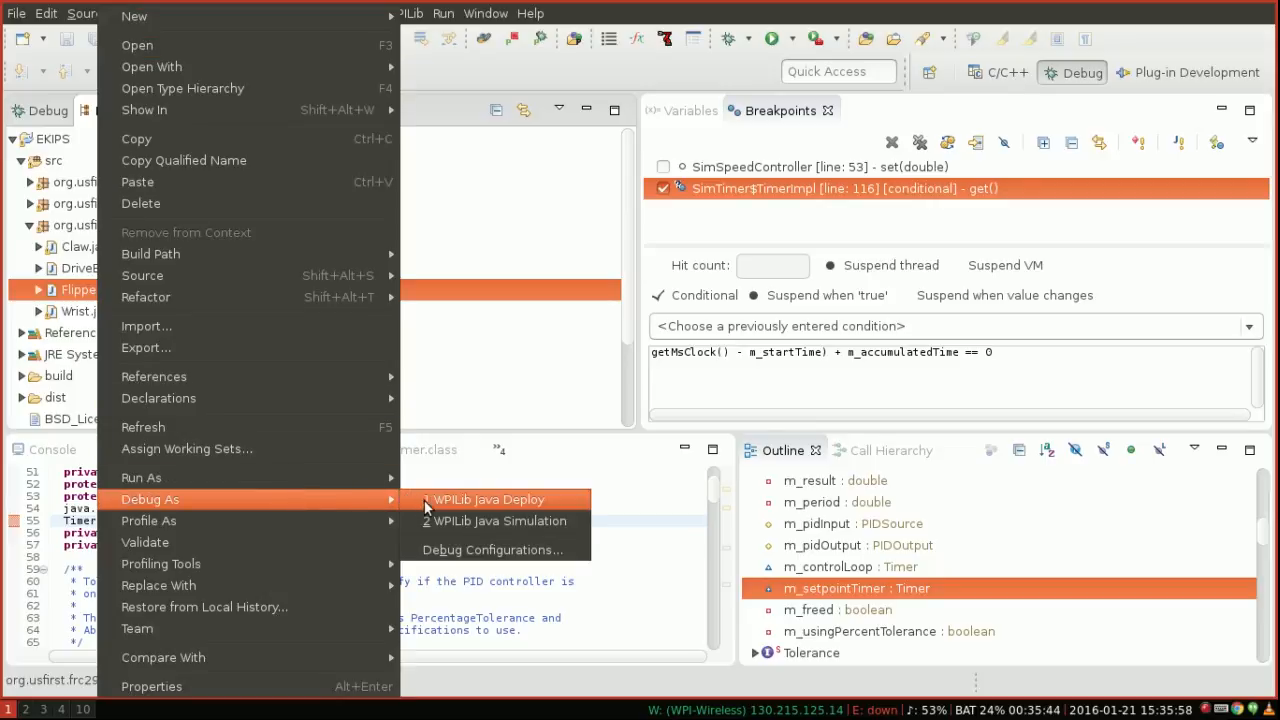
mouse_move(440, 521)
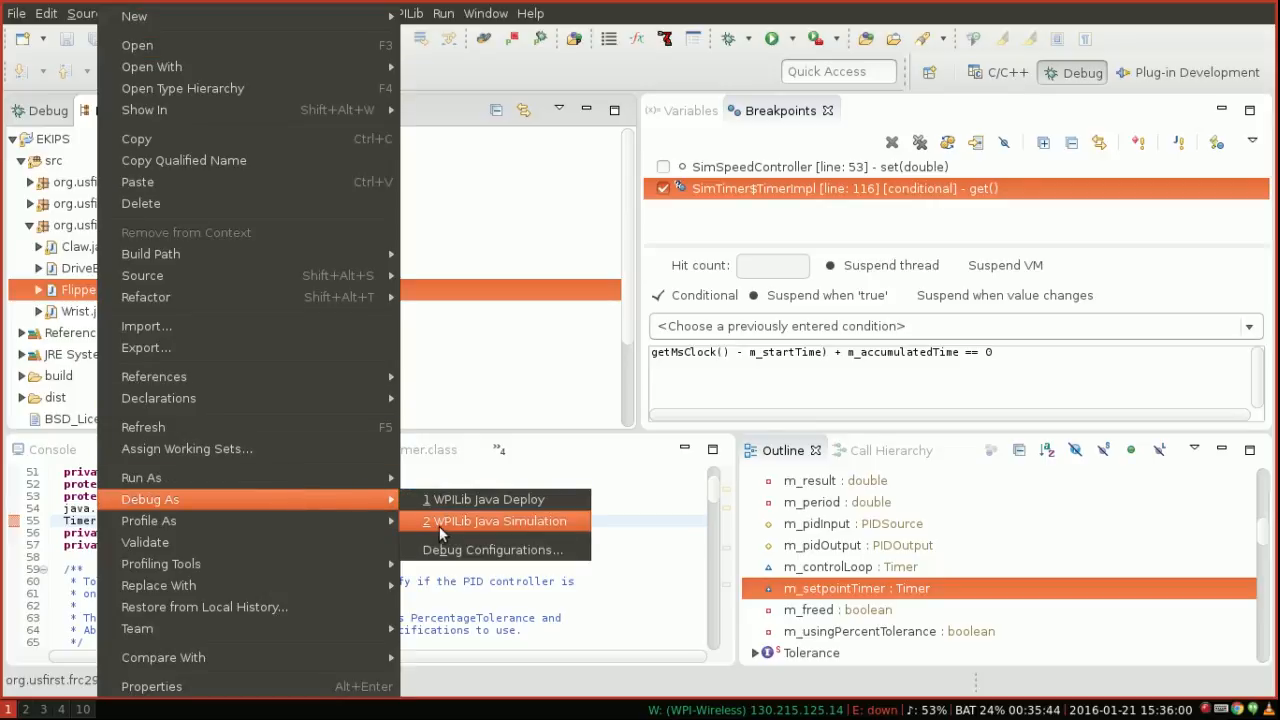
click(494, 521)
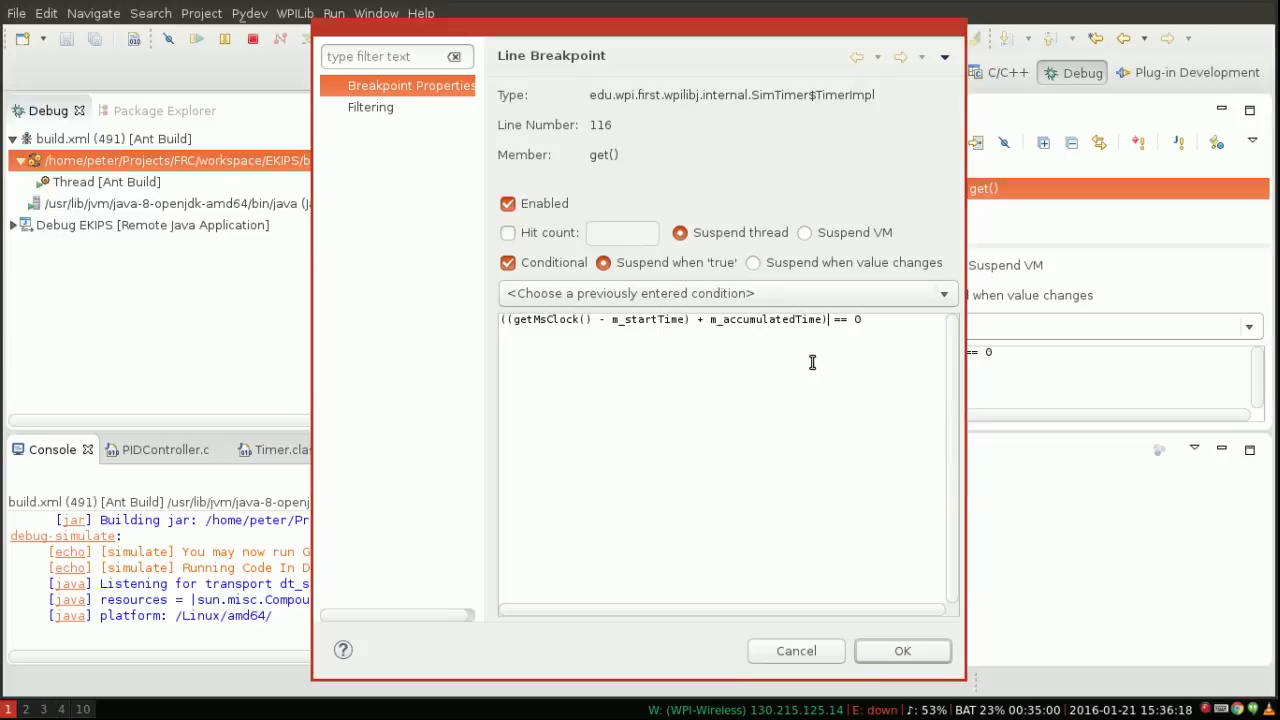
click(902, 650)
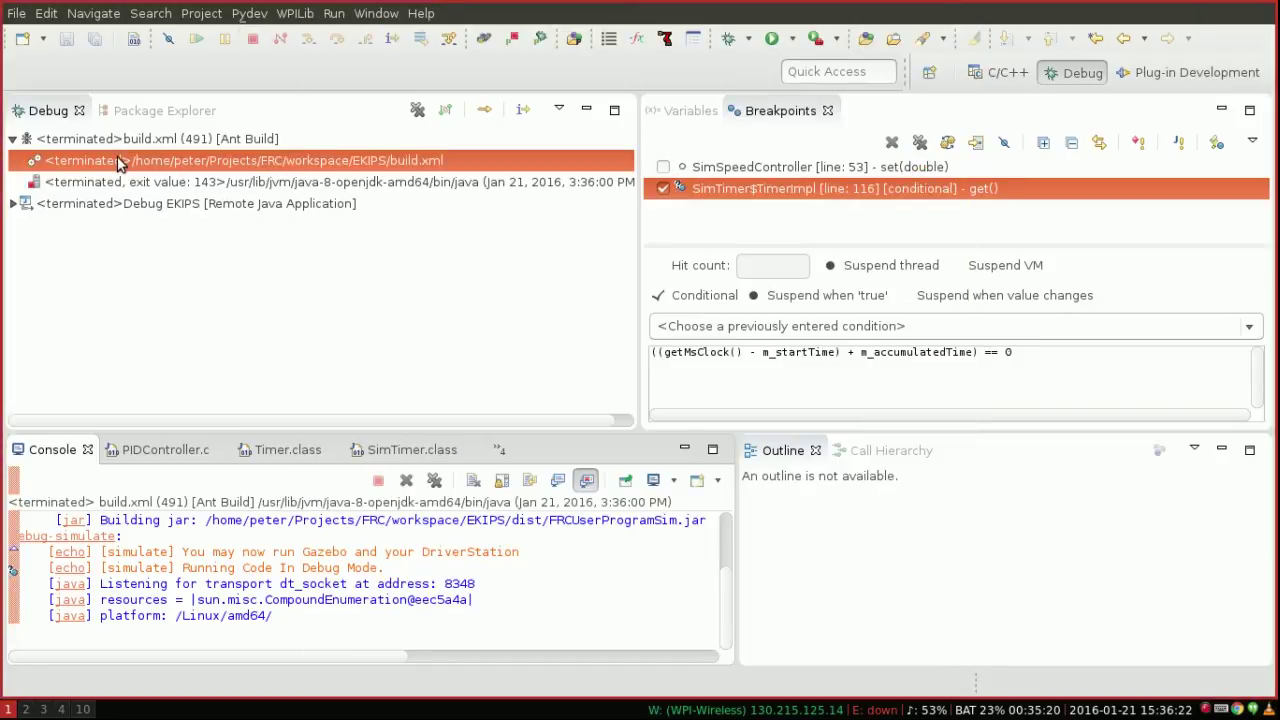
click(146, 110)
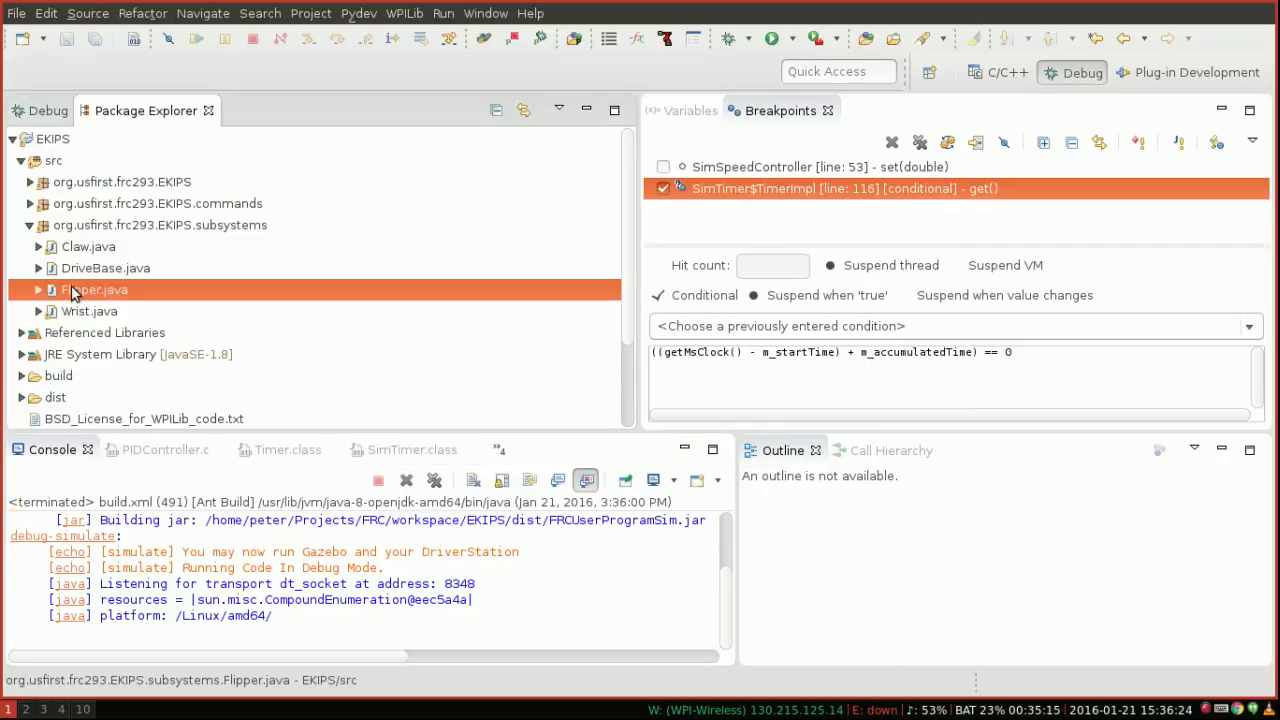
Debug the project as a WPILib Java Simulation until it suspends at SimTimer line 116
right_click(94, 289)
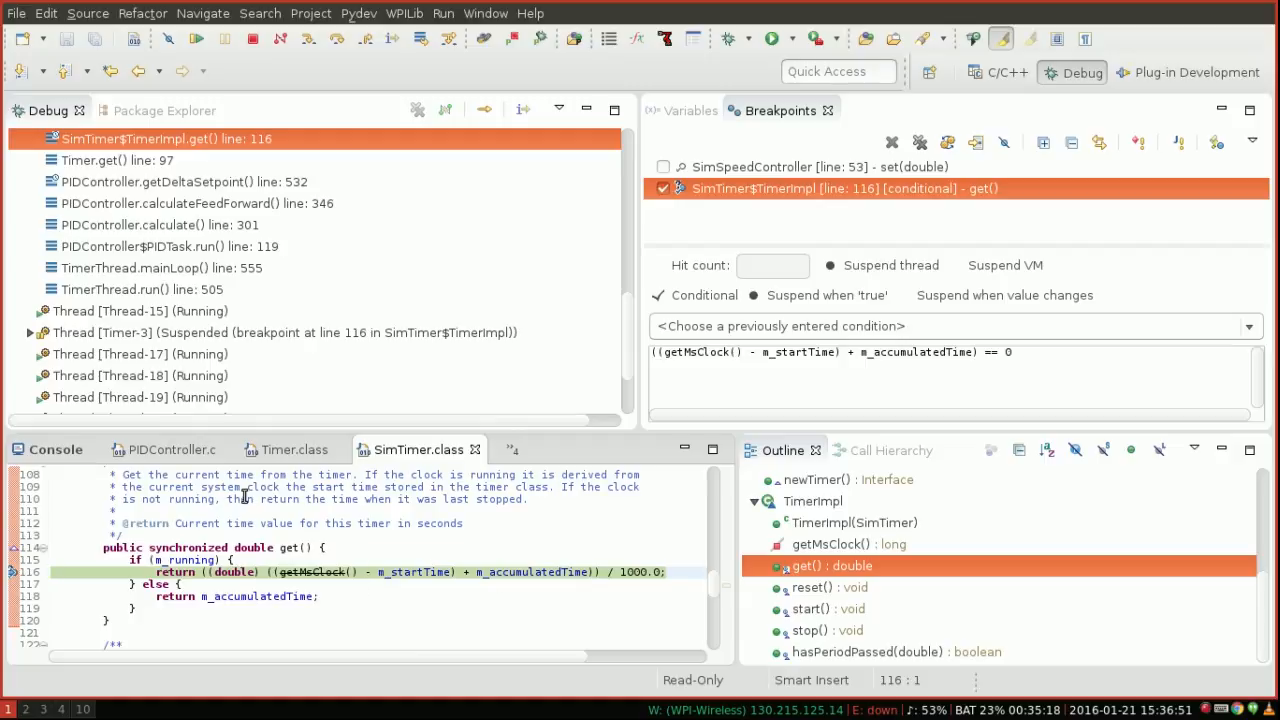
mouse_move(406, 589)
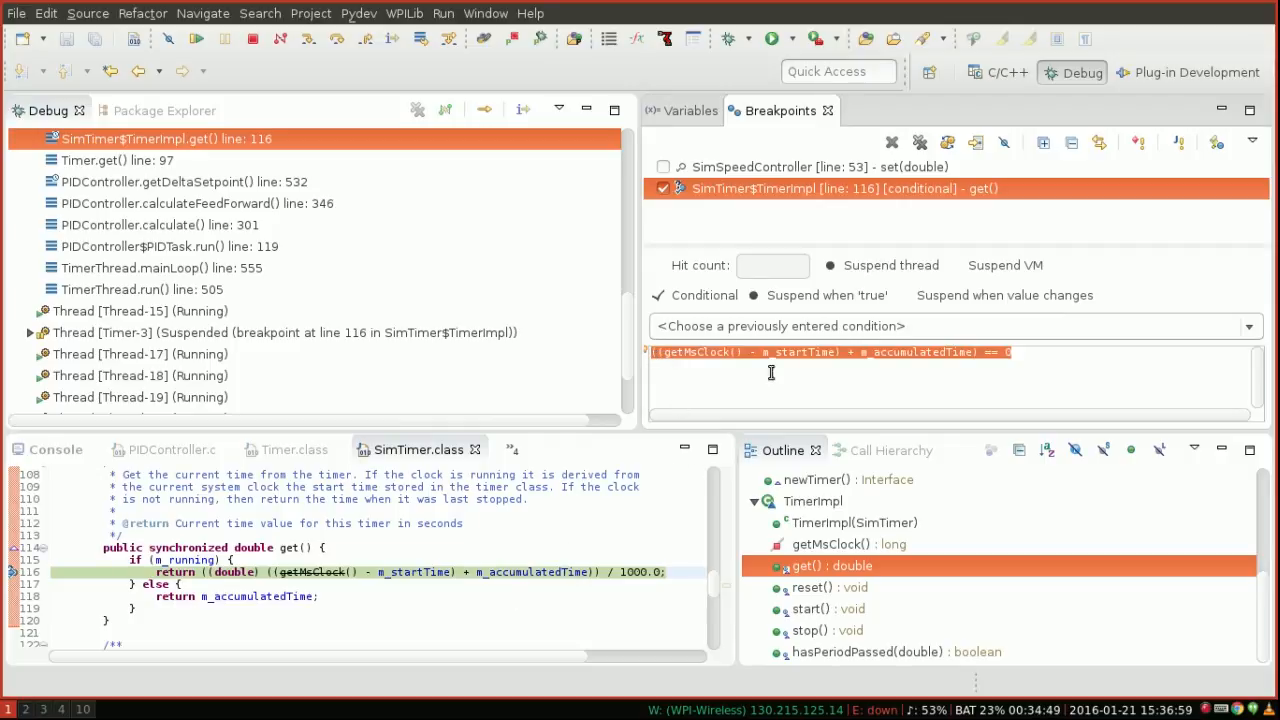
mouse_move(623, 400)
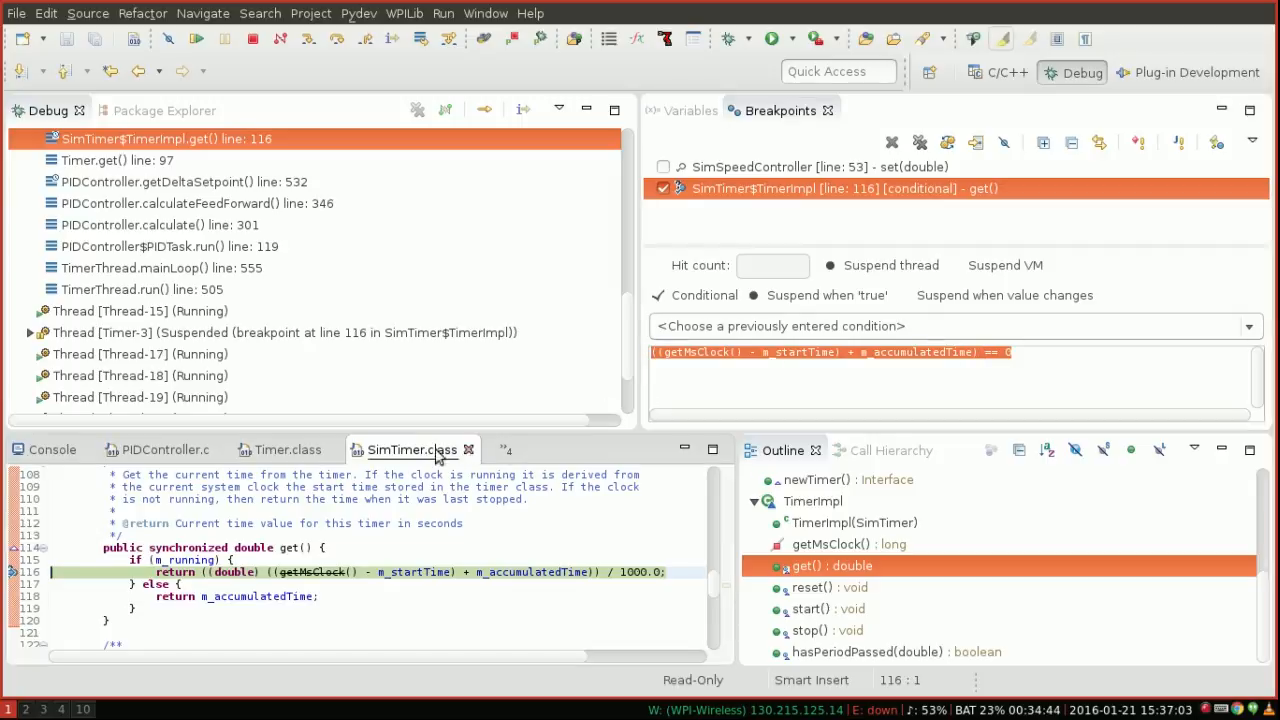
Close the SimTimer, PIDController, SimSpeedController and Flipper tabs and switch to the C/C++ perspective
click(469, 449)
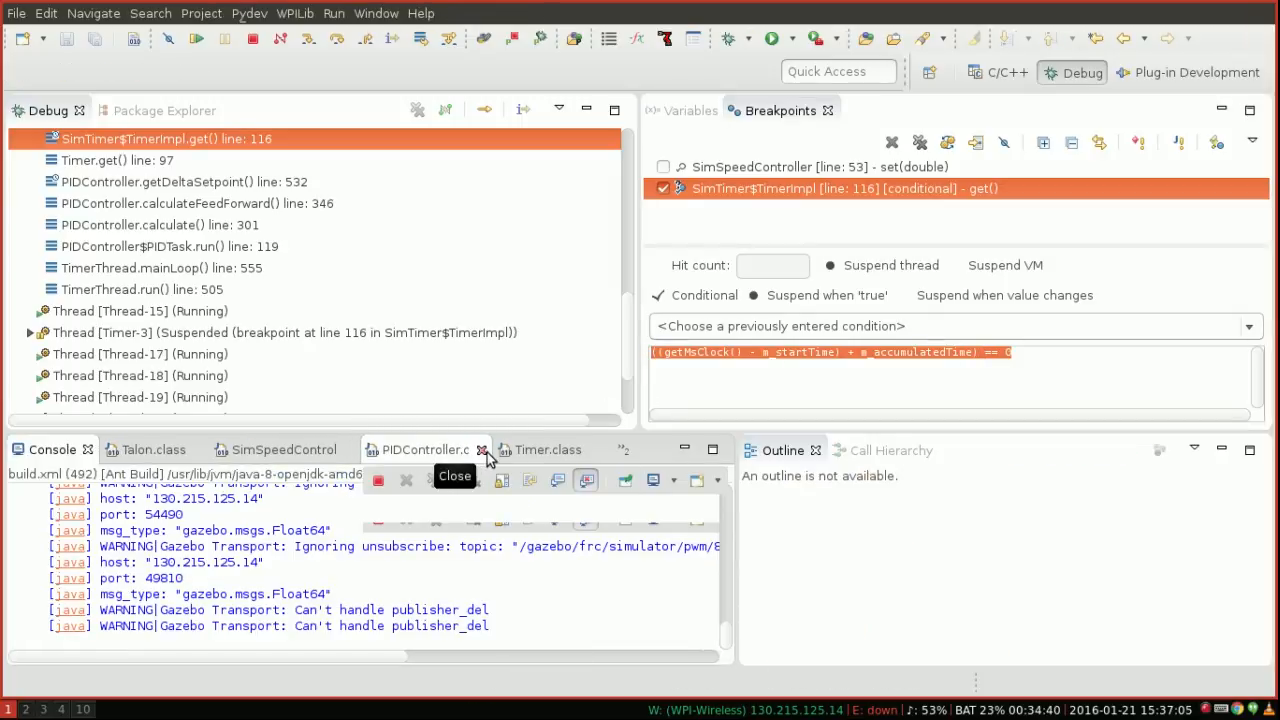
click(480, 449)
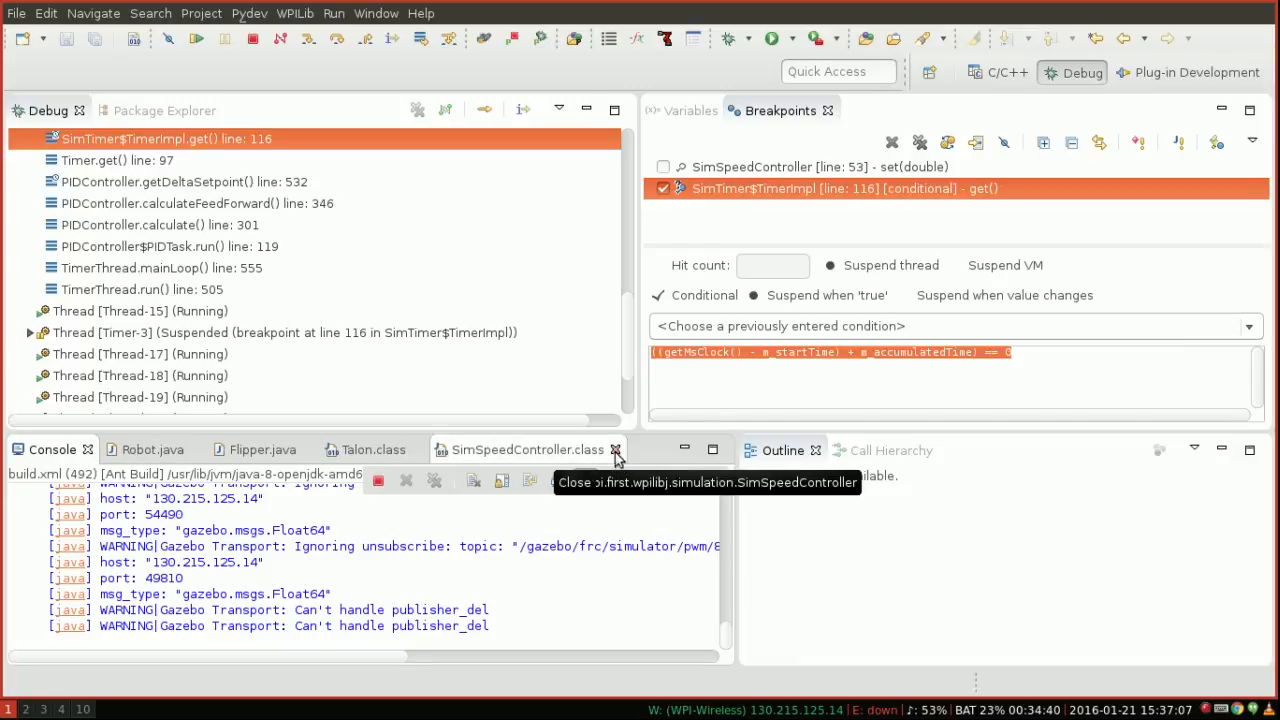
click(615, 449)
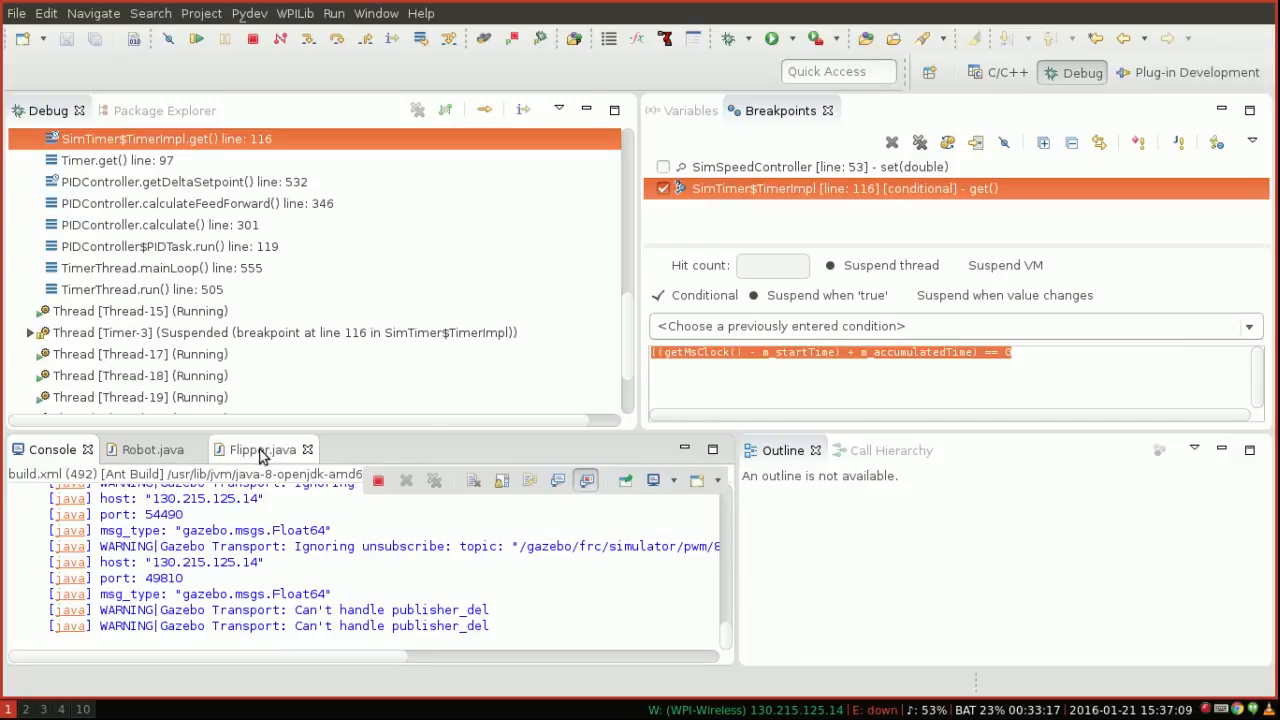
mouse_move(309, 449)
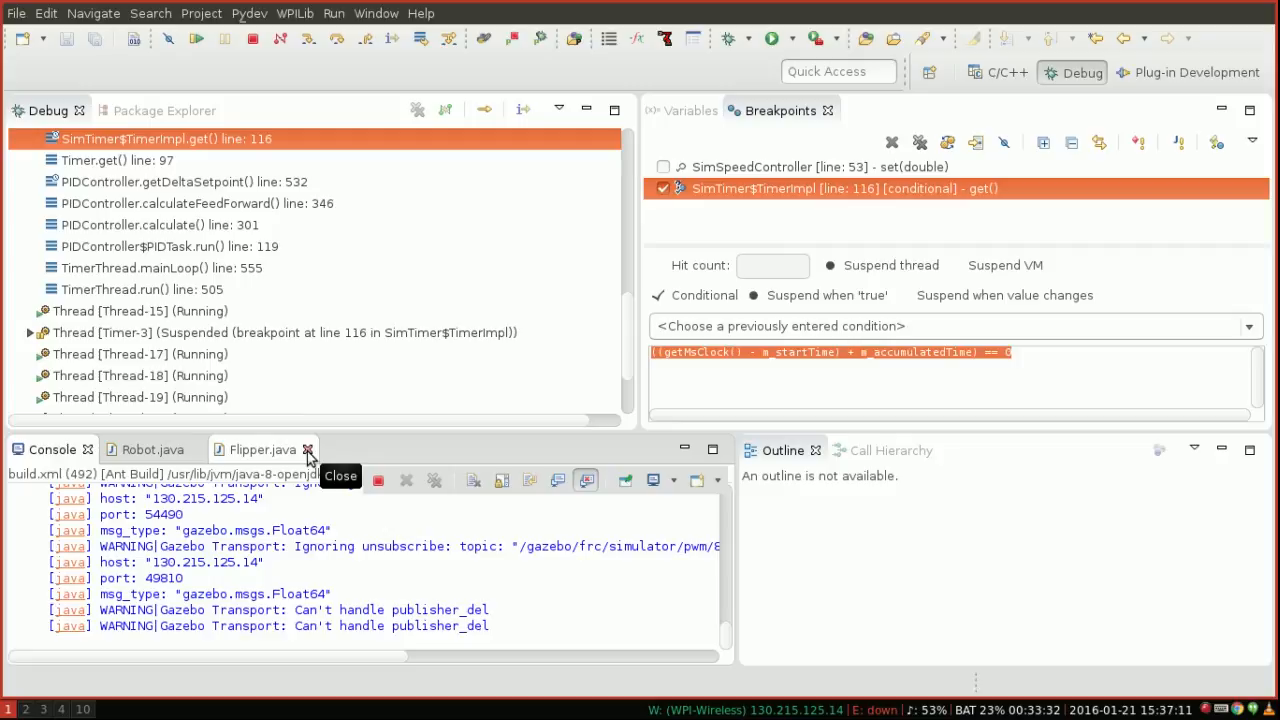
click(309, 449)
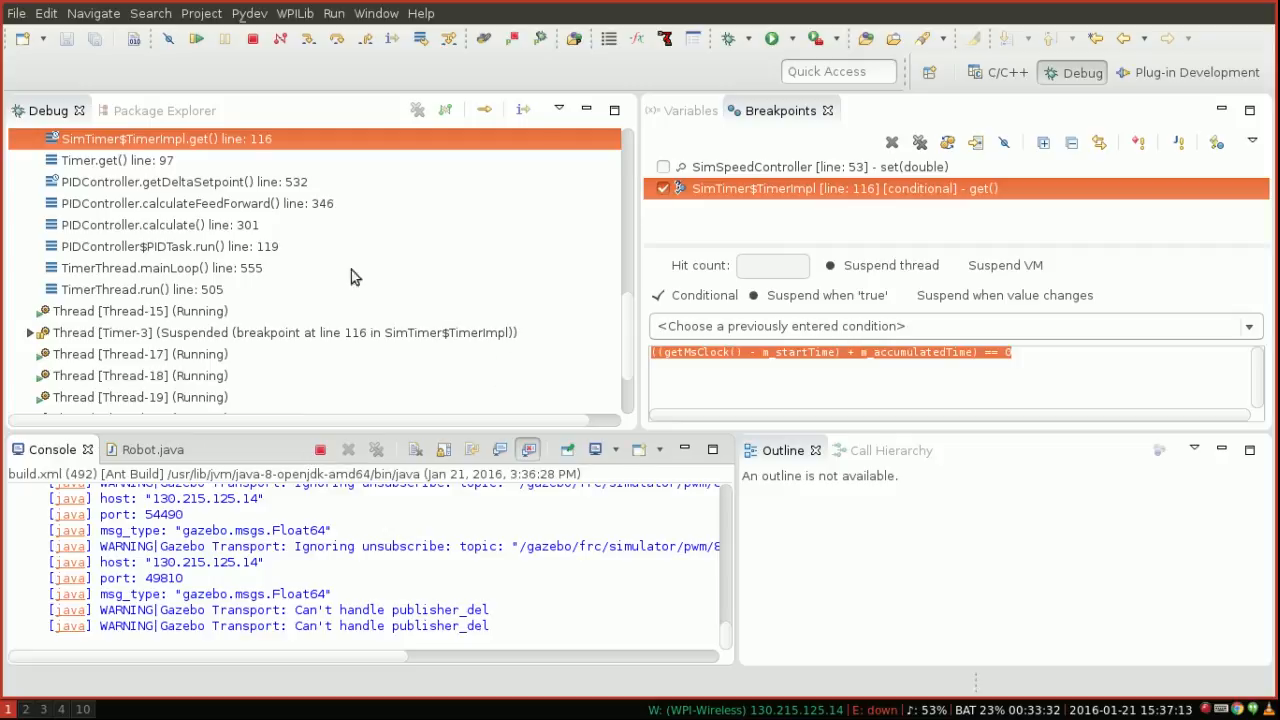
mouse_move(215, 455)
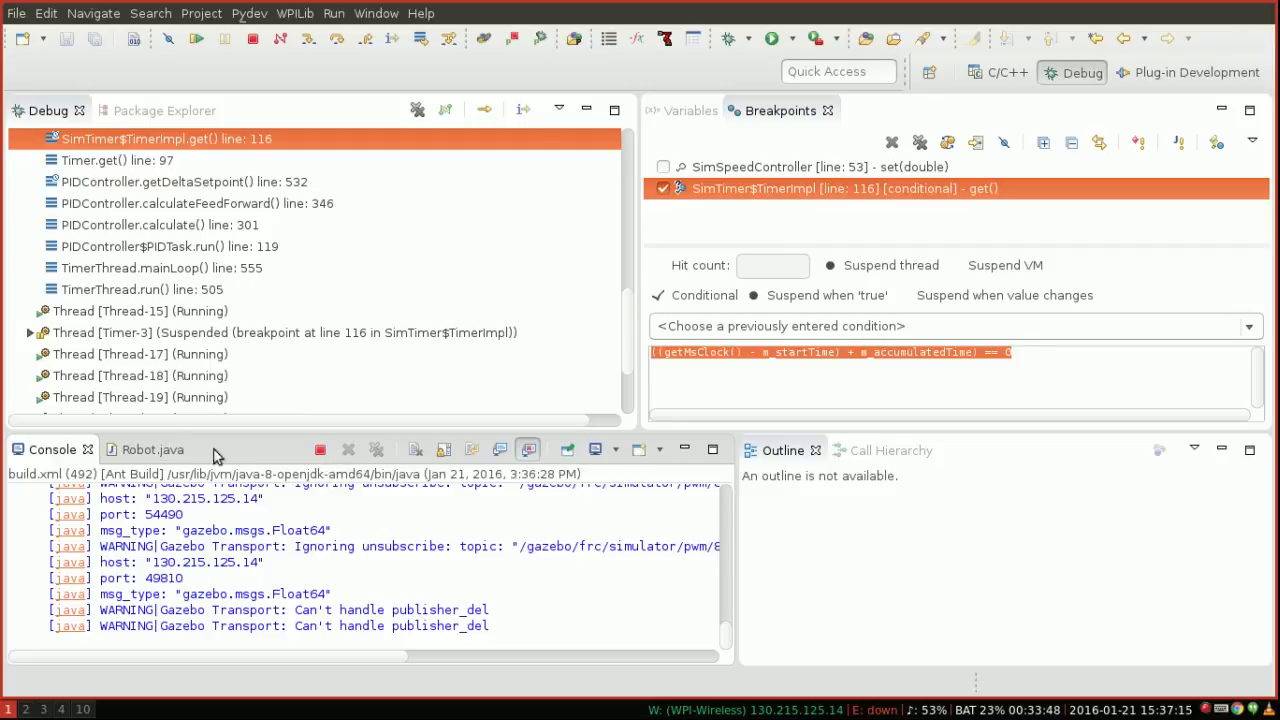
click(145, 110)
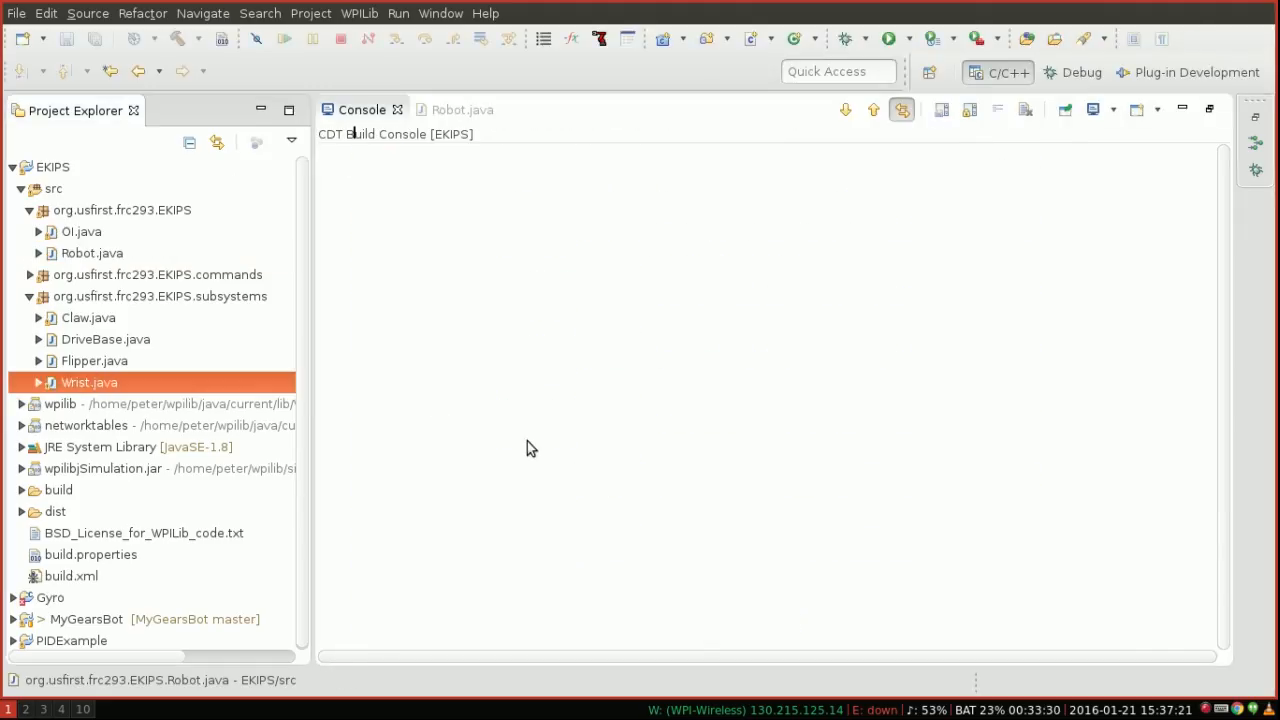
Wrap Wrist's motor.pidWrite(output) in if (!Double.isNaN(output)), check Claw's matching guard, close editors
double_click(88, 382)
text(if)
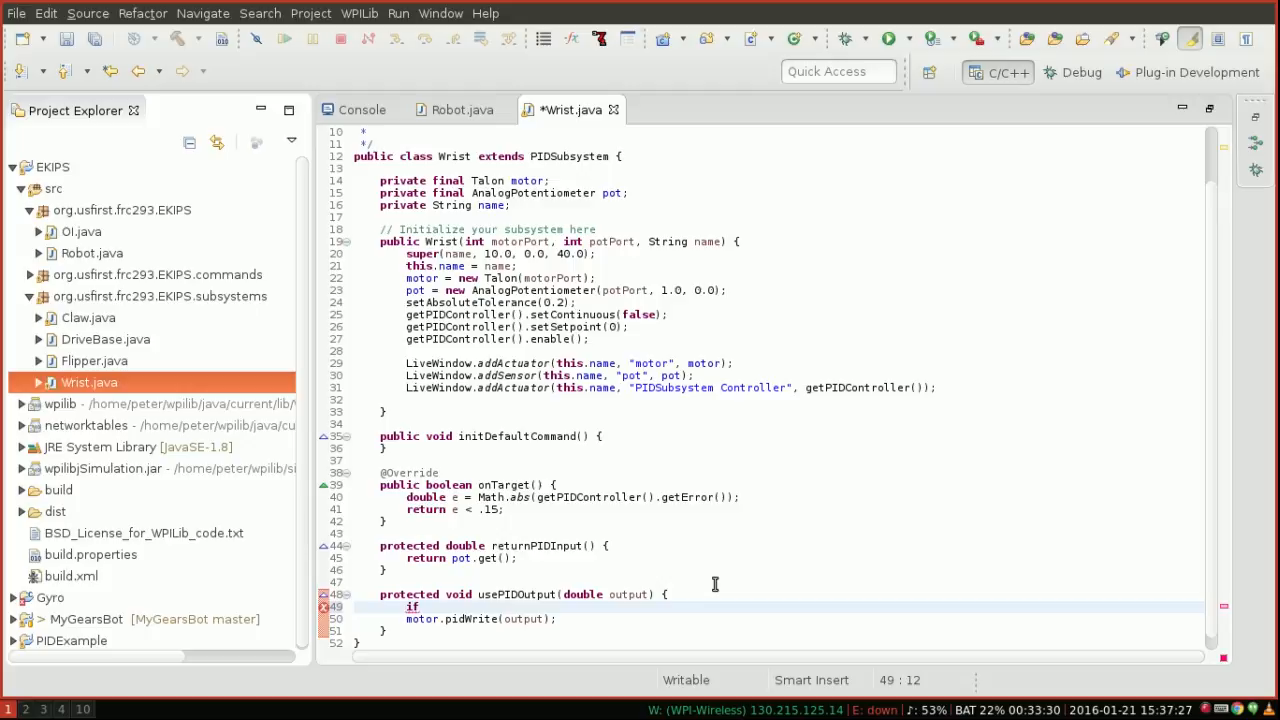
text((Doub))
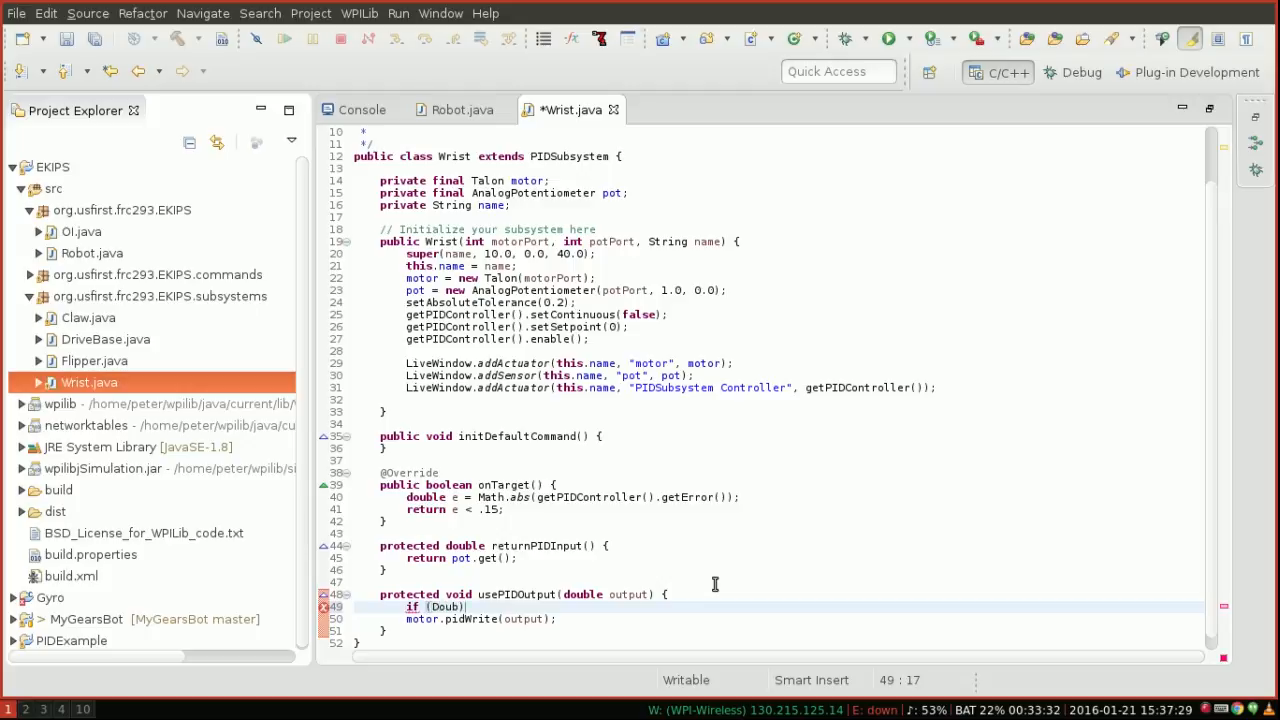
text(!Double.isN)
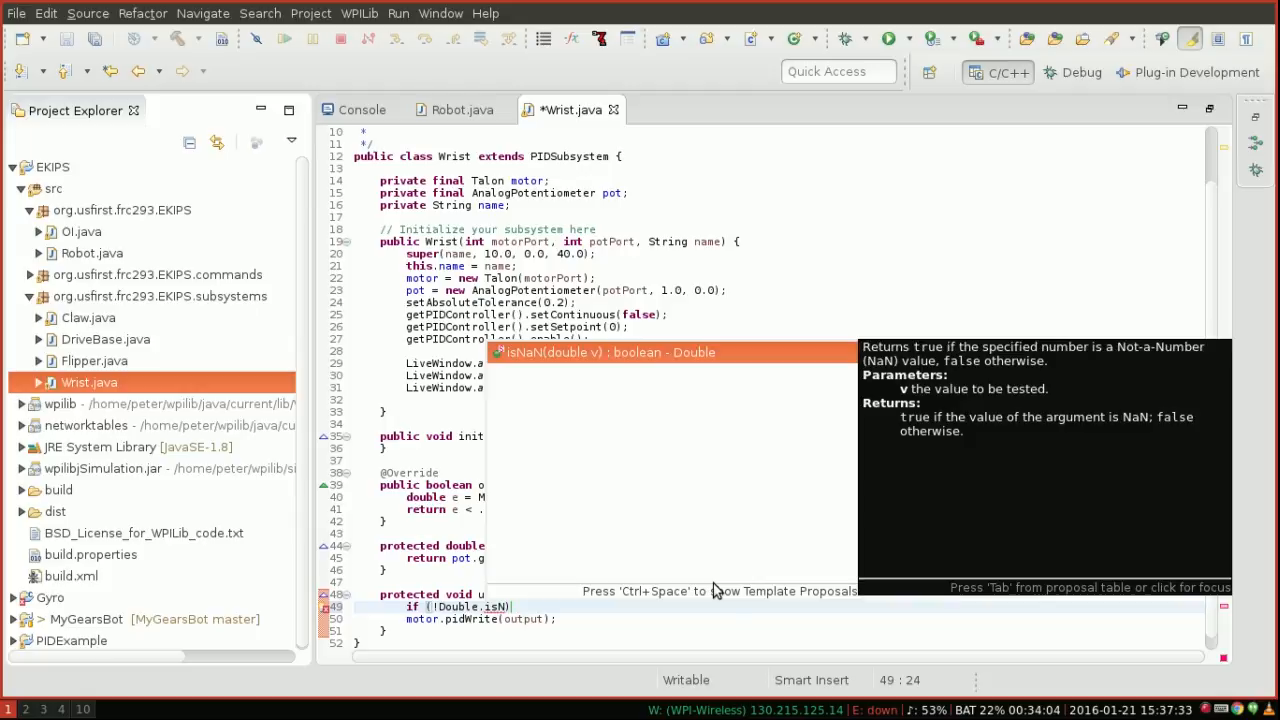
mouse_move(596, 362)
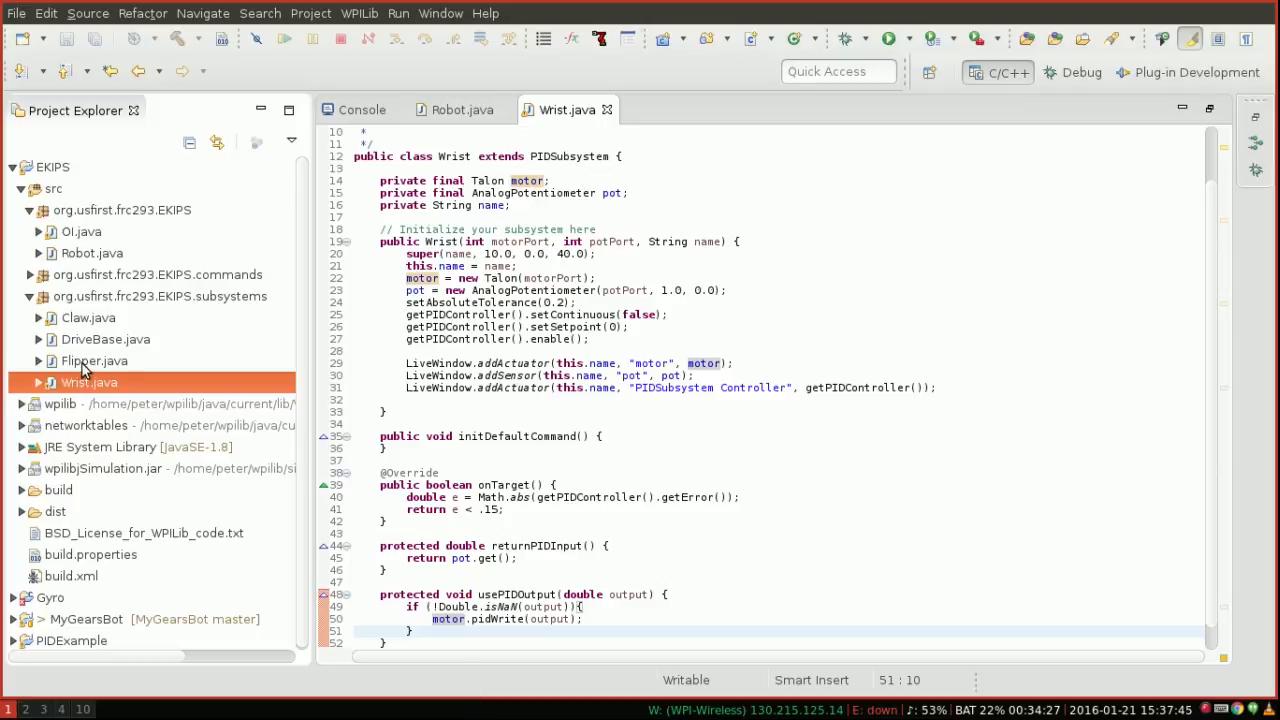
double_click(94, 360)
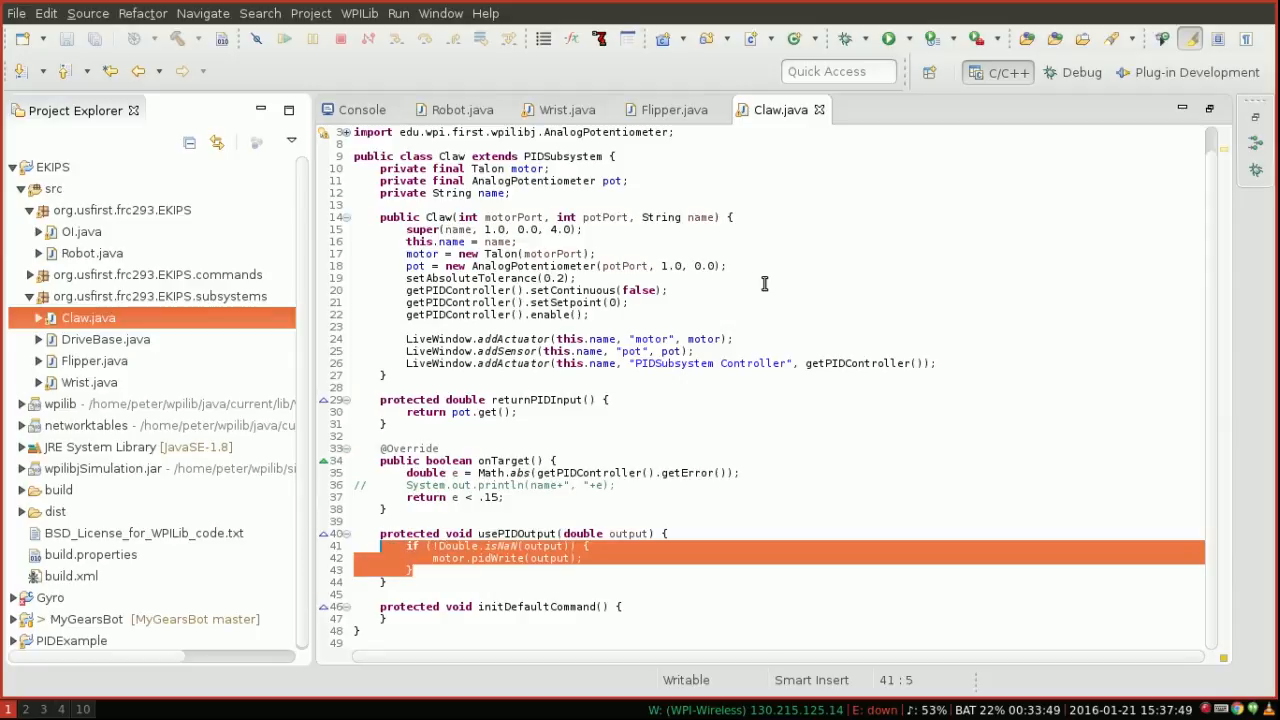
click(668, 109)
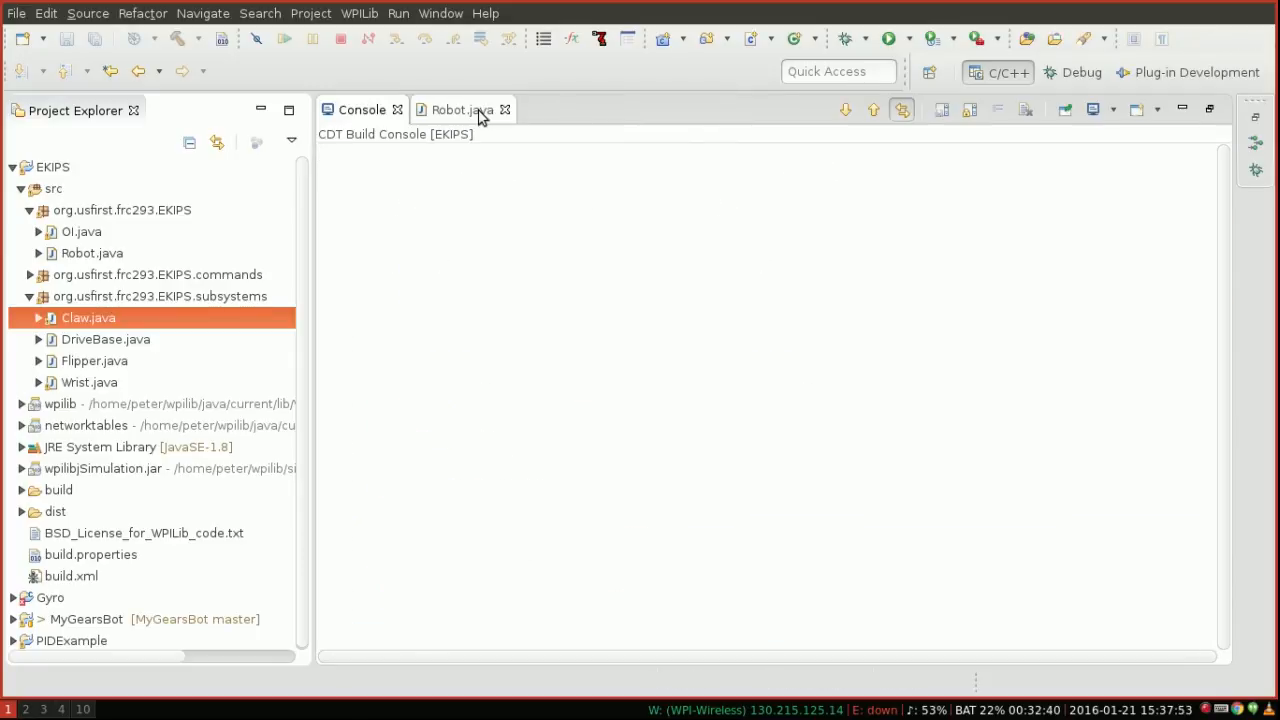
Open Robot.java and launch it as a WPILib Java Simulation in Gazebo
click(888, 38)
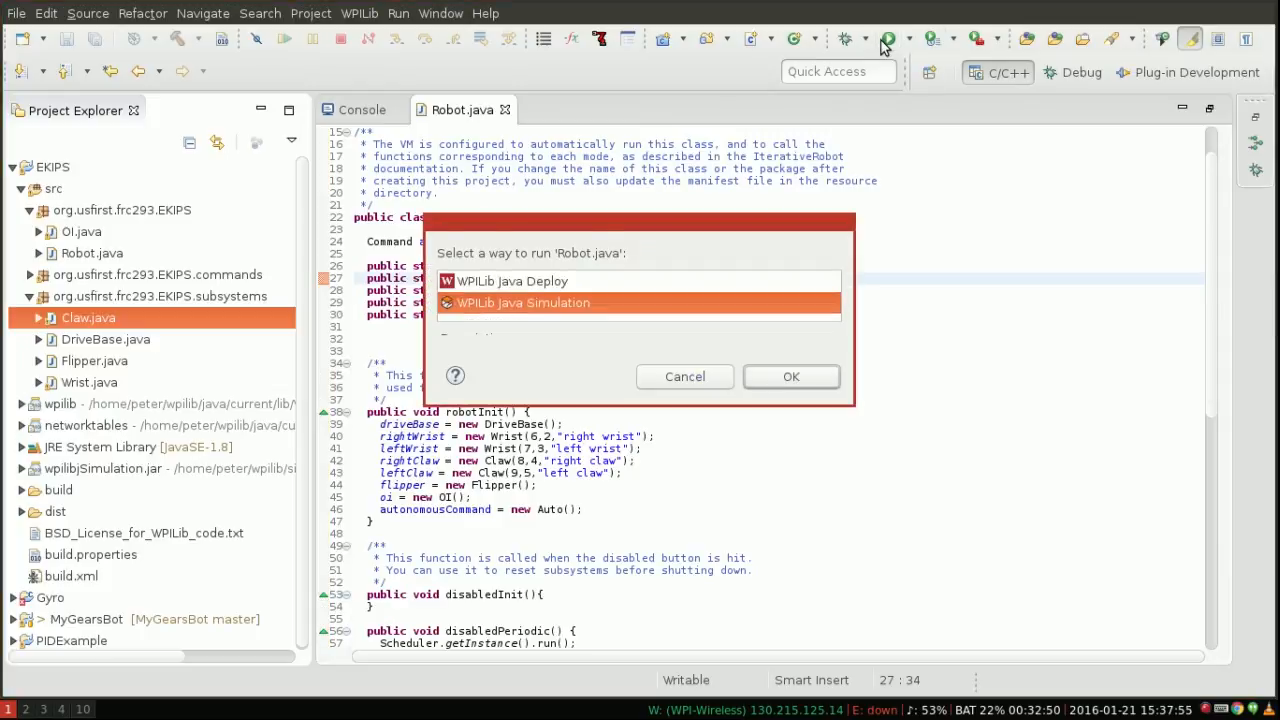
click(791, 376)
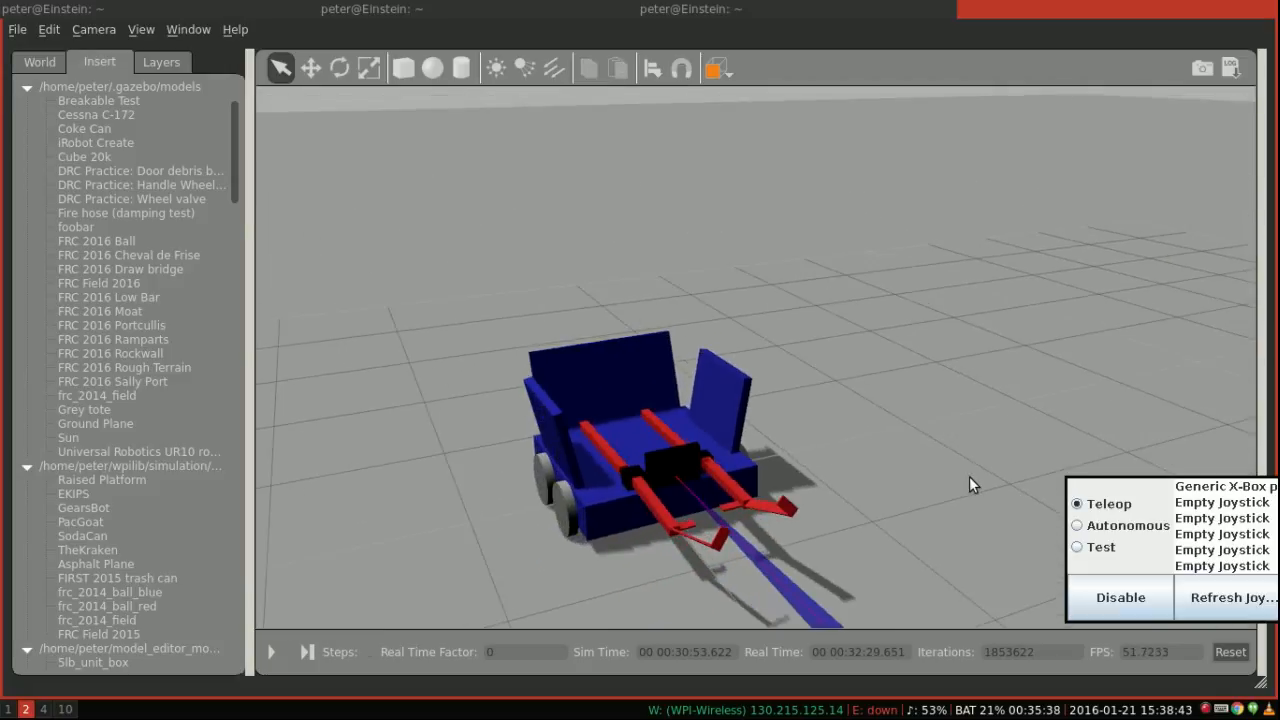
Drag across the Gazebo window to inspect the simulated robot, then return to Robot.java
drag(975, 485, 505, 472)
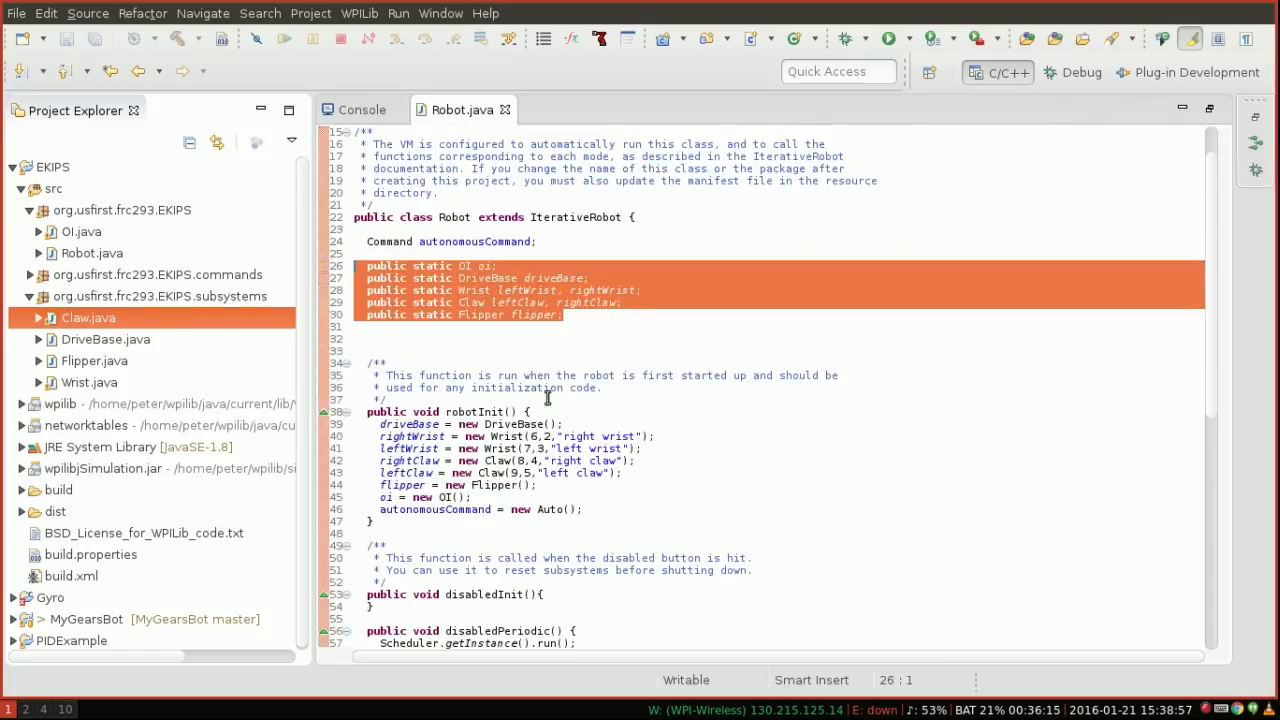
scroll(down, 3)
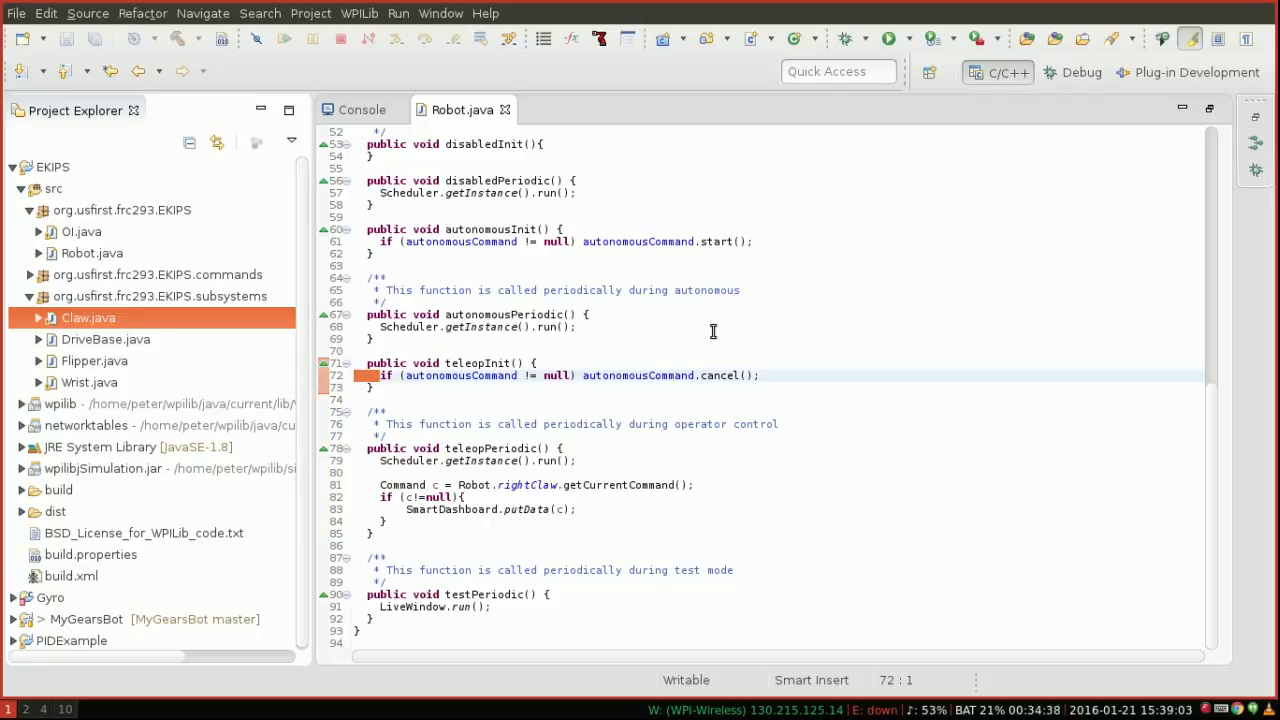
mouse_move(635, 452)
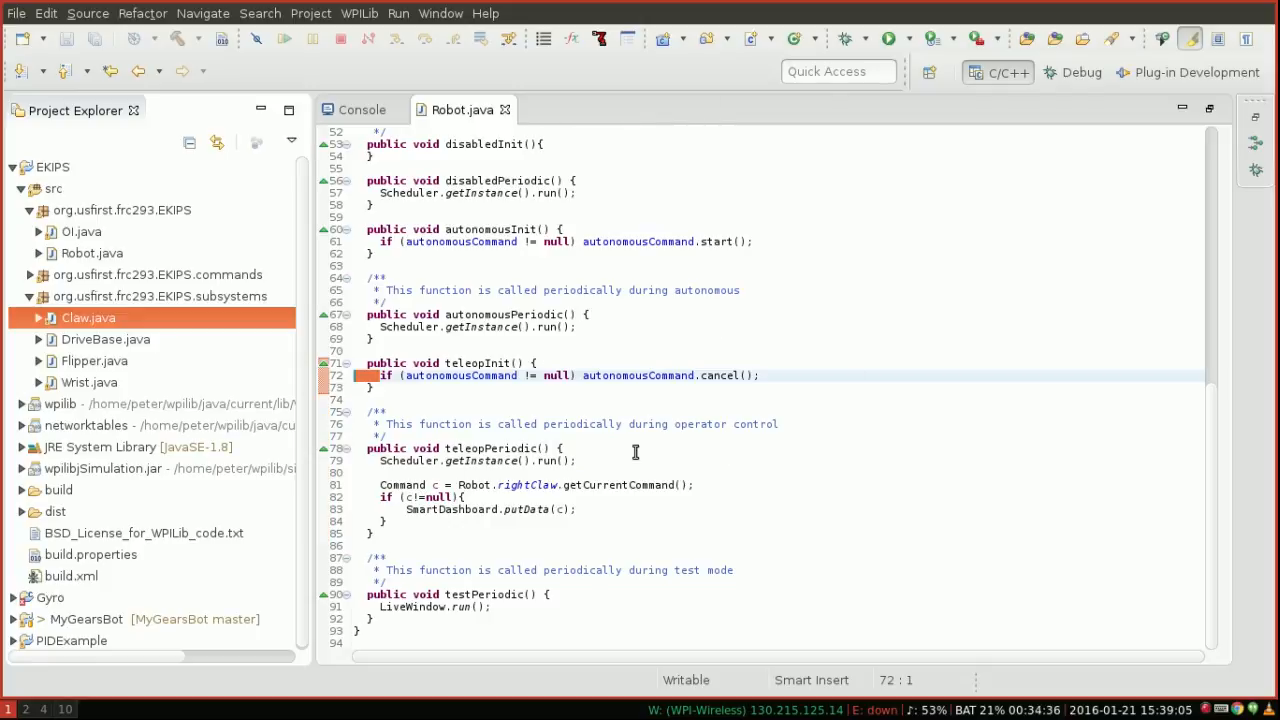